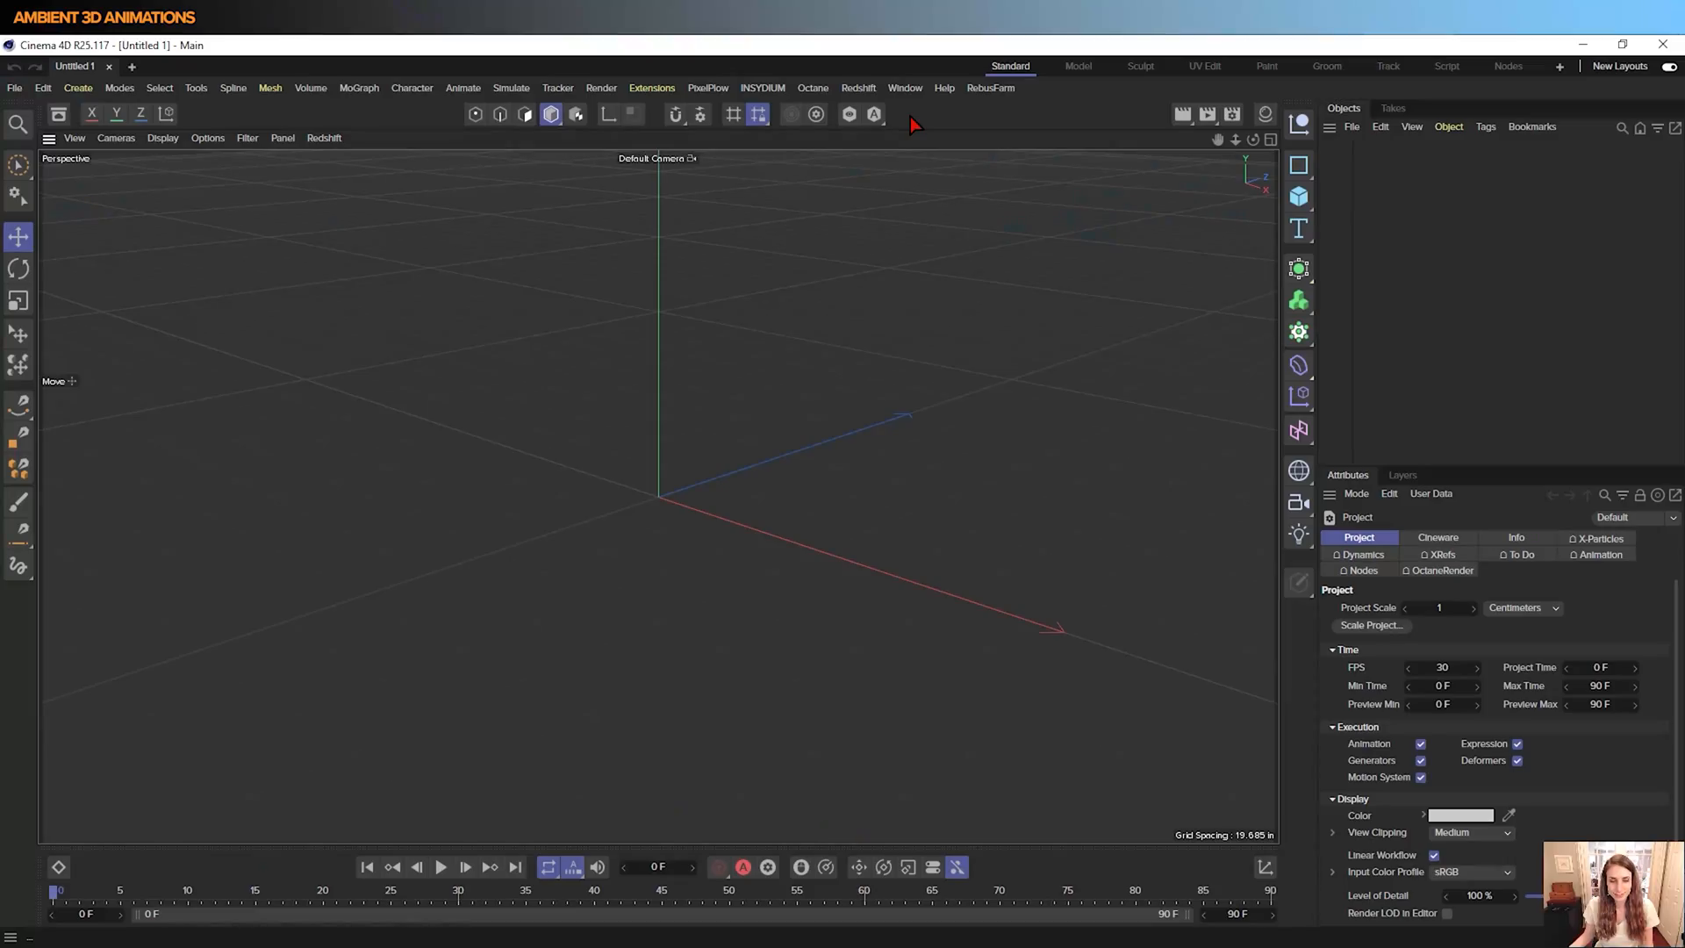
Browse the INSYDIUM plugin menu to reveal the TerraformFX tools
left_click(761, 88)
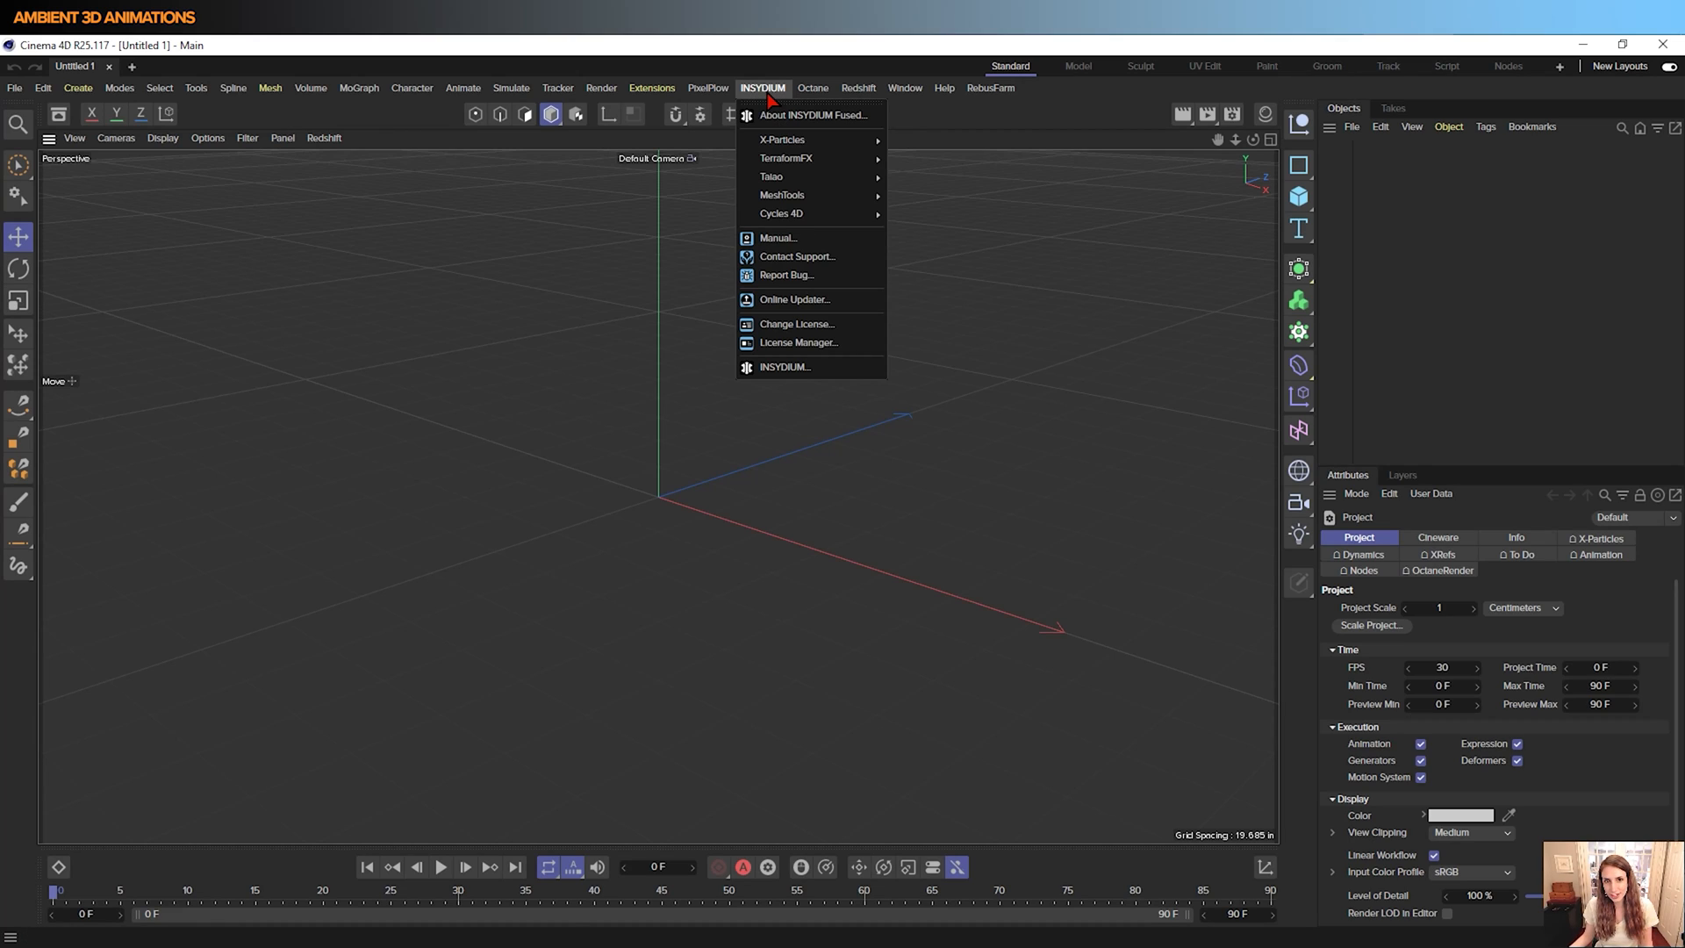
mouse_move(781, 140)
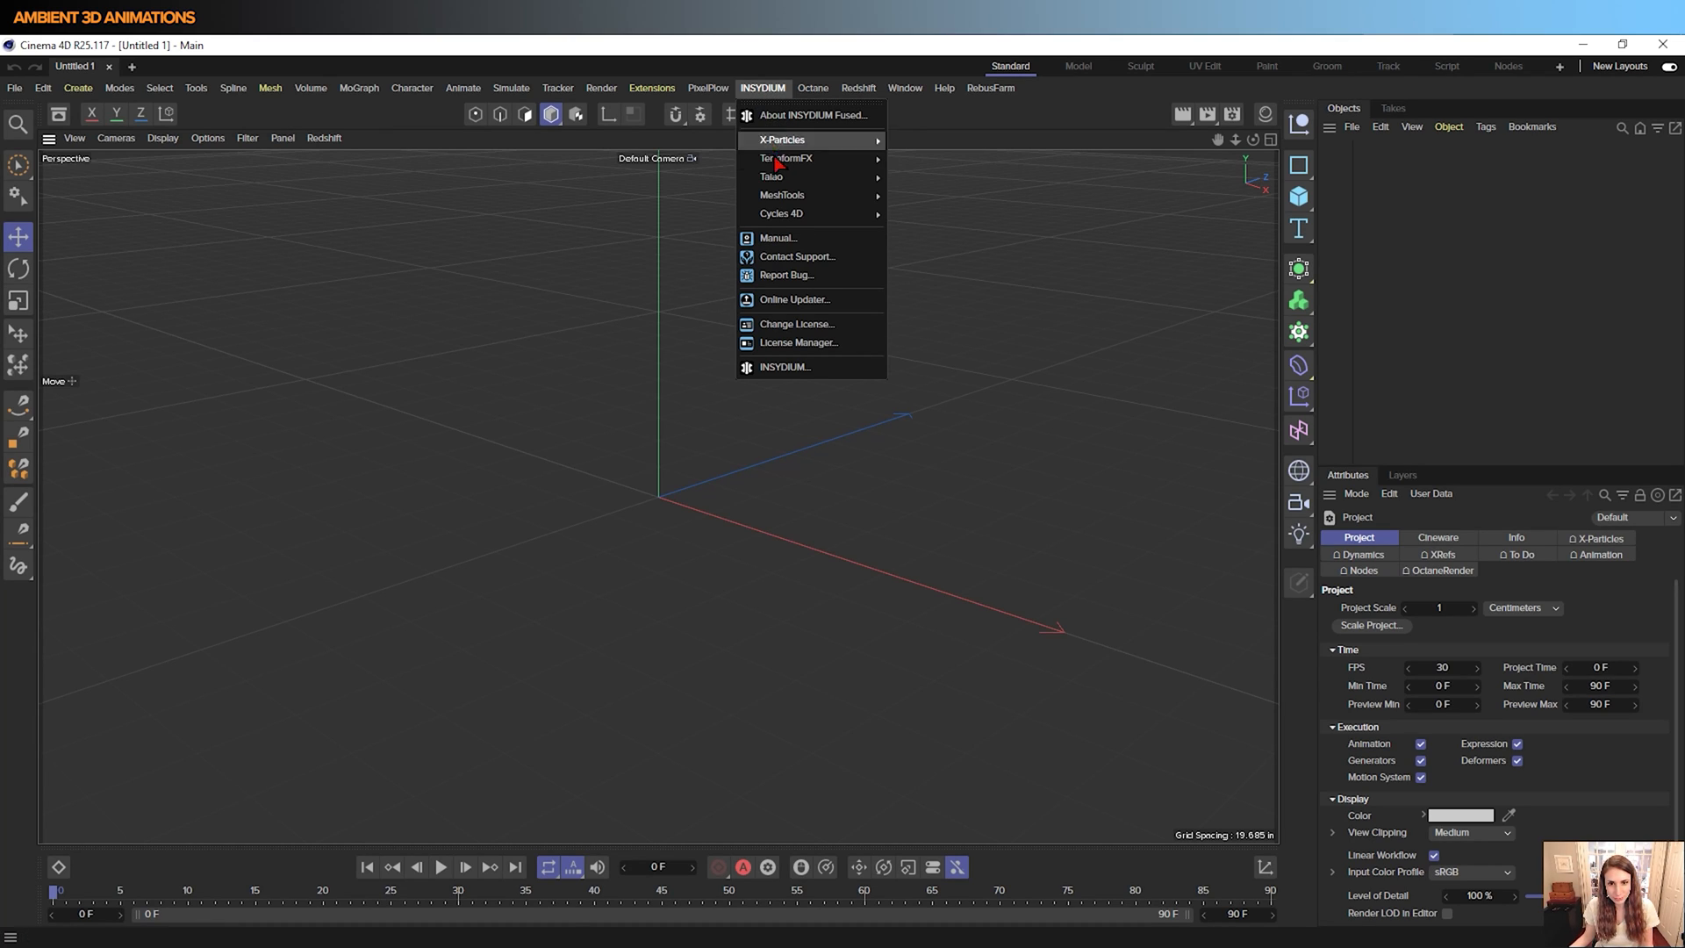
mouse_move(786, 158)
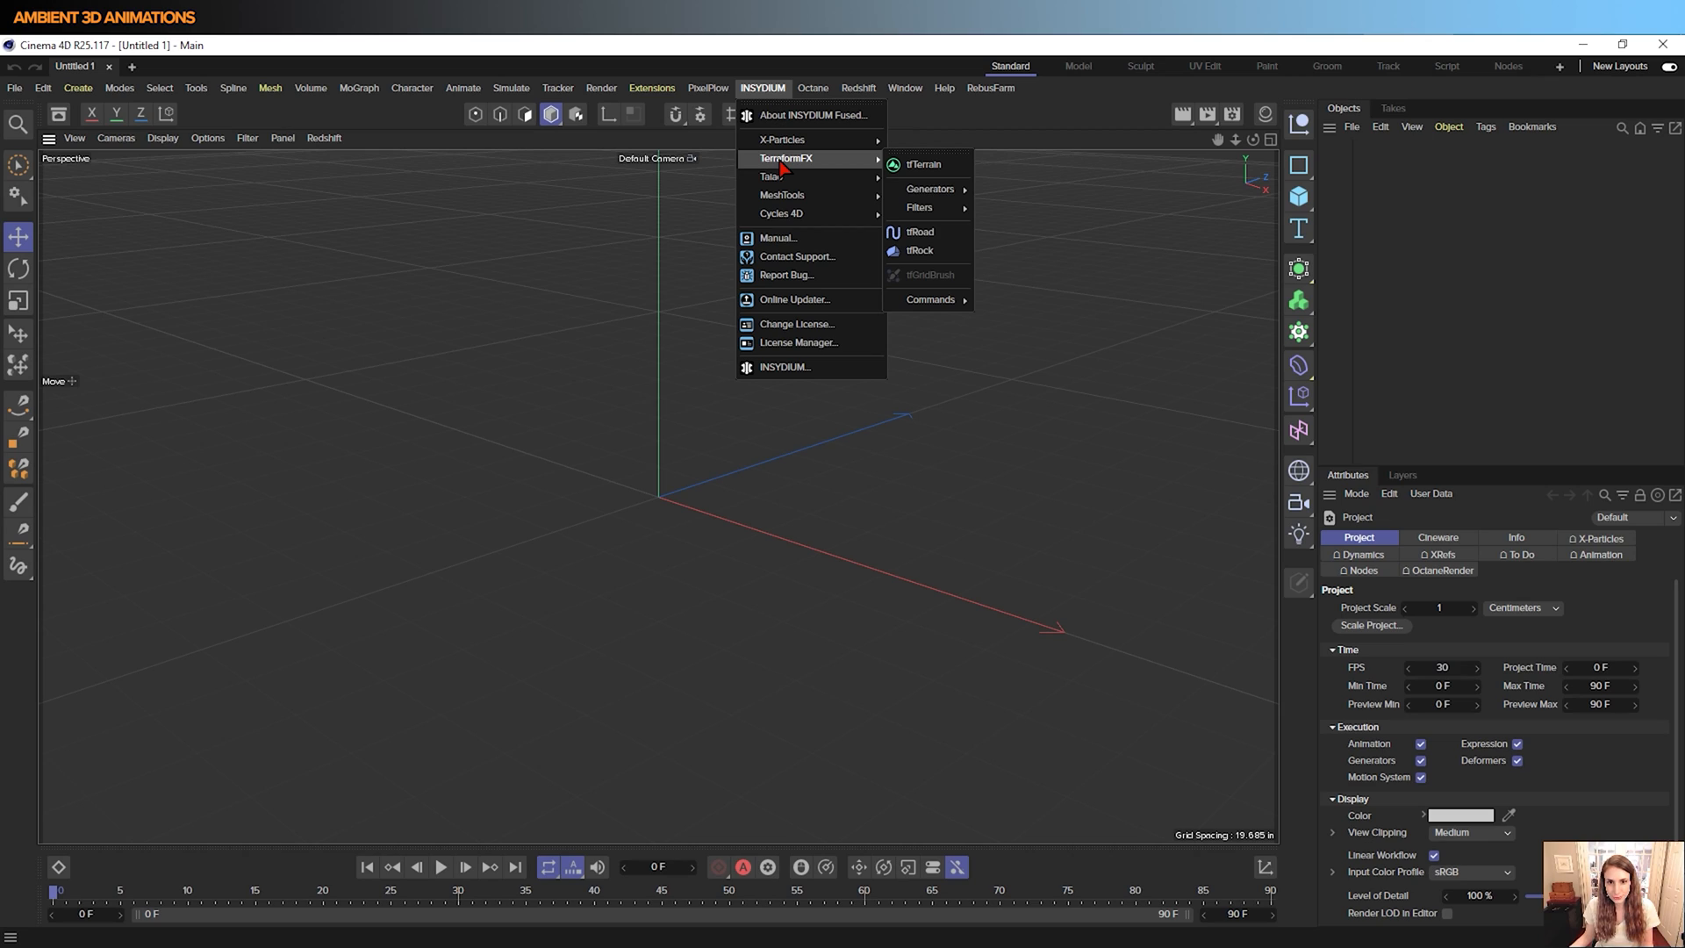
mouse_move(923, 165)
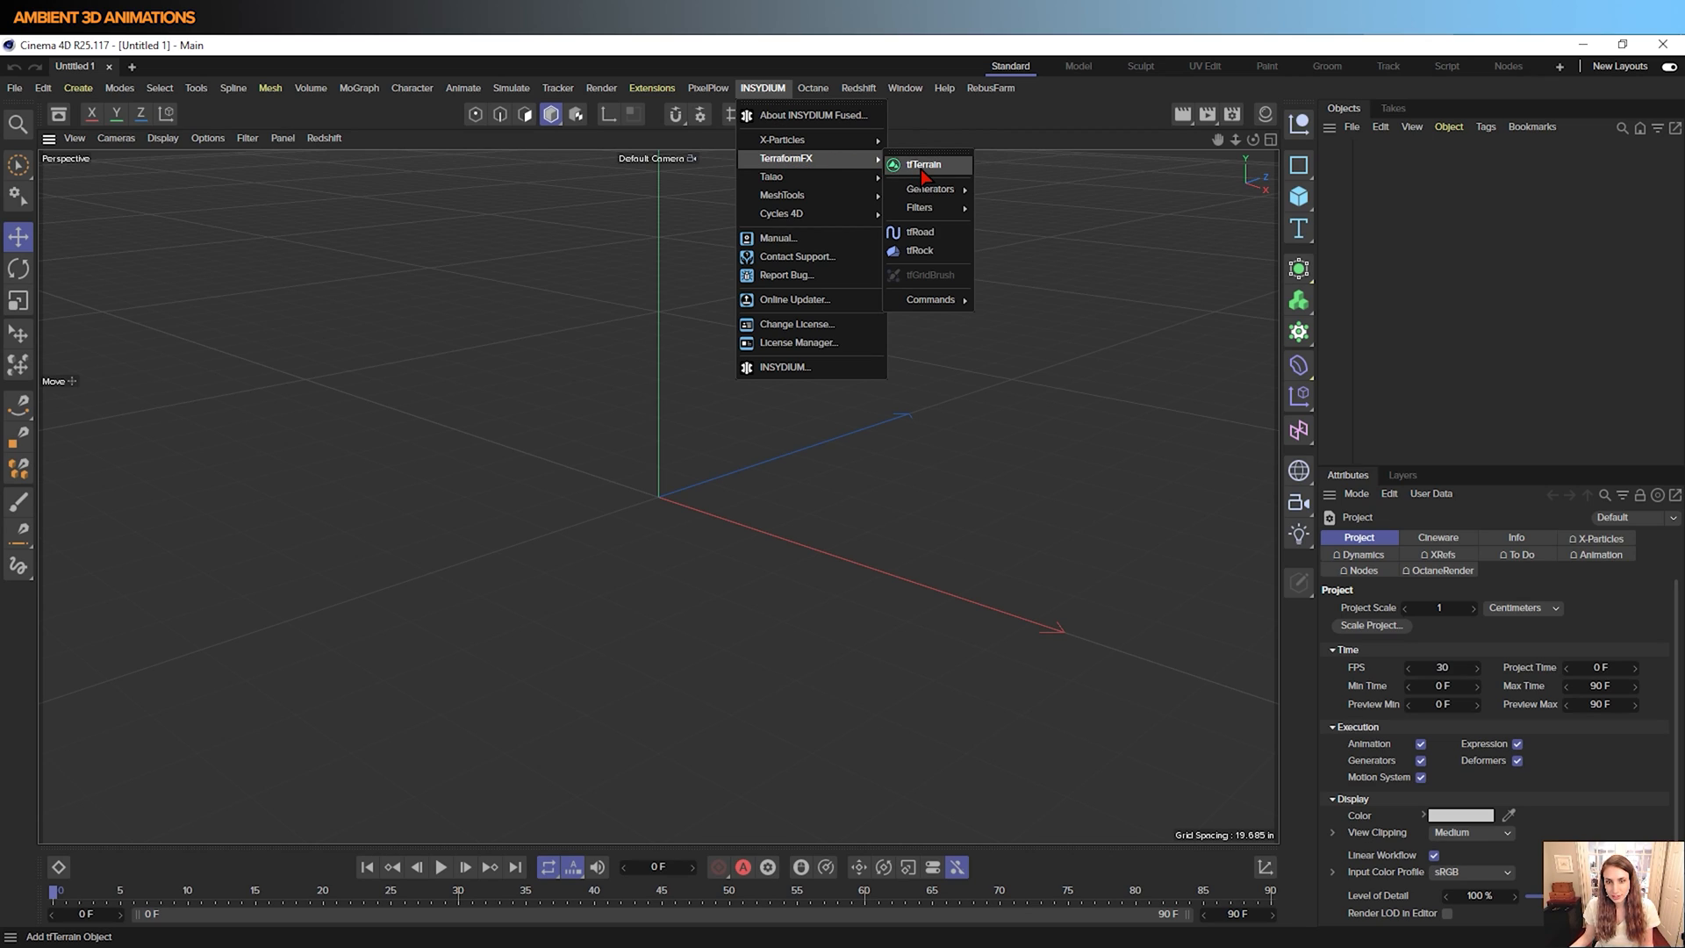
Add a tfTerrain and delete its tfNoise, Thermal Weathering and Hydraulic Erosion operators
left_click(922, 165)
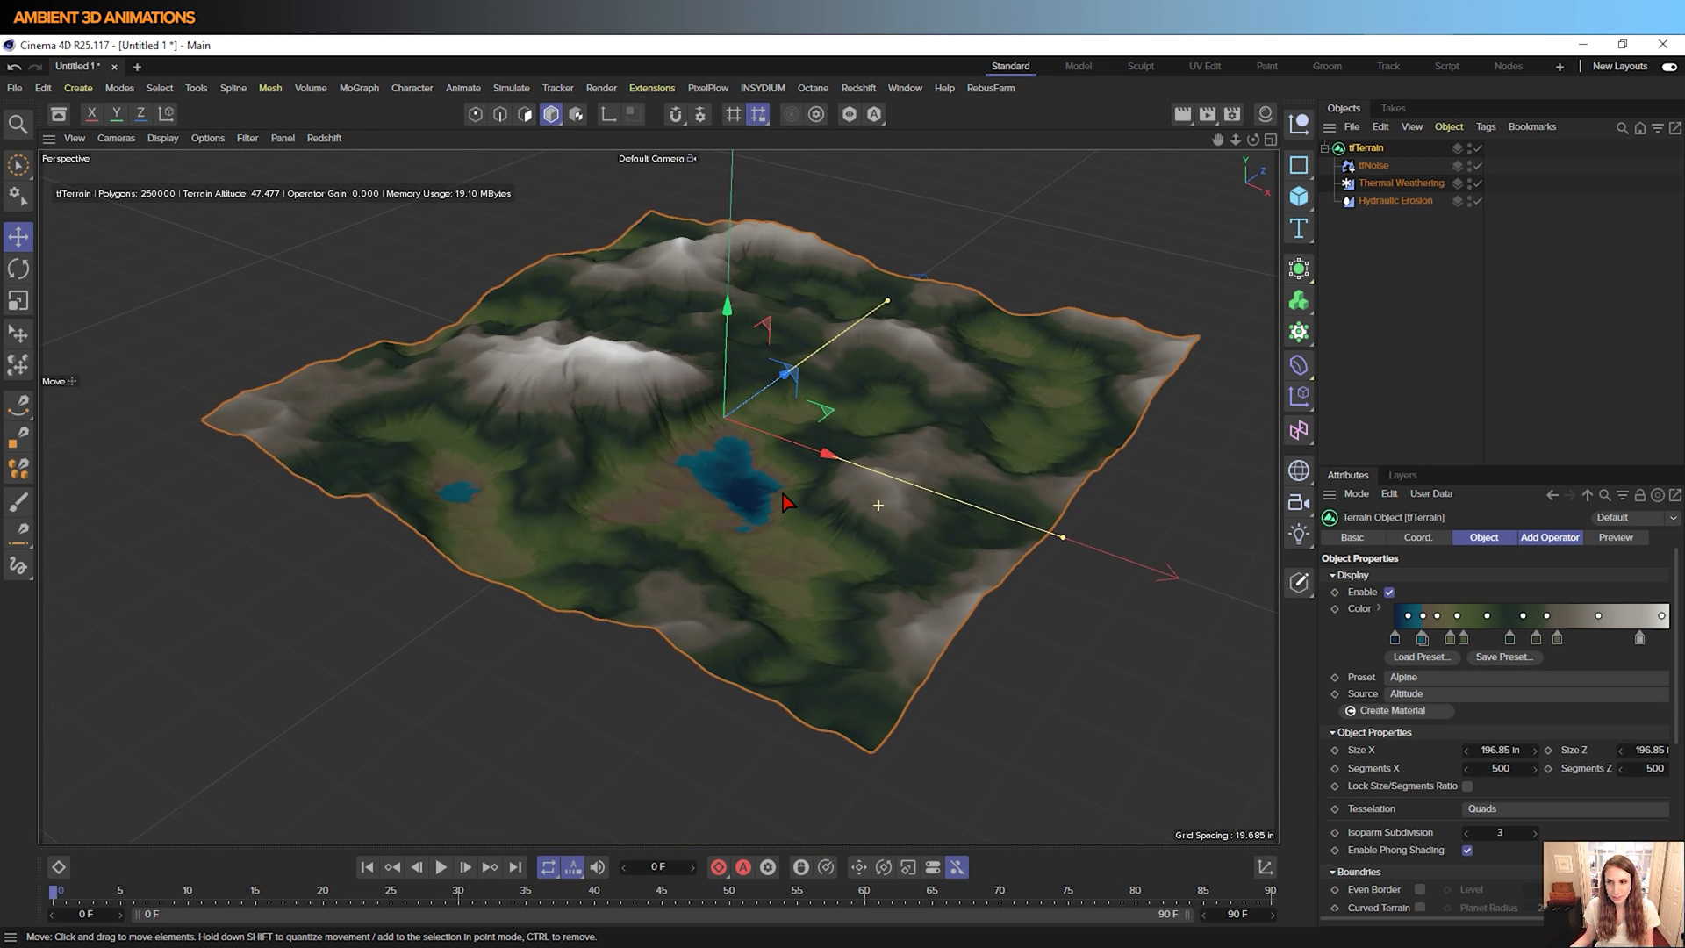
left_click(1372, 165)
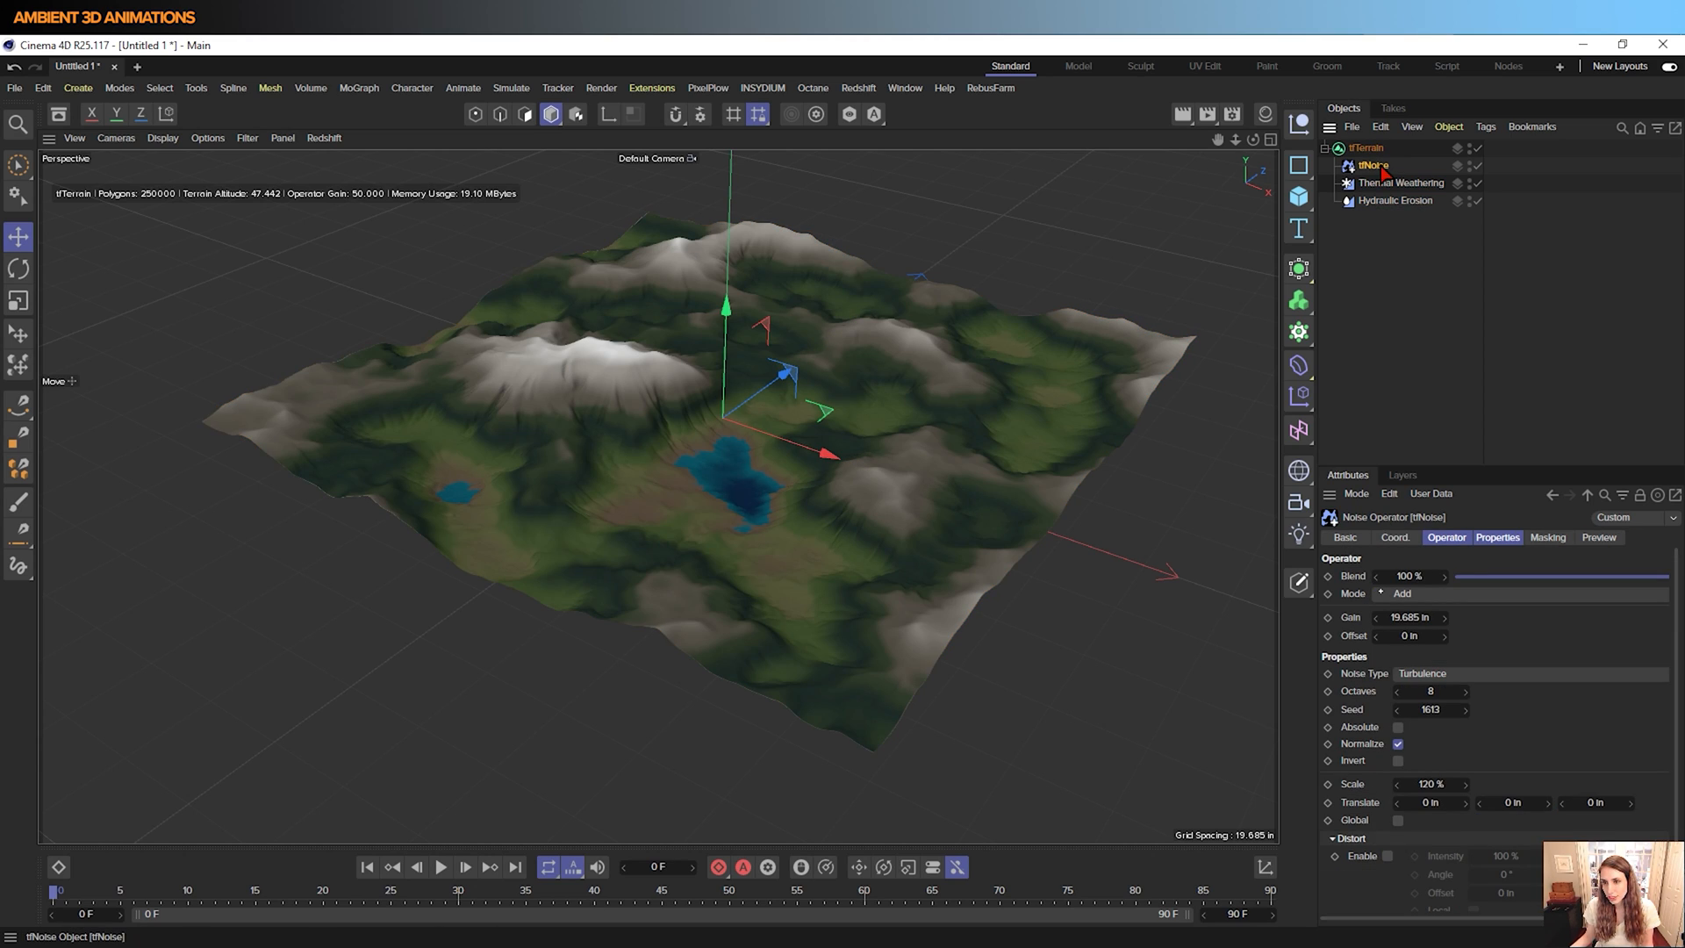
left_click(1401, 180)
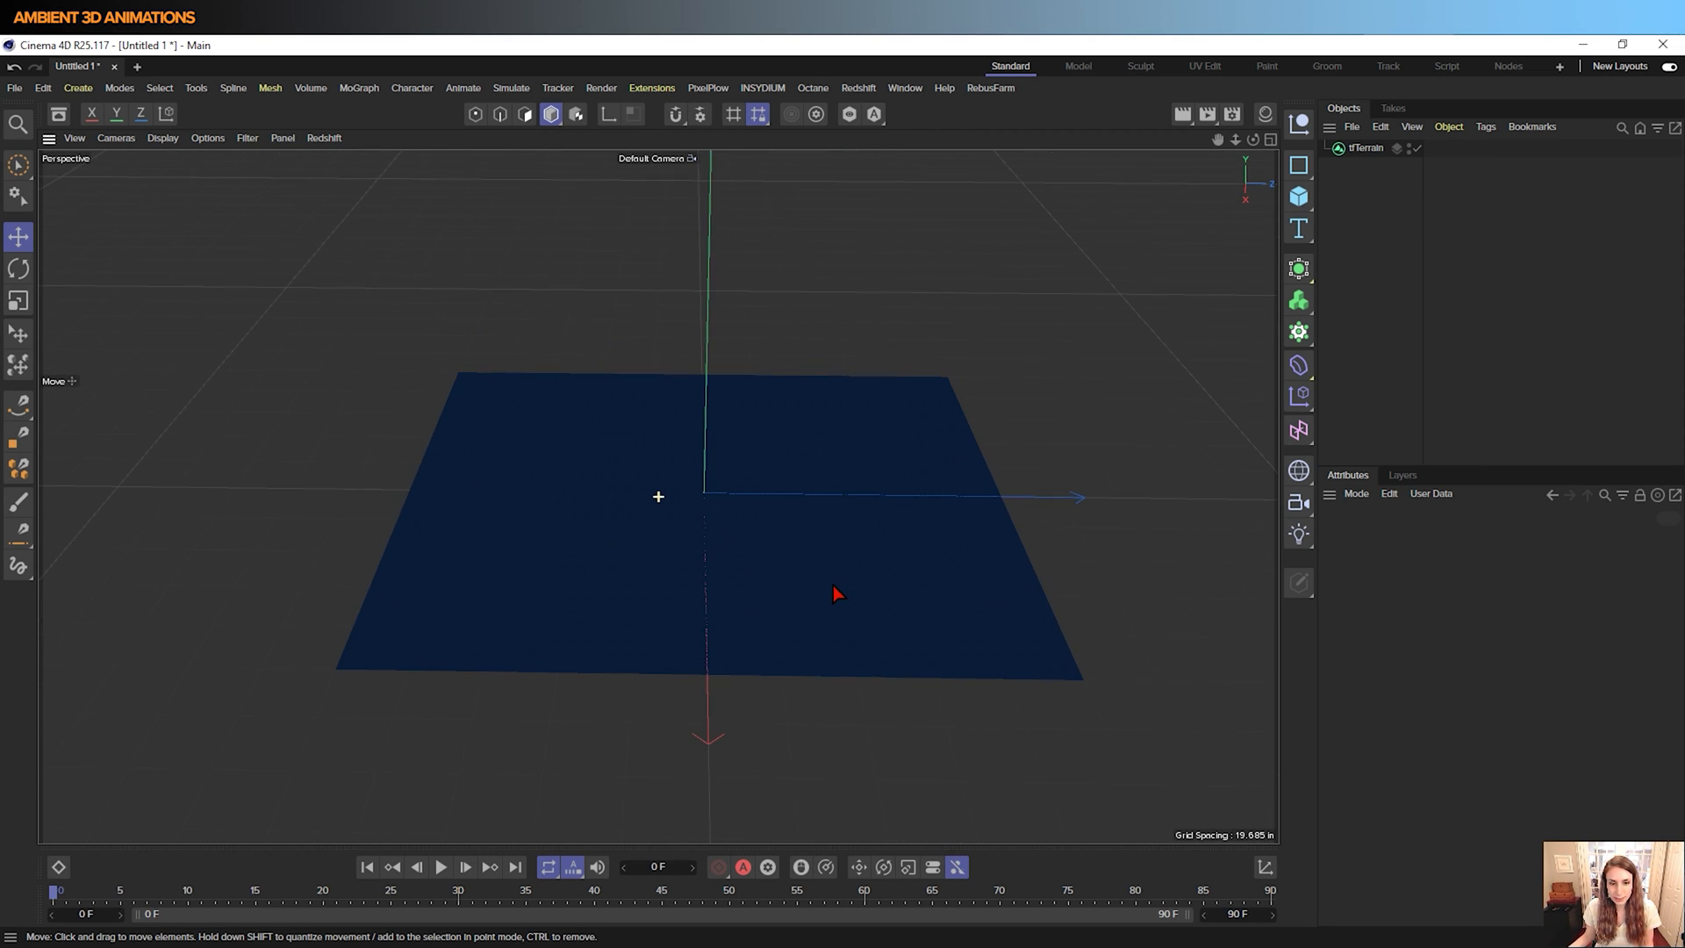
Select tfTerrain and show its Add Operator list of generators and filters
left_click(1366, 148)
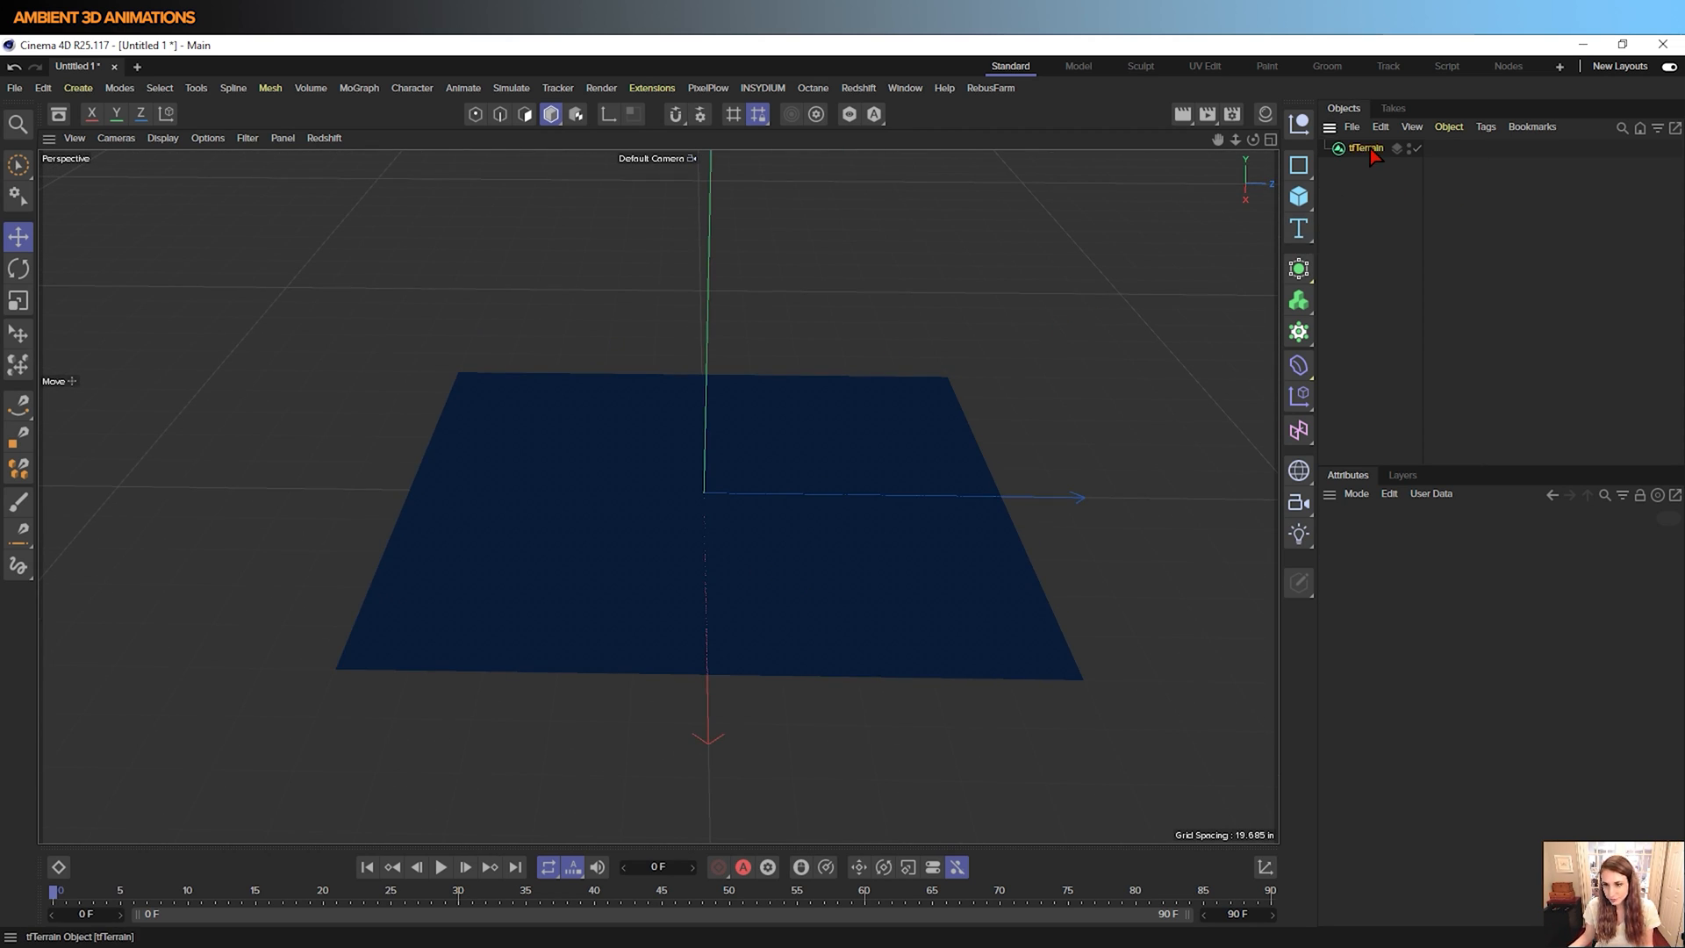
left_click(1361, 147)
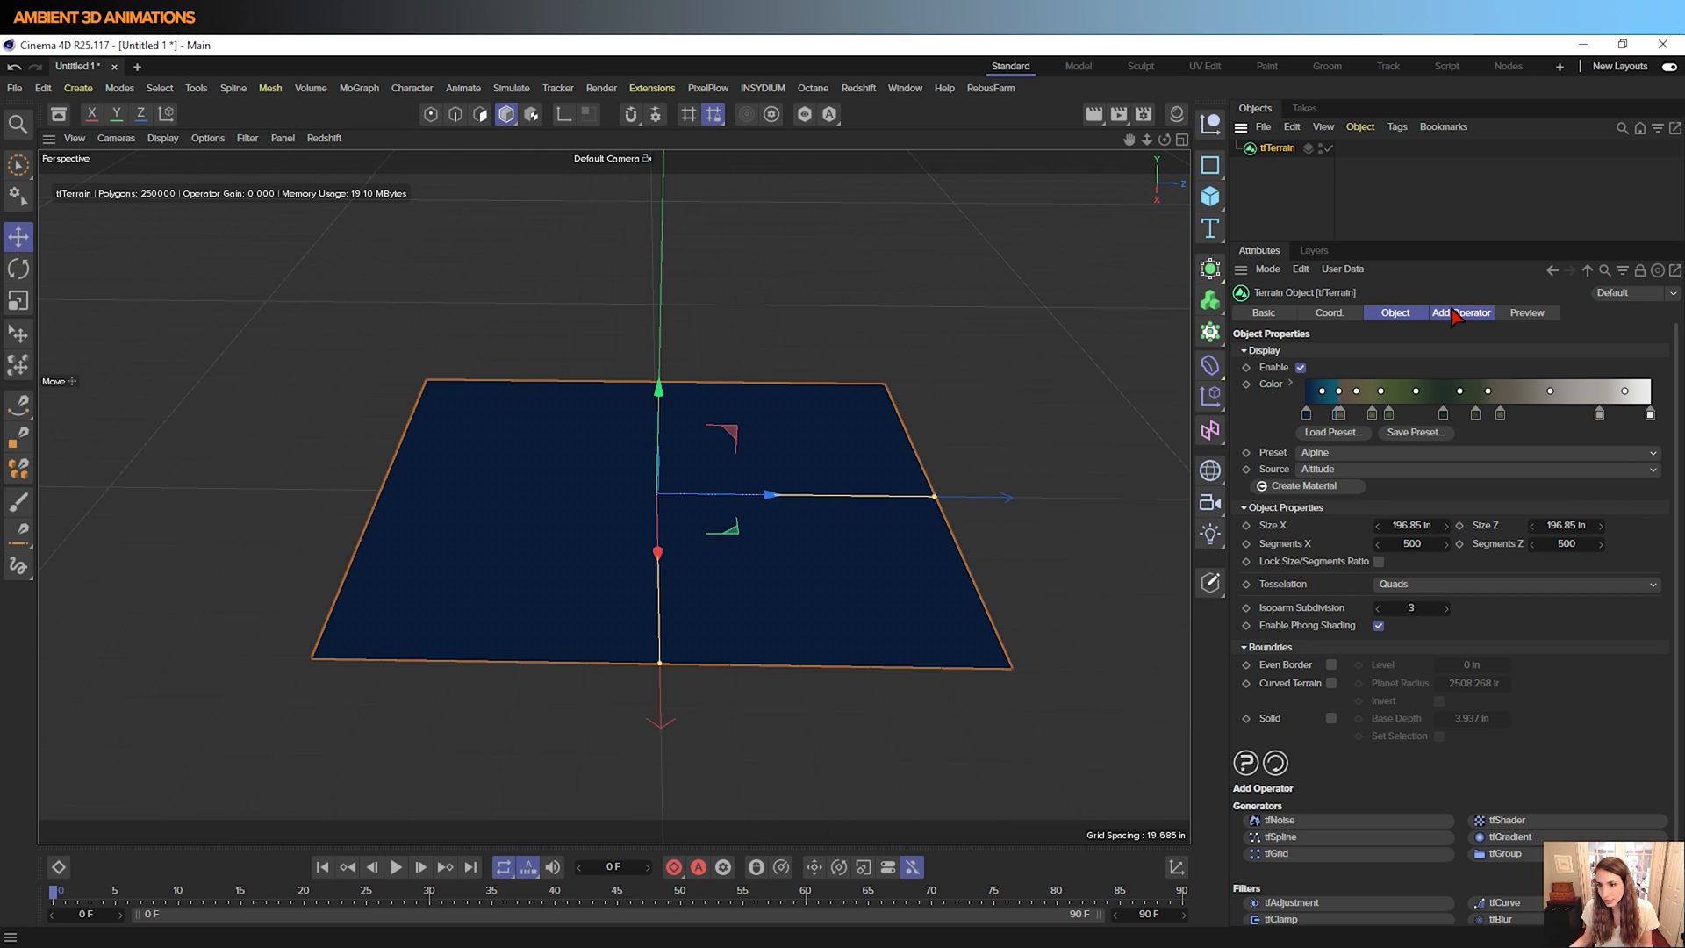
left_click(1460, 312)
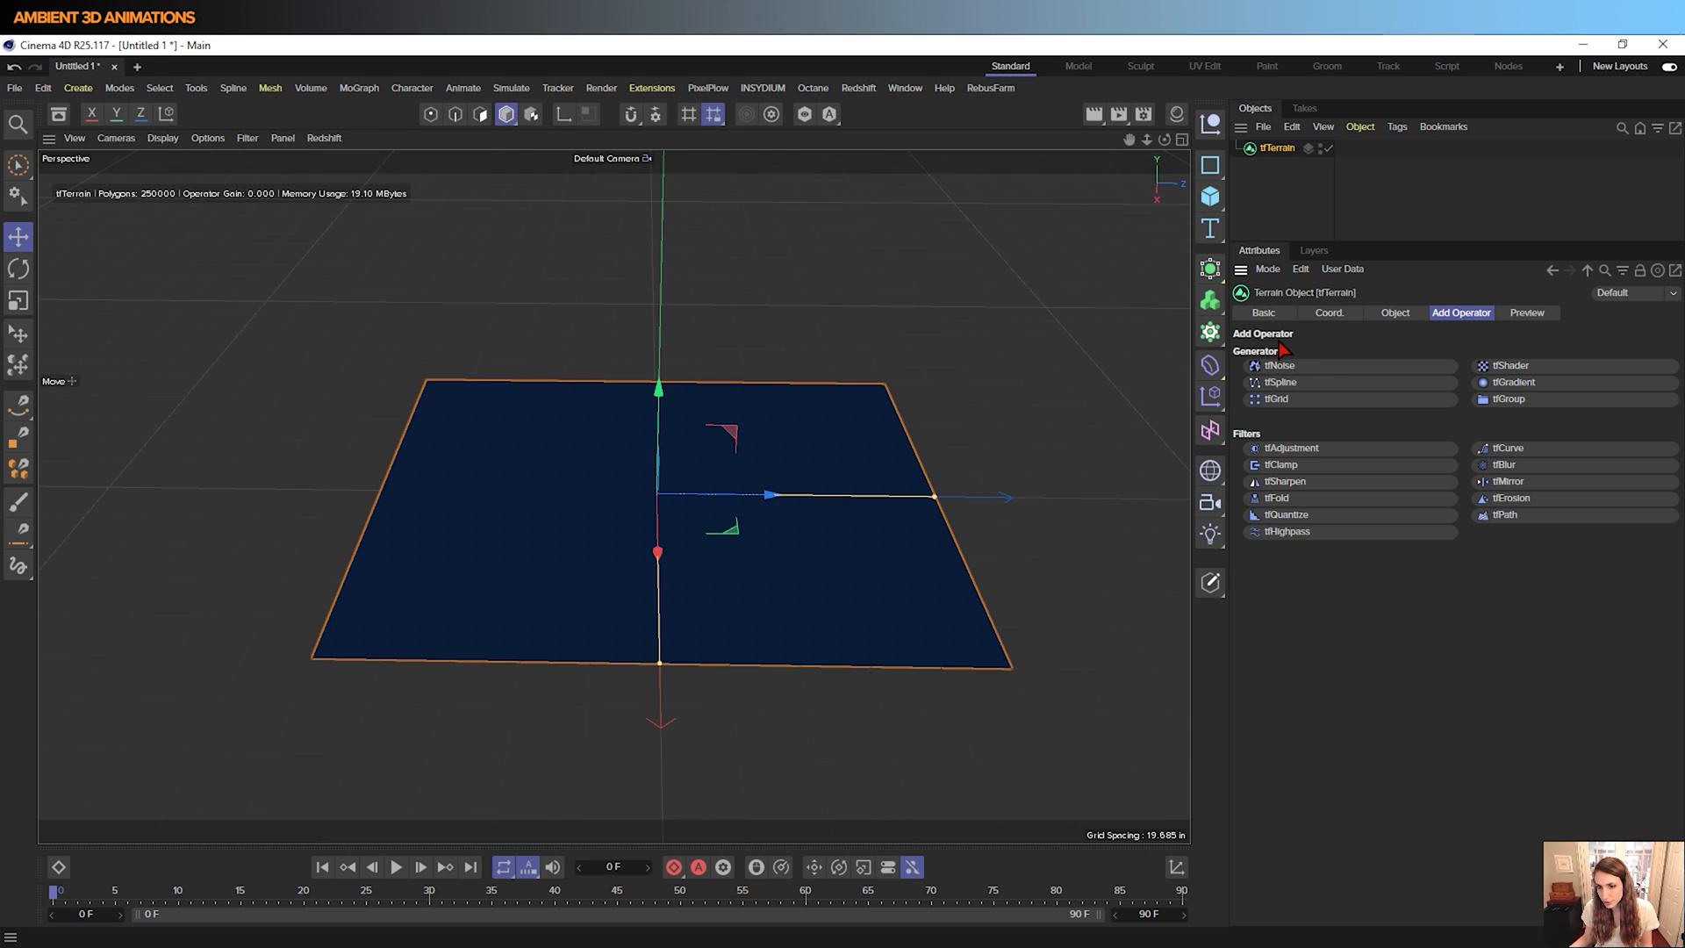
mouse_move(1305, 500)
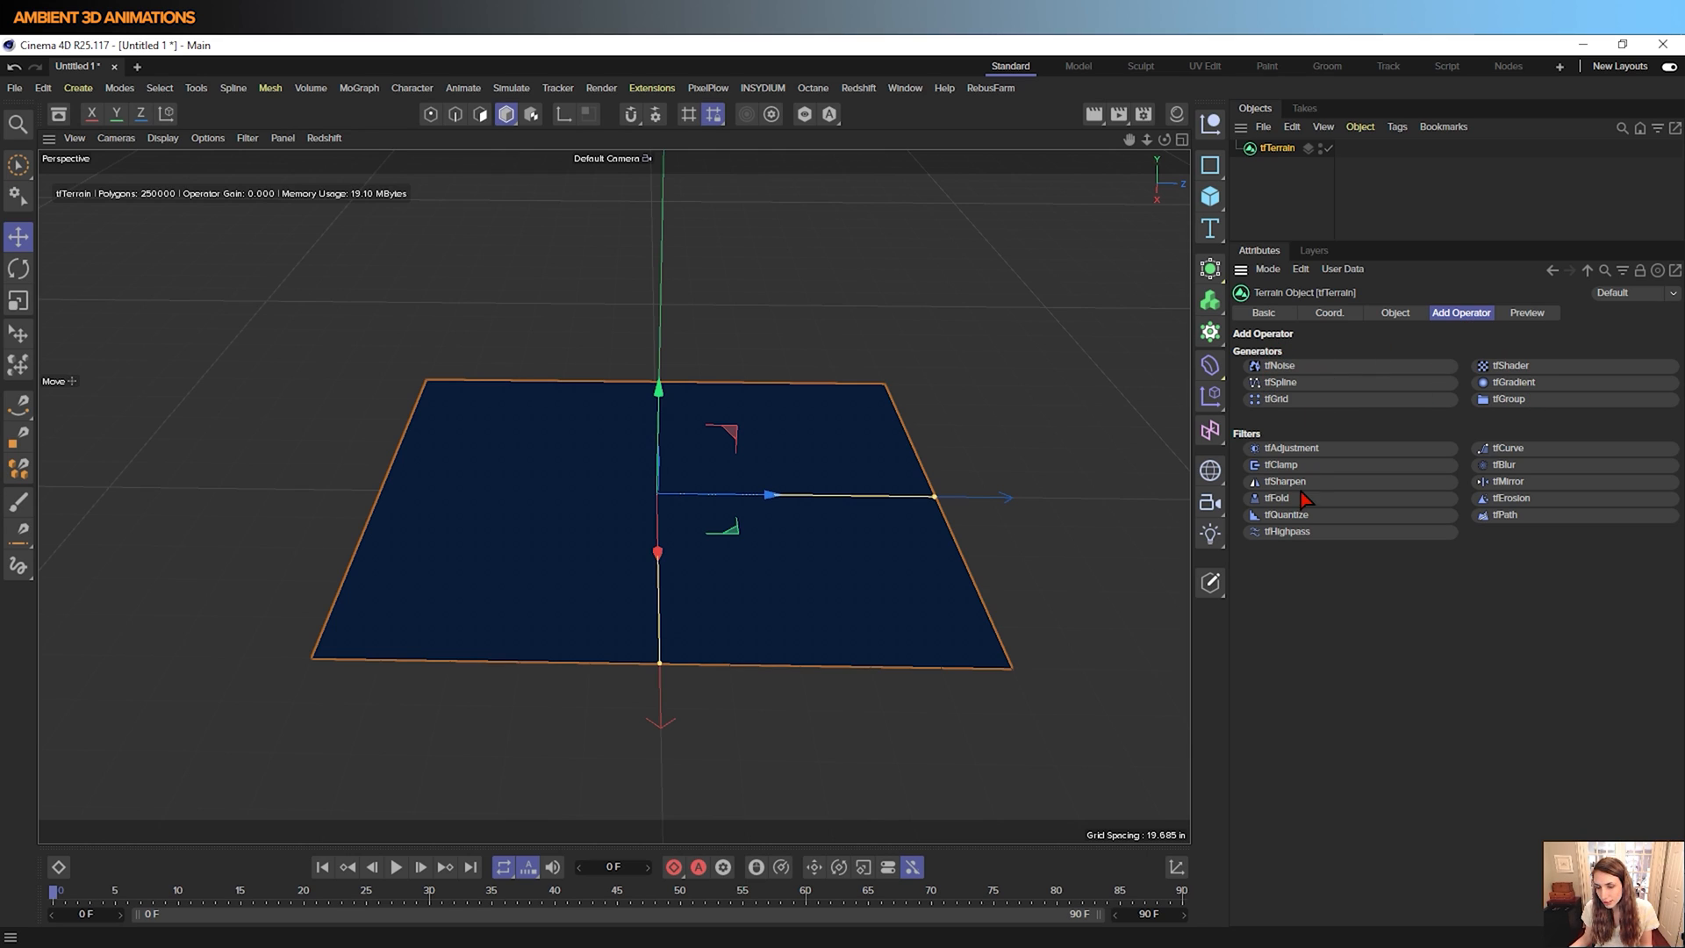
mouse_move(1309, 467)
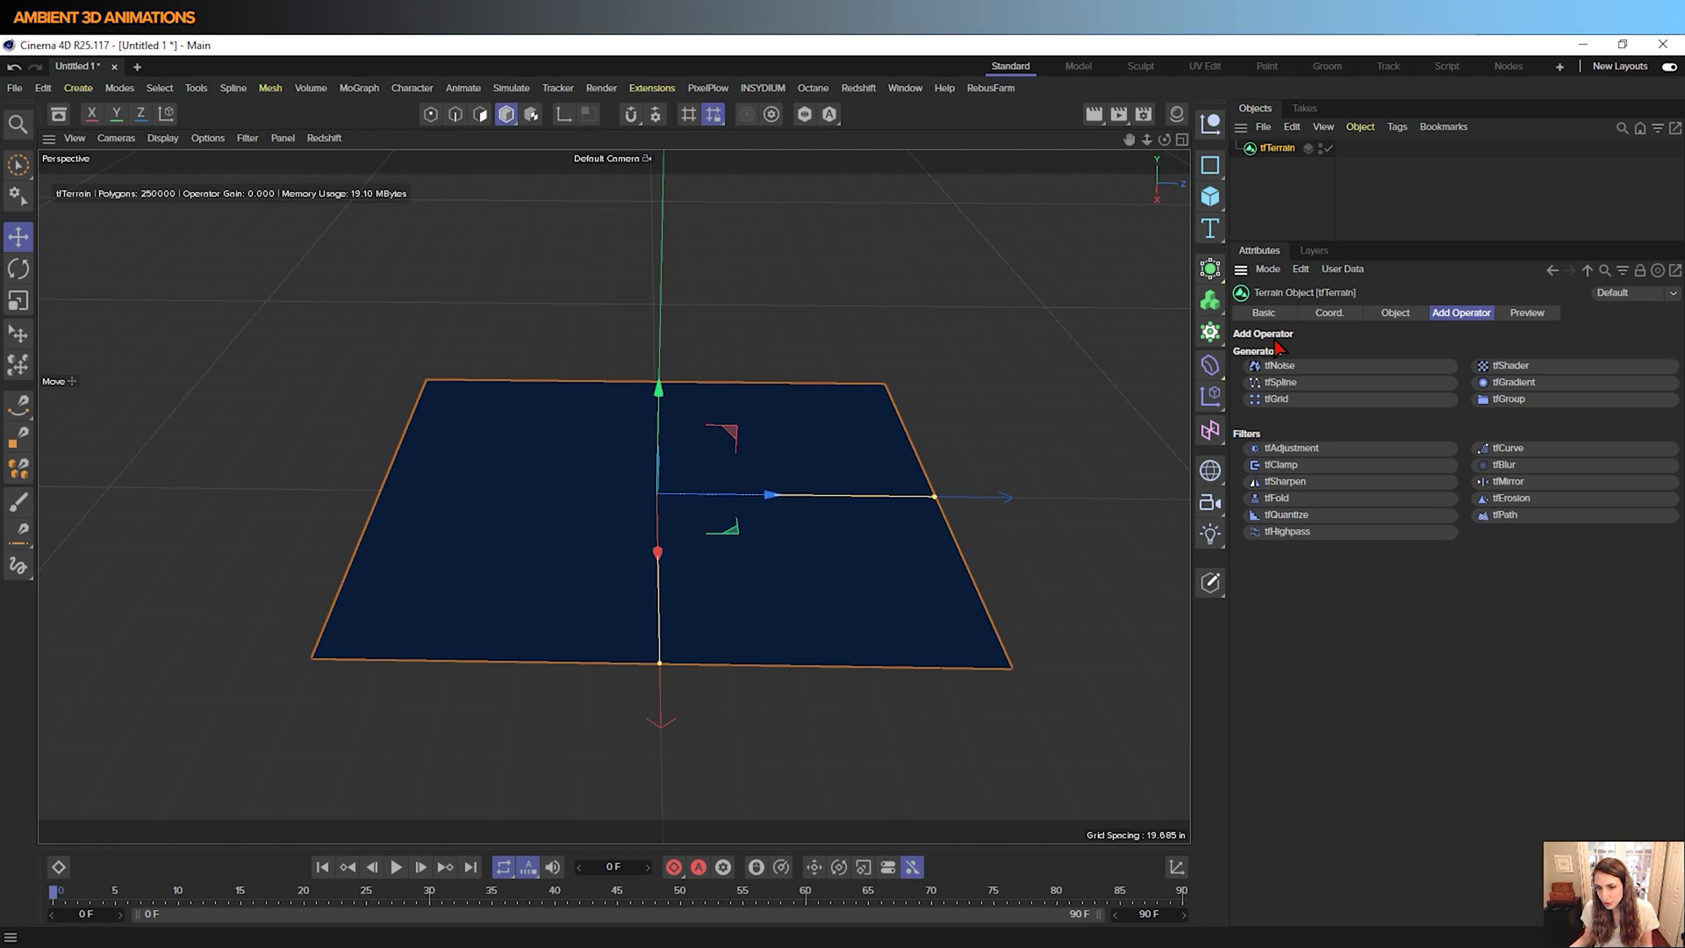
mouse_move(1373, 376)
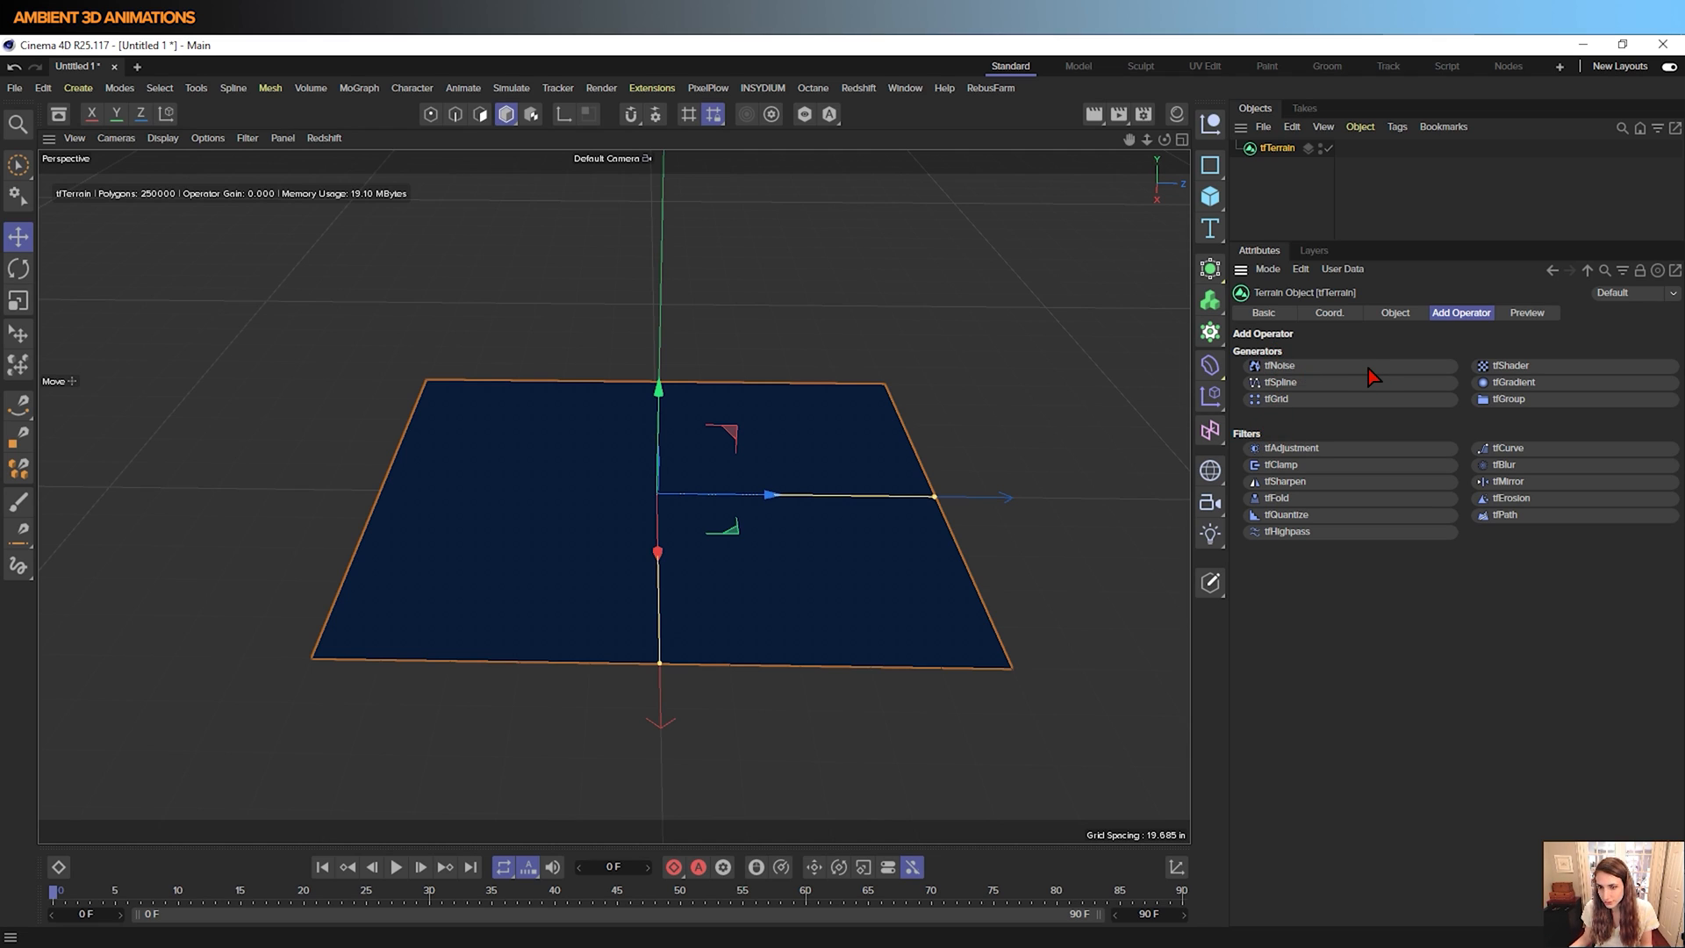
mouse_move(1286, 406)
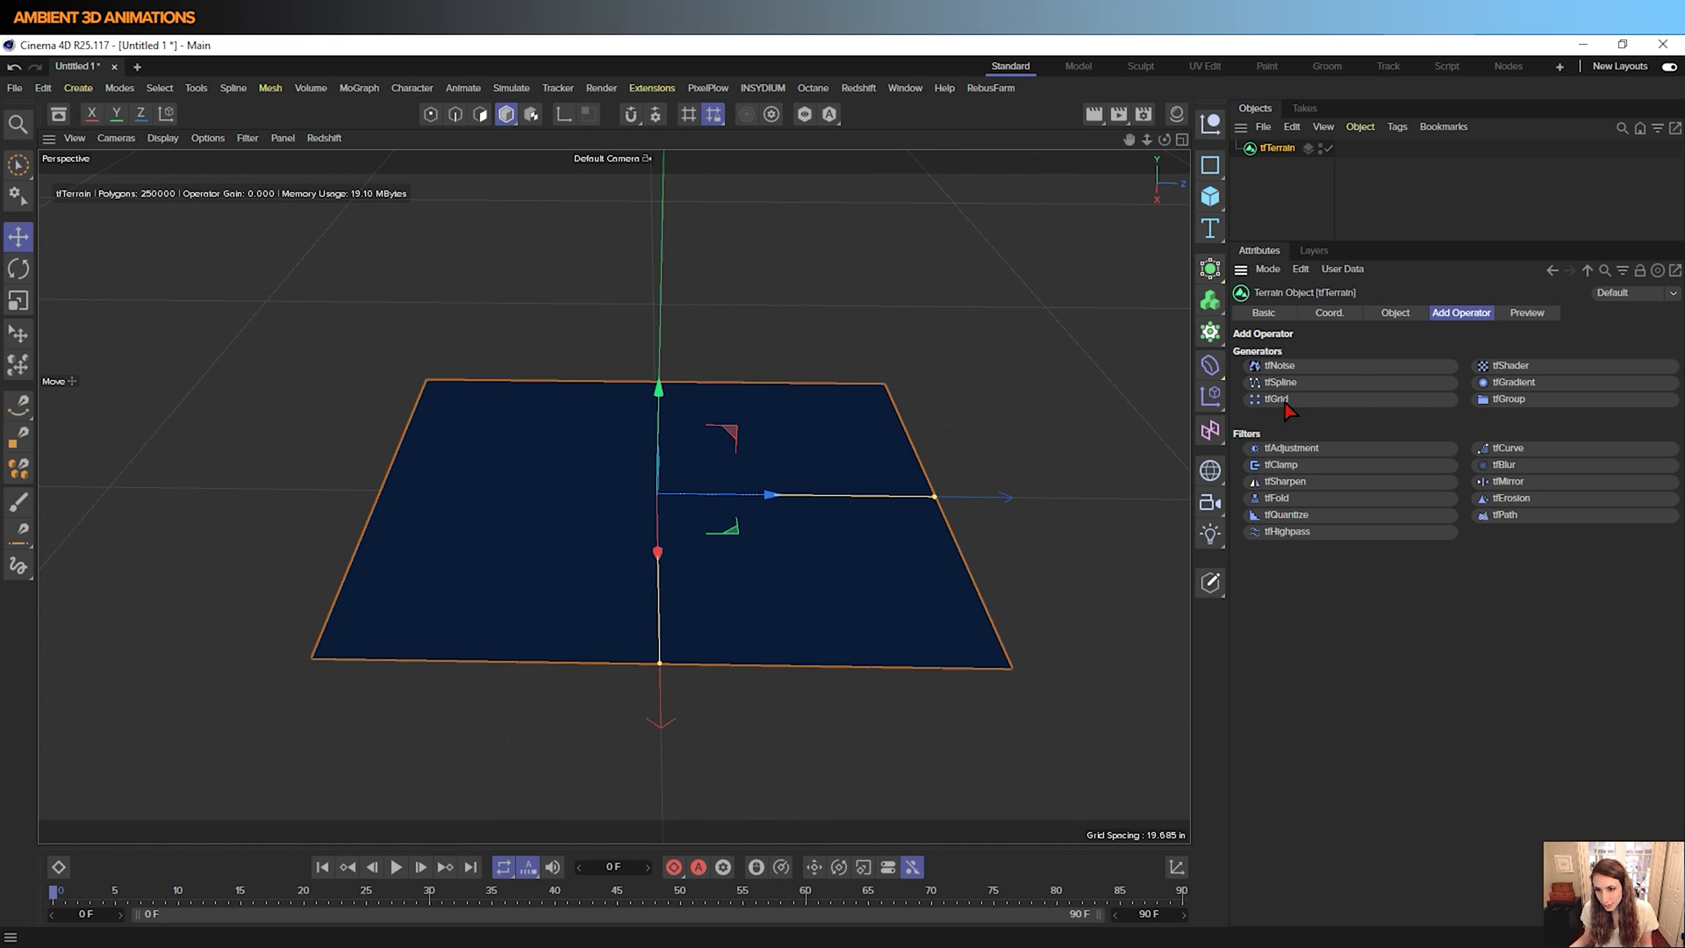
Add a tfGrid operator, drag its front-right corner and centre points, then reset the grid flat
left_click(1274, 398)
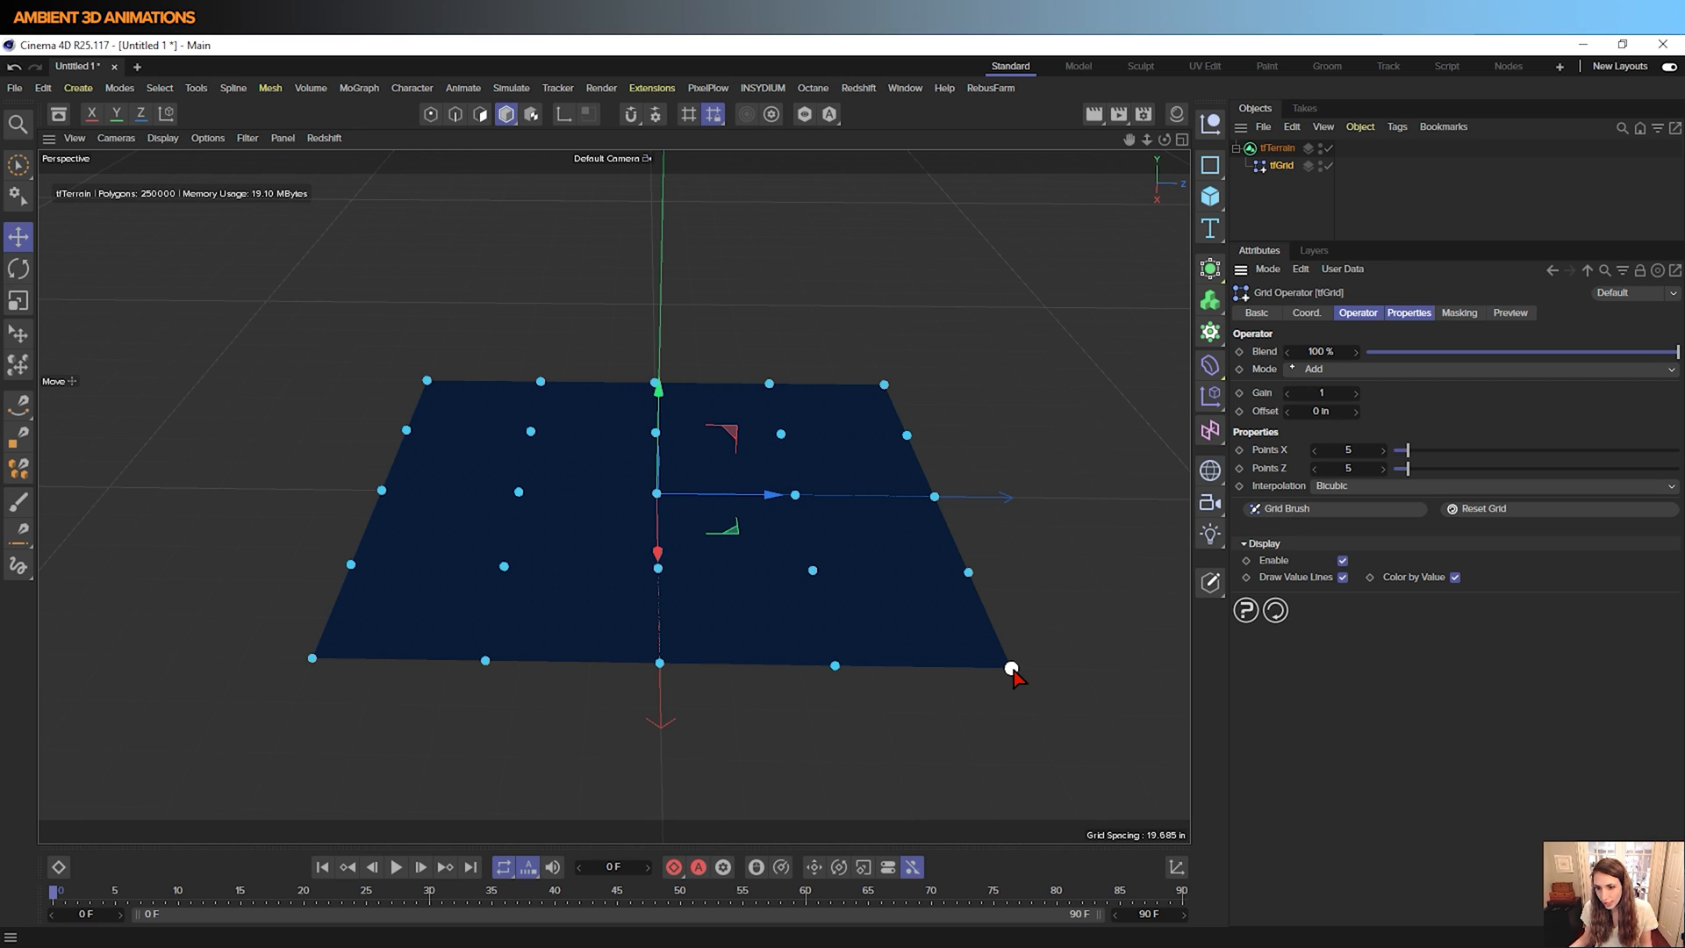
mouse_move(669, 577)
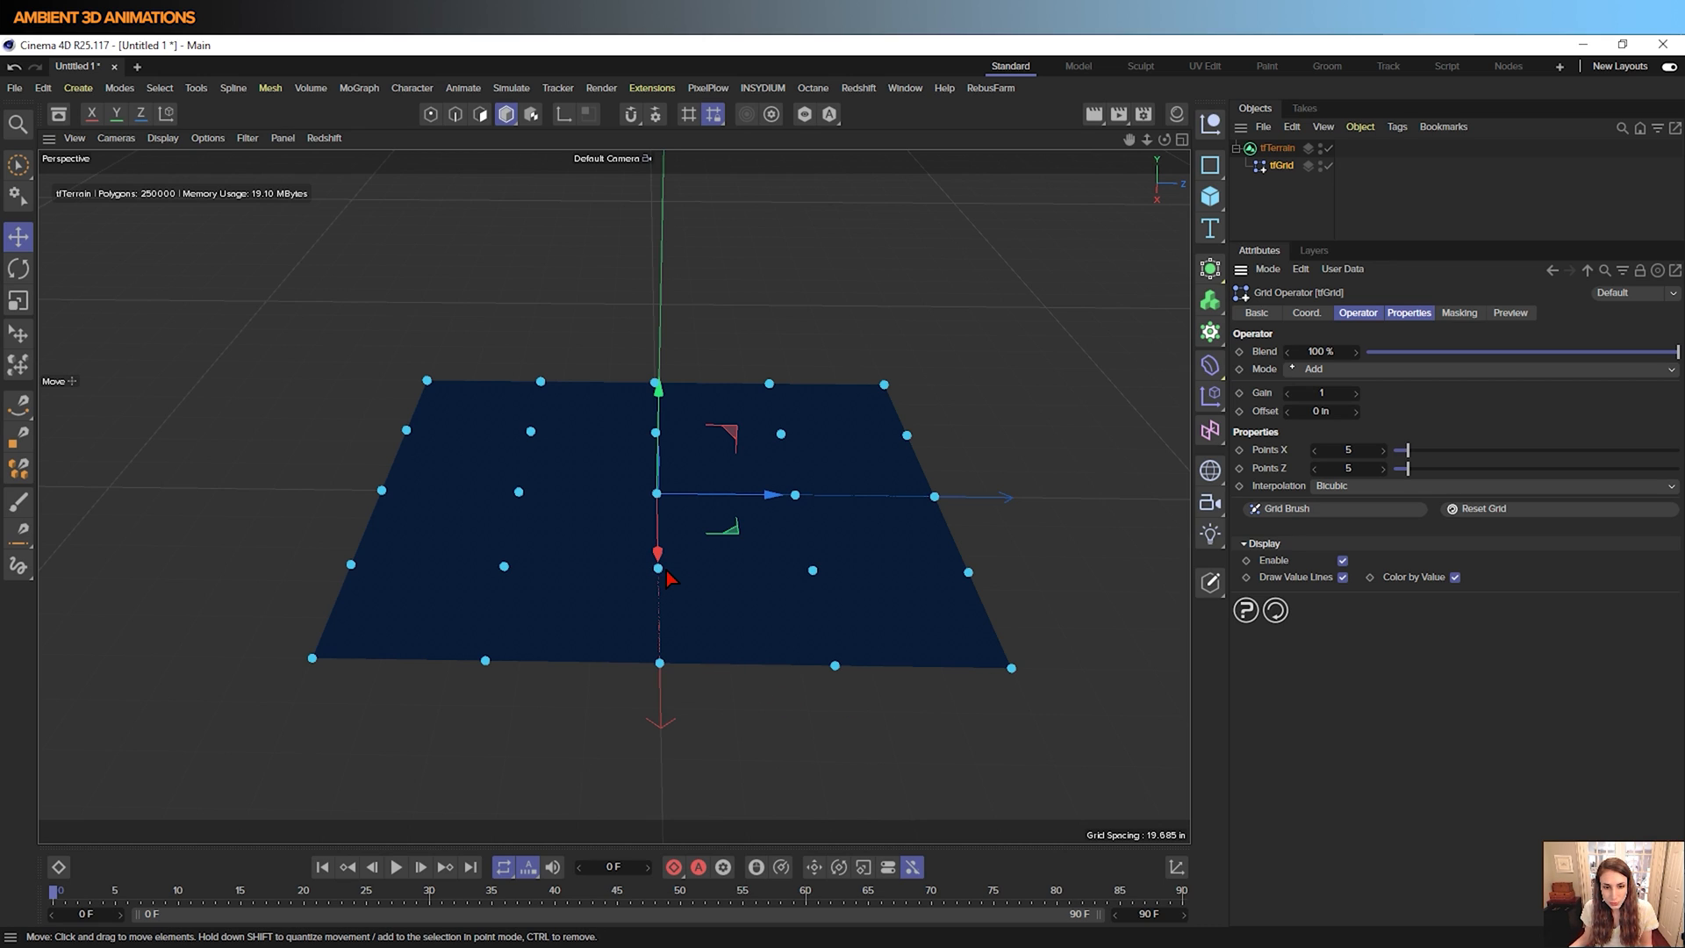
mouse_move(1058, 533)
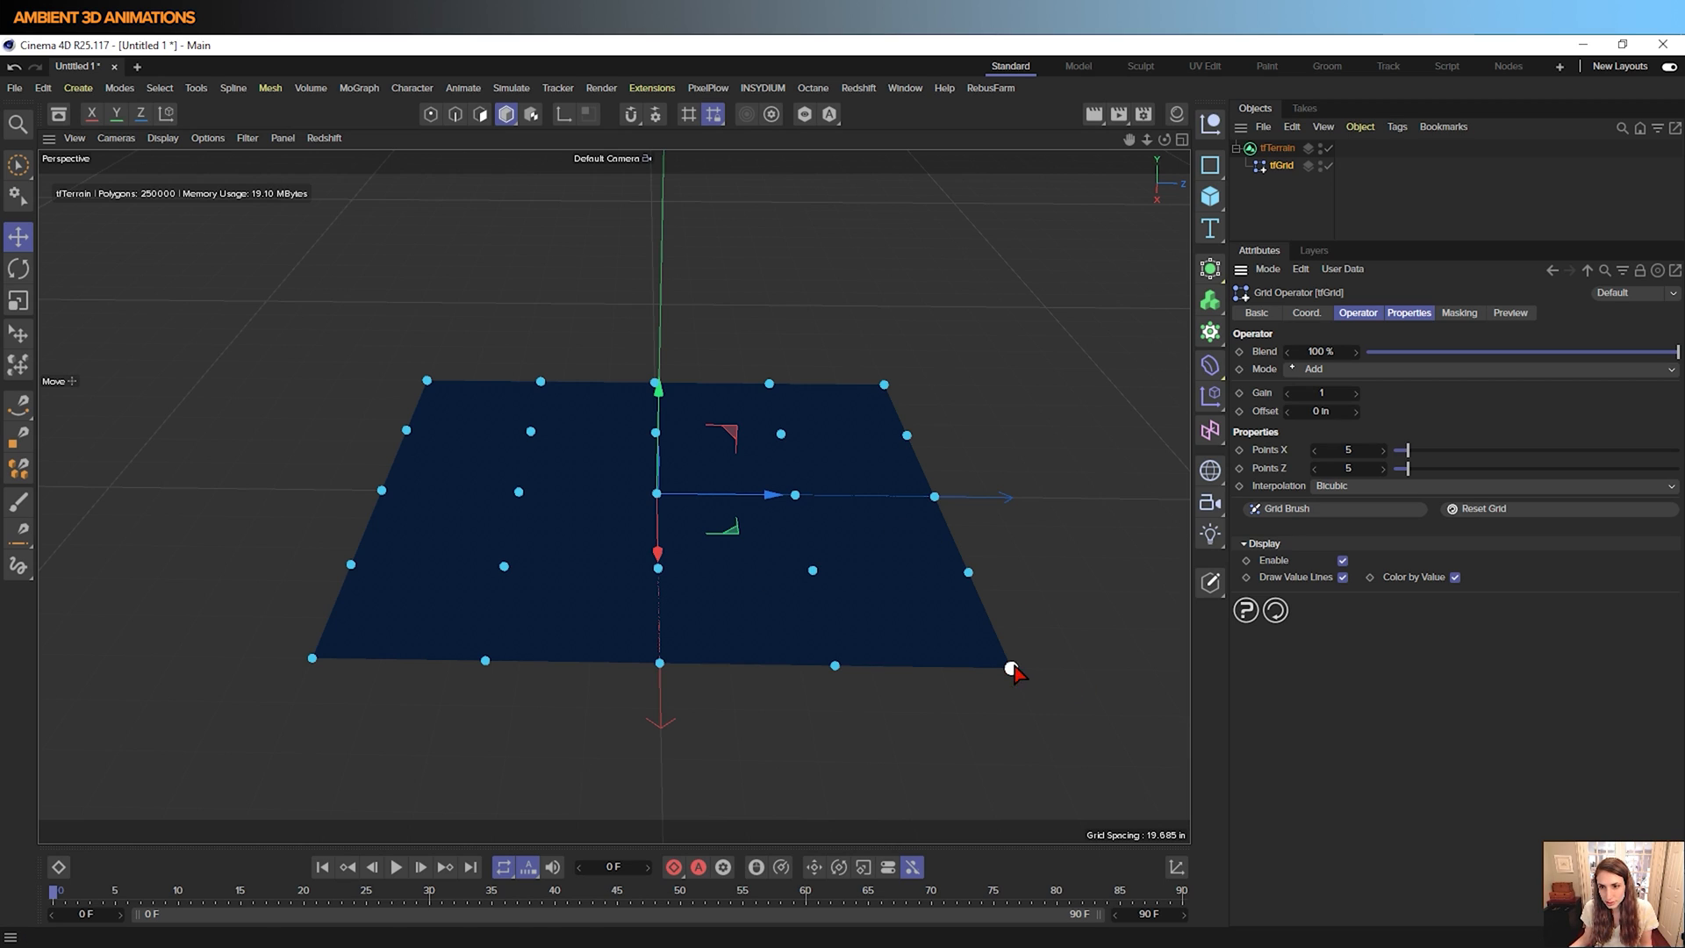
mouse_move(1418, 467)
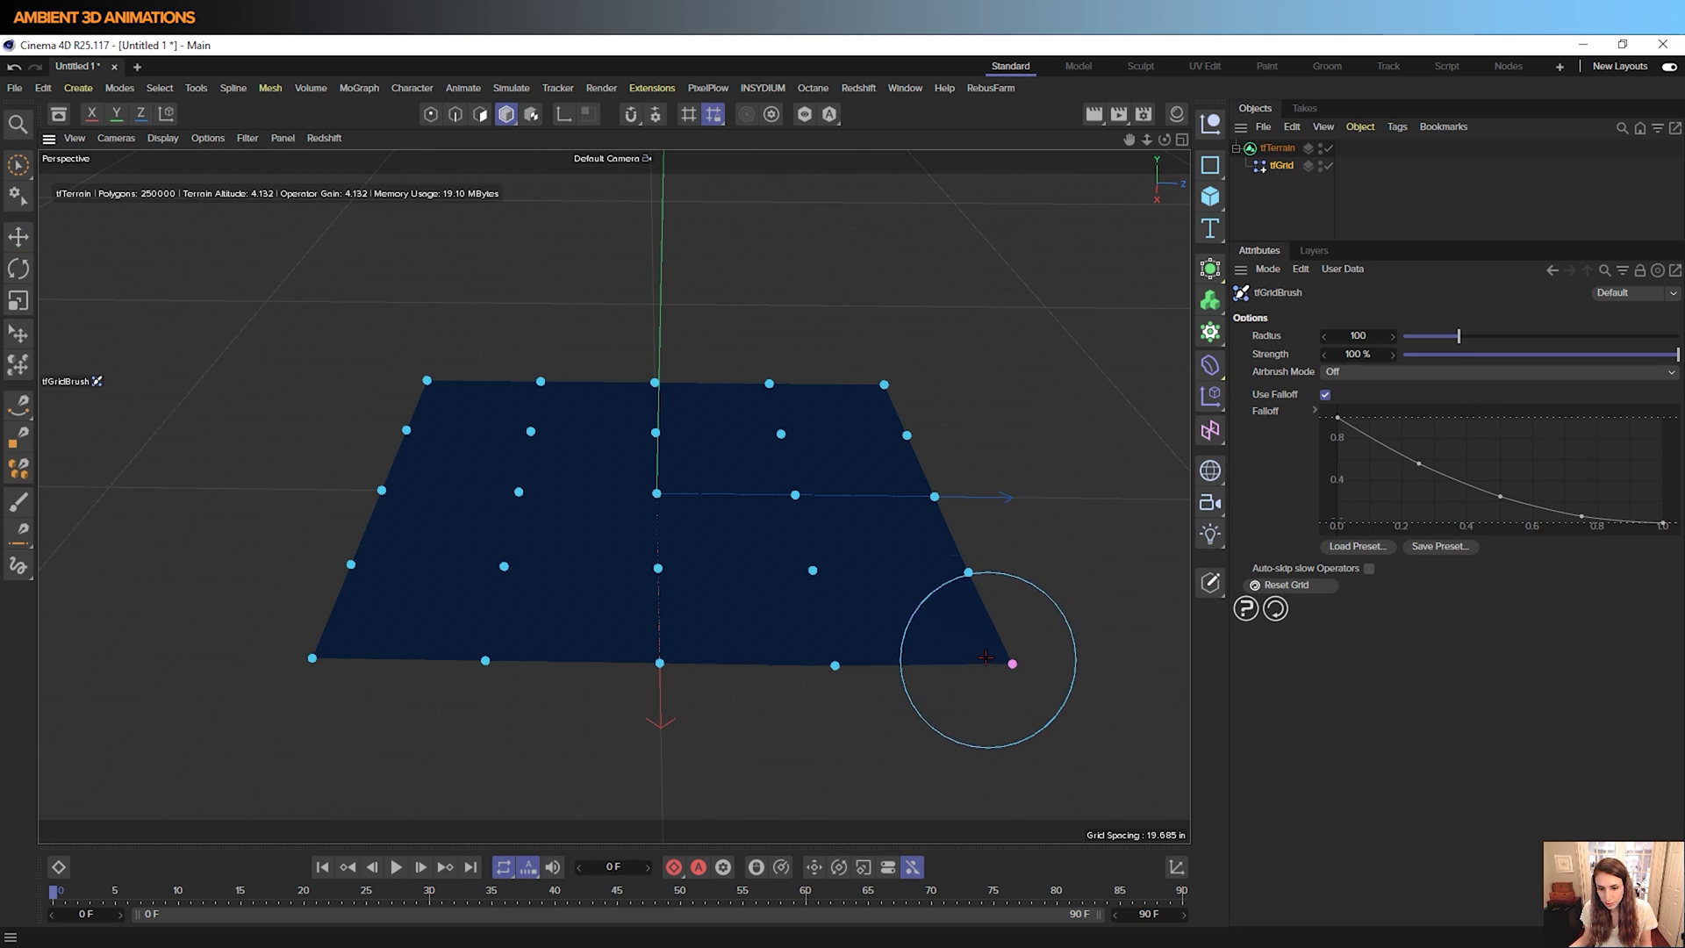
left_click_drag(986, 658, 1021, 607)
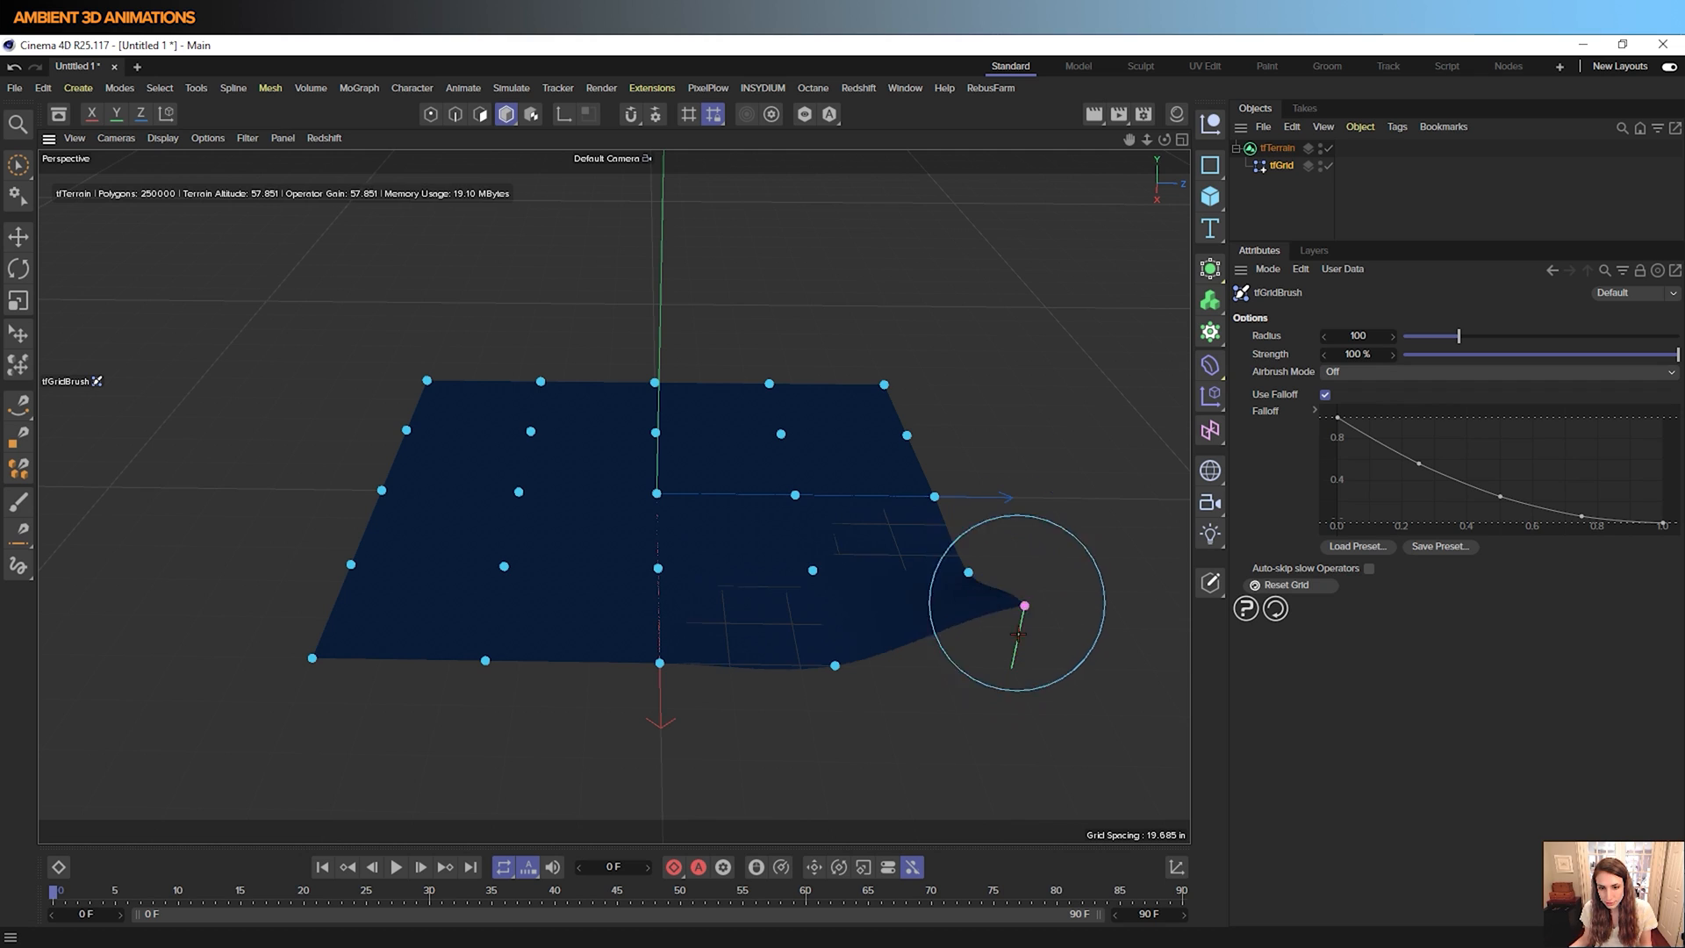
left_click_drag(1021, 607, 1034, 548)
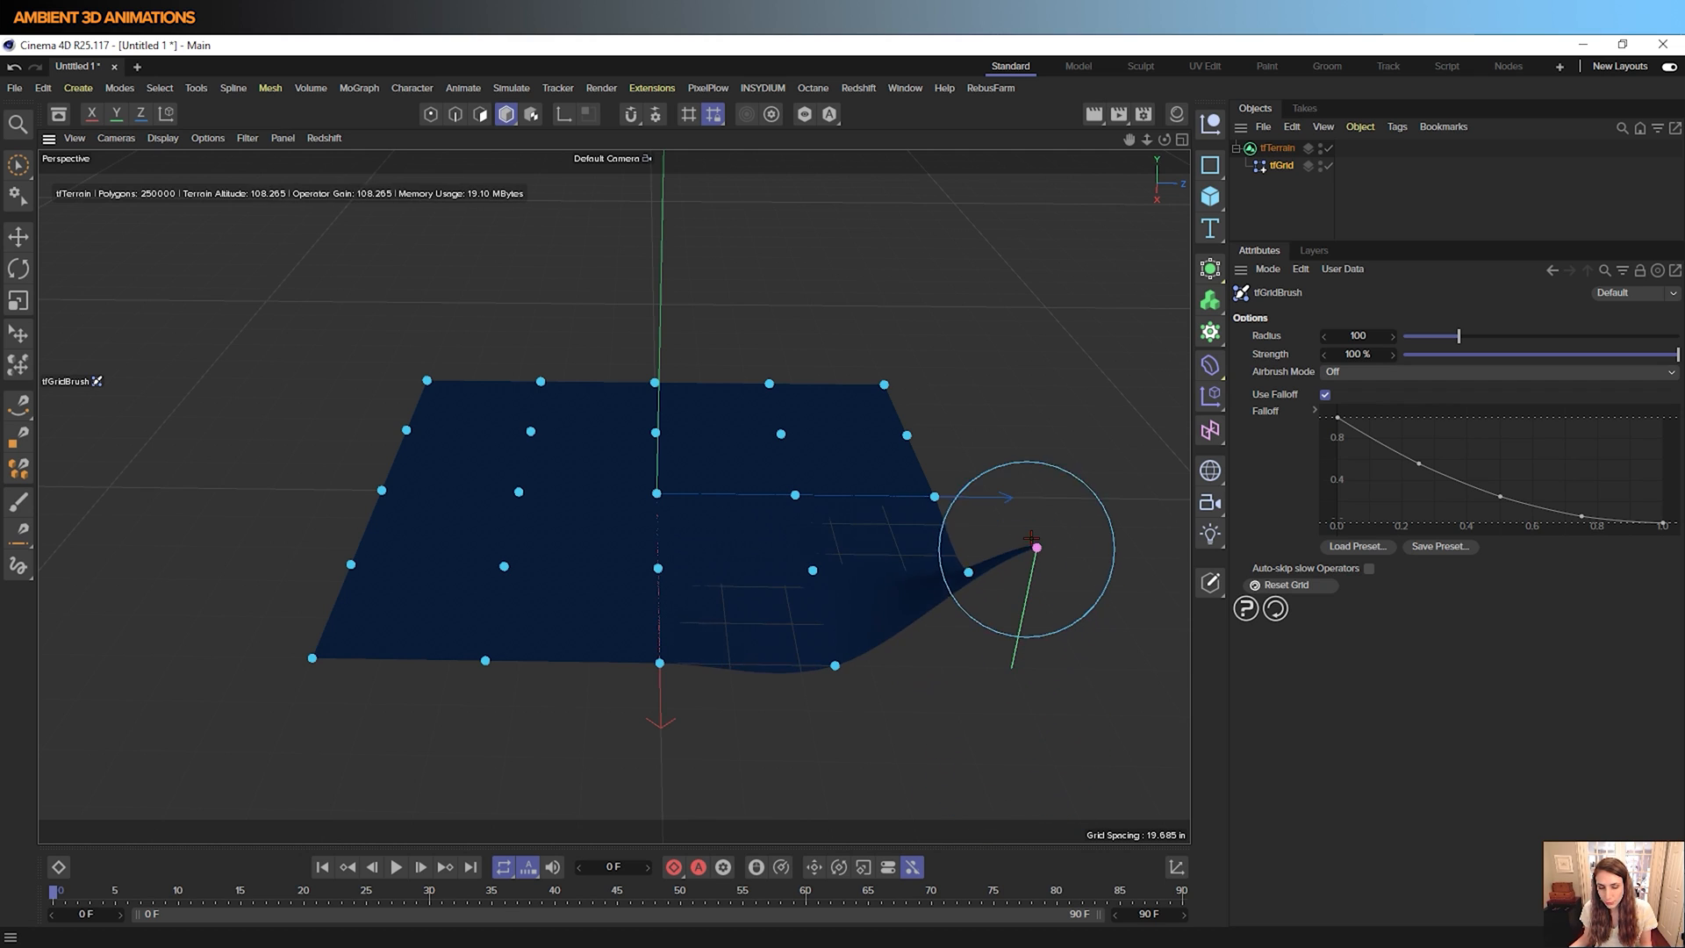
left_click_drag(1035, 547, 1018, 623)
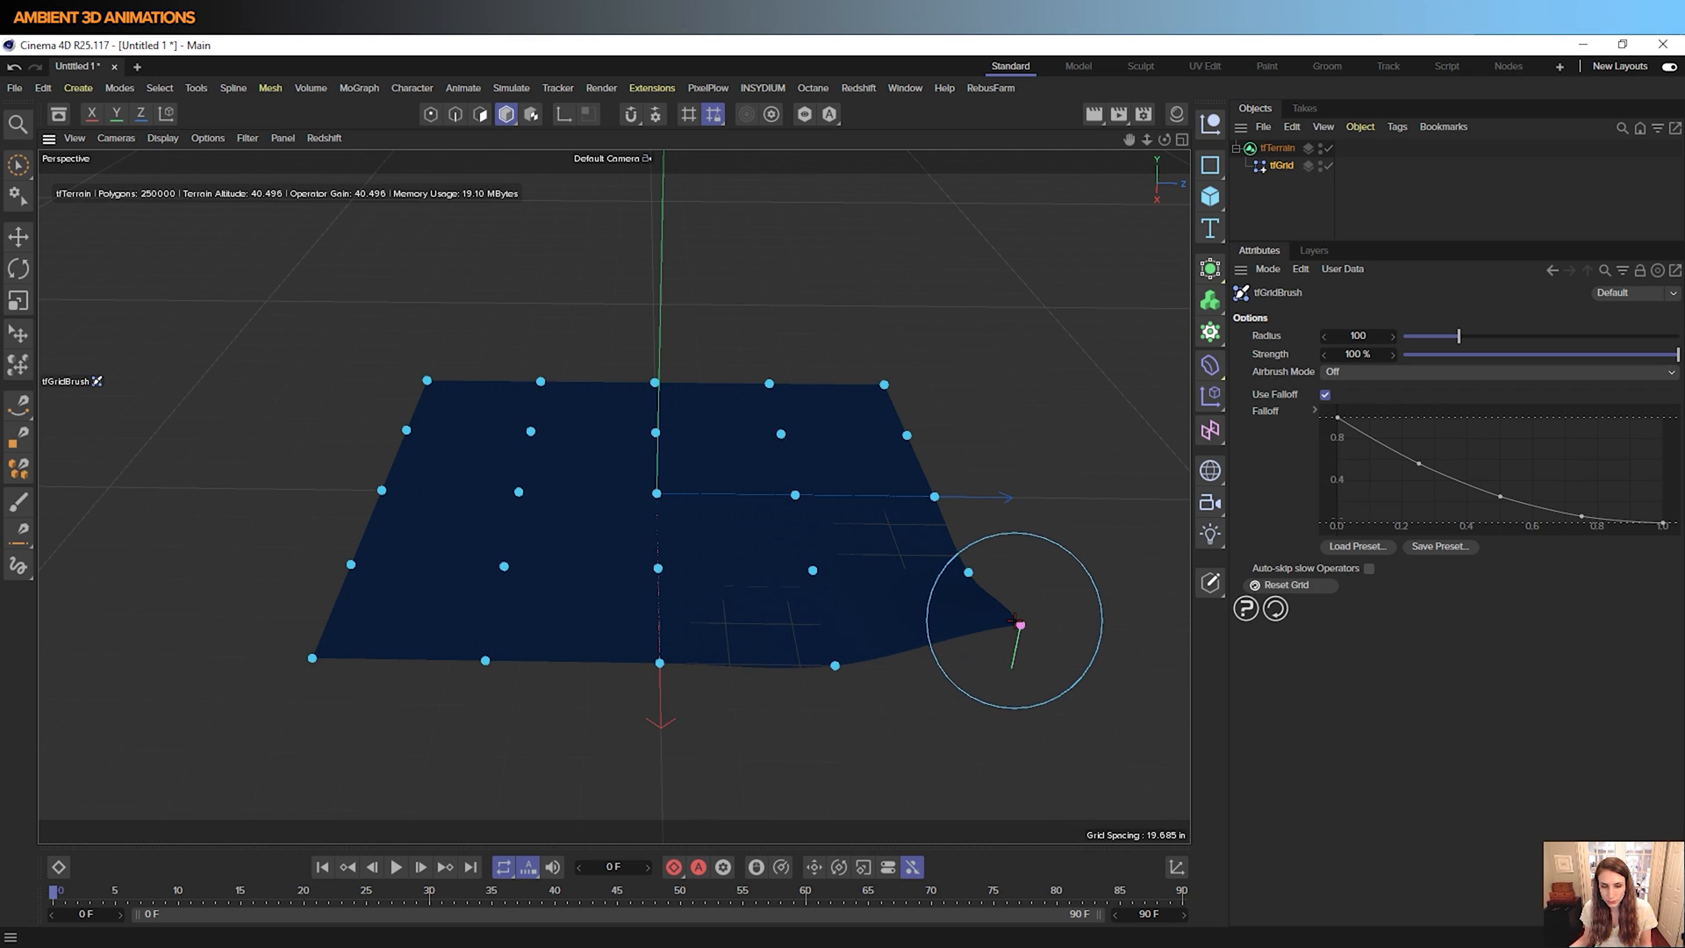
left_click_drag(1011, 623, 793, 612)
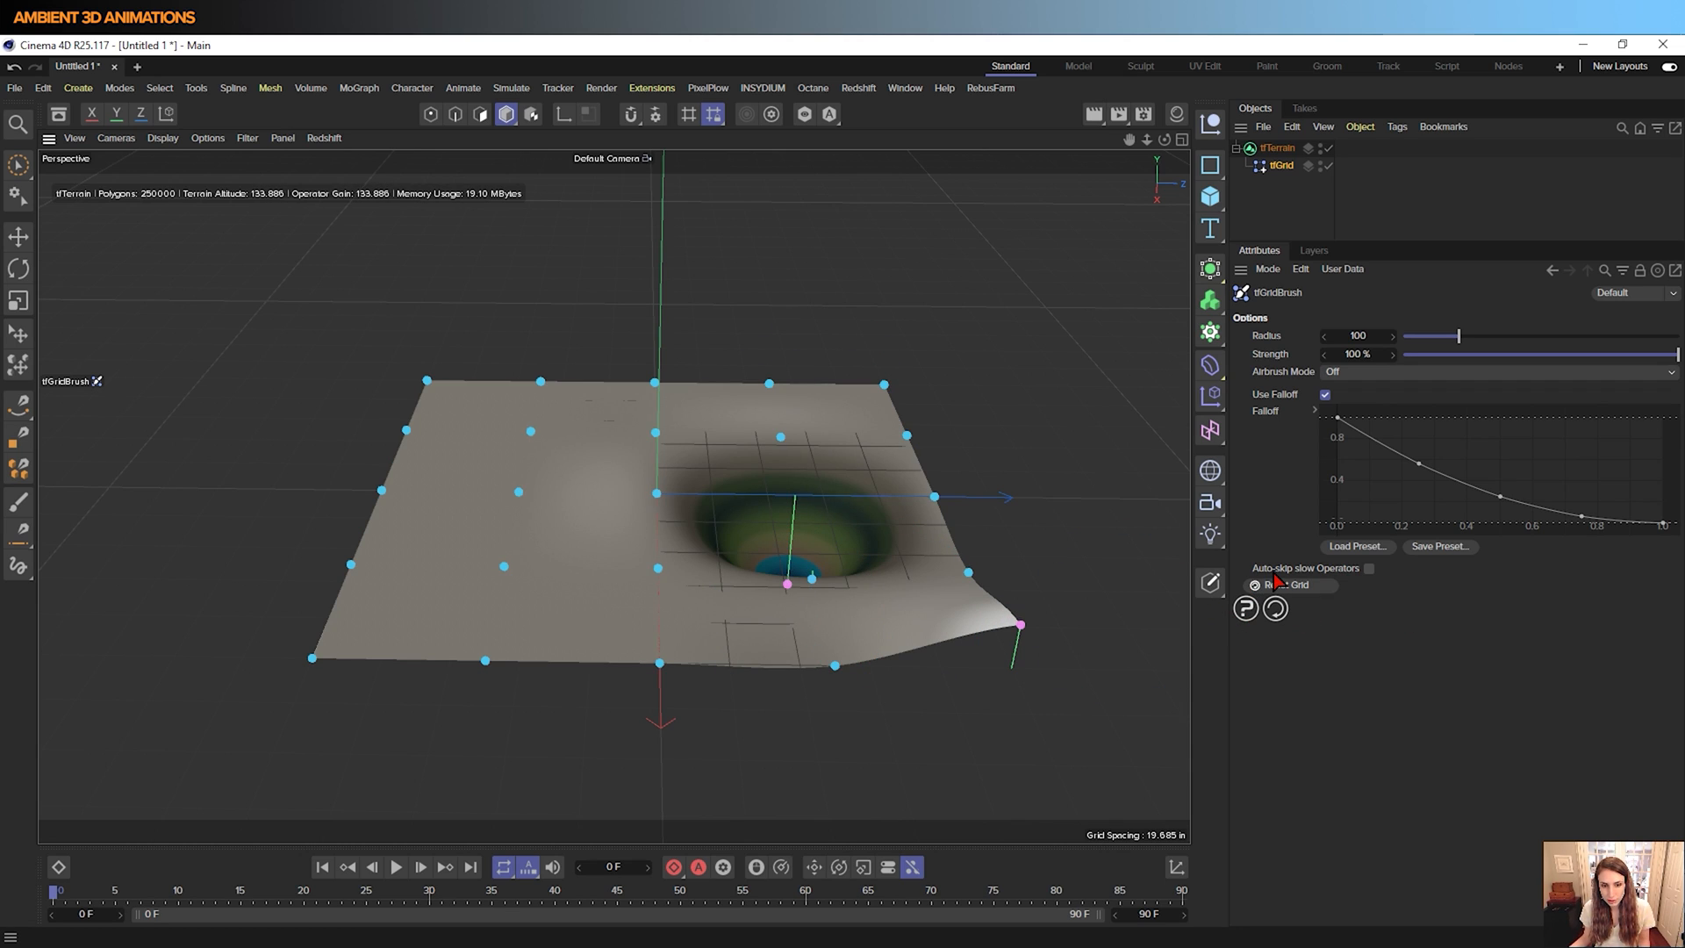
left_click(1284, 584)
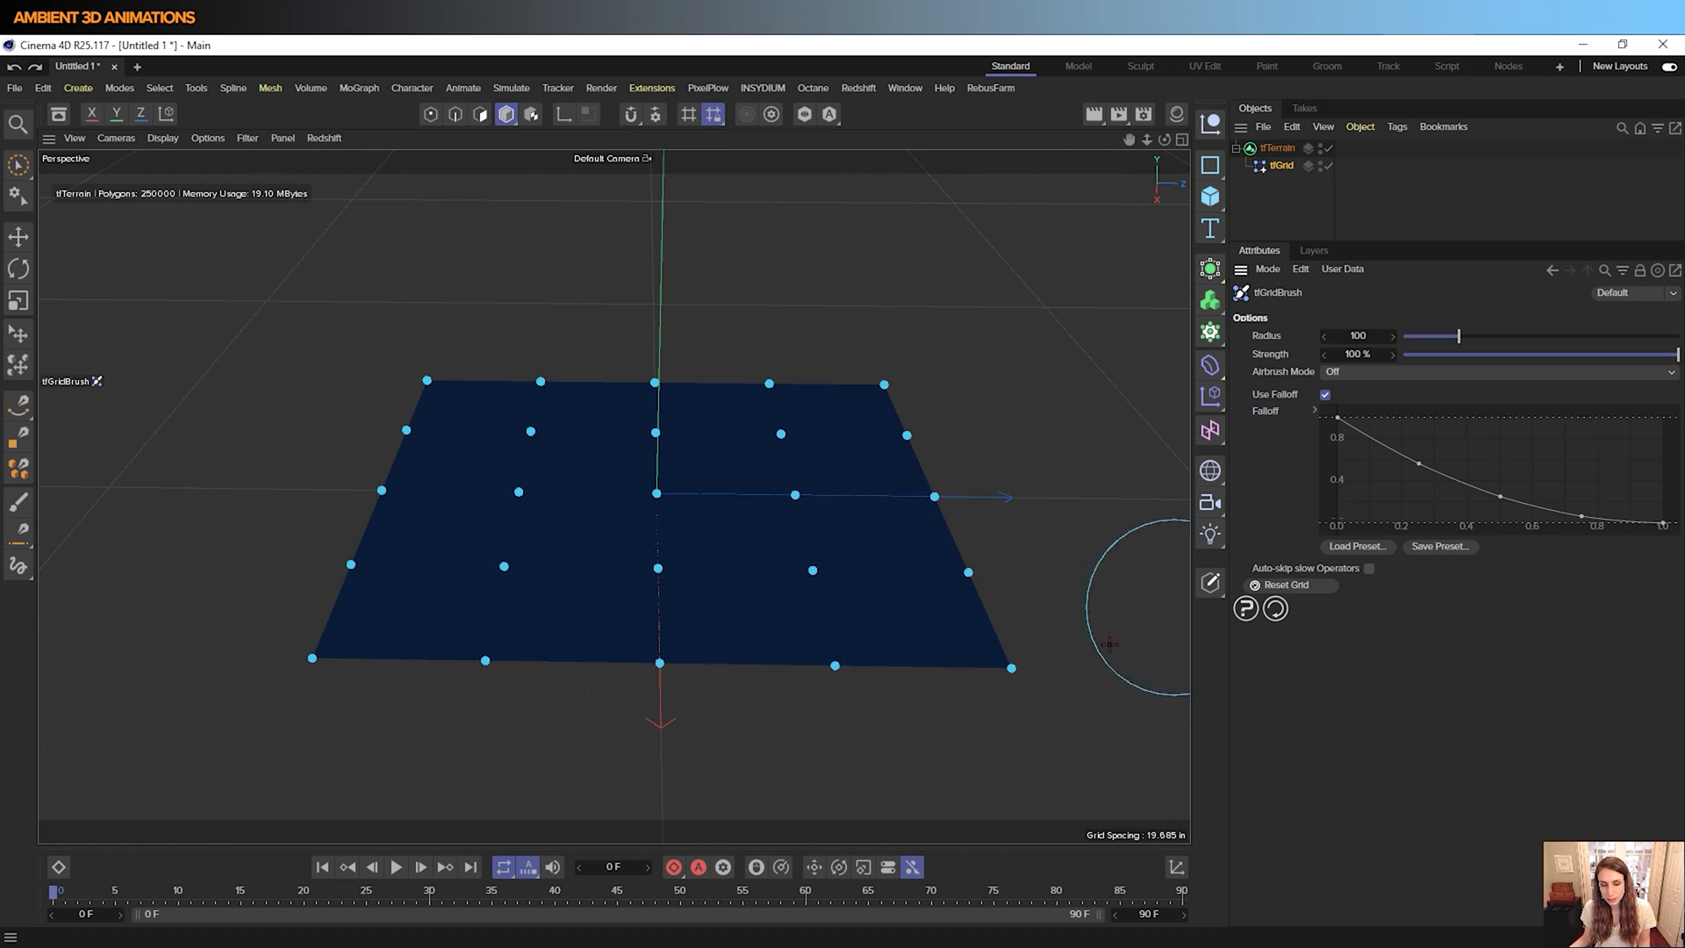
Switch the grid brush to elevate mode, paint hills on both sides, then reselect tfTerrain
left_click(1499, 372)
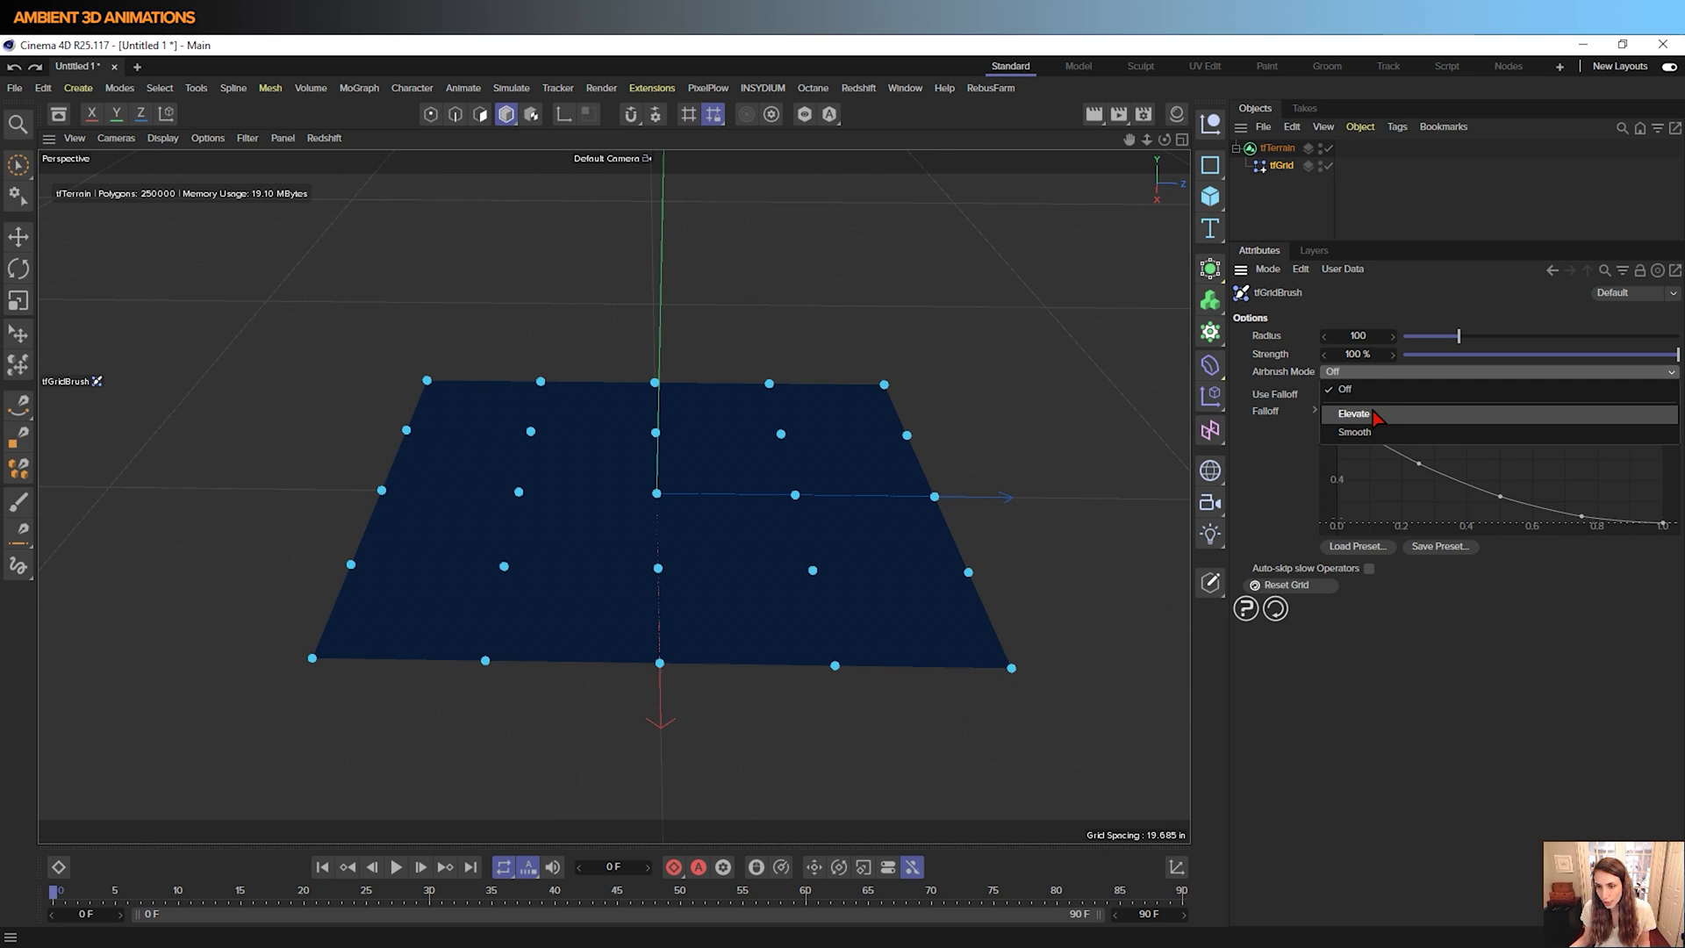
left_click(1353, 412)
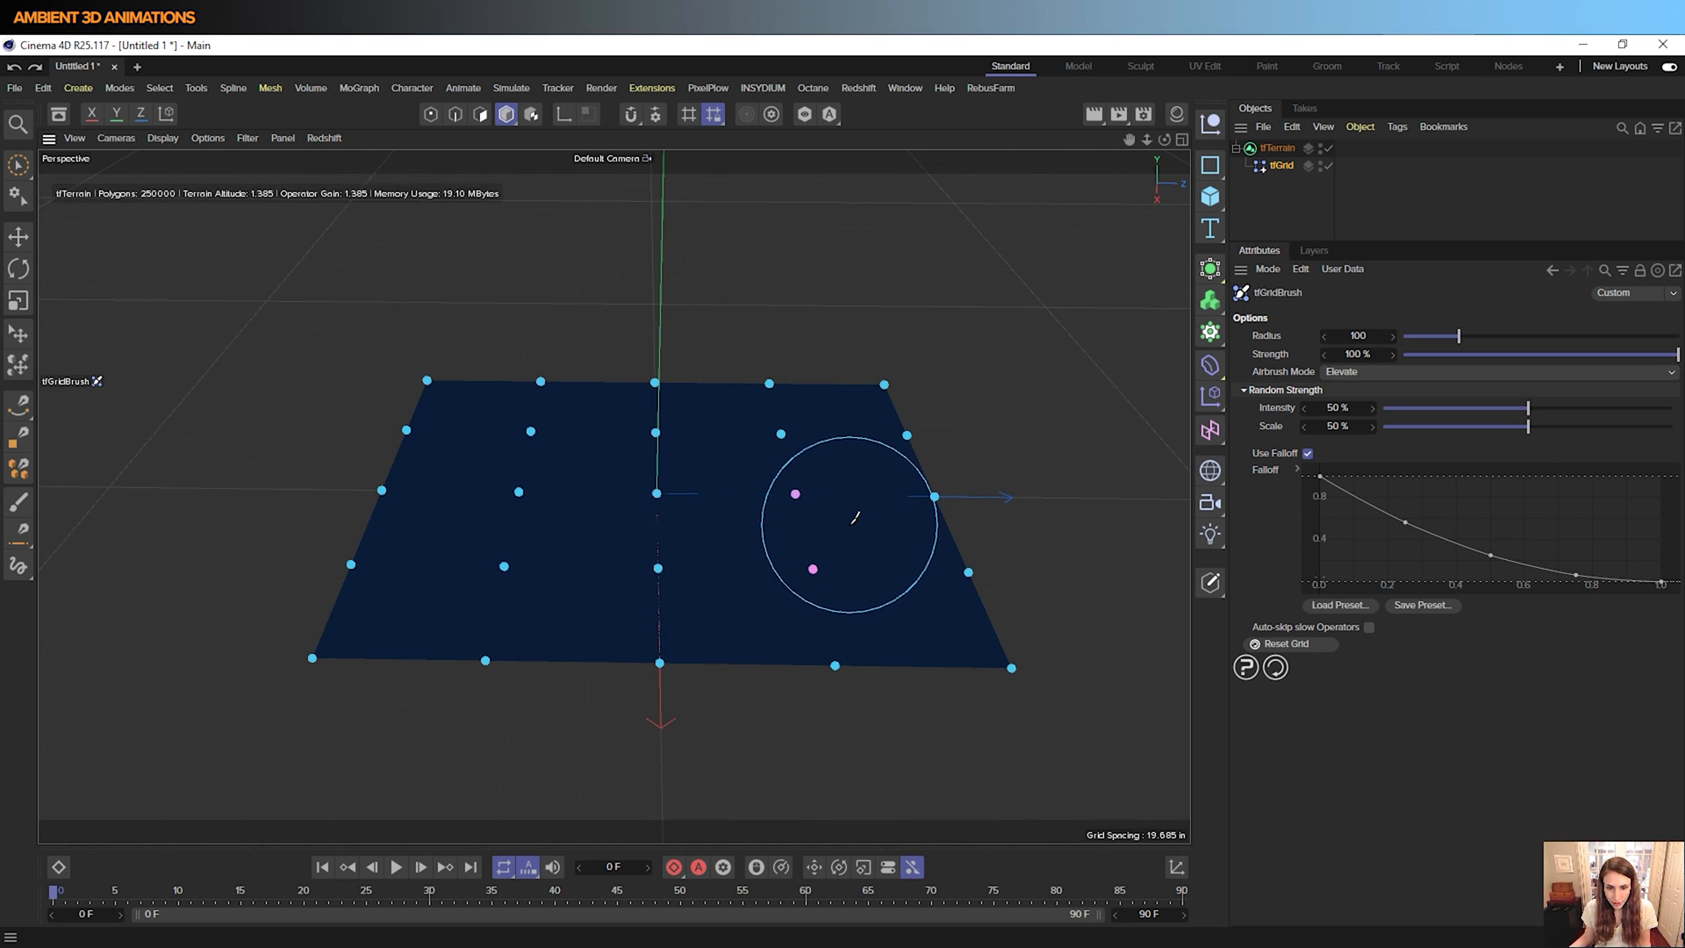
left_click_drag(849, 521, 568, 568)
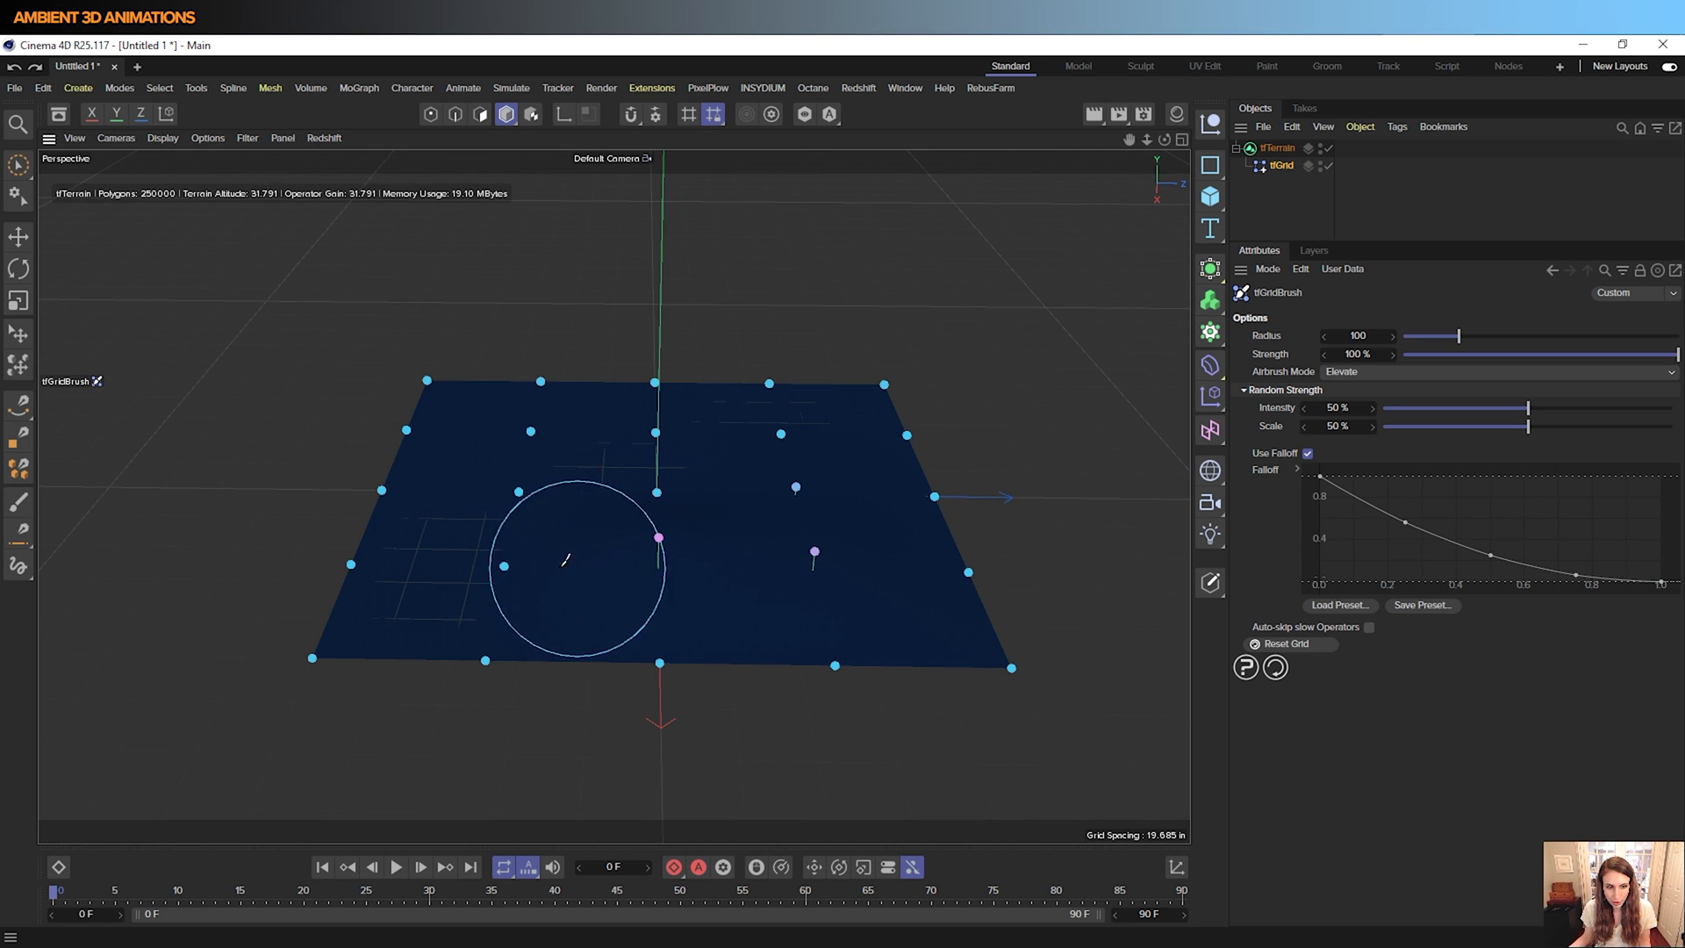
left_click_drag(564, 567, 719, 430)
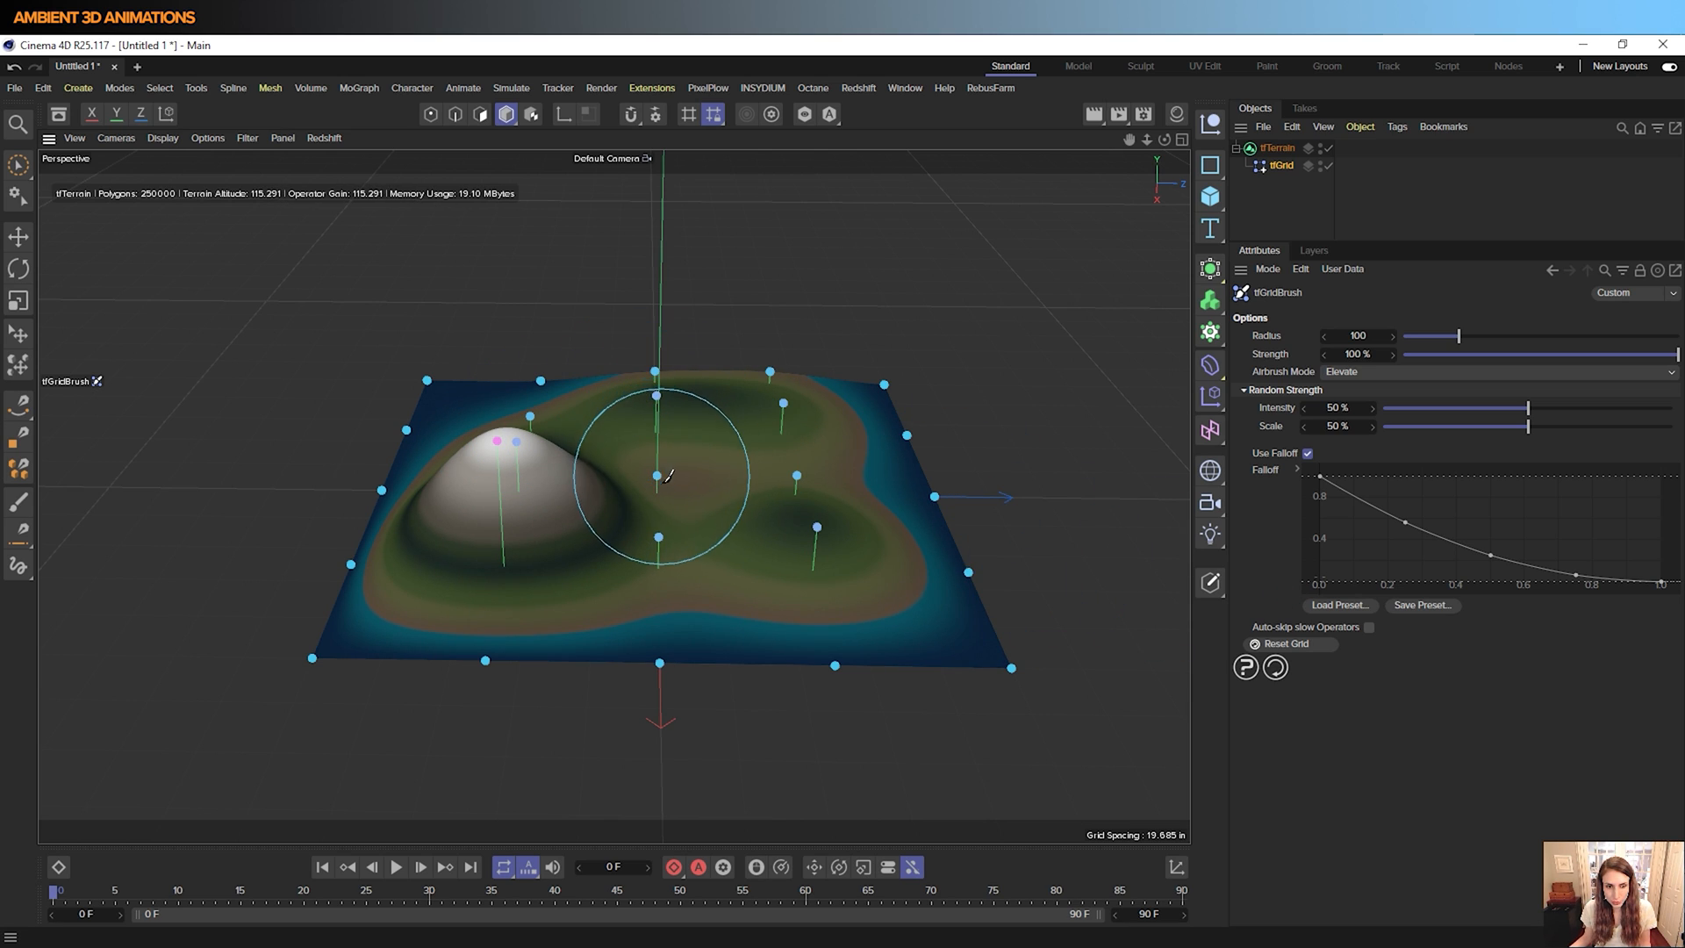
left_click(1498, 370)
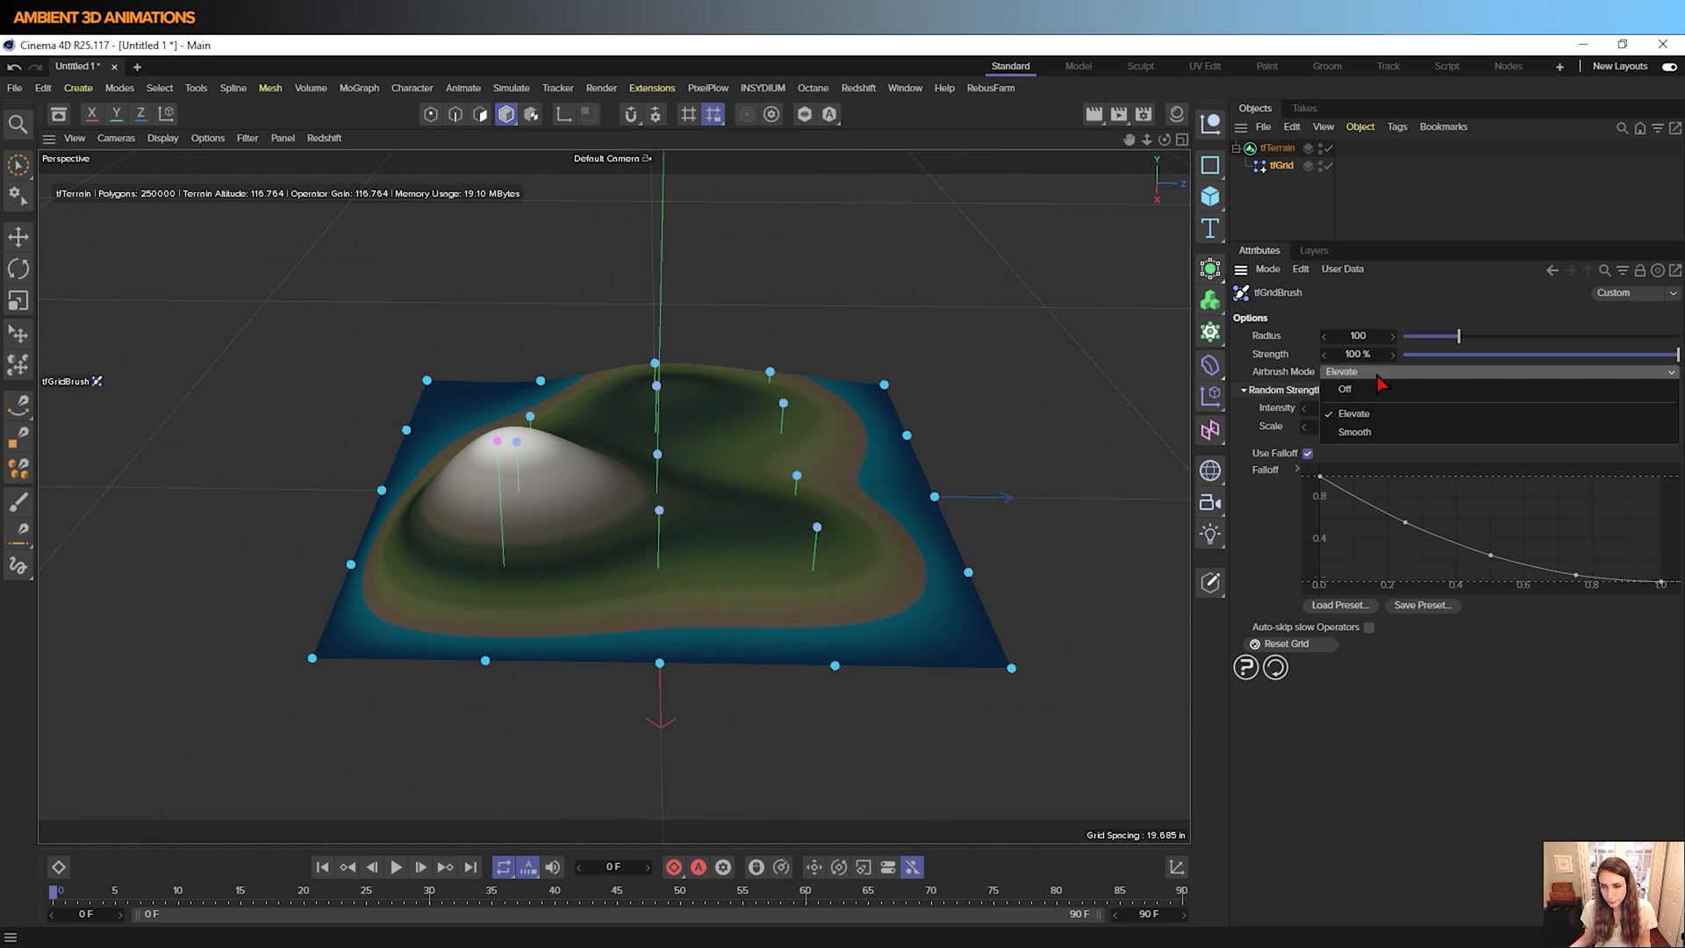
mouse_move(1365, 432)
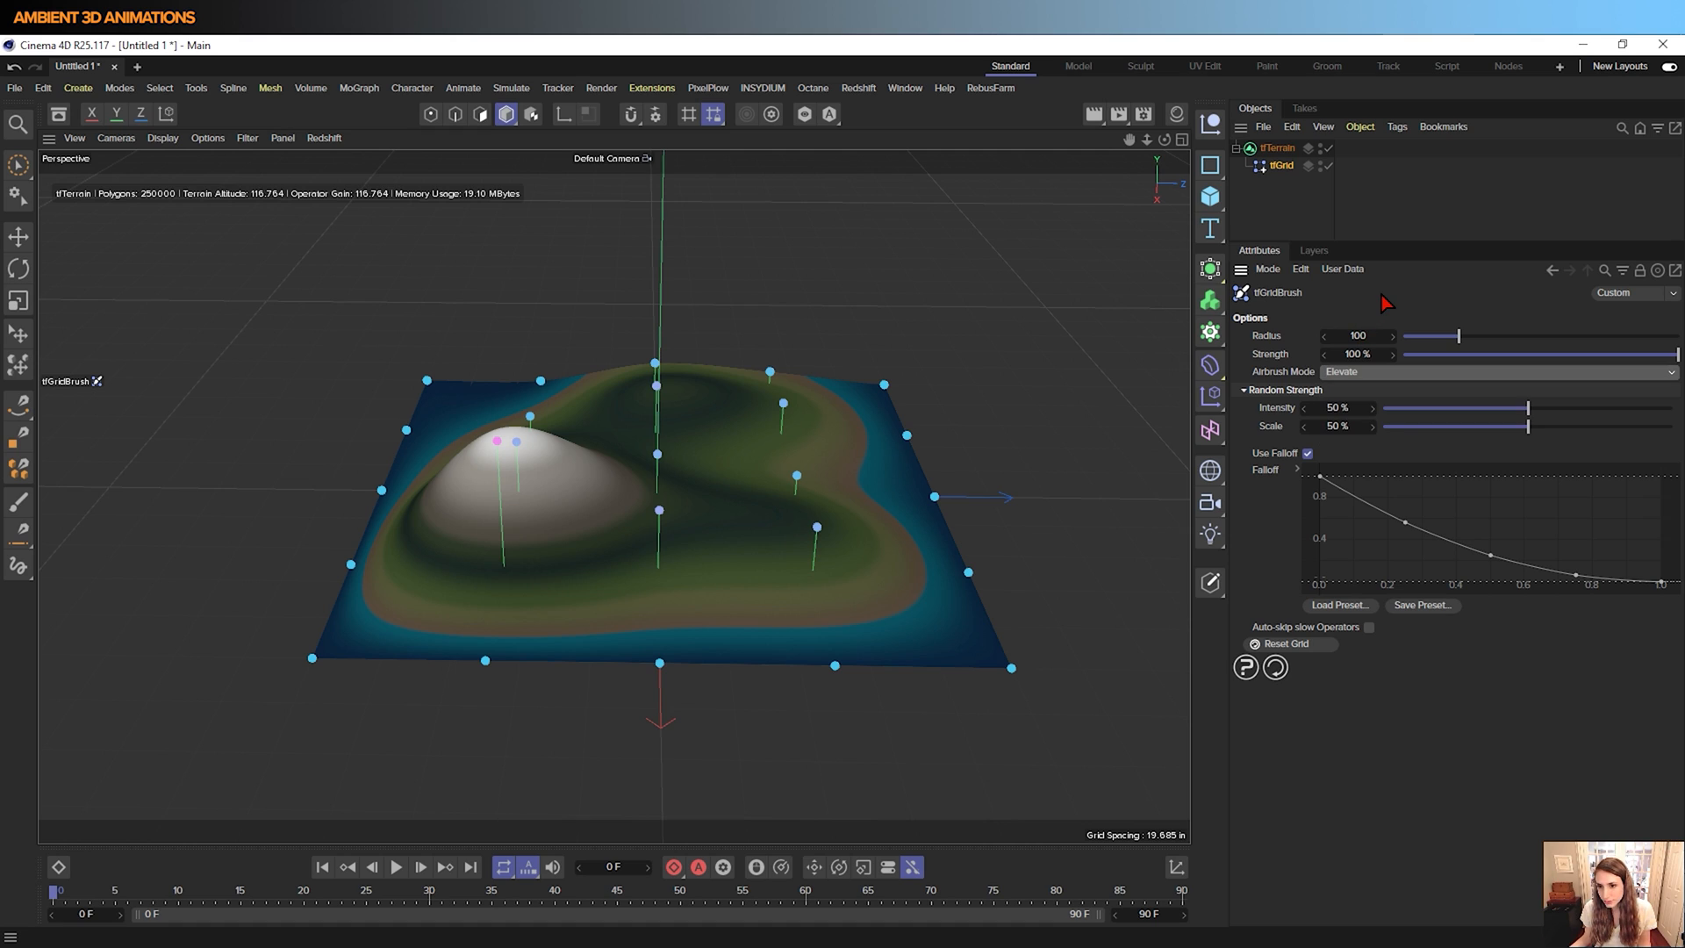
left_click(1277, 147)
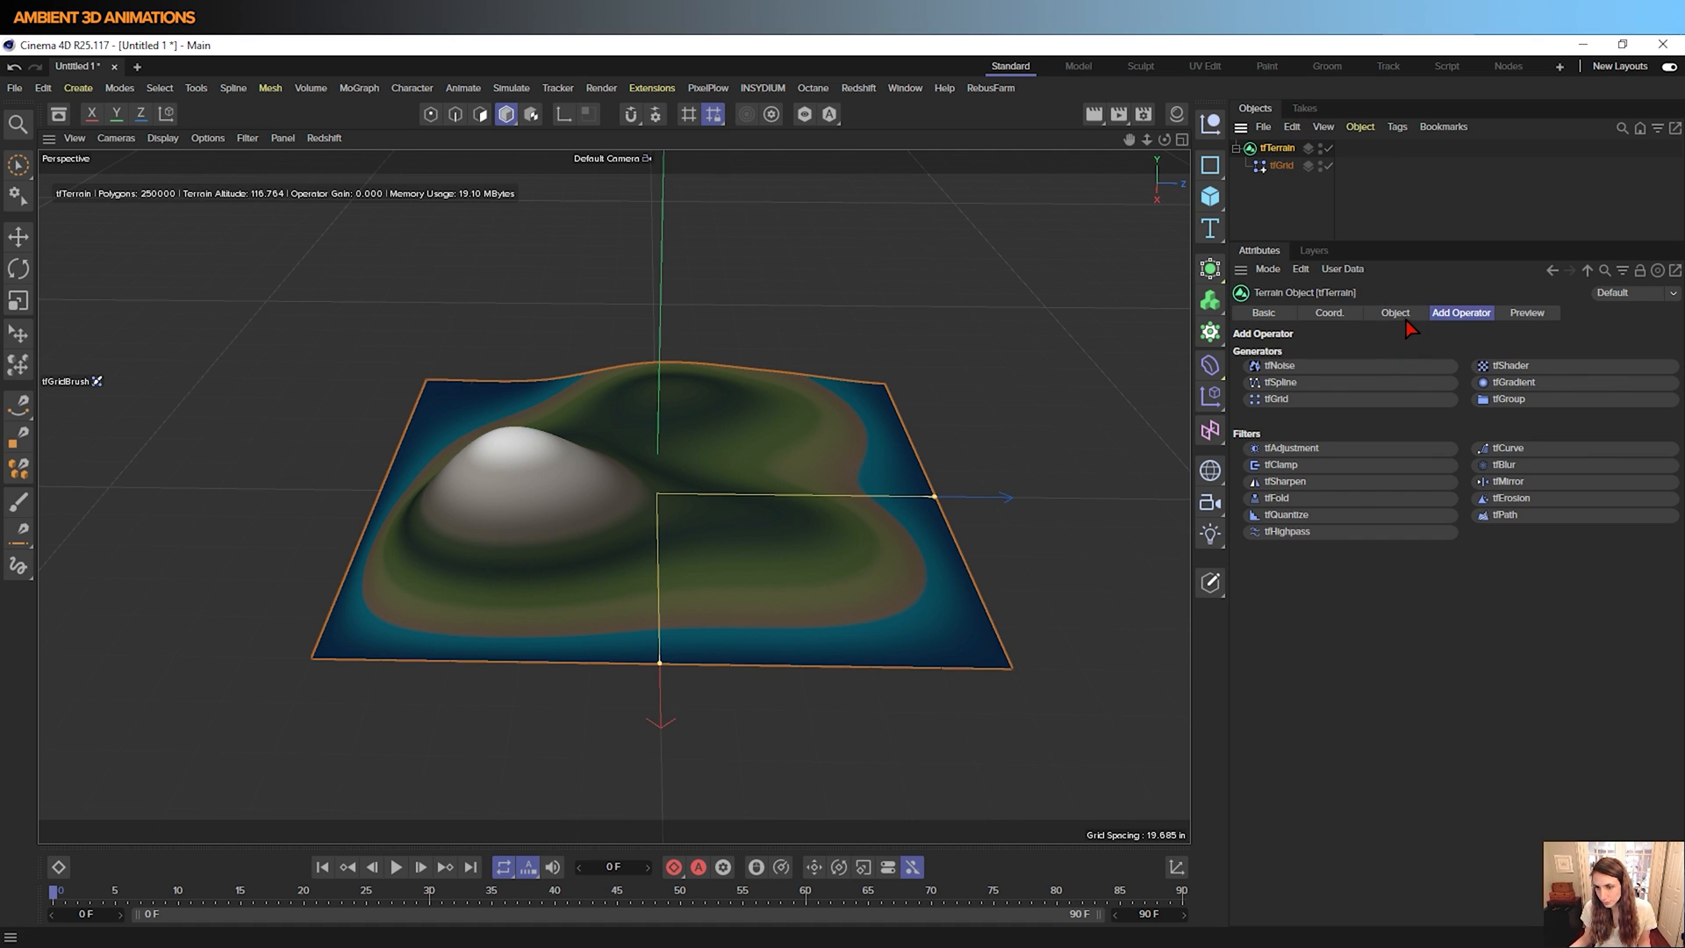
Cycle the terrain preset through Alpine 2, Tjorrta, Nishinoshima and back to Alpine, then select tfGrid
left_click(1395, 312)
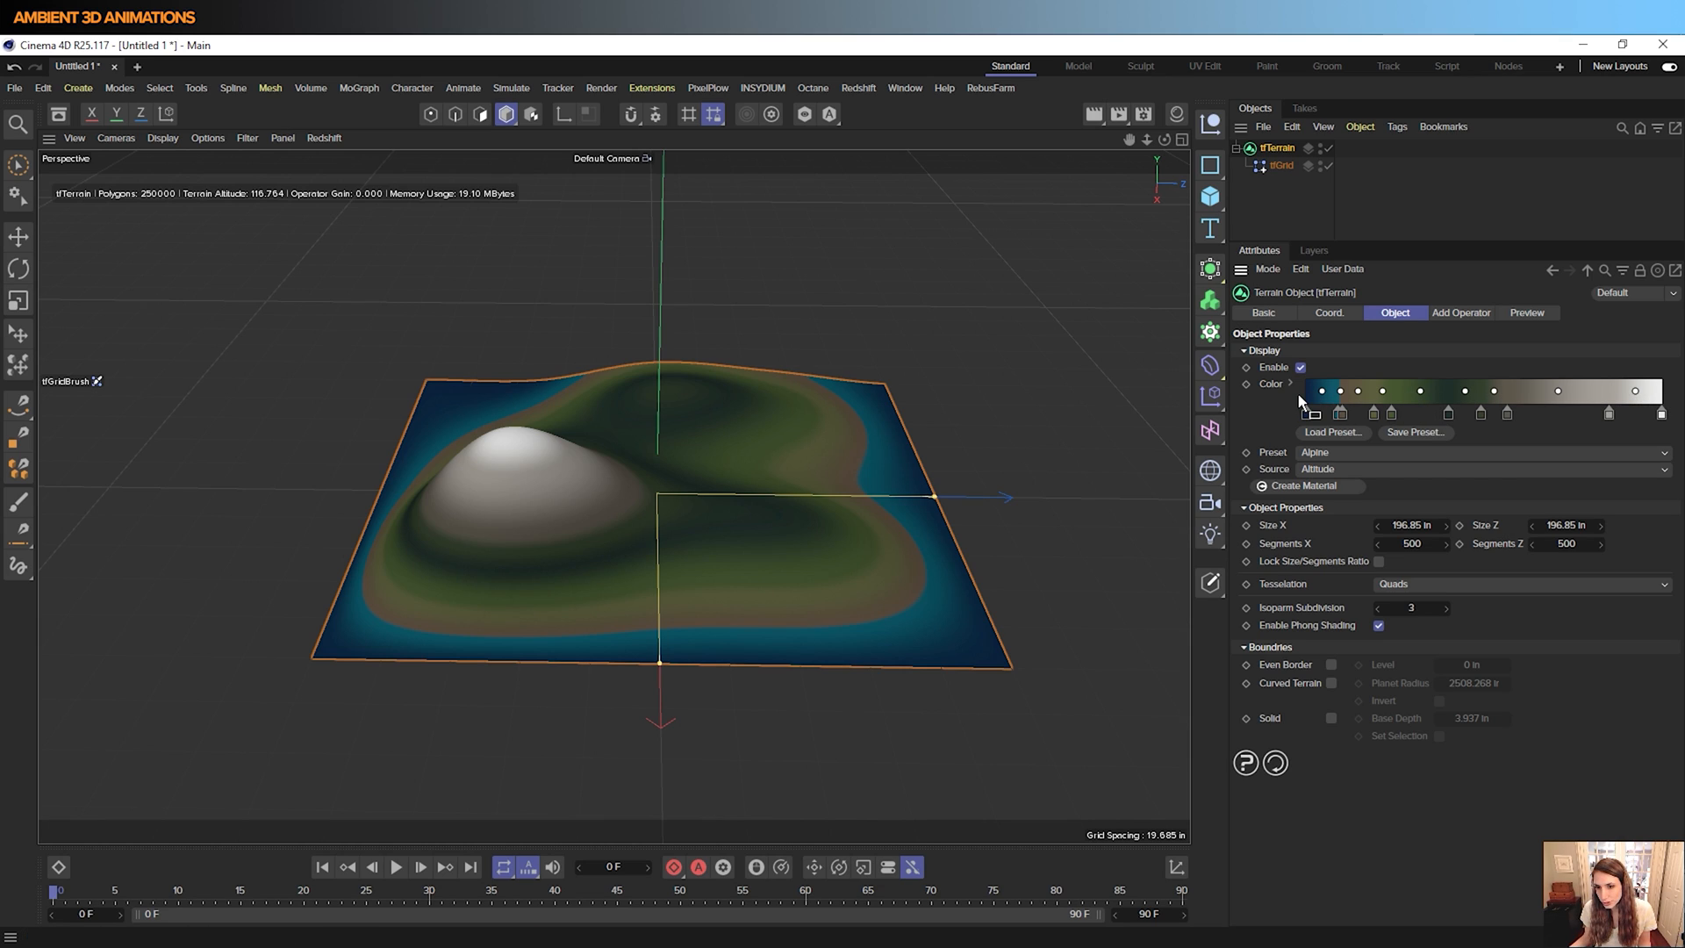
mouse_move(1319, 390)
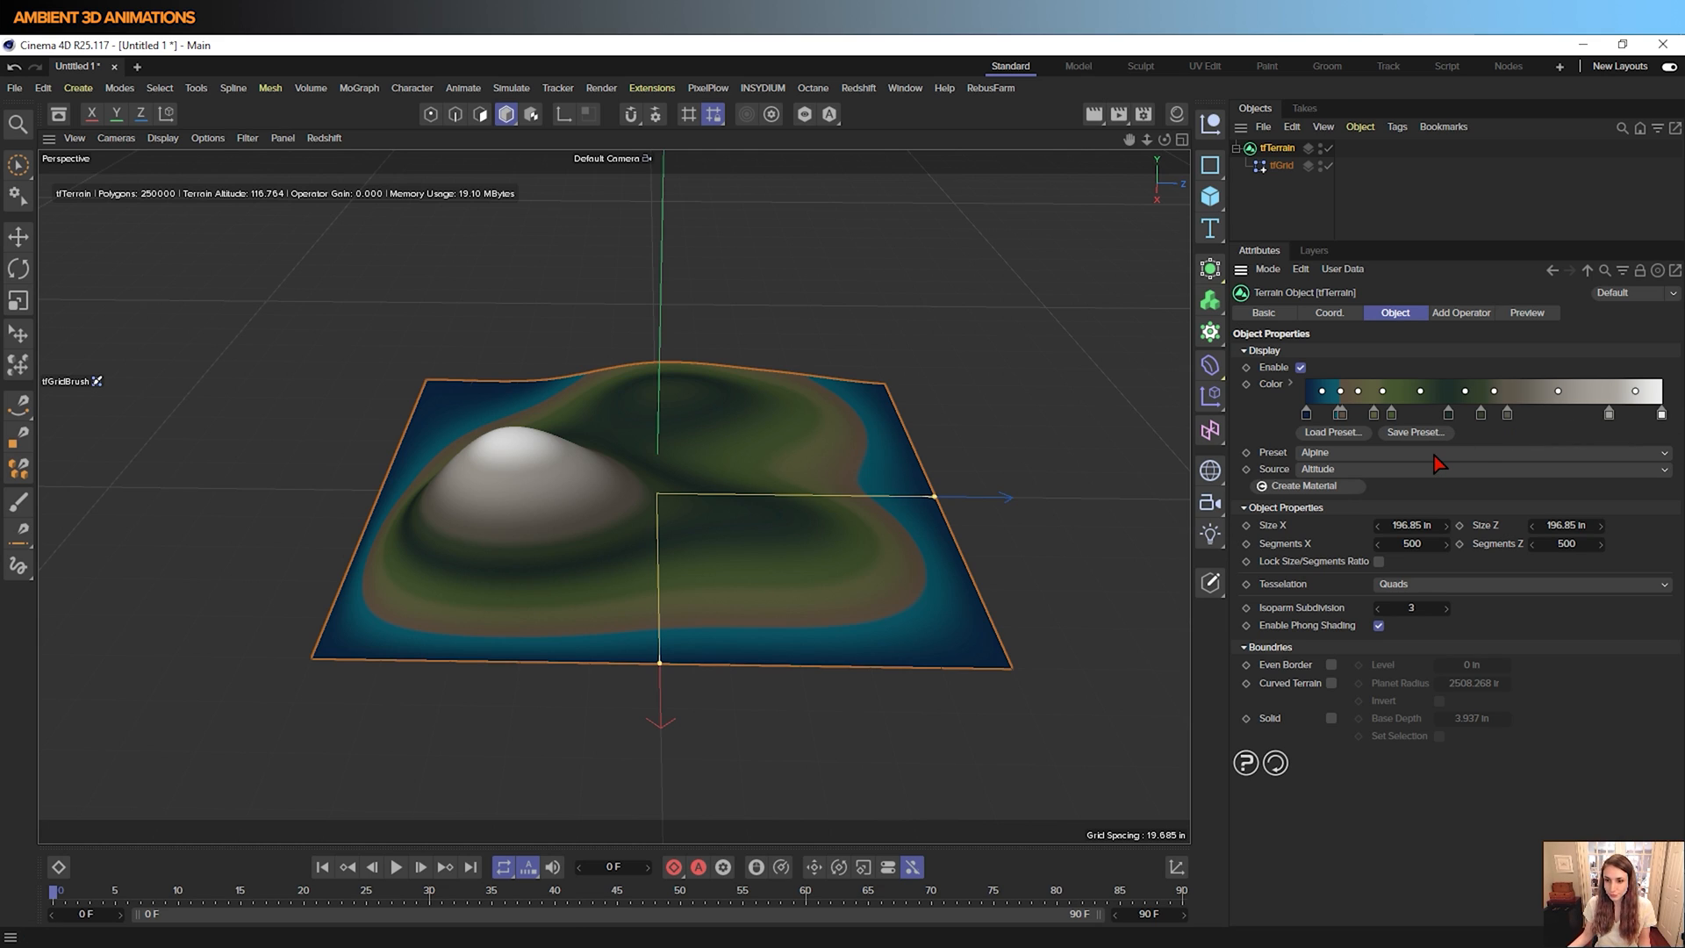
left_click(1482, 451)
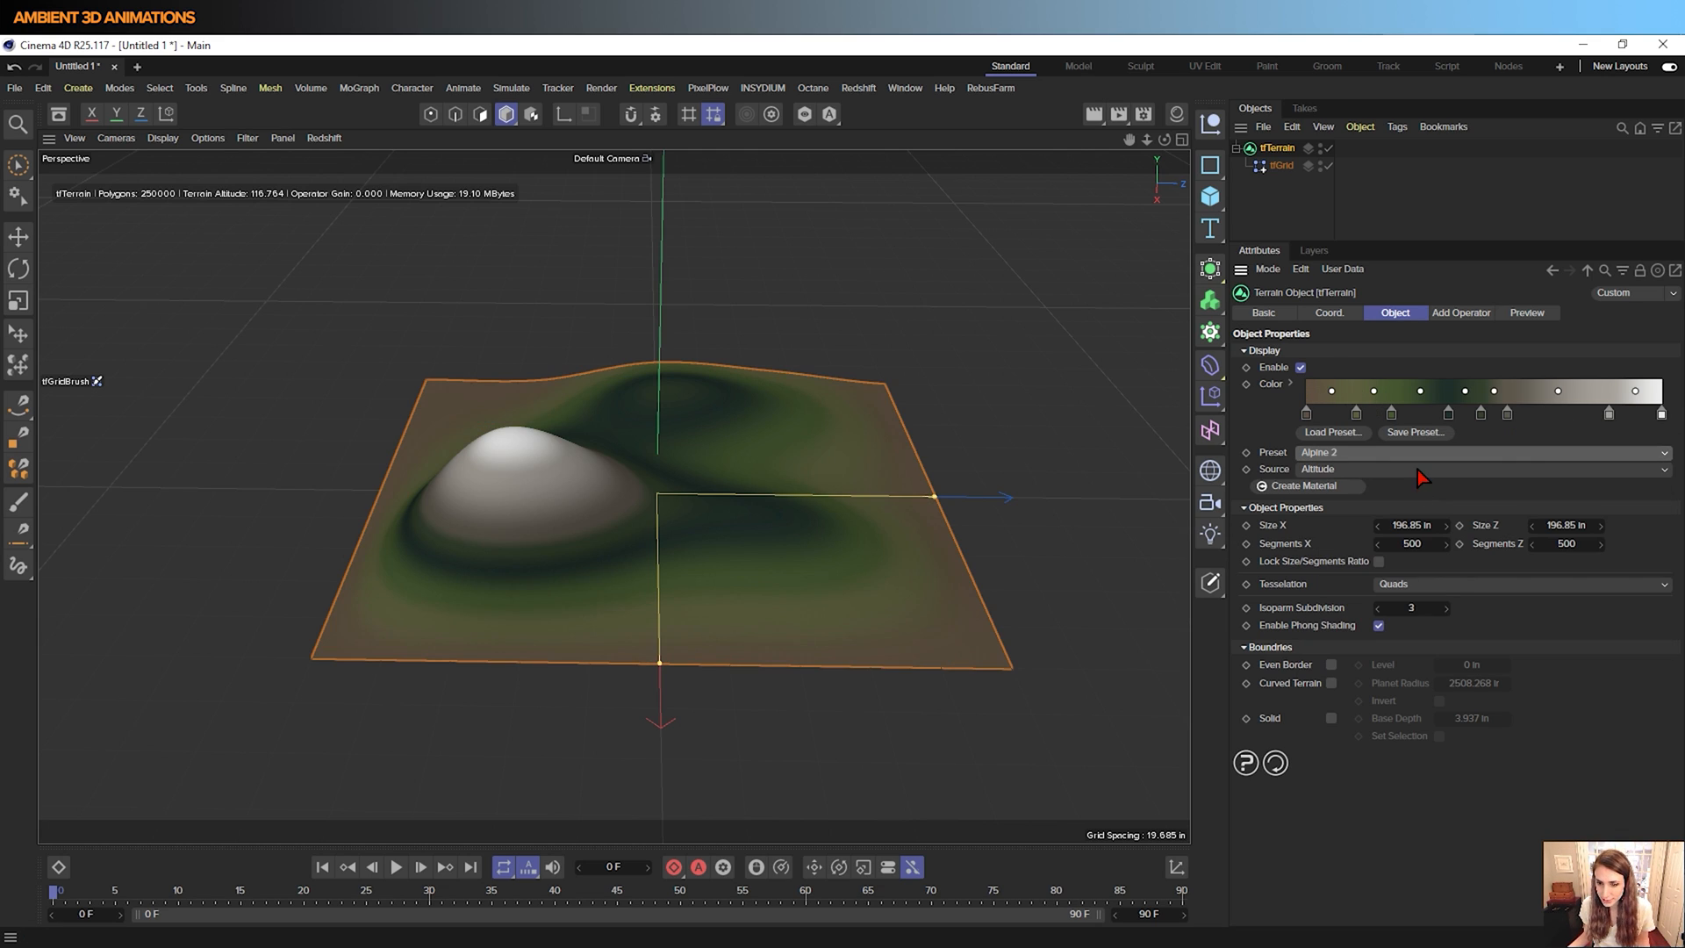
left_click(1483, 451)
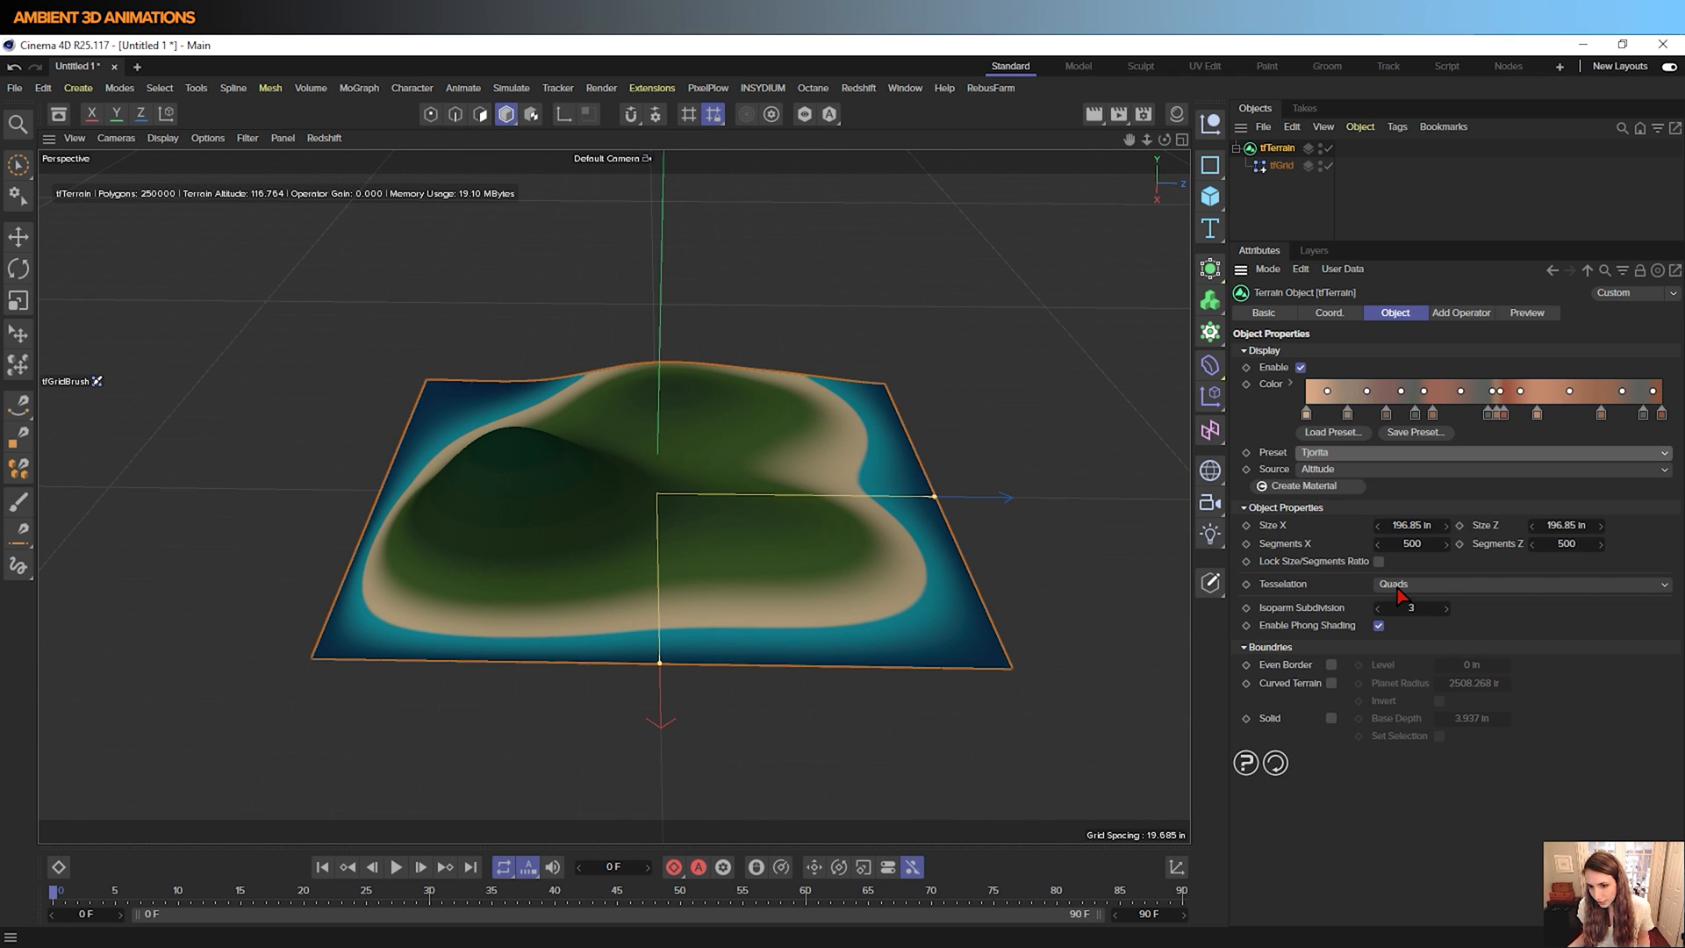
left_click(1483, 451)
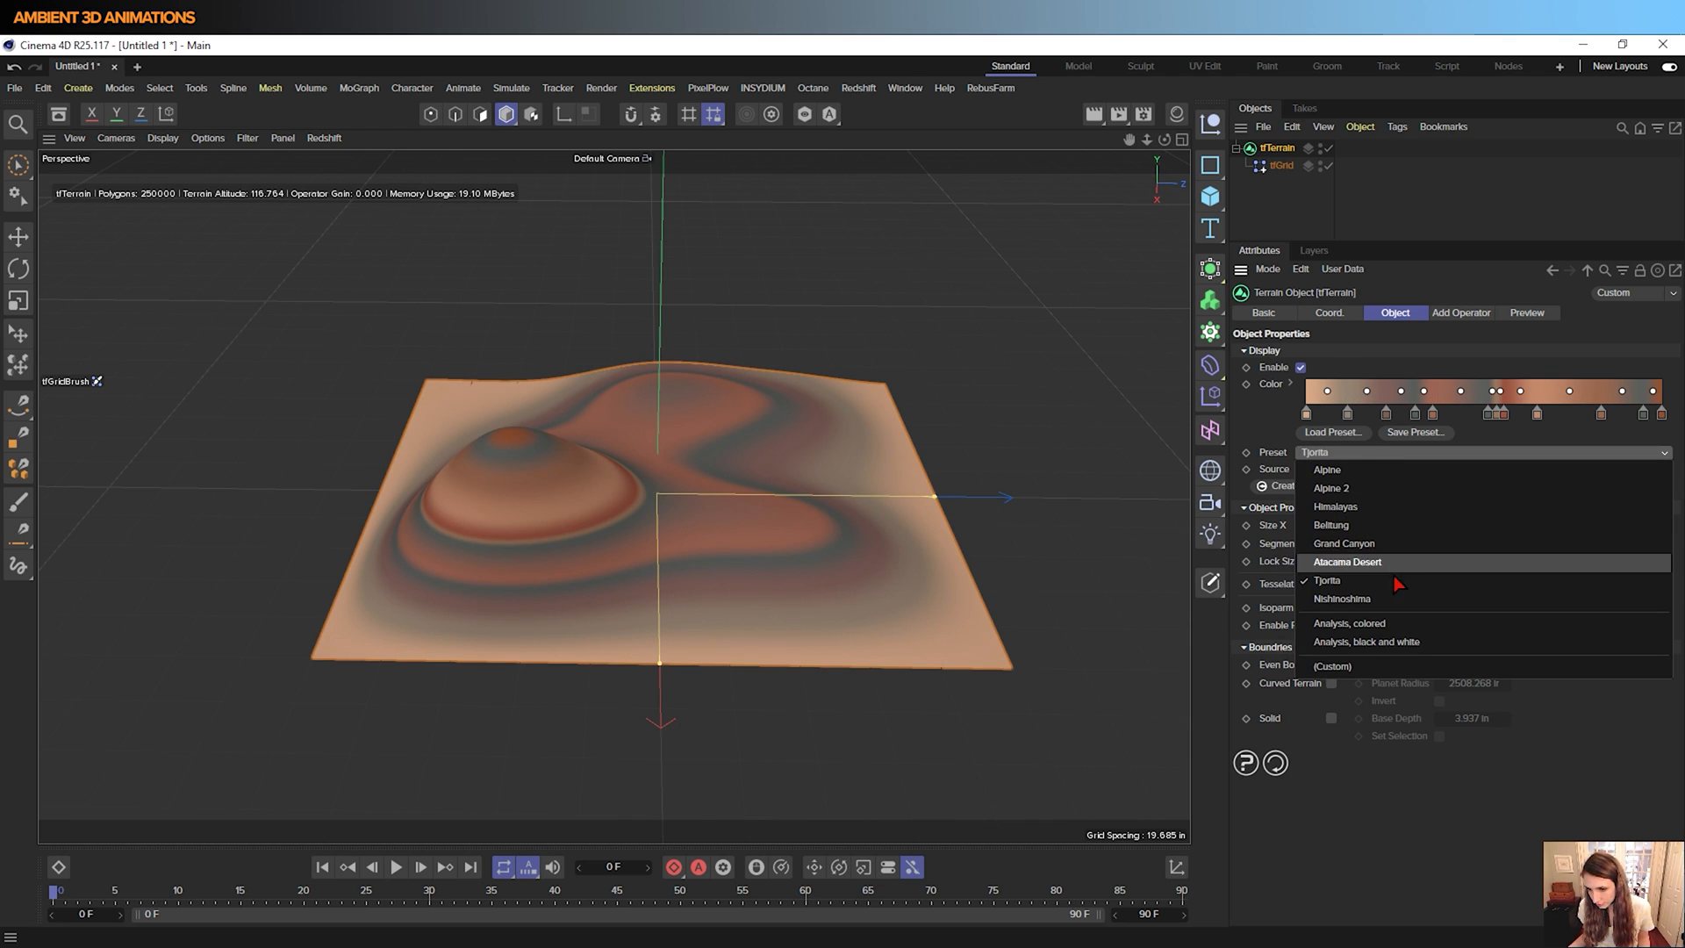
left_click(1341, 597)
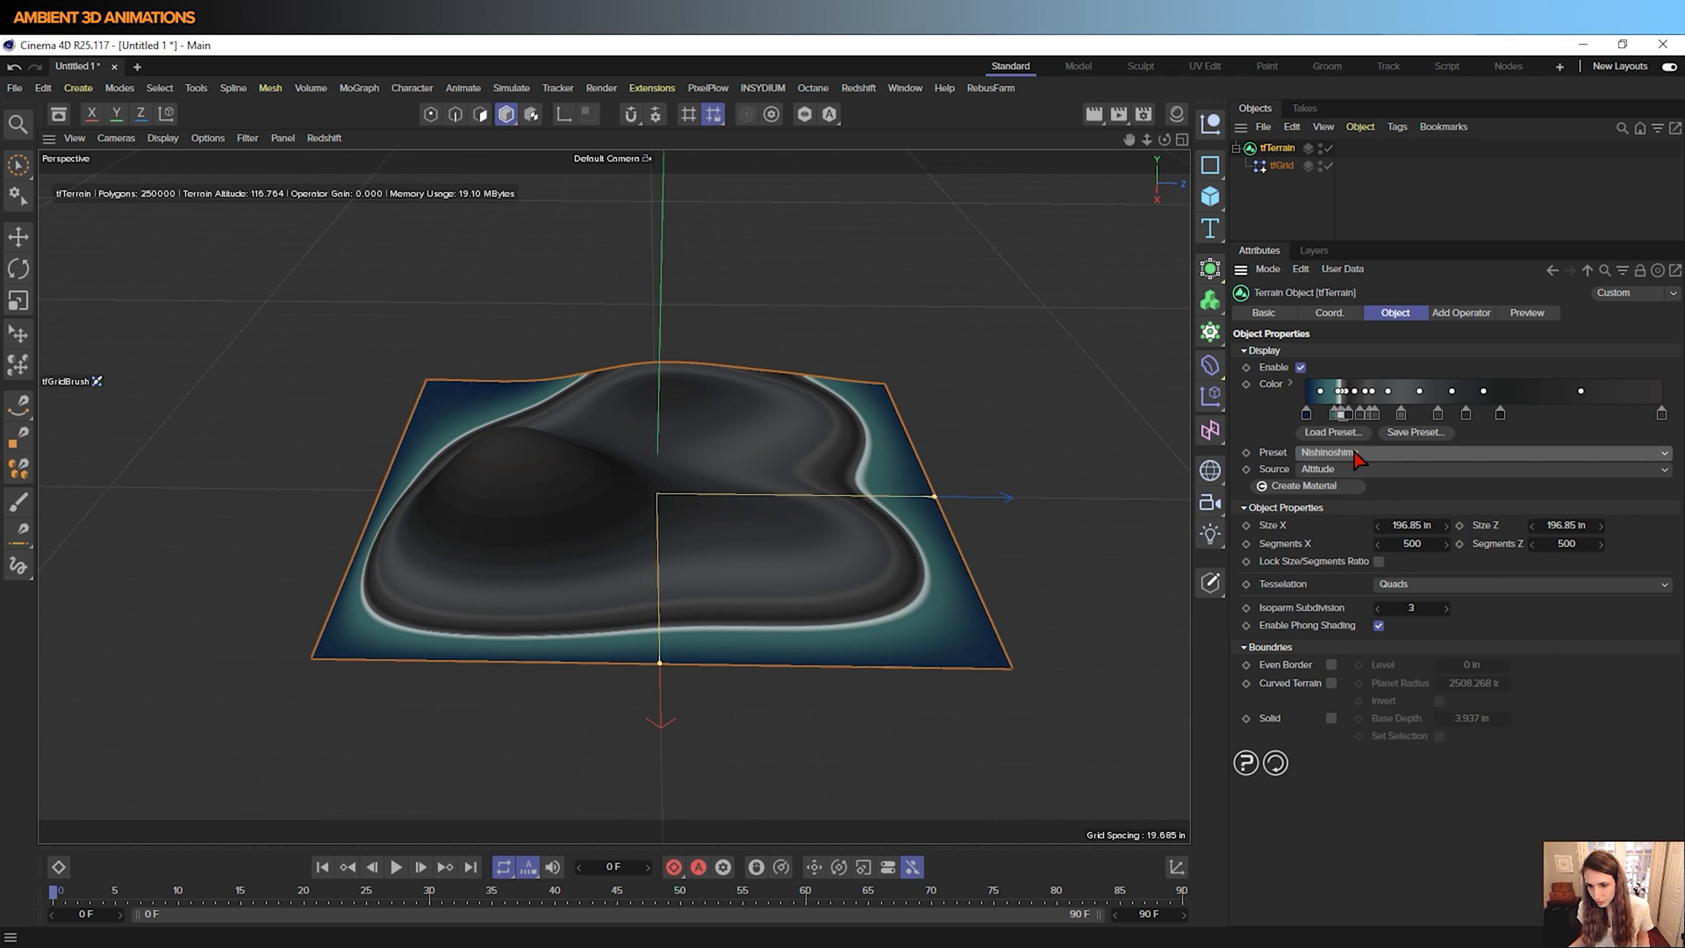
left_click(1483, 451)
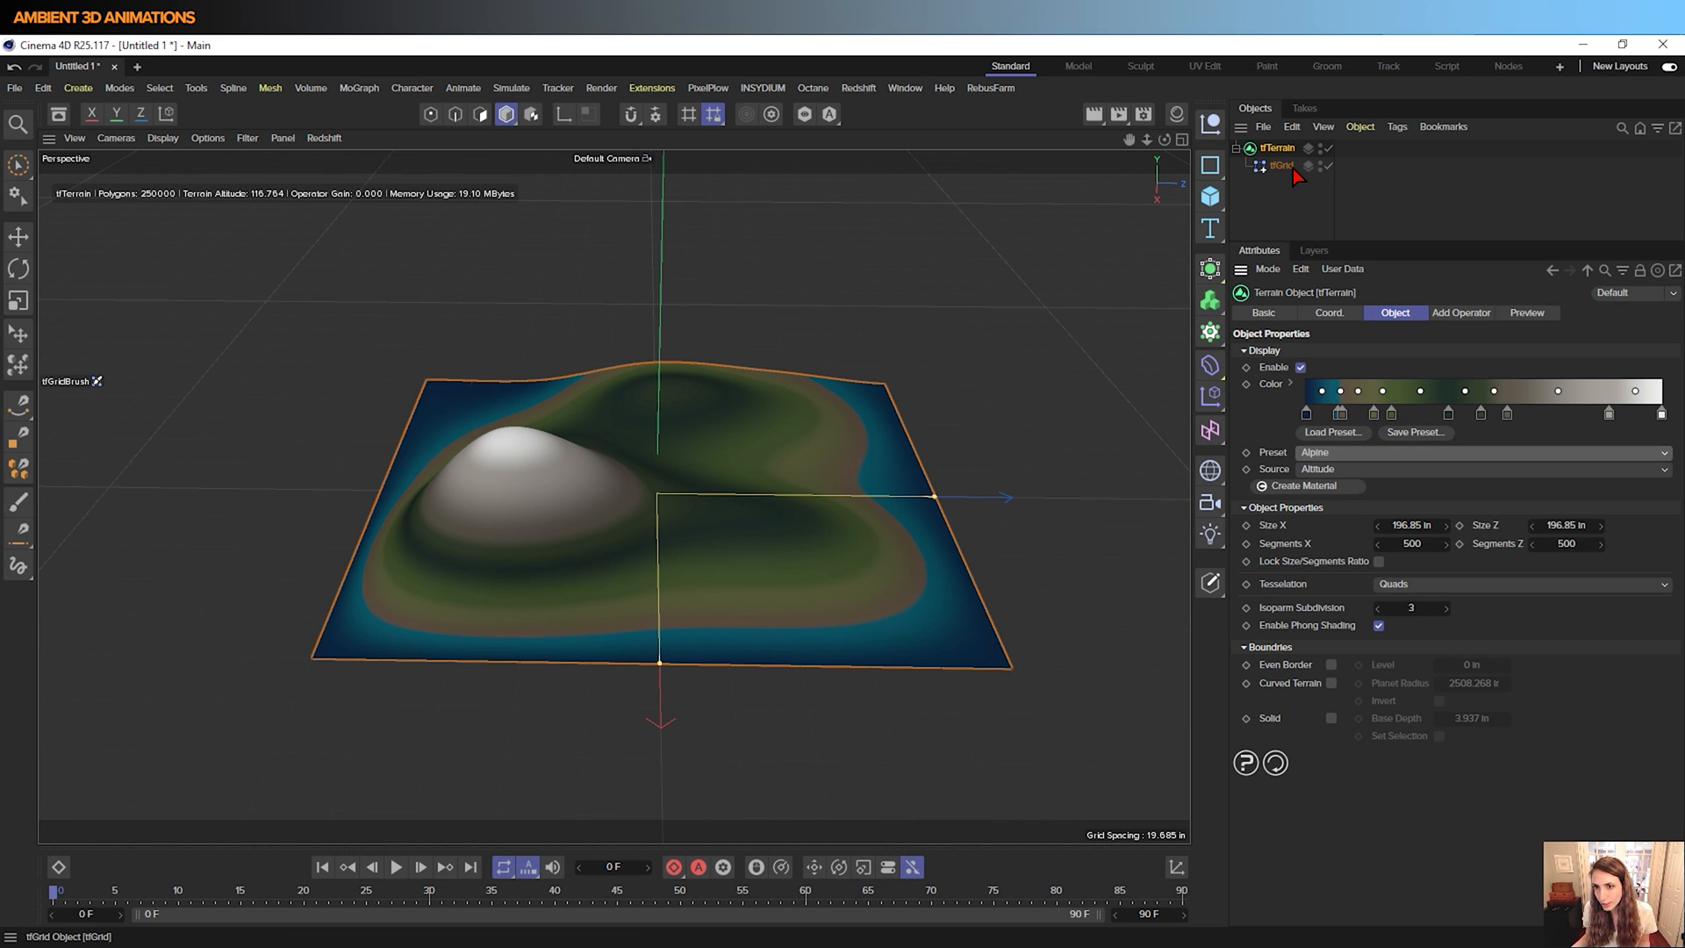
left_click(1281, 165)
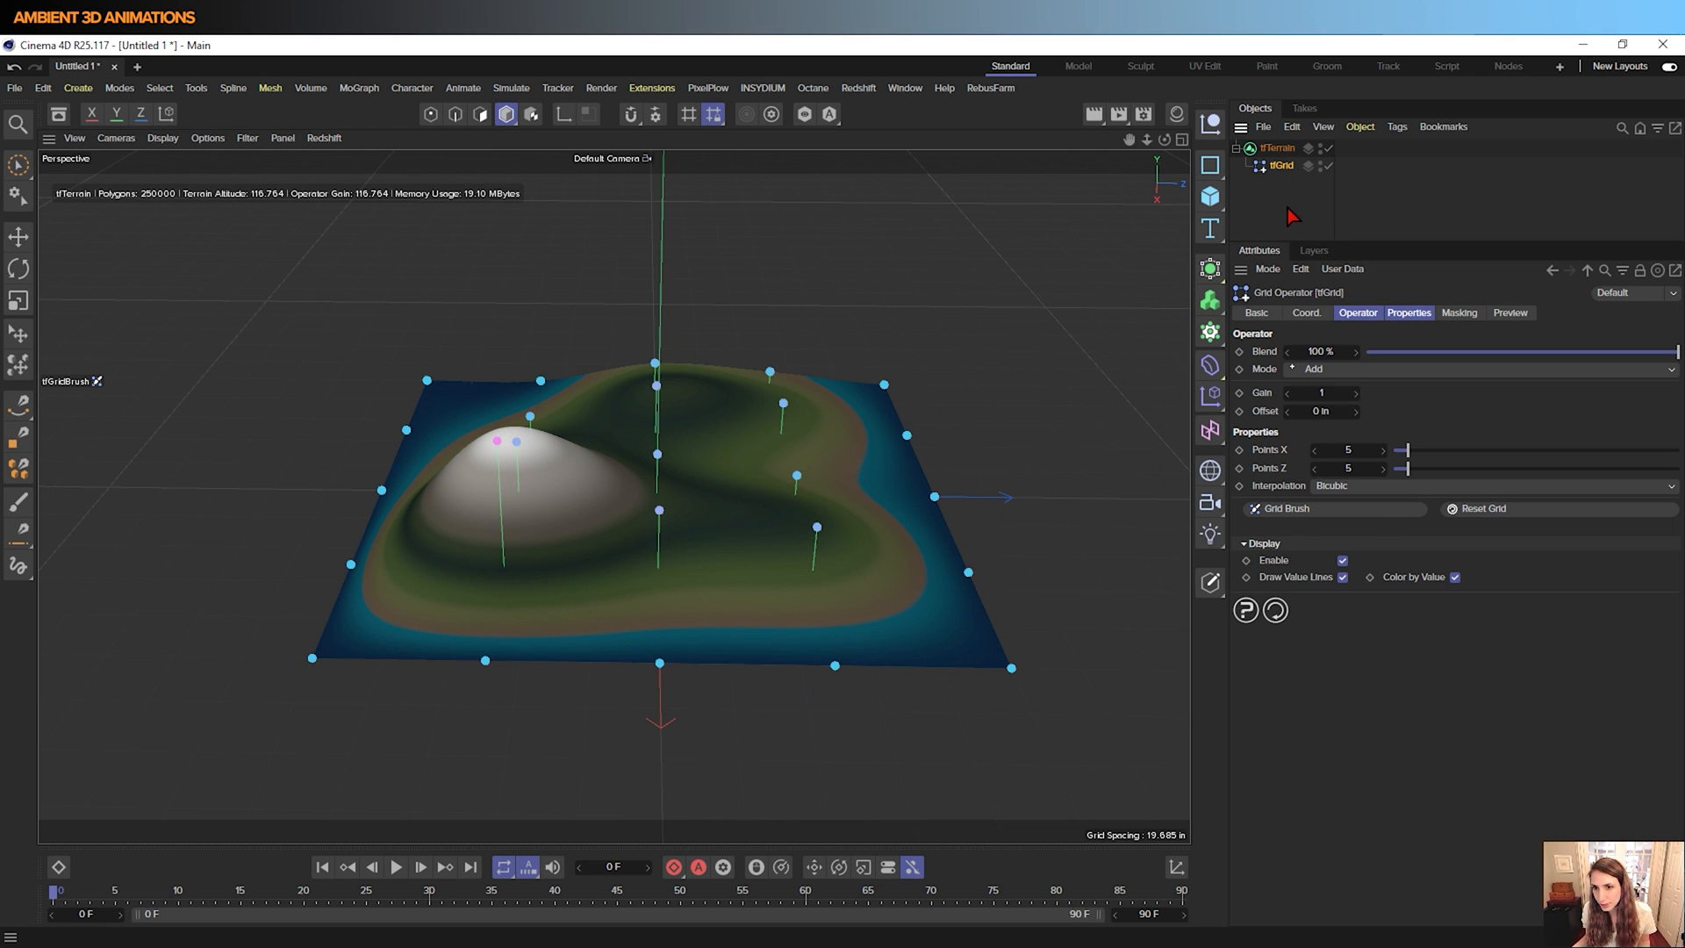
mouse_move(1260, 460)
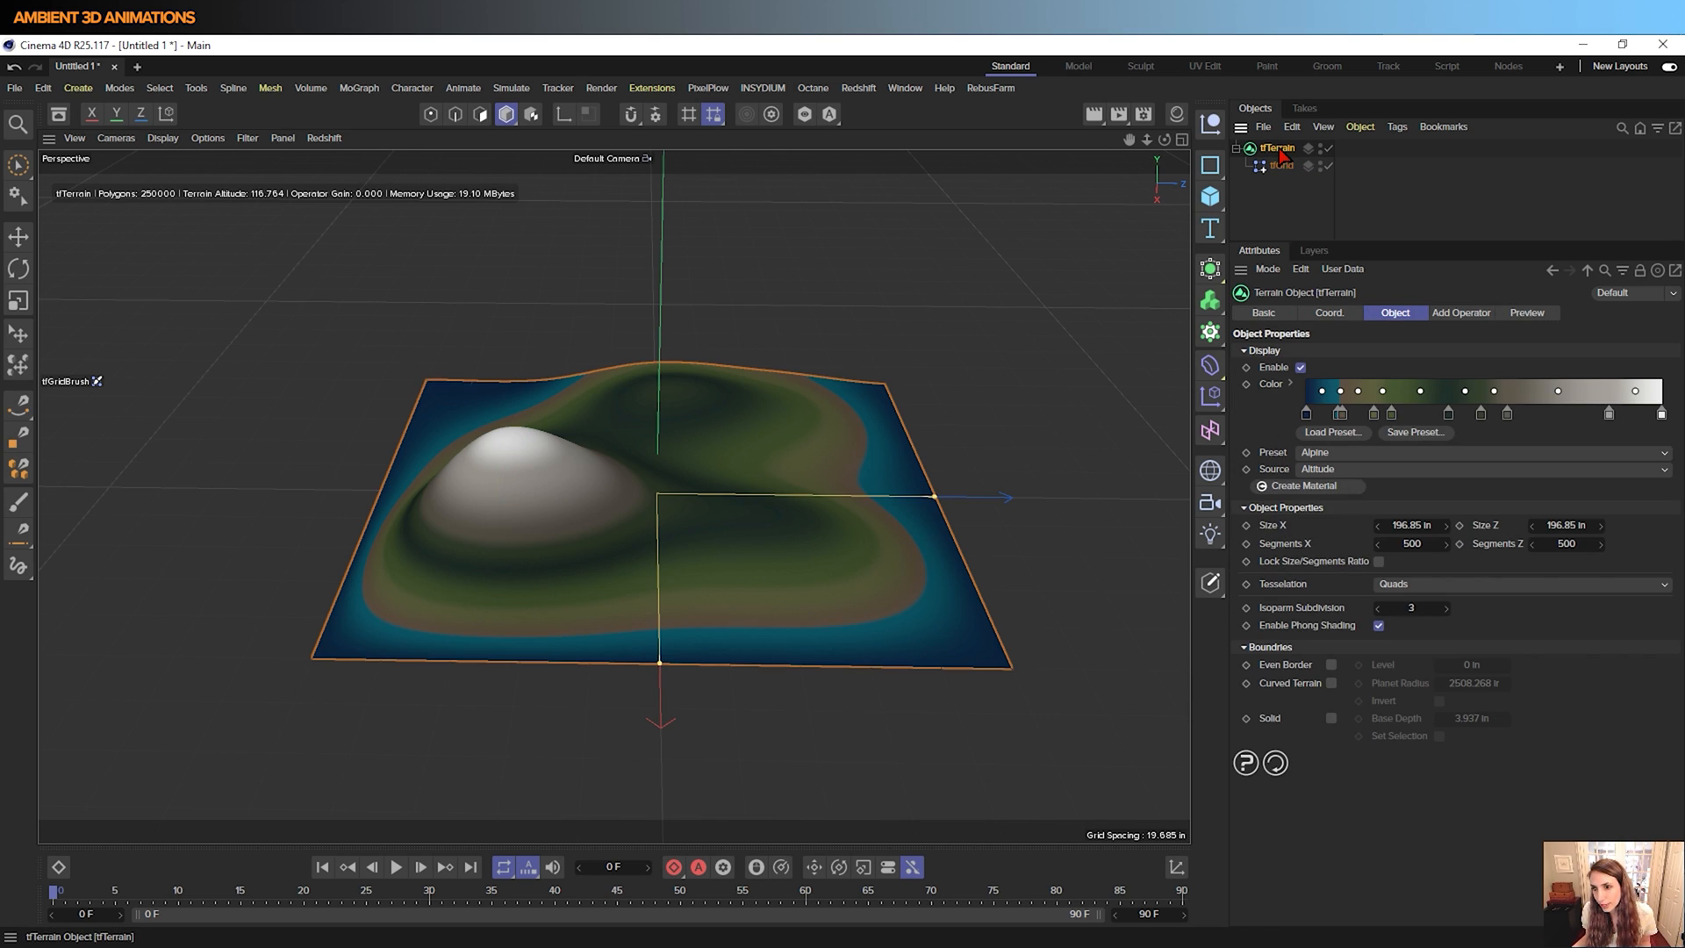
Delete the tfGrid operator, returning the terrain to a flat plane
left_click(1459, 312)
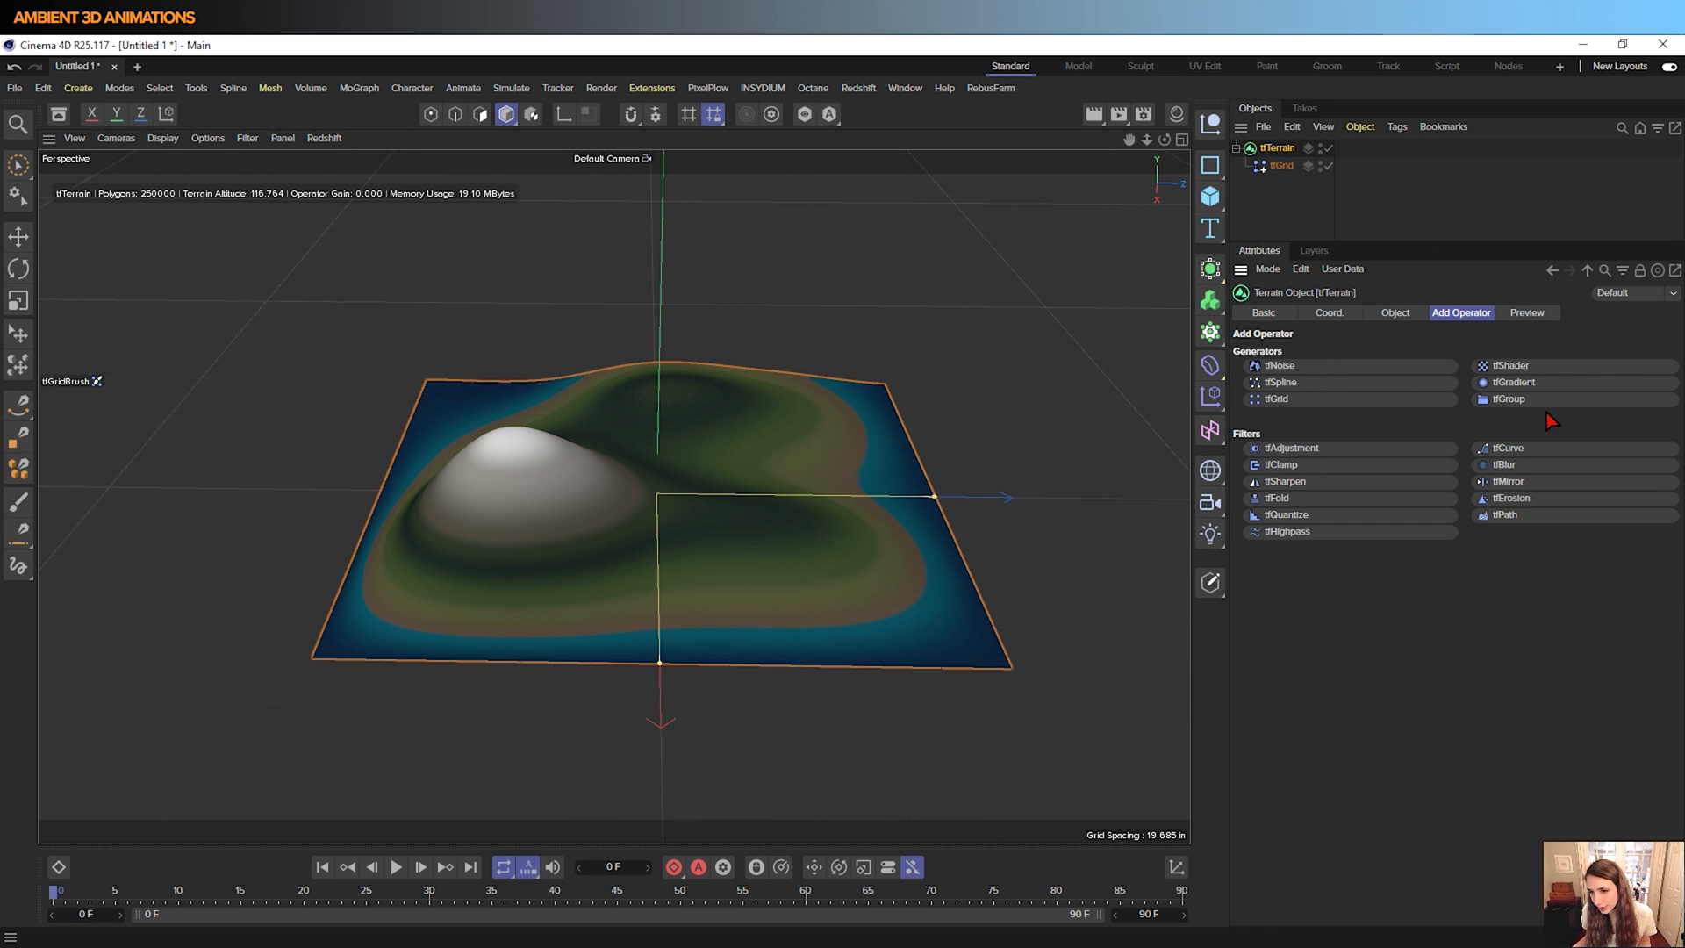
mouse_move(1530, 381)
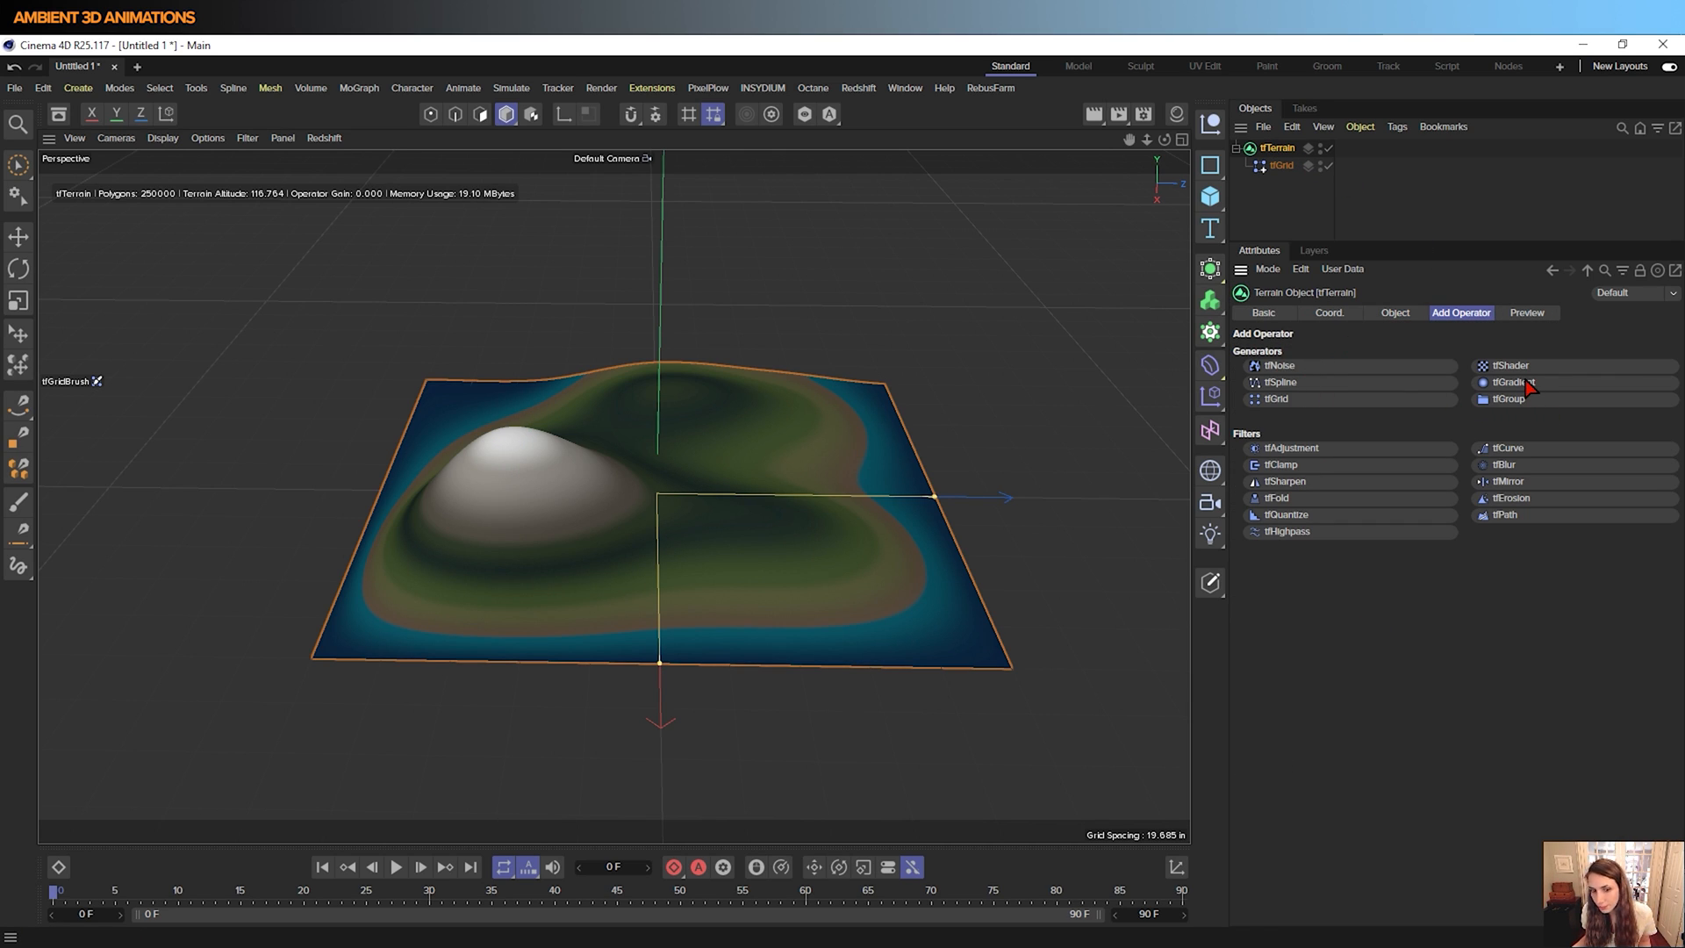
left_click(1281, 165)
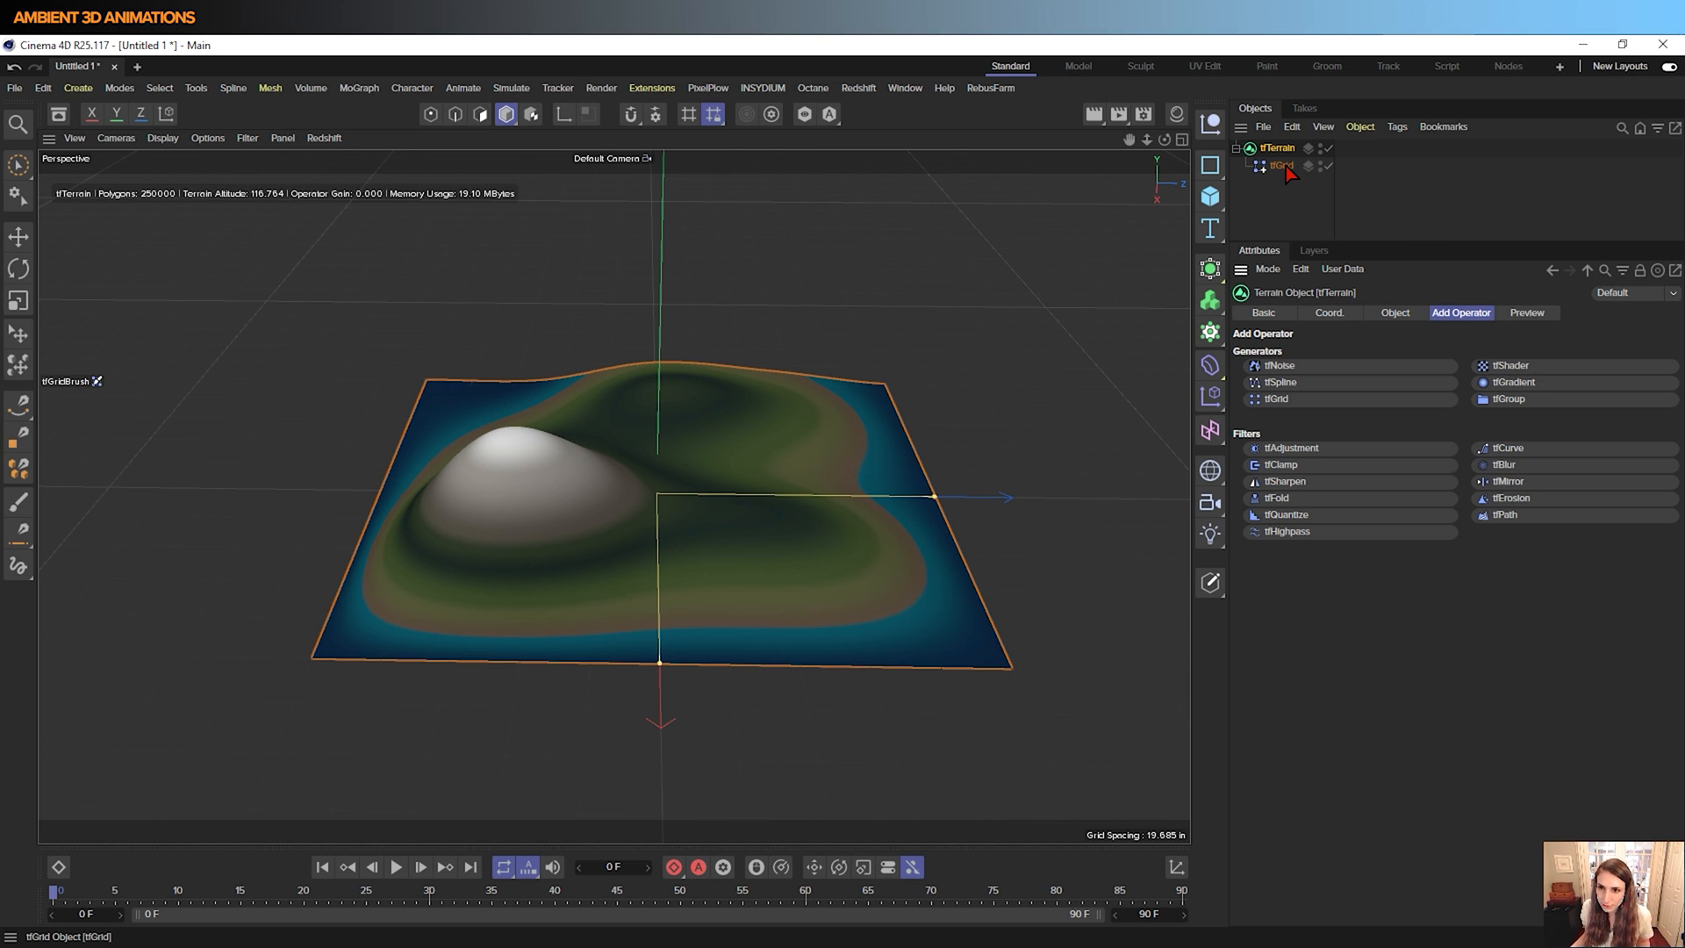
left_click(1278, 165)
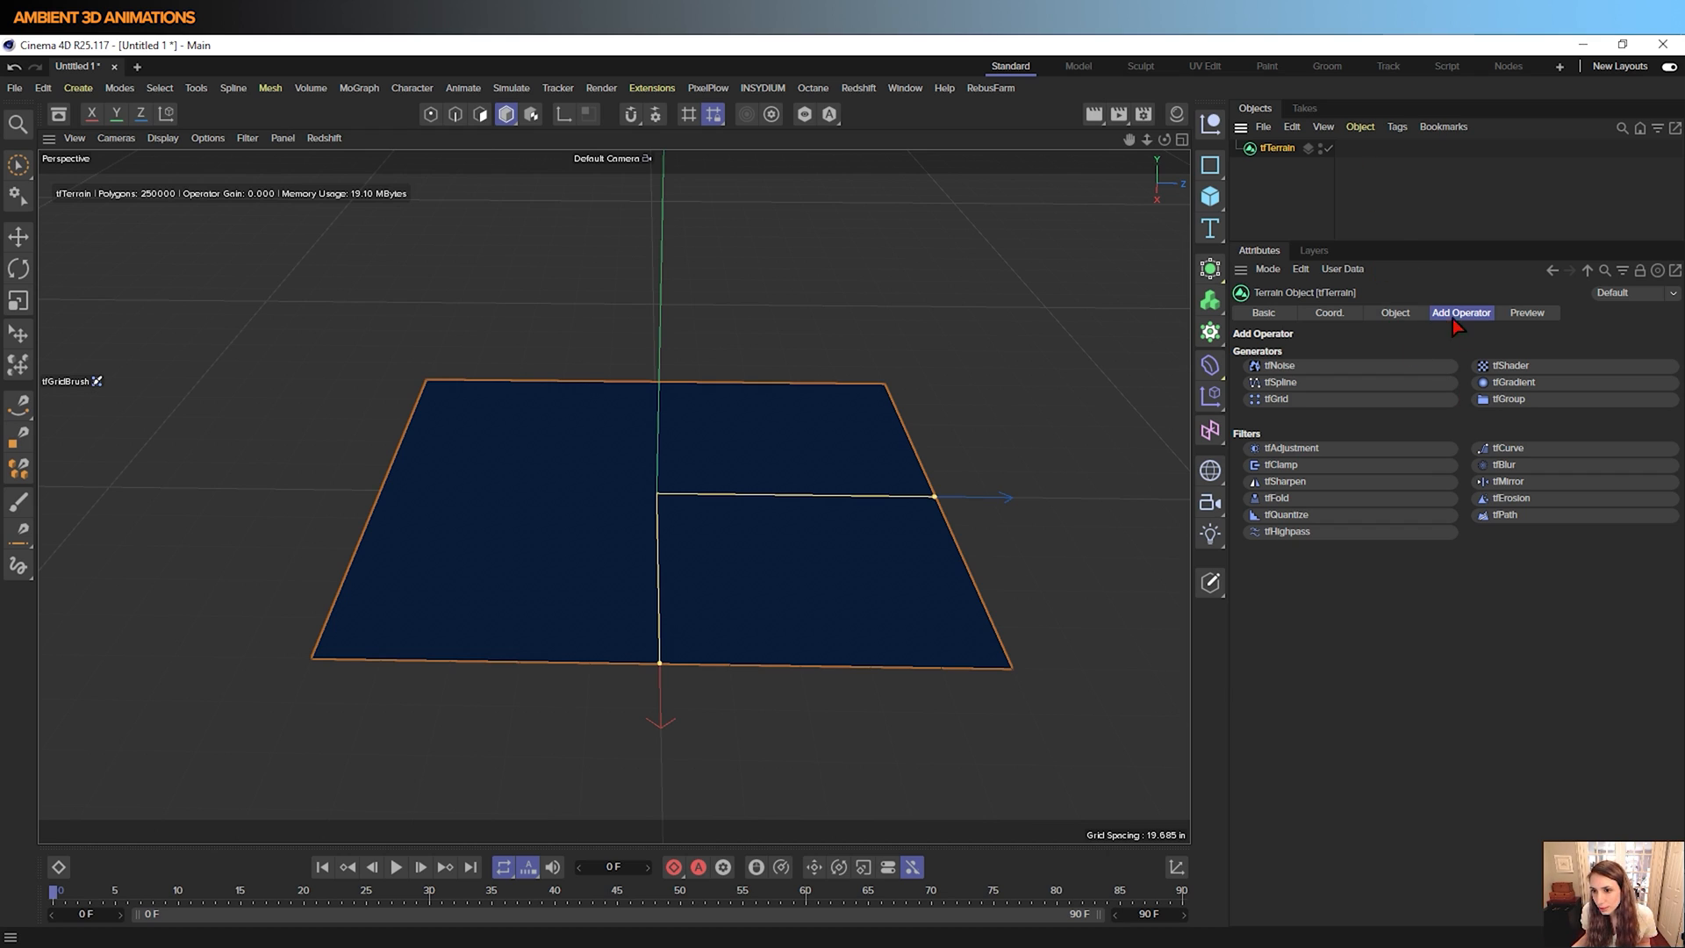
mouse_move(1515, 401)
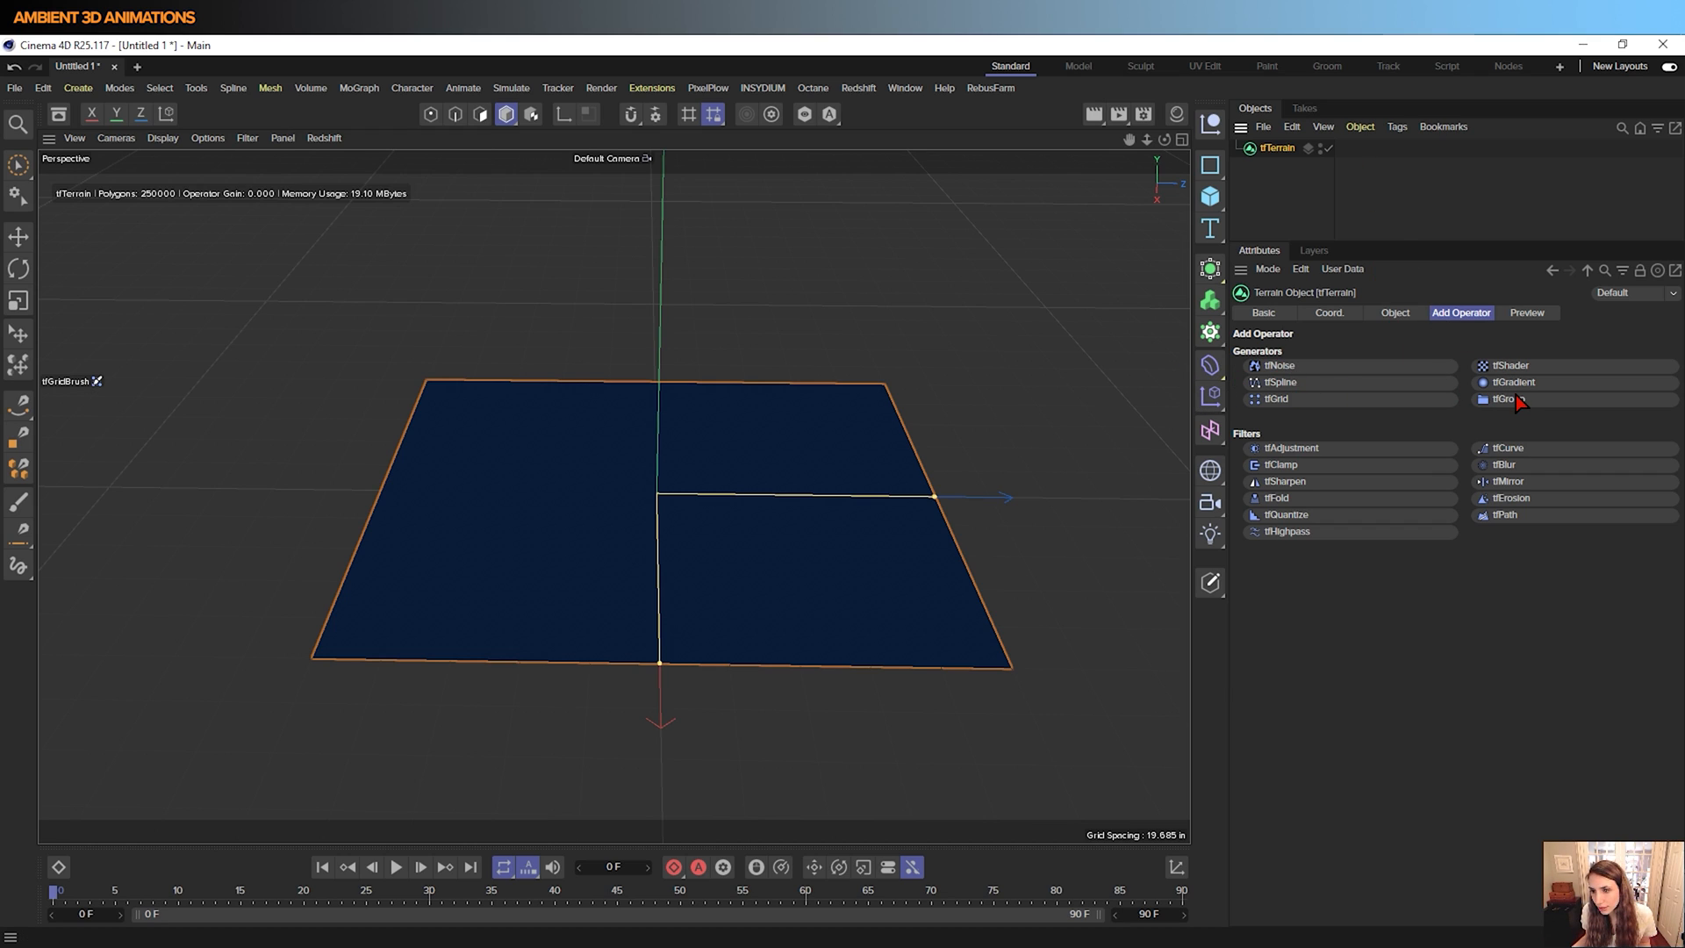
mouse_move(1349, 417)
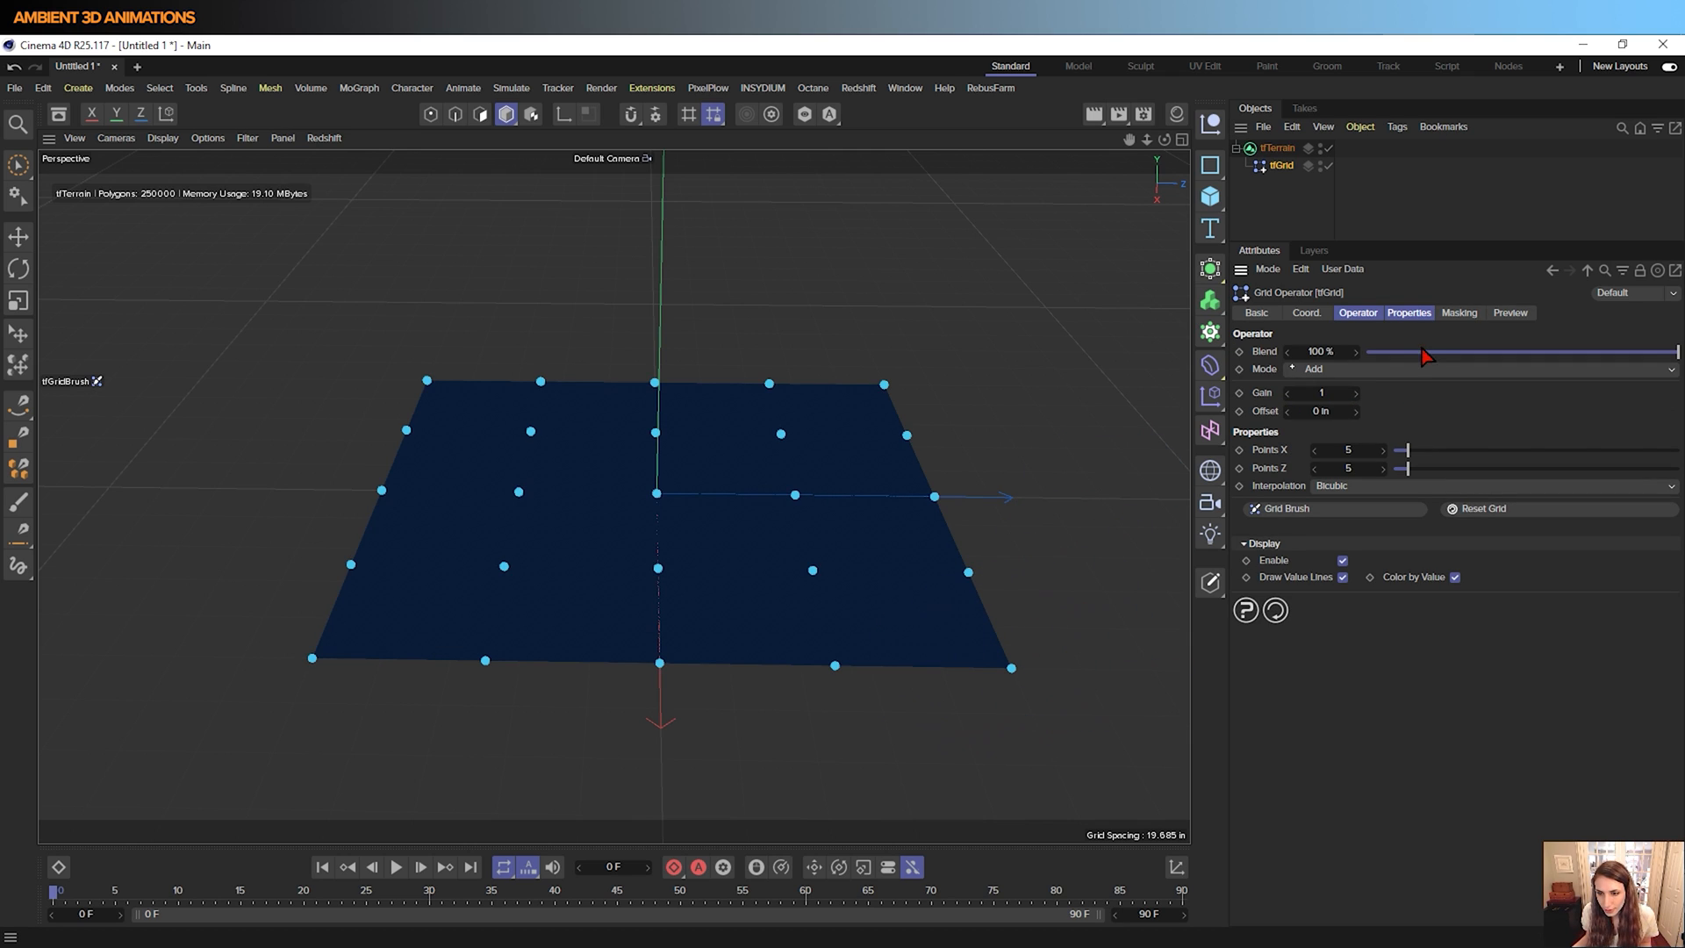
mouse_move(481, 418)
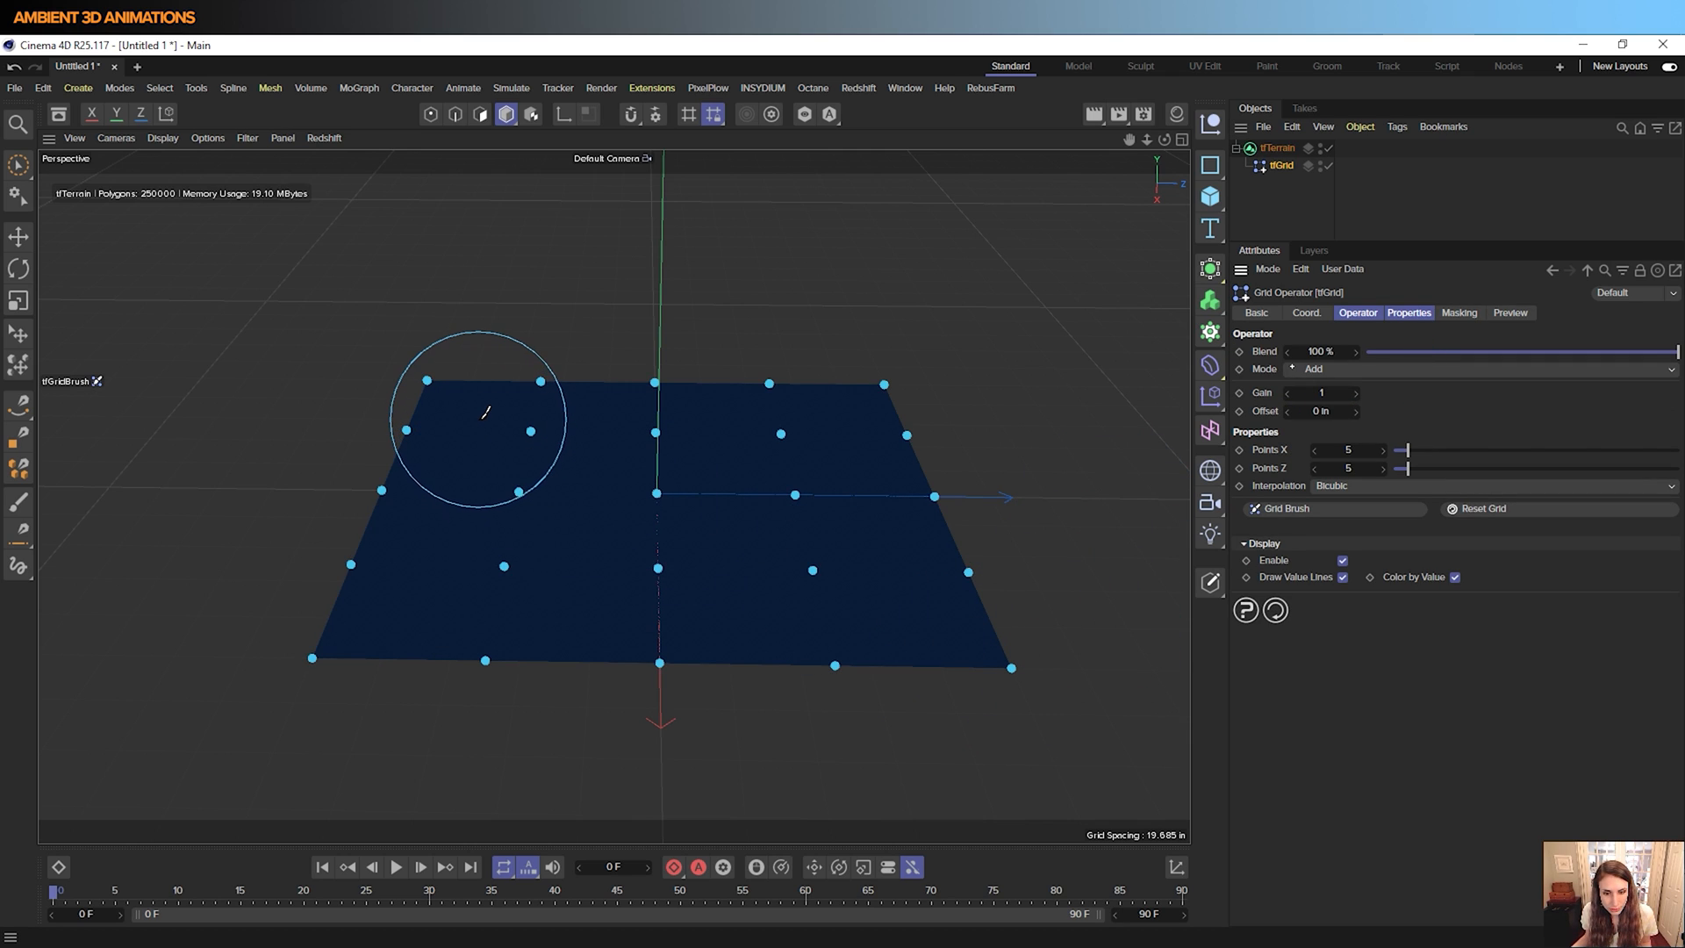
mouse_move(362, 654)
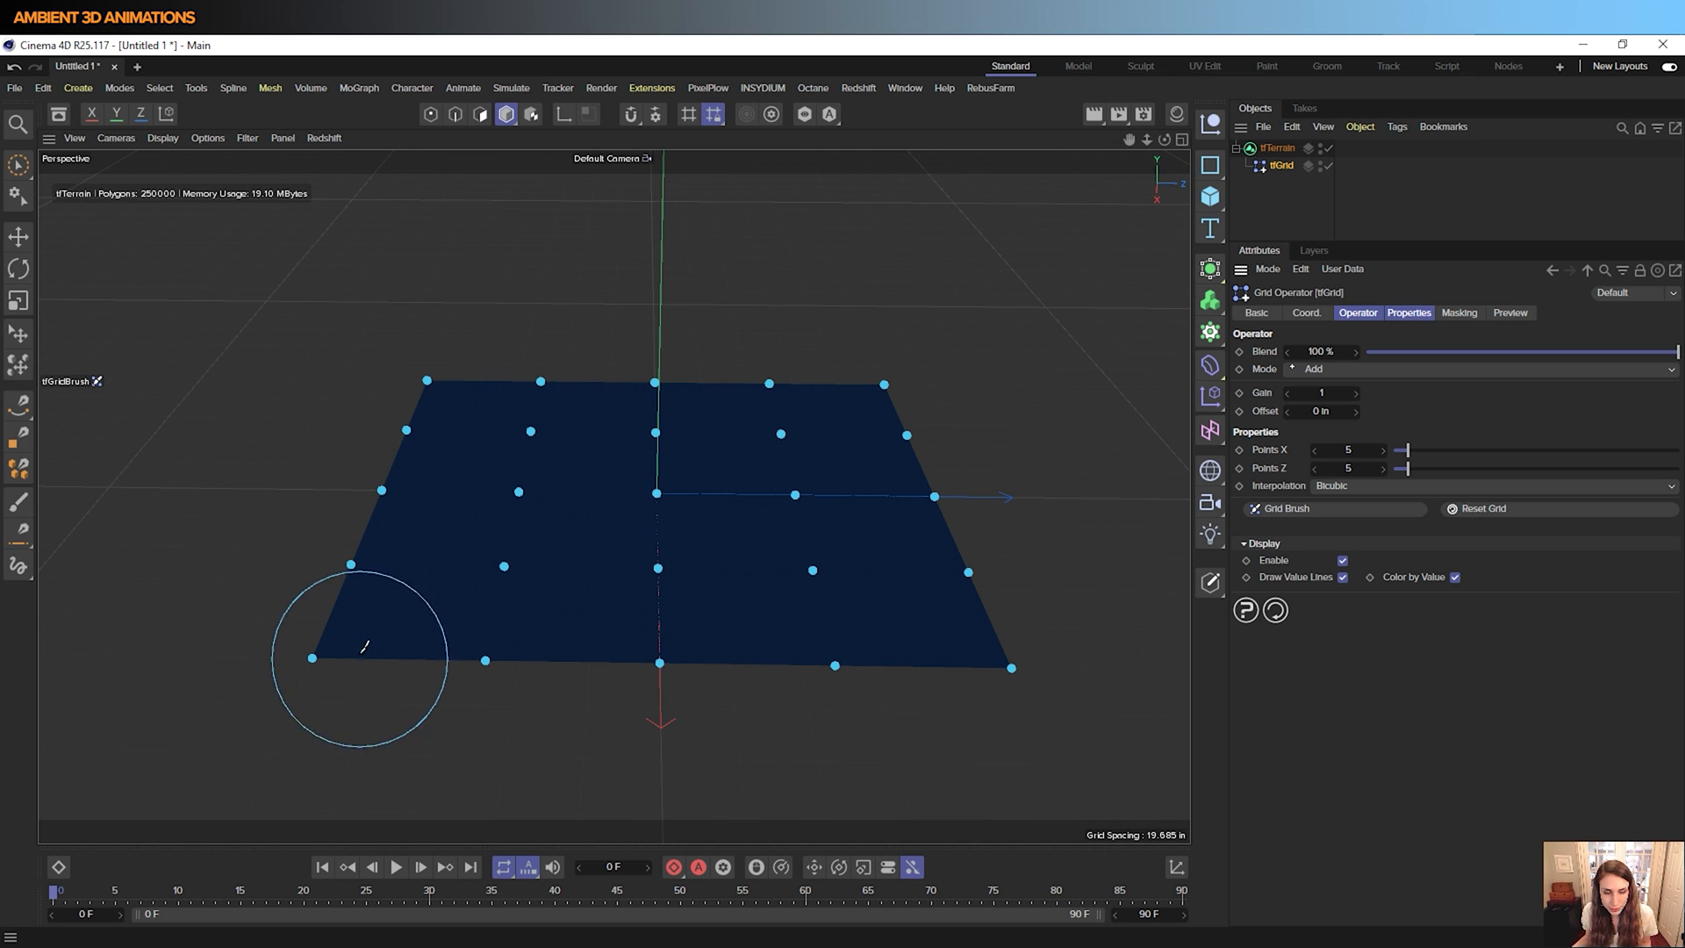
mouse_move(548, 424)
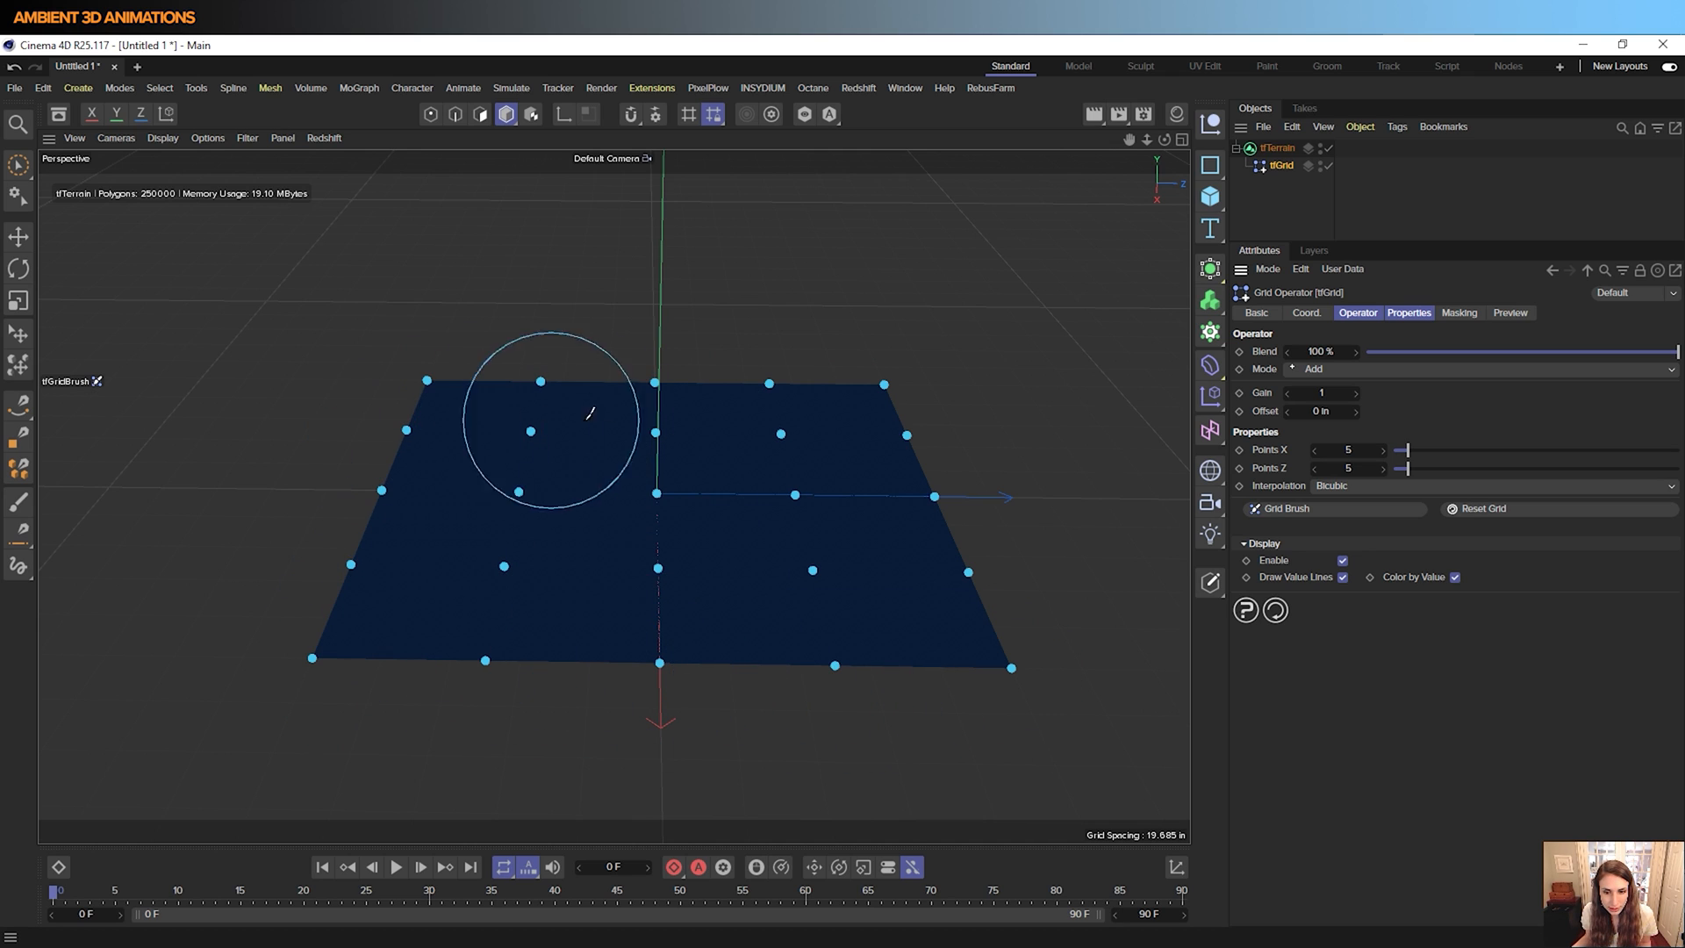
mouse_move(855, 472)
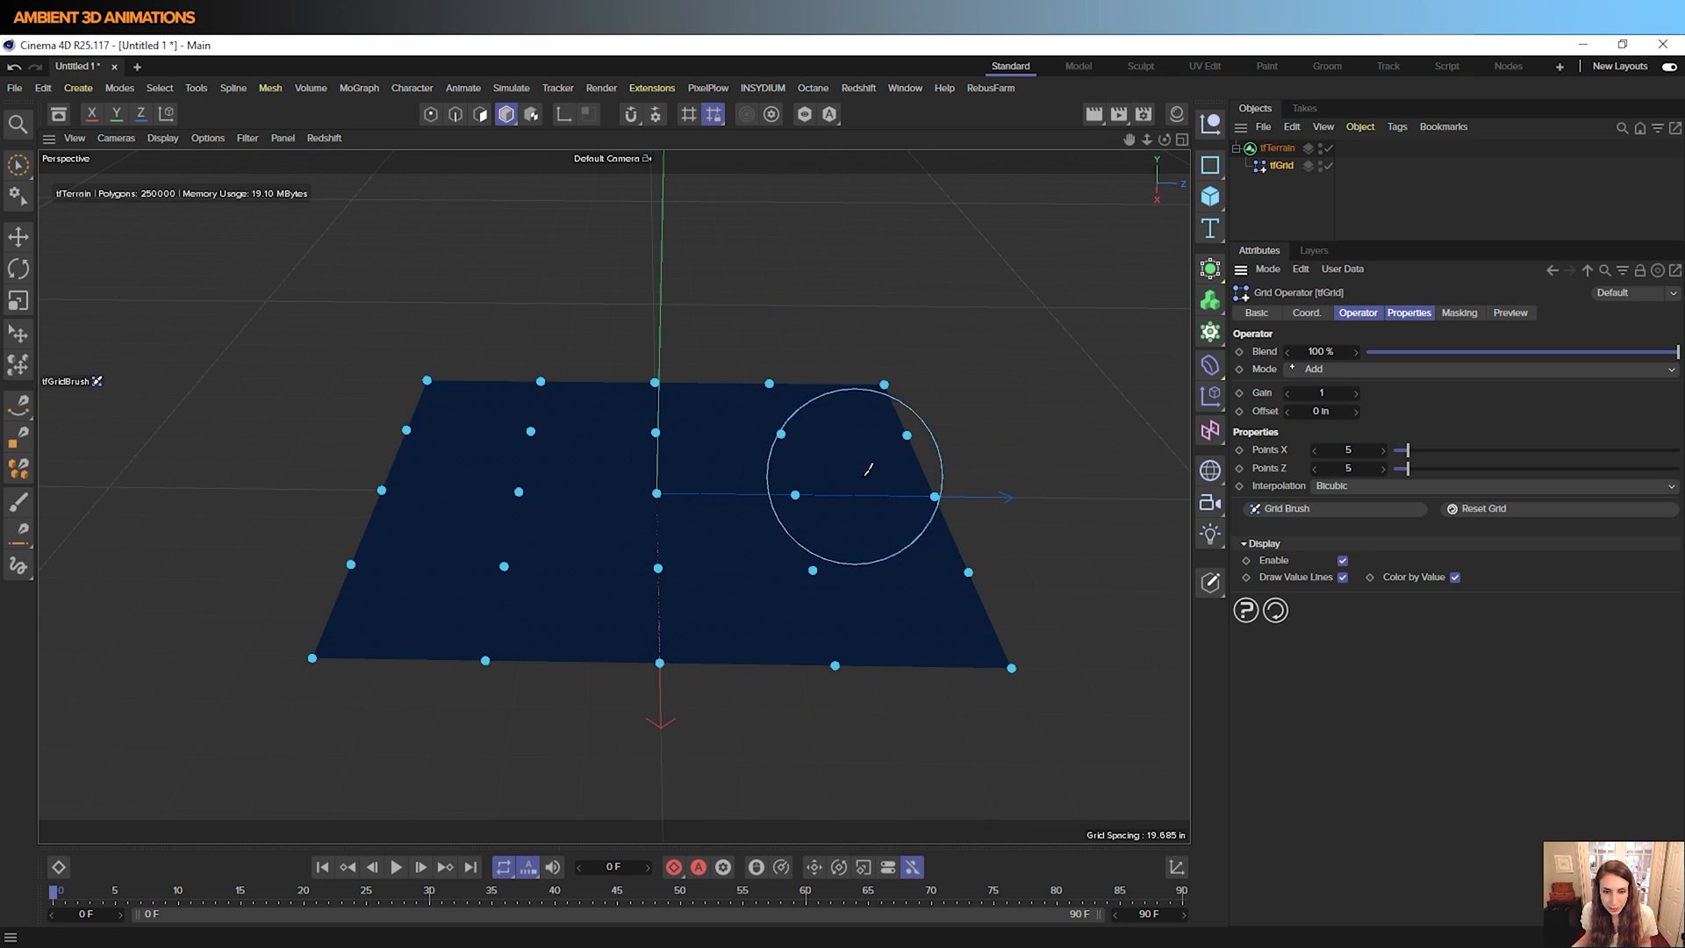
mouse_move(1058, 410)
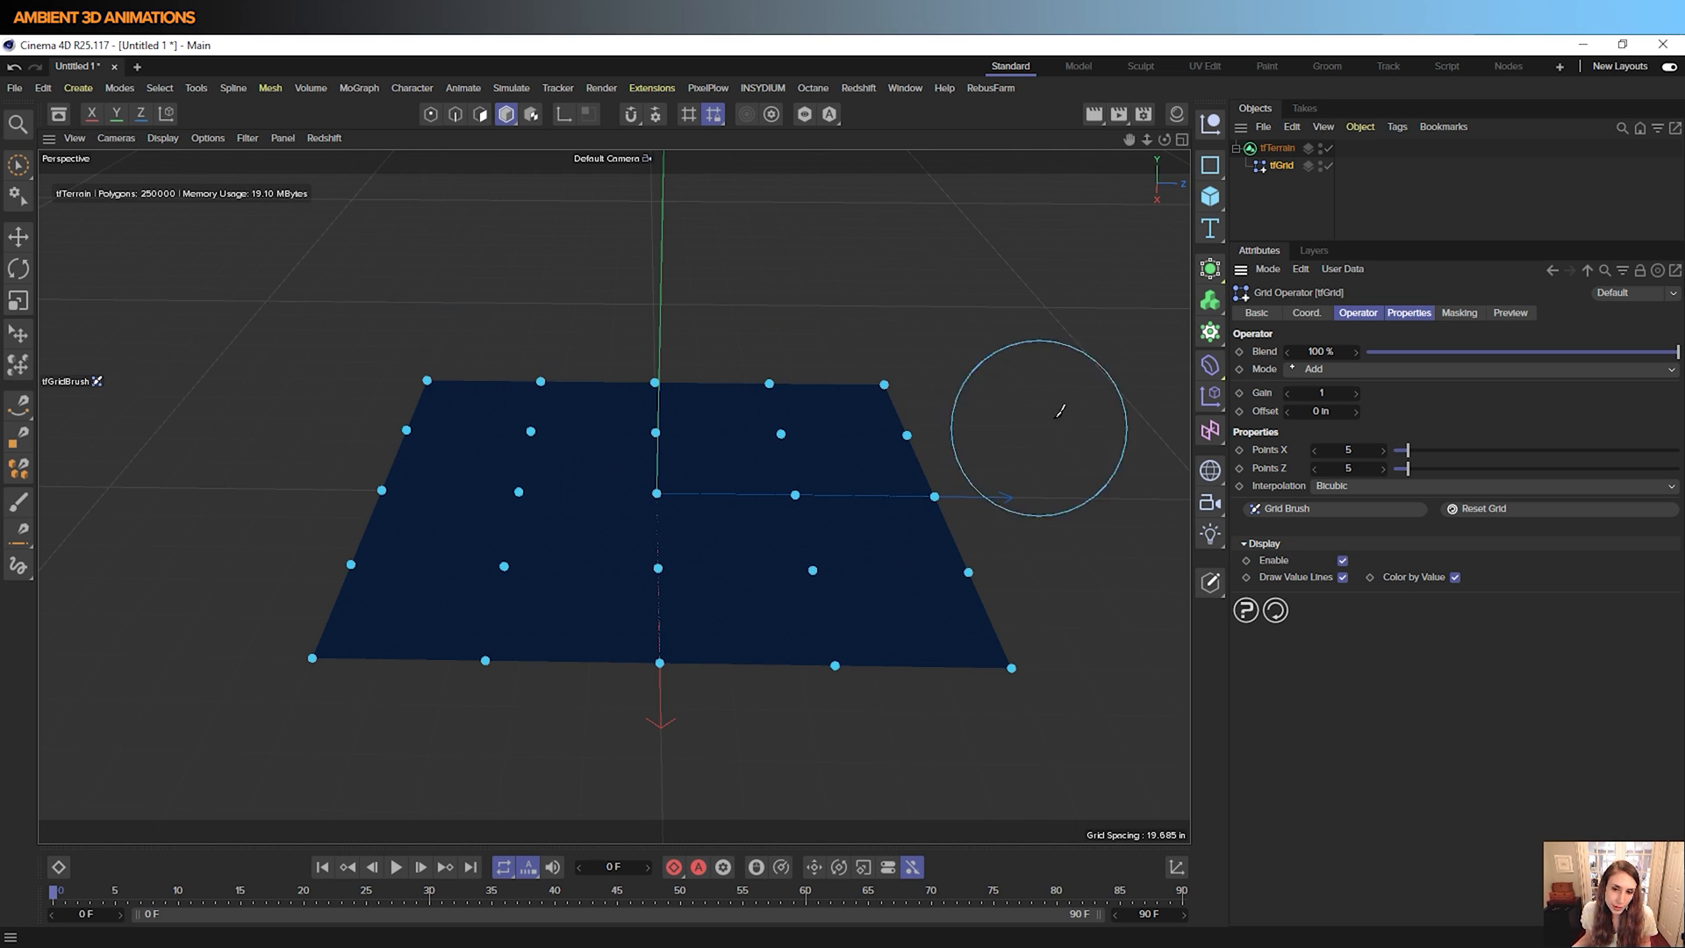
mouse_move(793, 432)
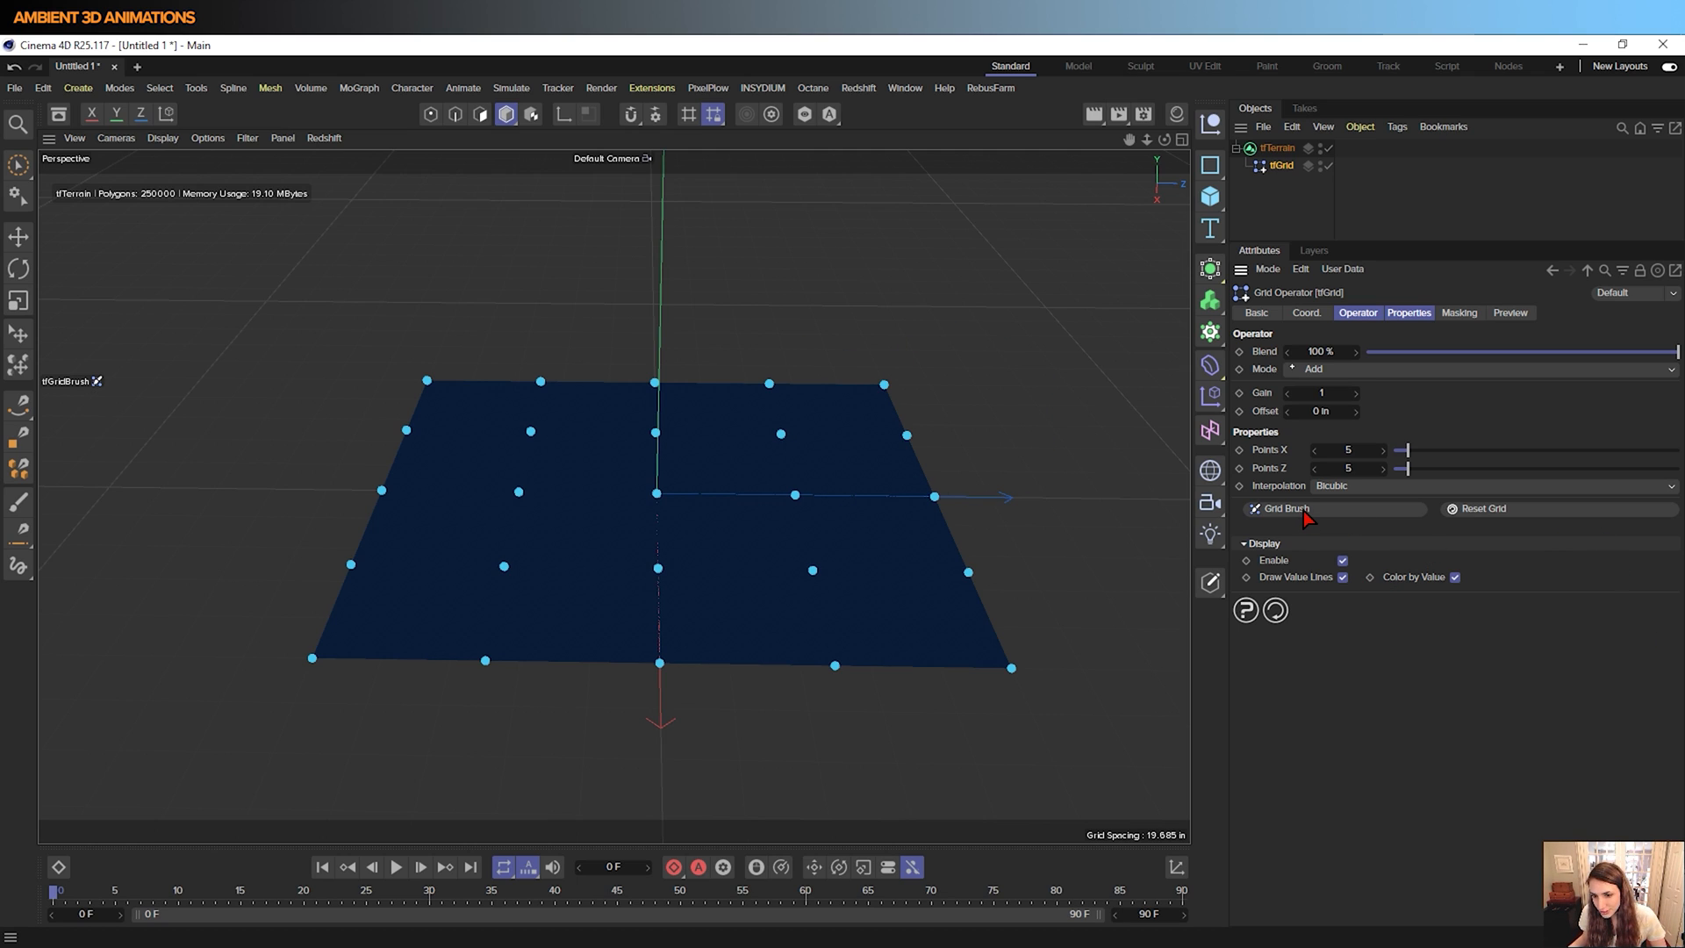
Brush up the left side and back of the grid into snowy hills, leaving the front low as water
left_click(1281, 509)
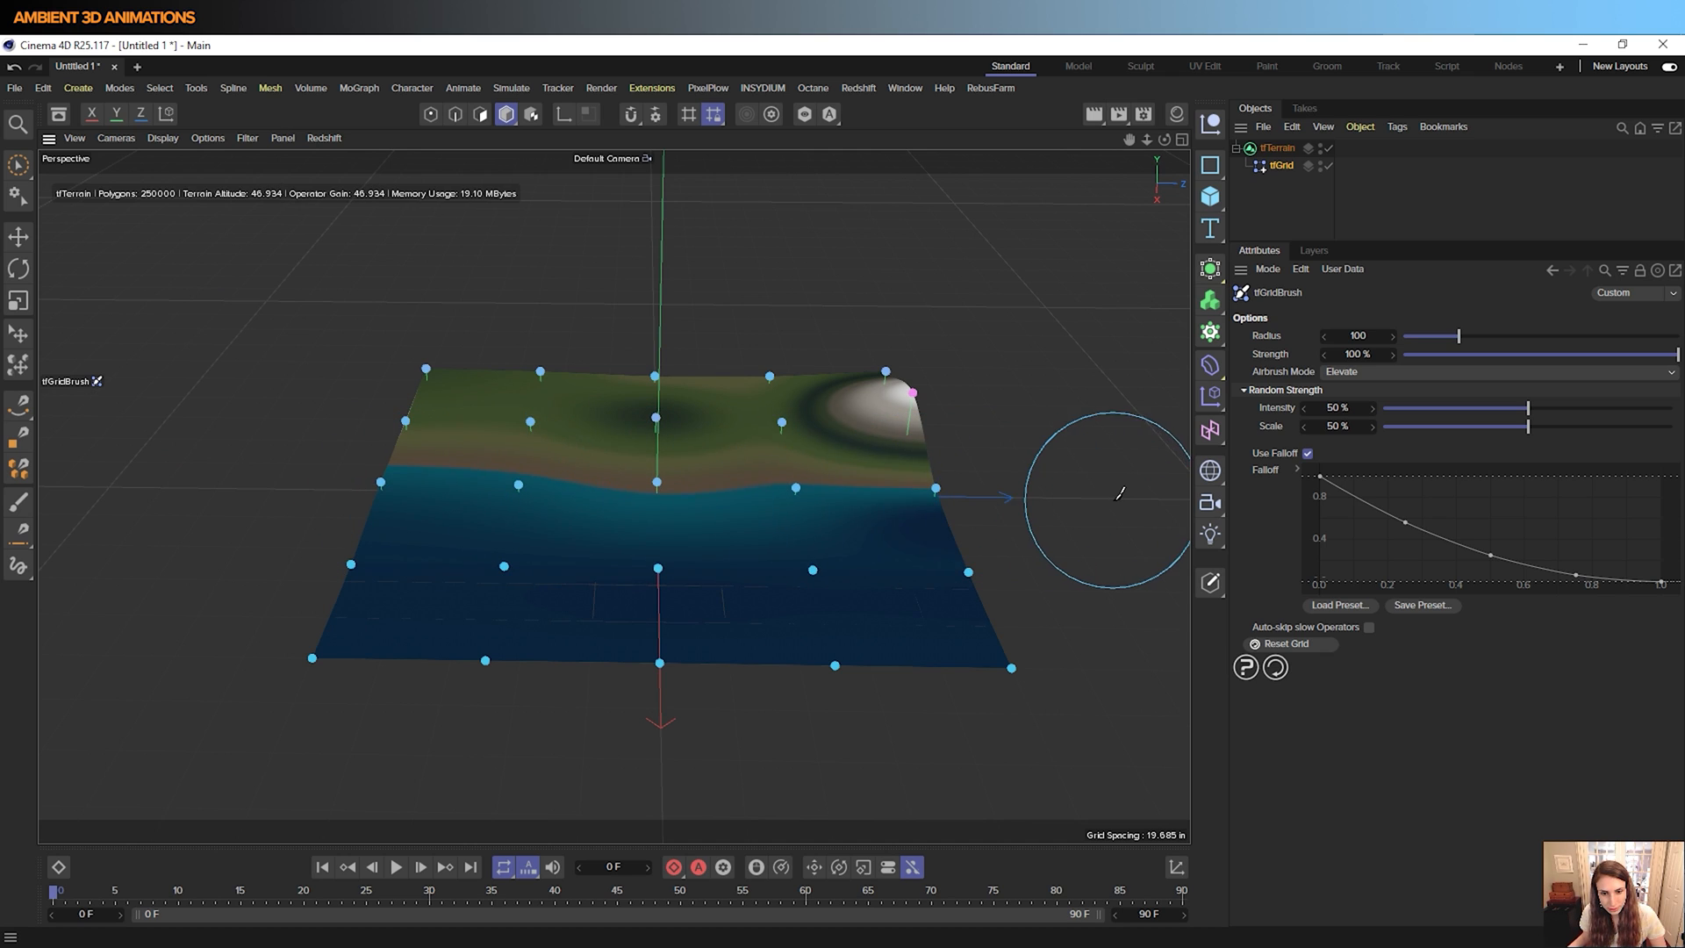
left_click_drag(1118, 494, 451, 484)
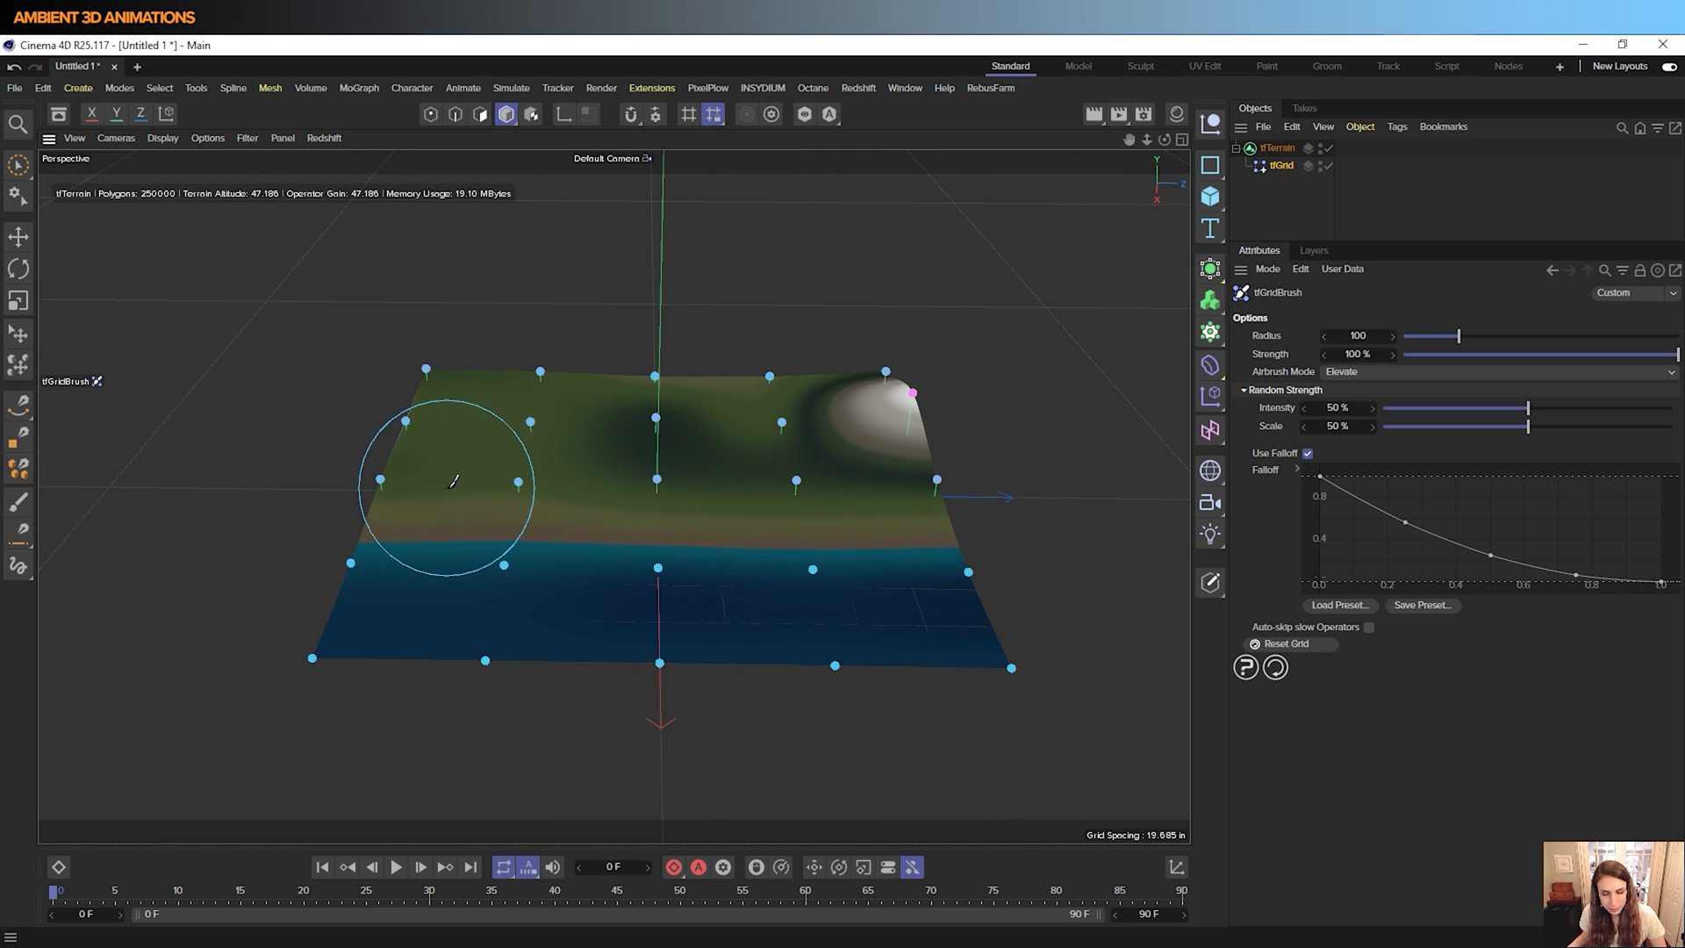
left_click_drag(446, 485, 445, 425)
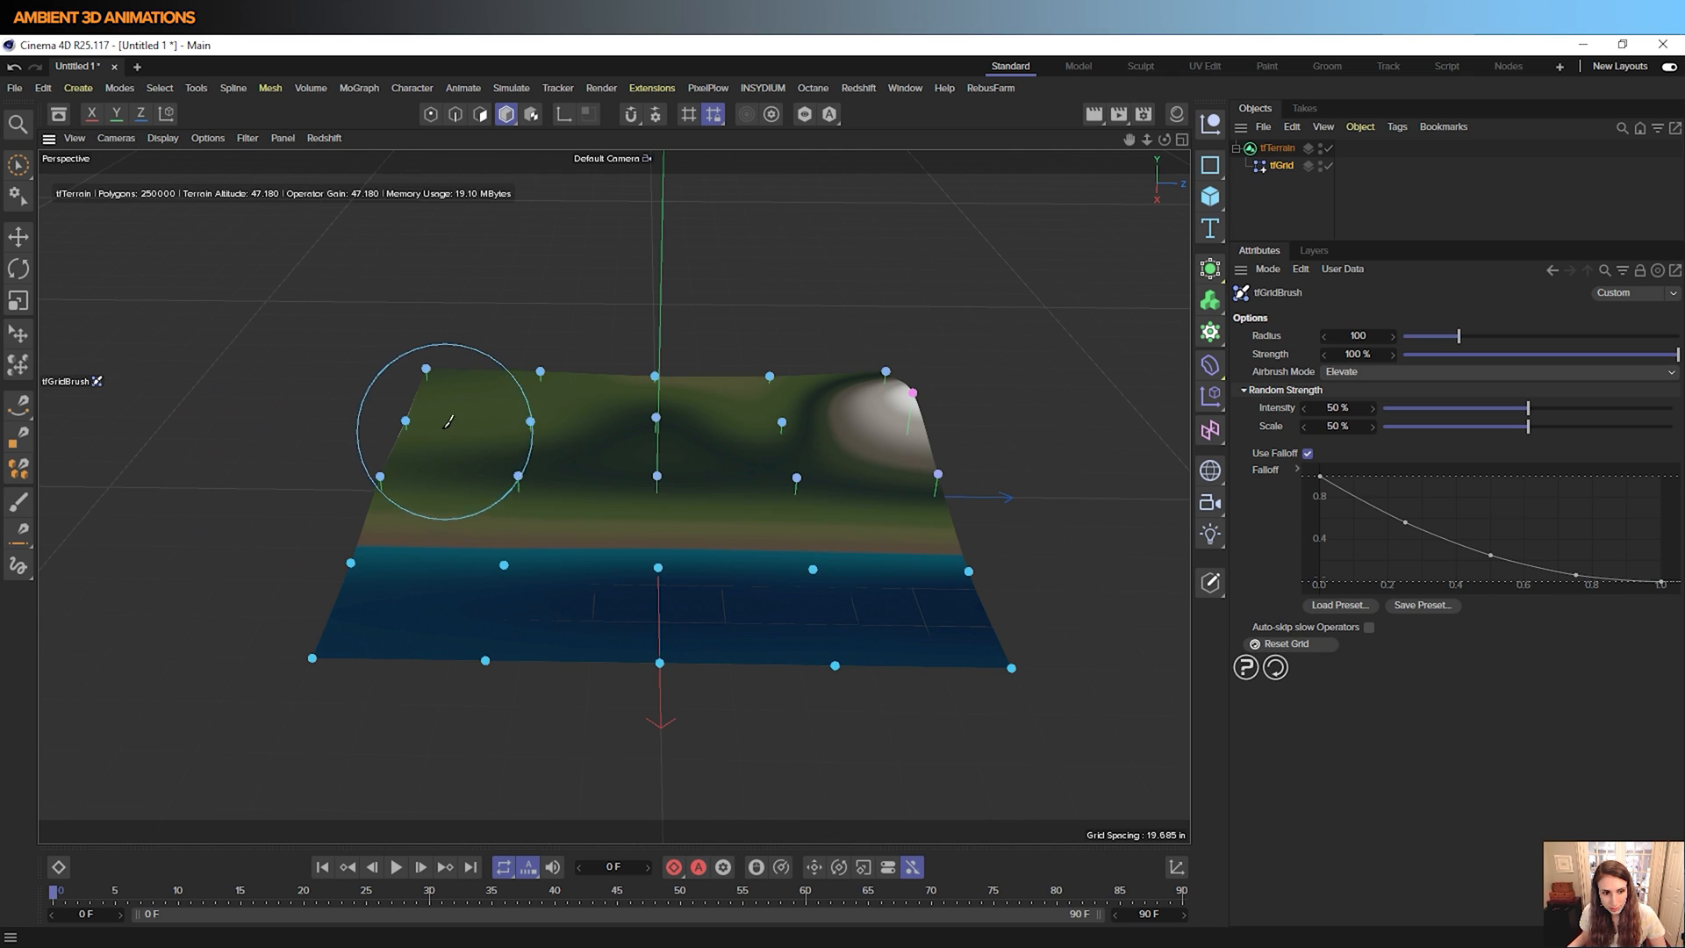
left_click_drag(451, 430, 456, 441)
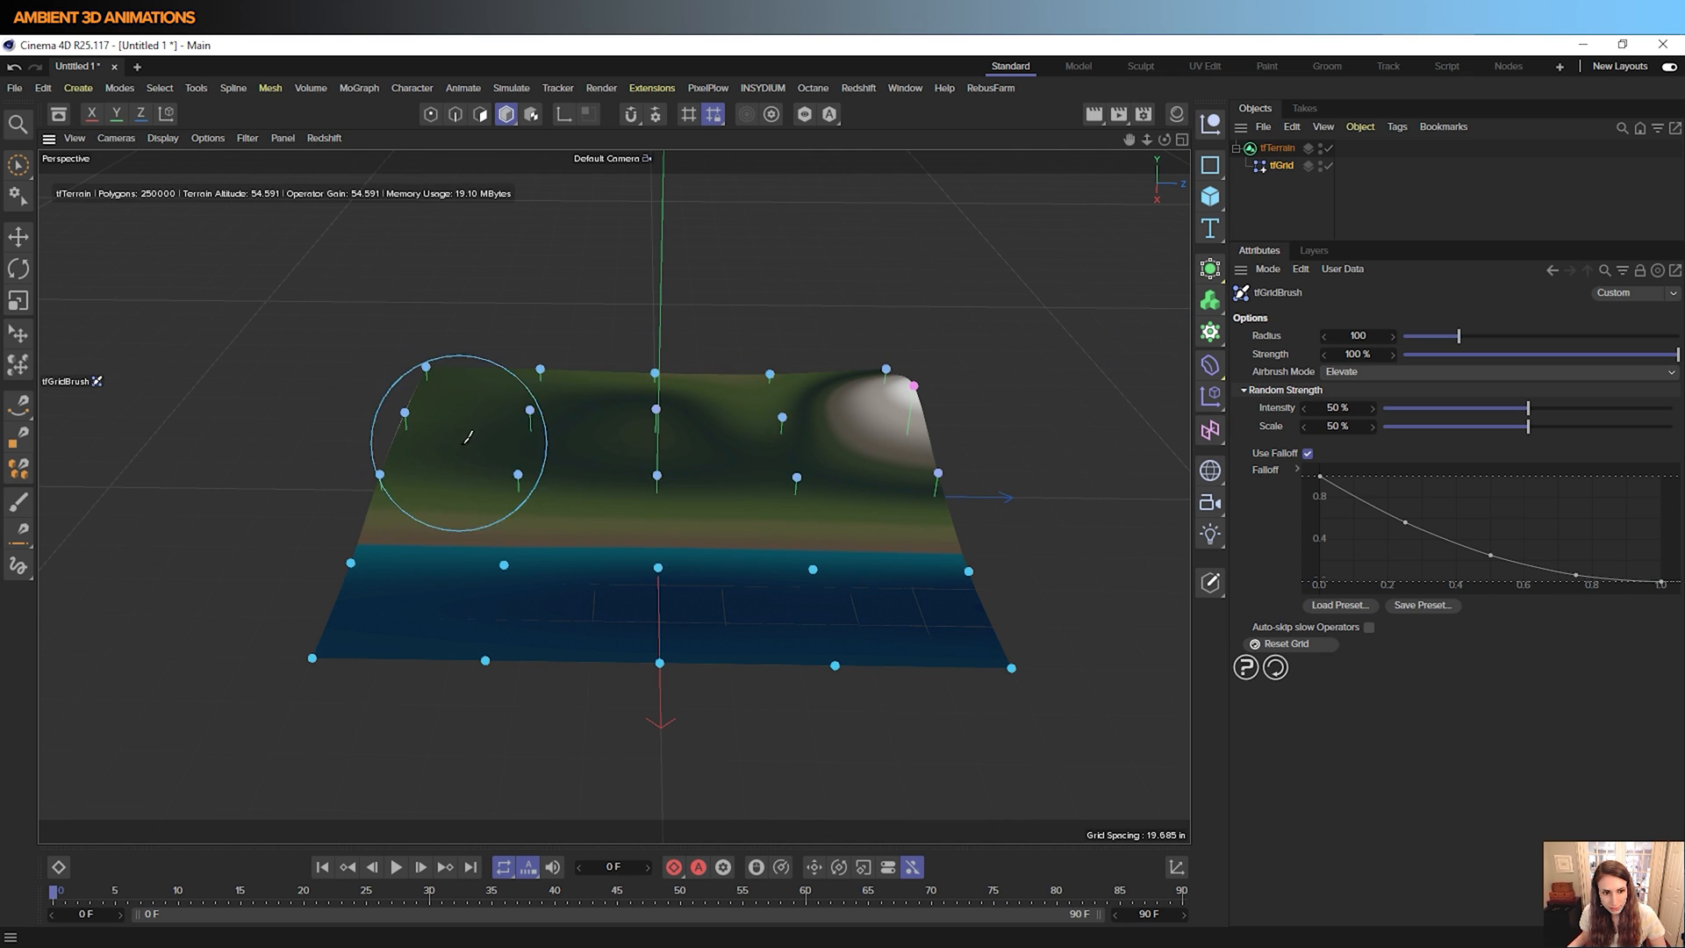
left_click_drag(462, 440, 392, 531)
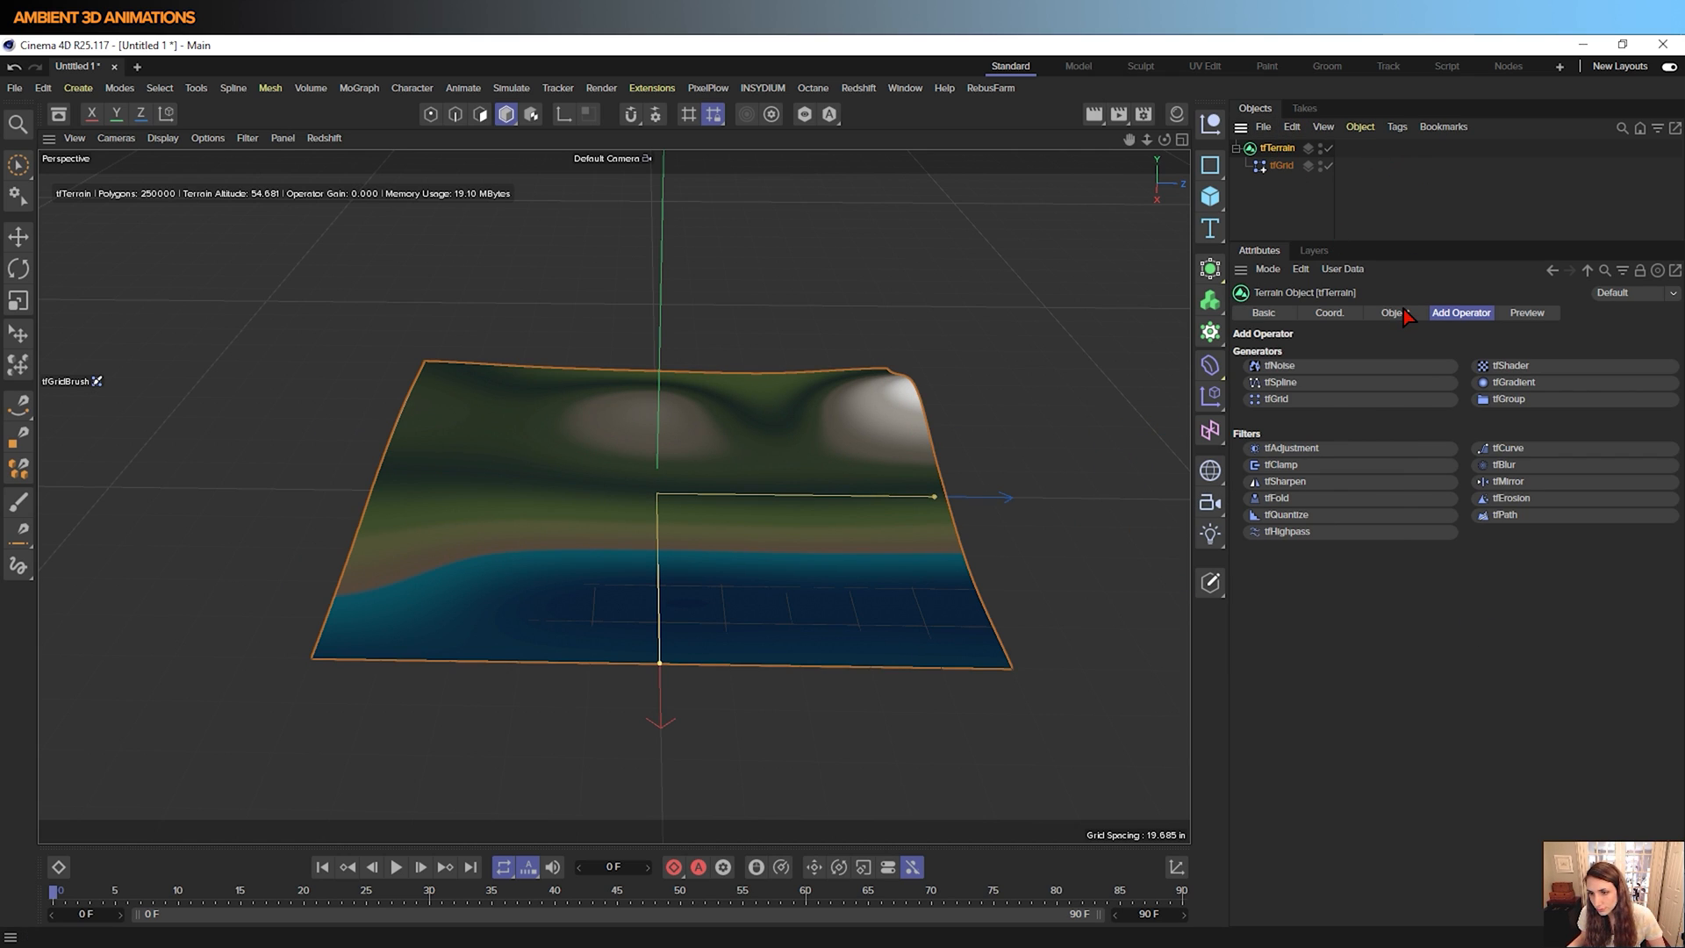
Scrub the terrain size up to about 438.85 by 583.85 inches
left_click(1392, 312)
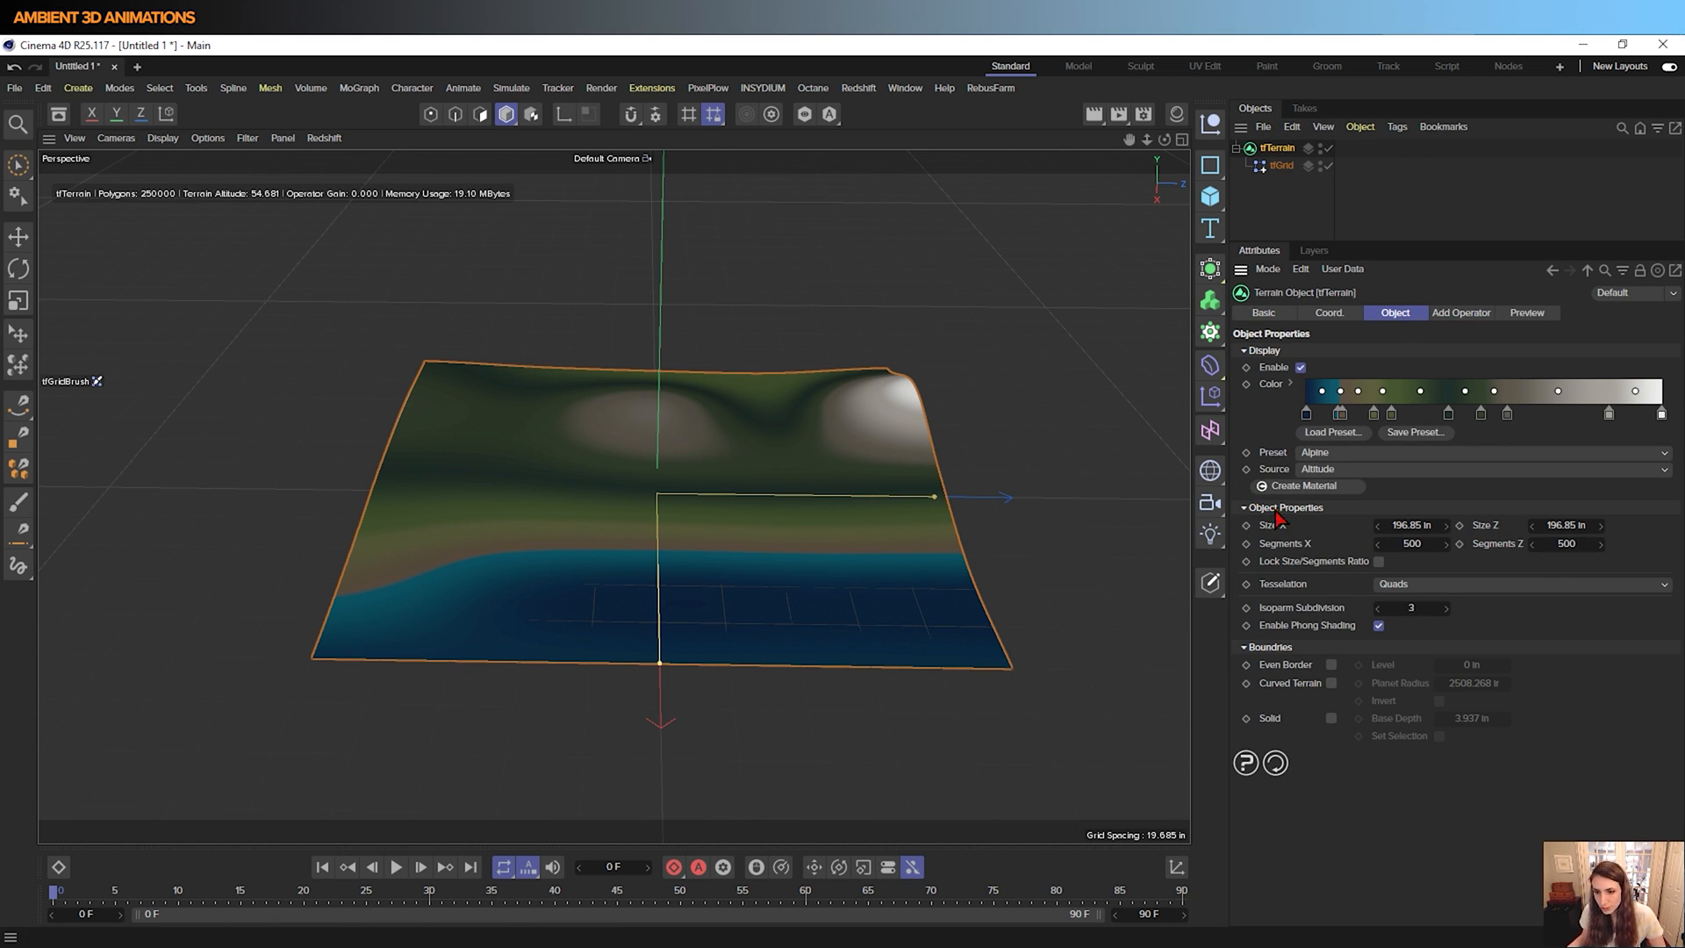
mouse_move(1445, 527)
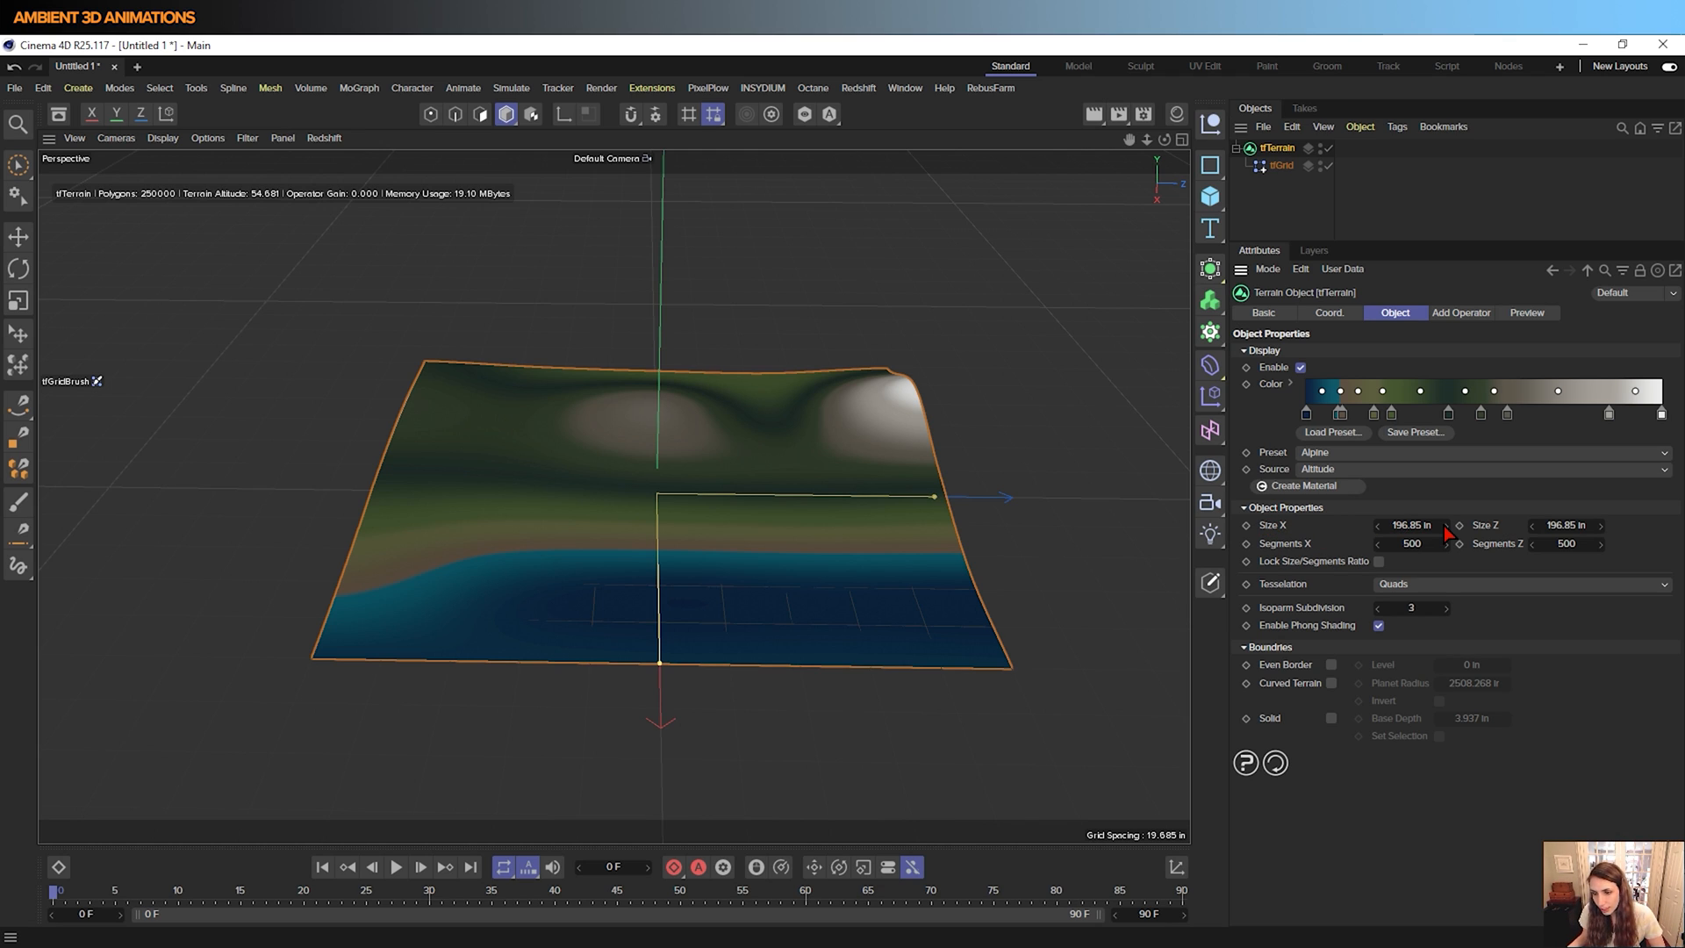
left_click_drag(1409, 525, 1439, 525)
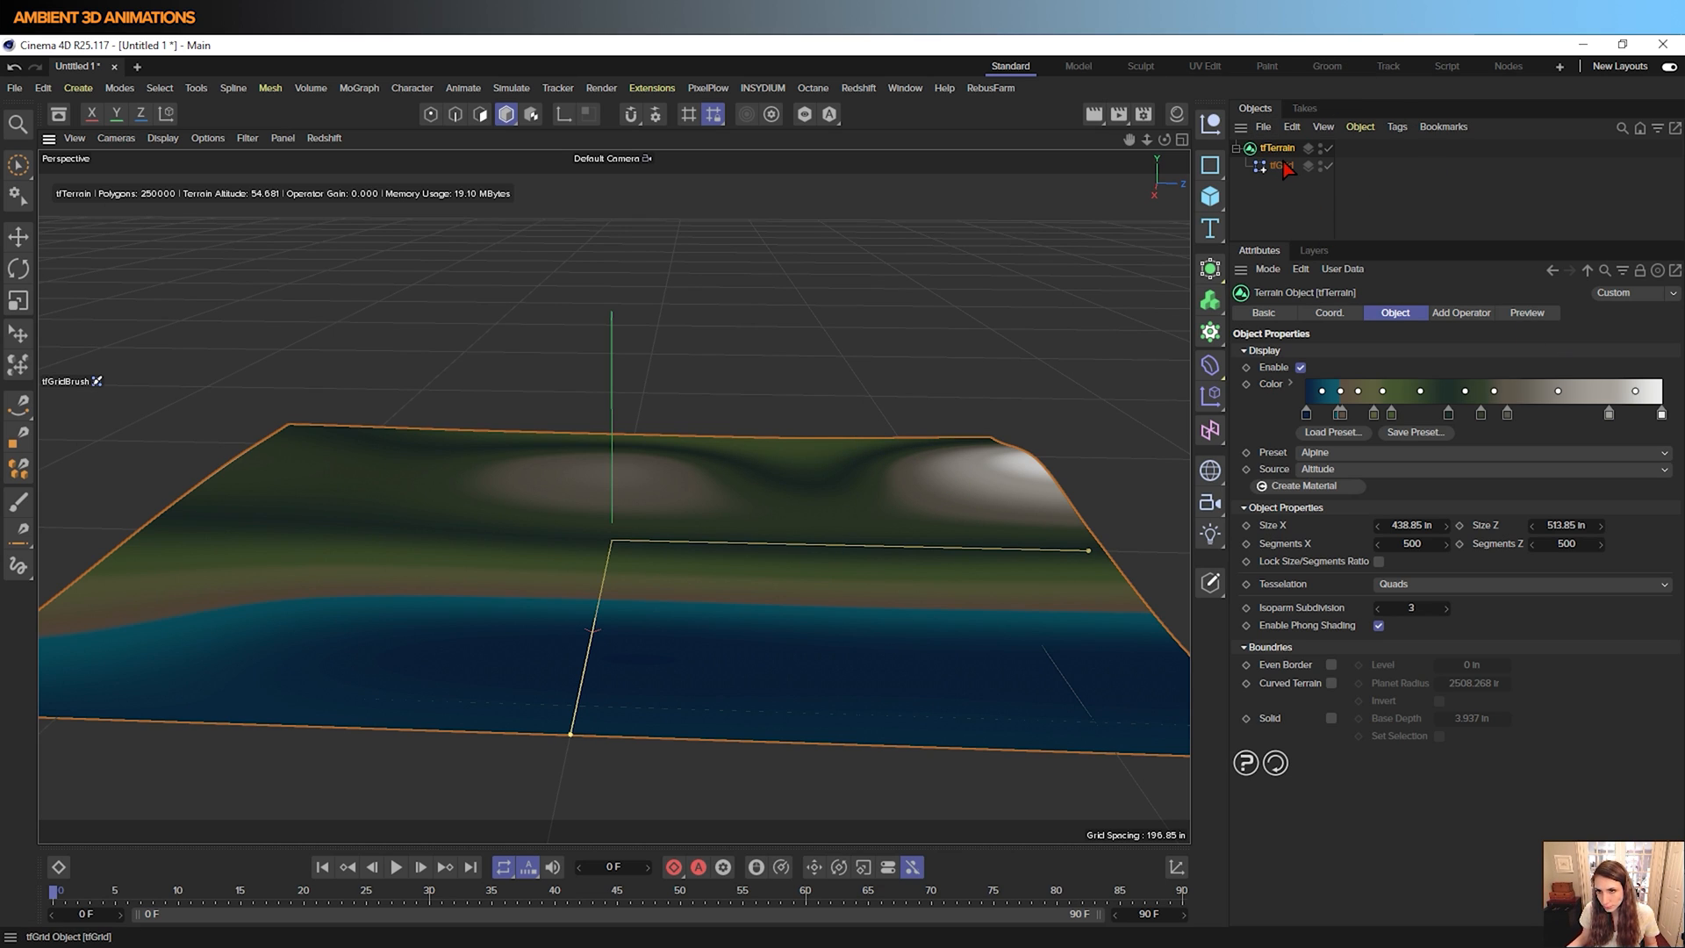
Raise the grid's back points into a long snowy ridge behind the front water strip
left_click(1281, 167)
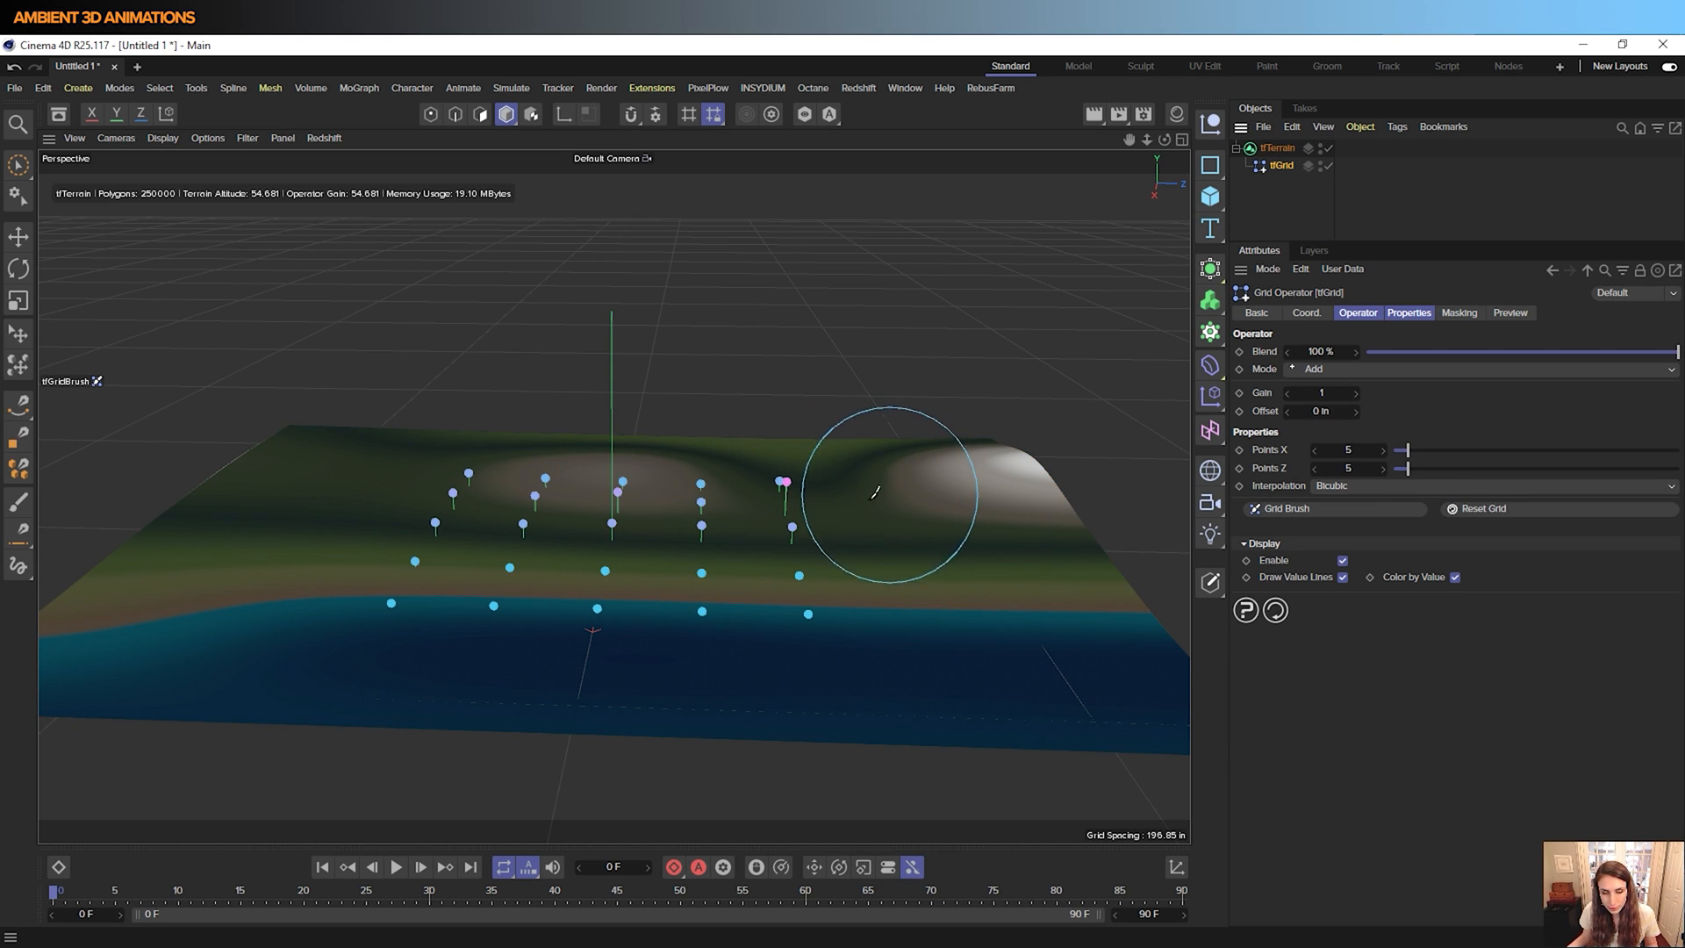
left_click_drag(886, 495, 714, 495)
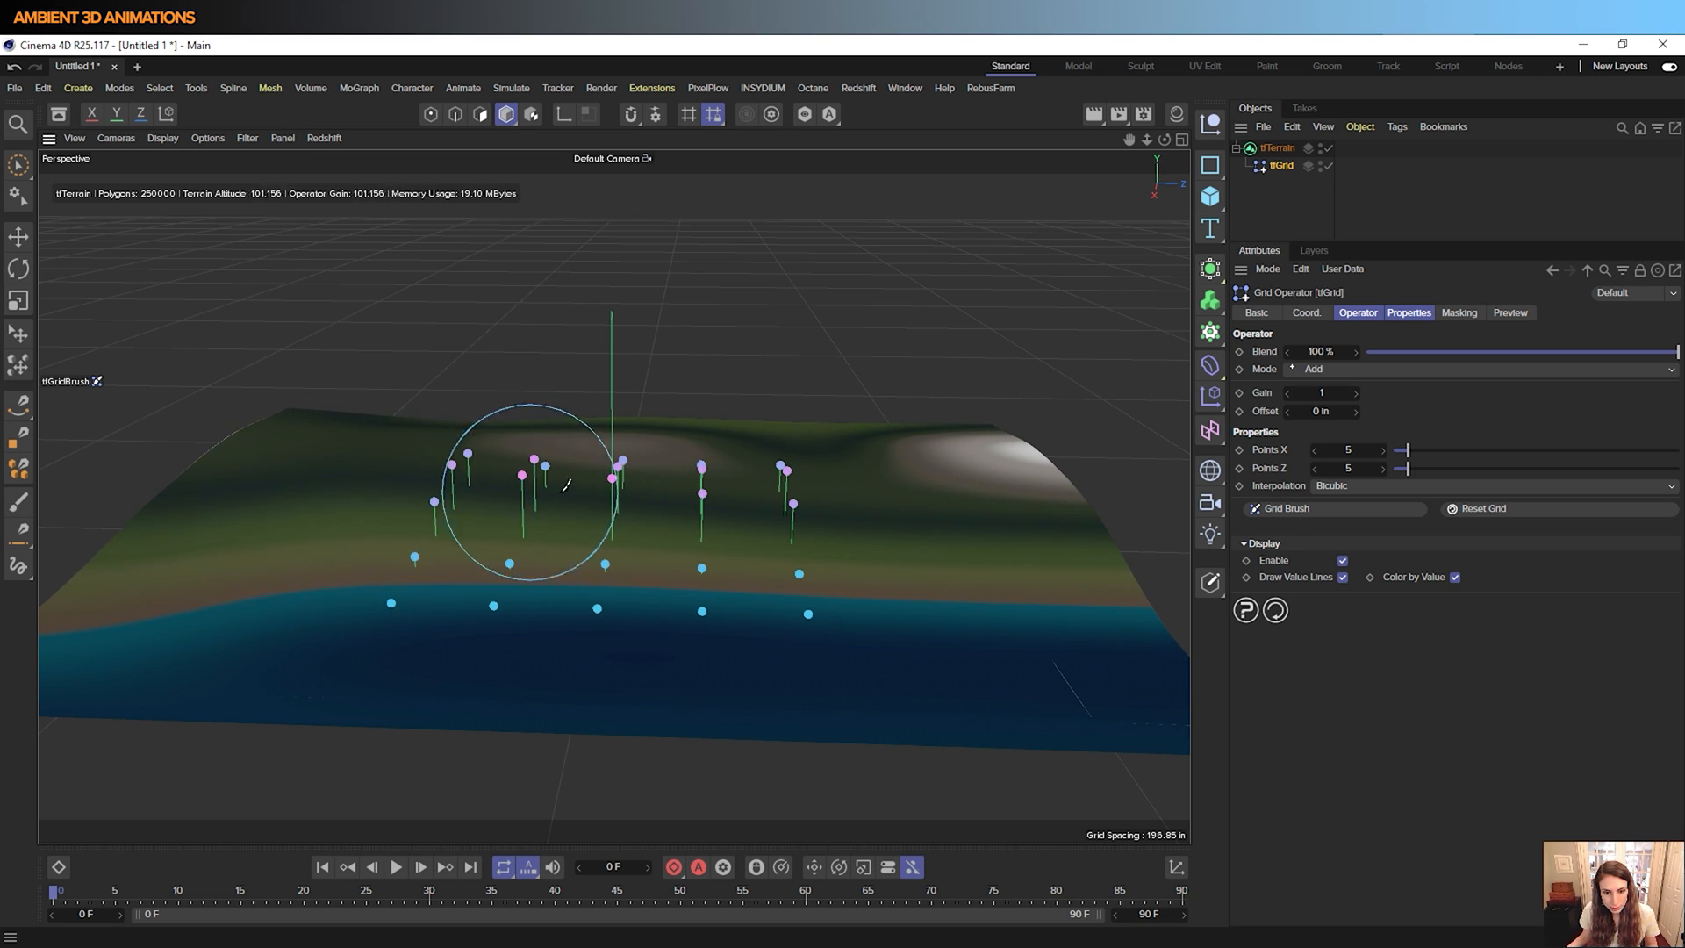
left_click_drag(526, 485, 785, 495)
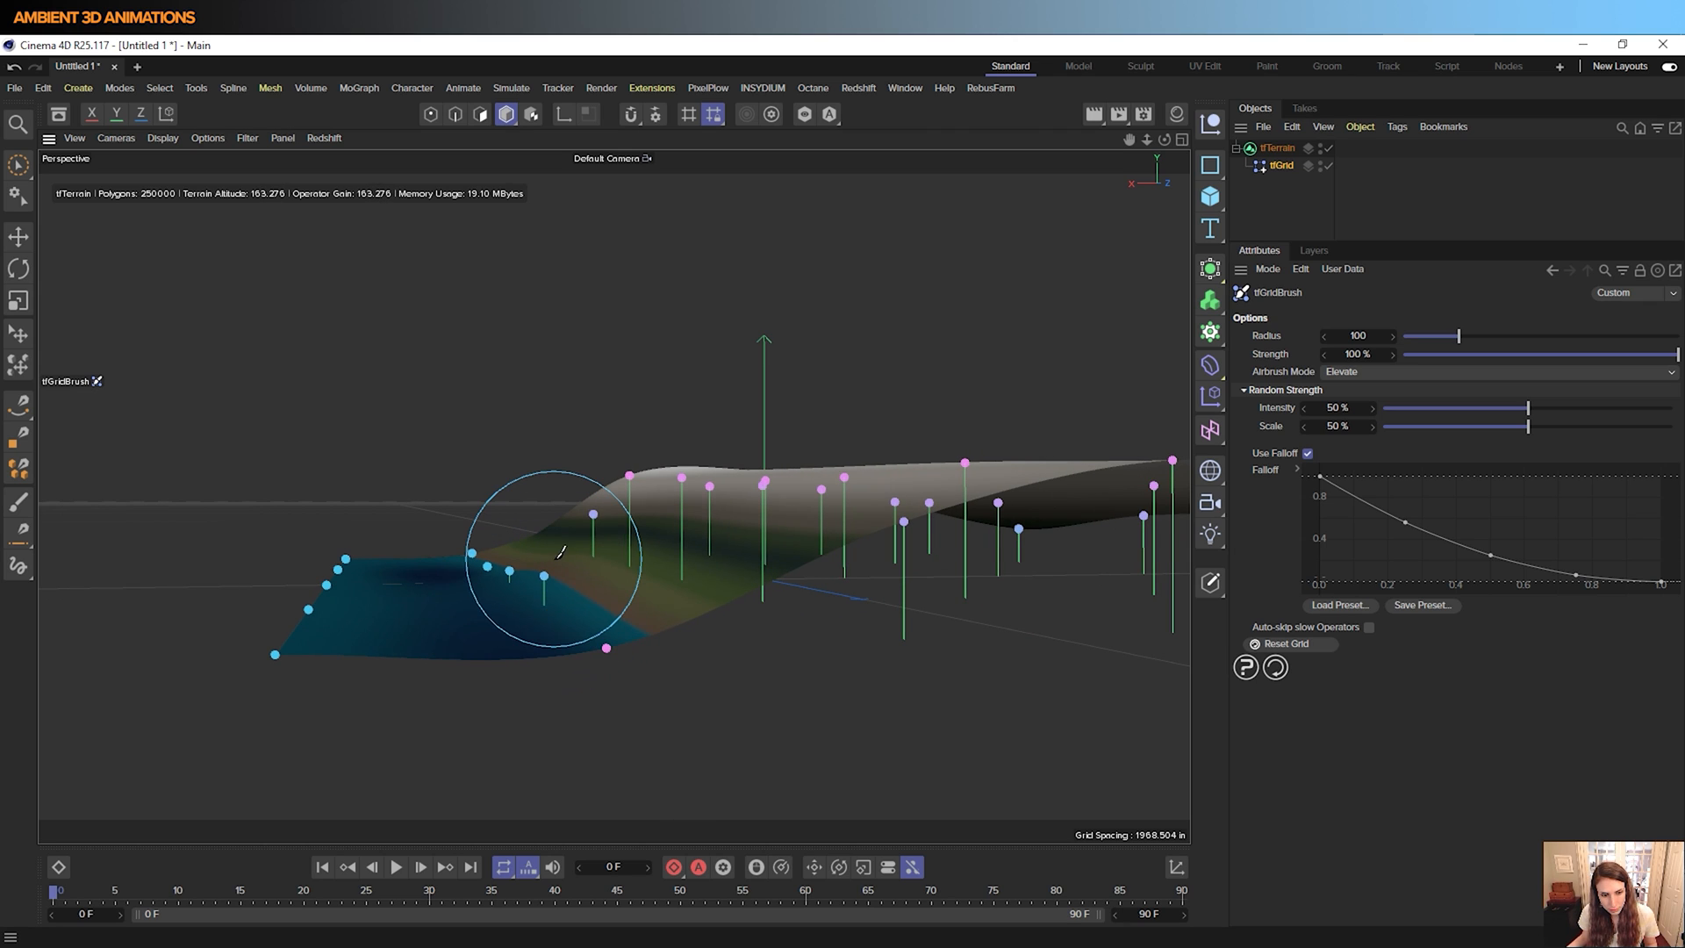
left_click_drag(558, 553, 547, 597)
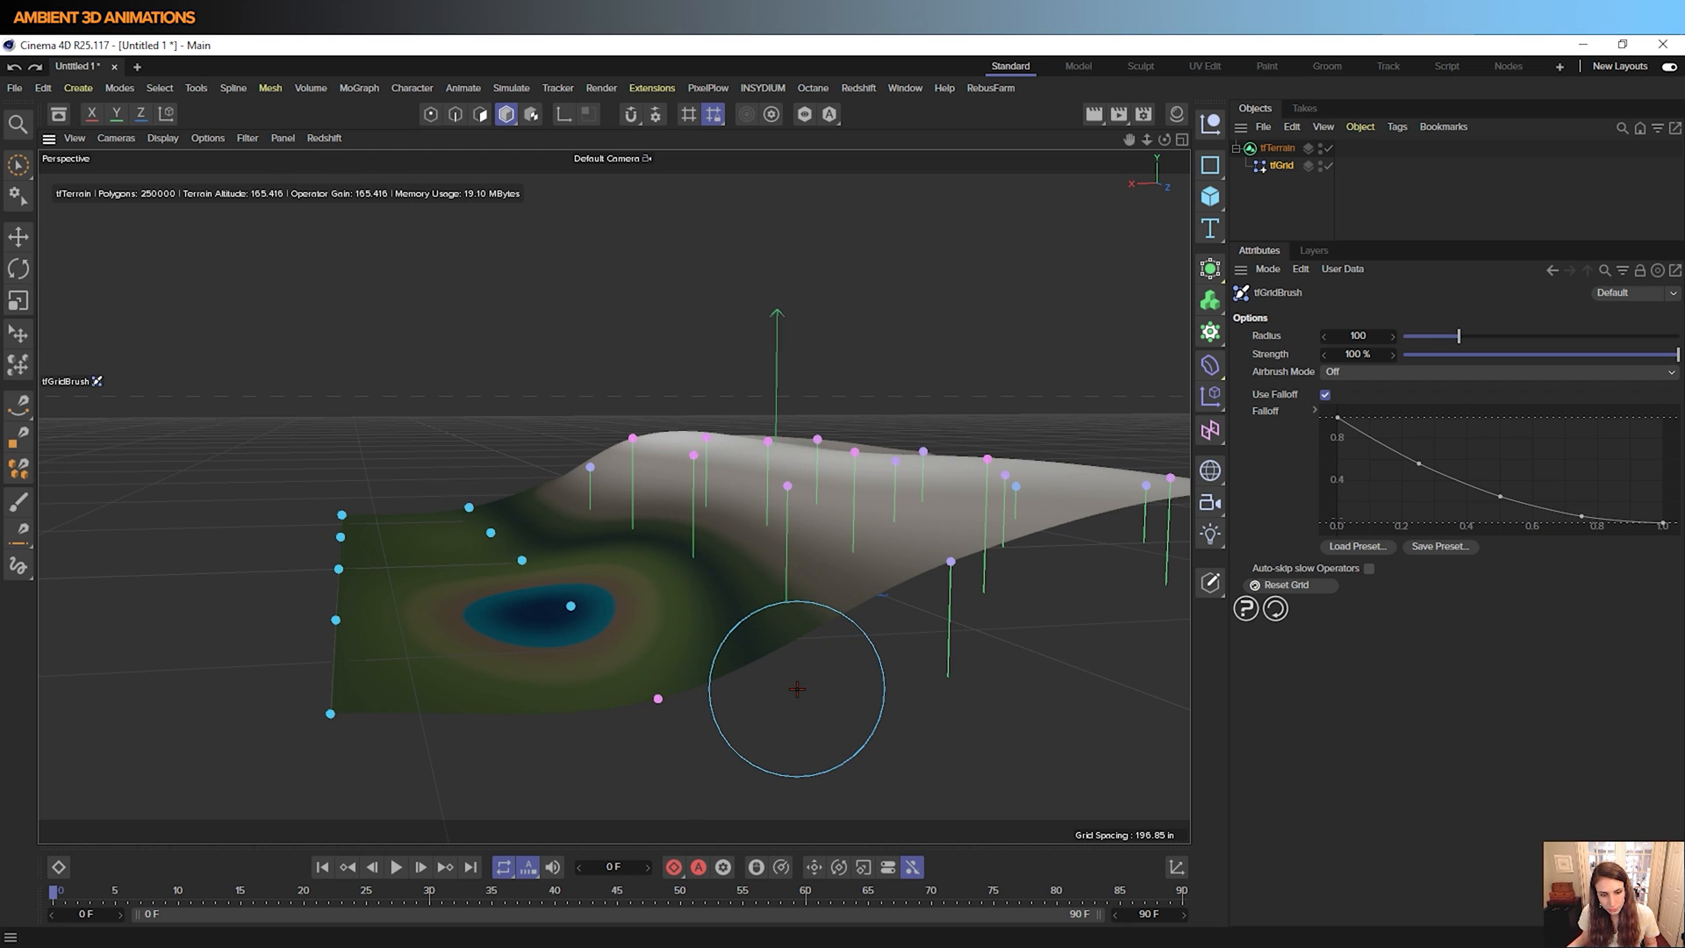
left_click_drag(797, 687, 617, 633)
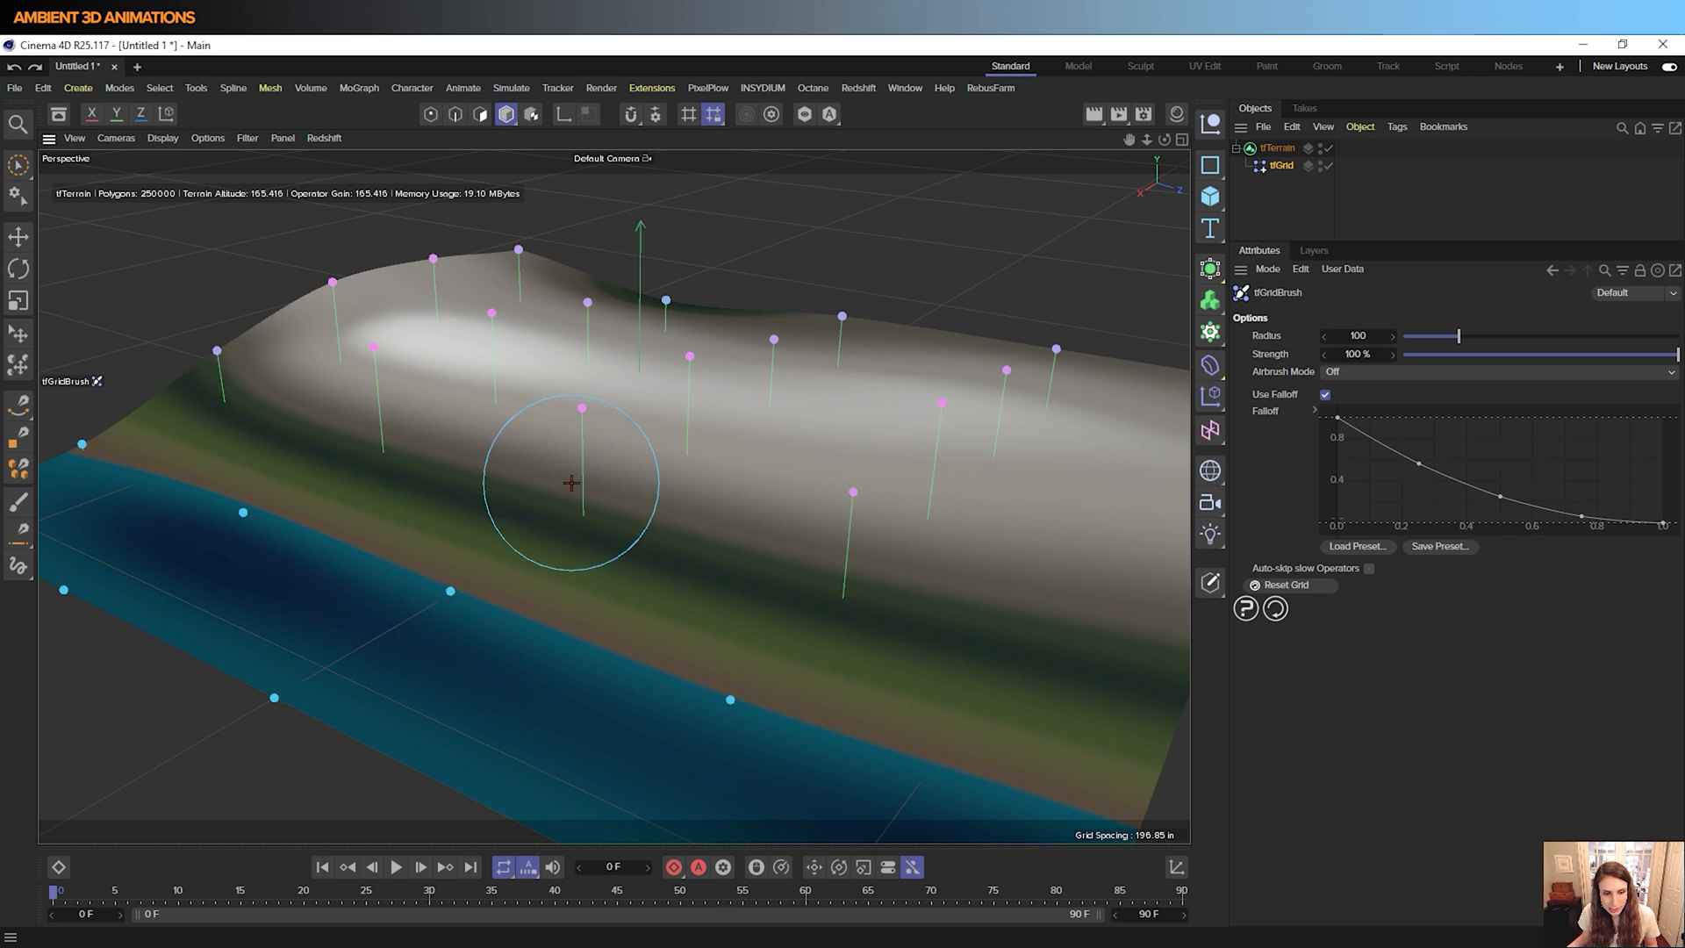
mouse_move(516, 637)
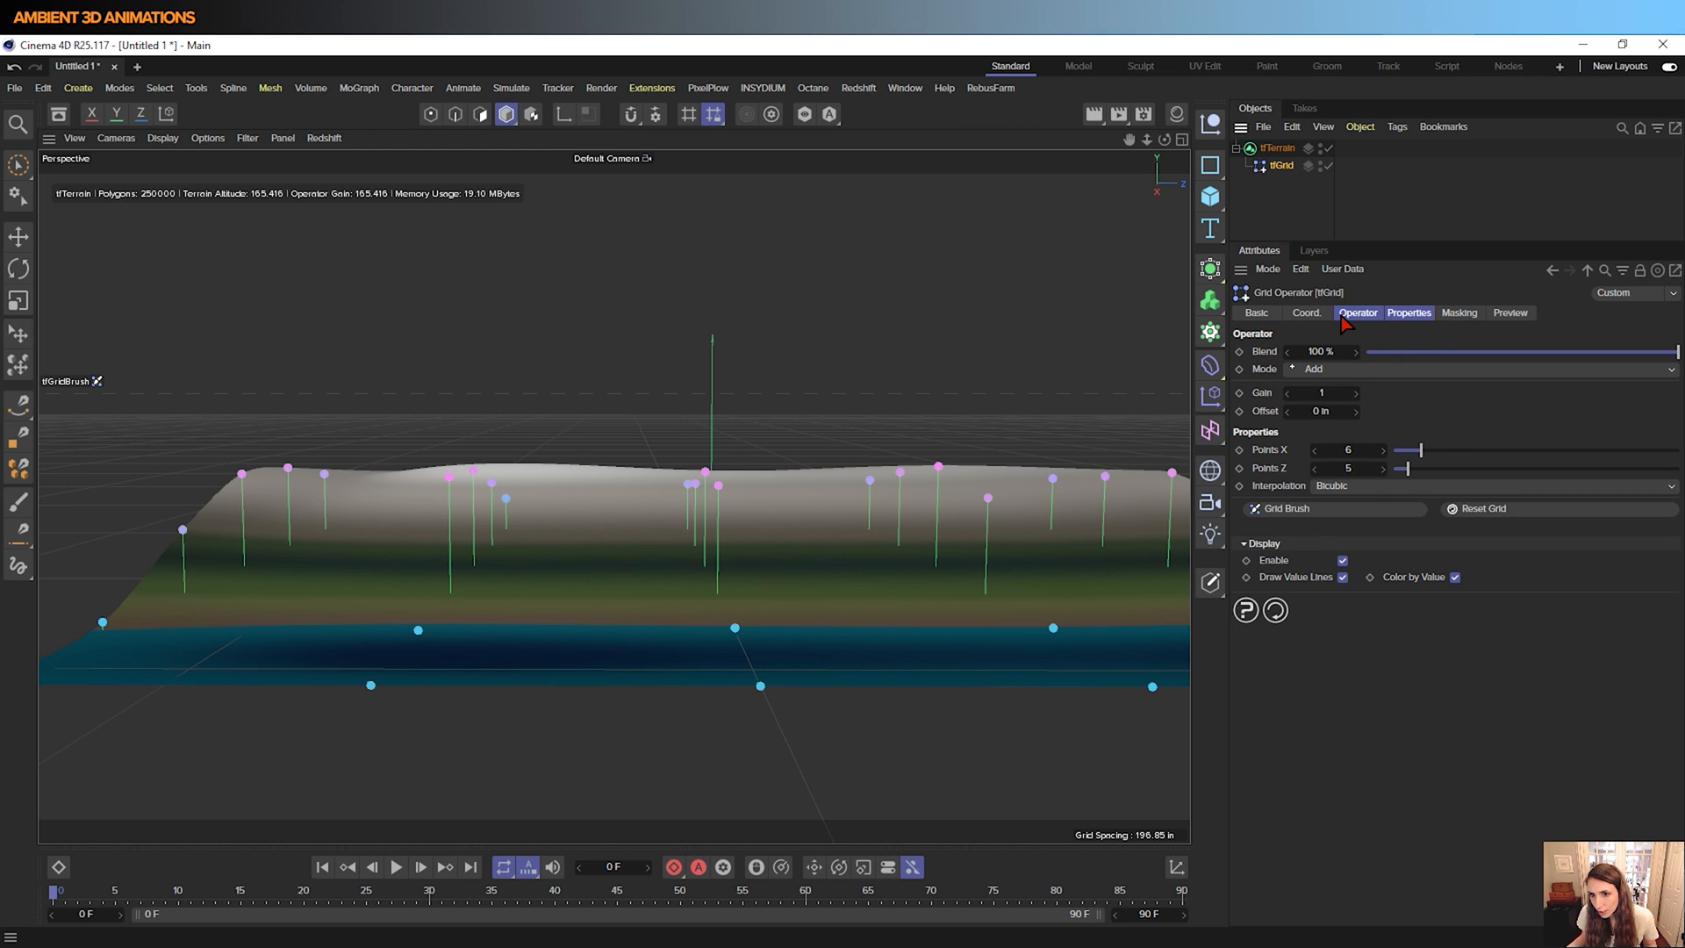
Edit tfTerrain's Color gradient, dragging off the white knots so high ground shades green above blue water
left_click(1278, 148)
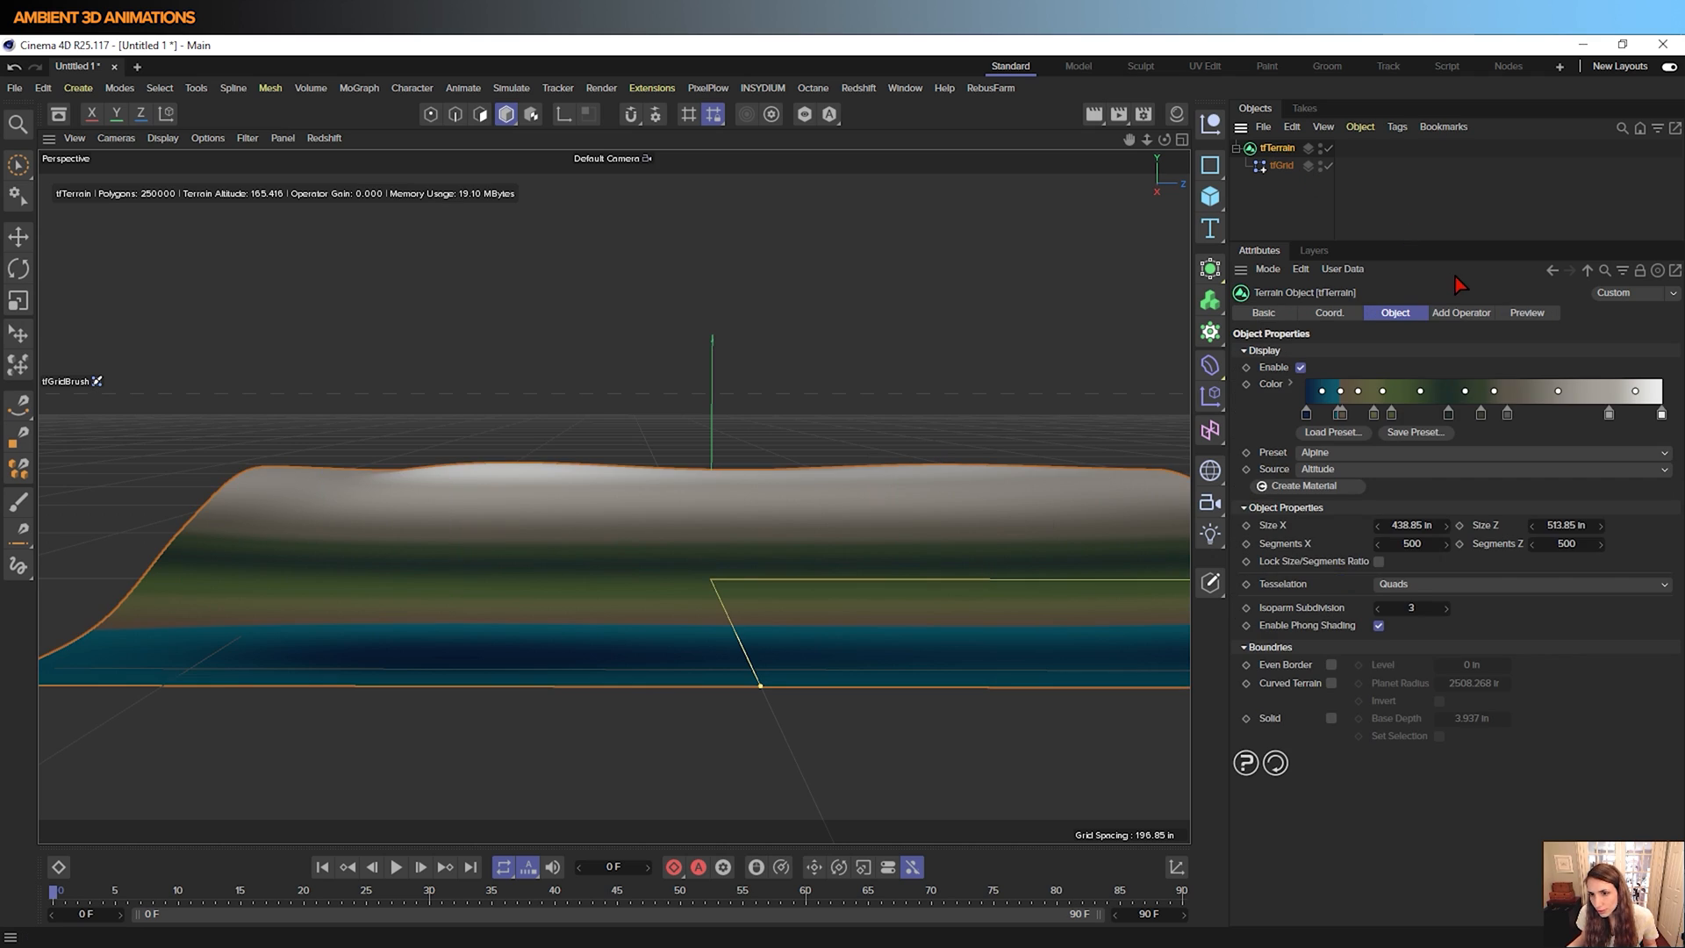
mouse_move(1266, 352)
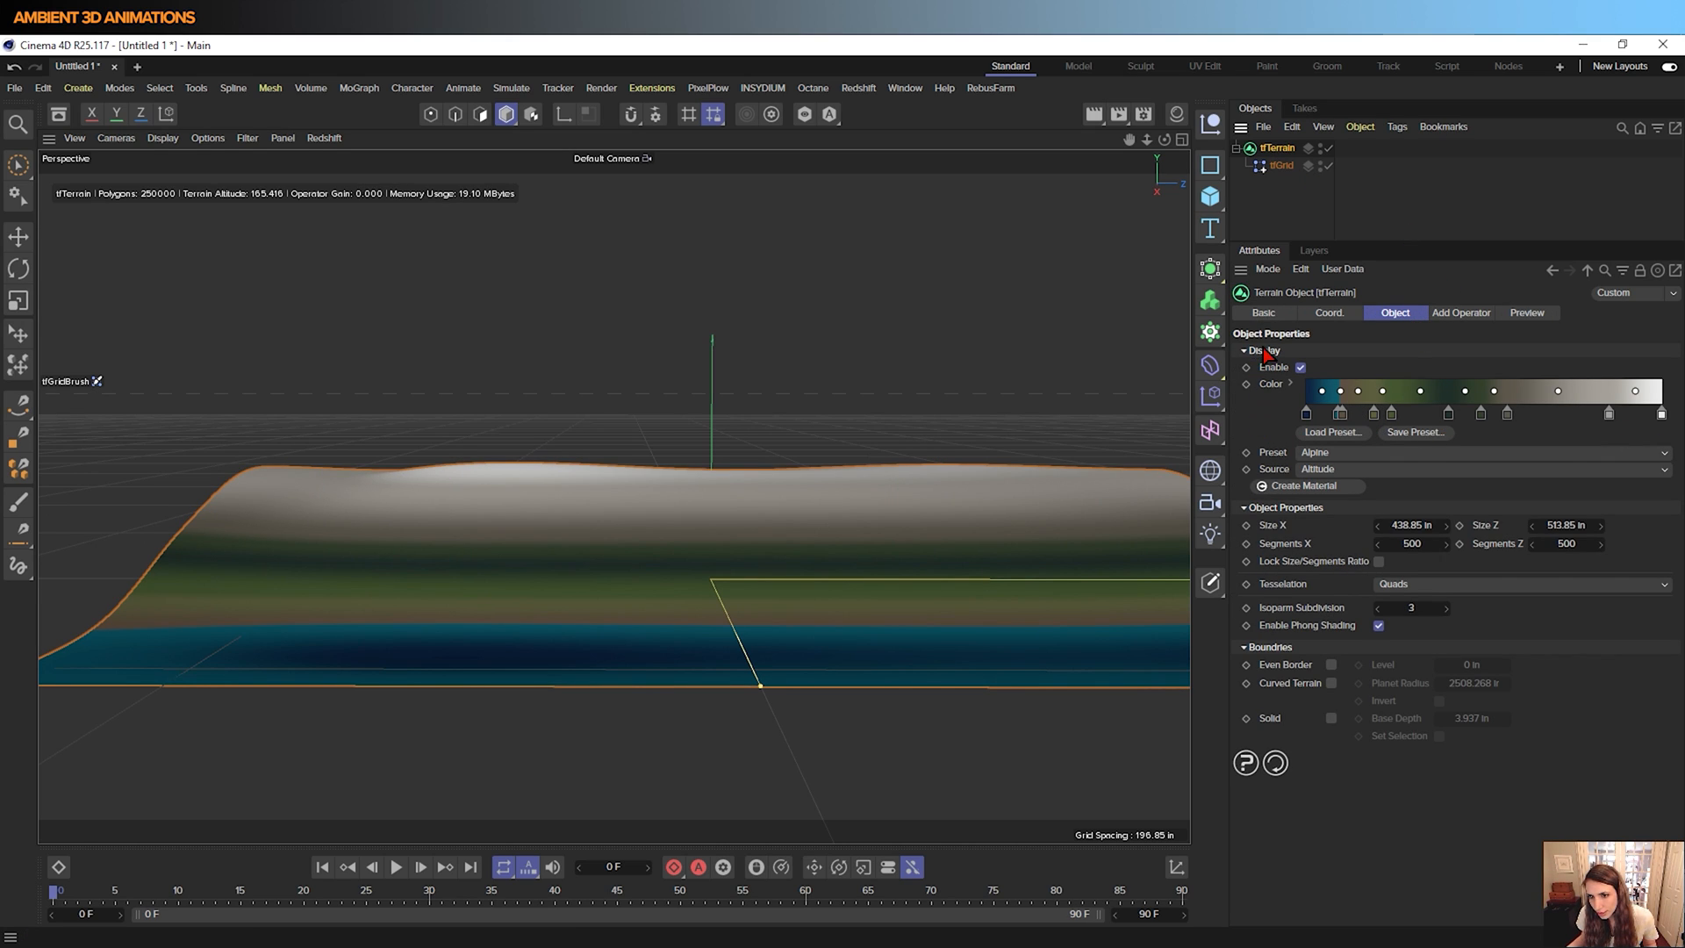
left_click(1355, 410)
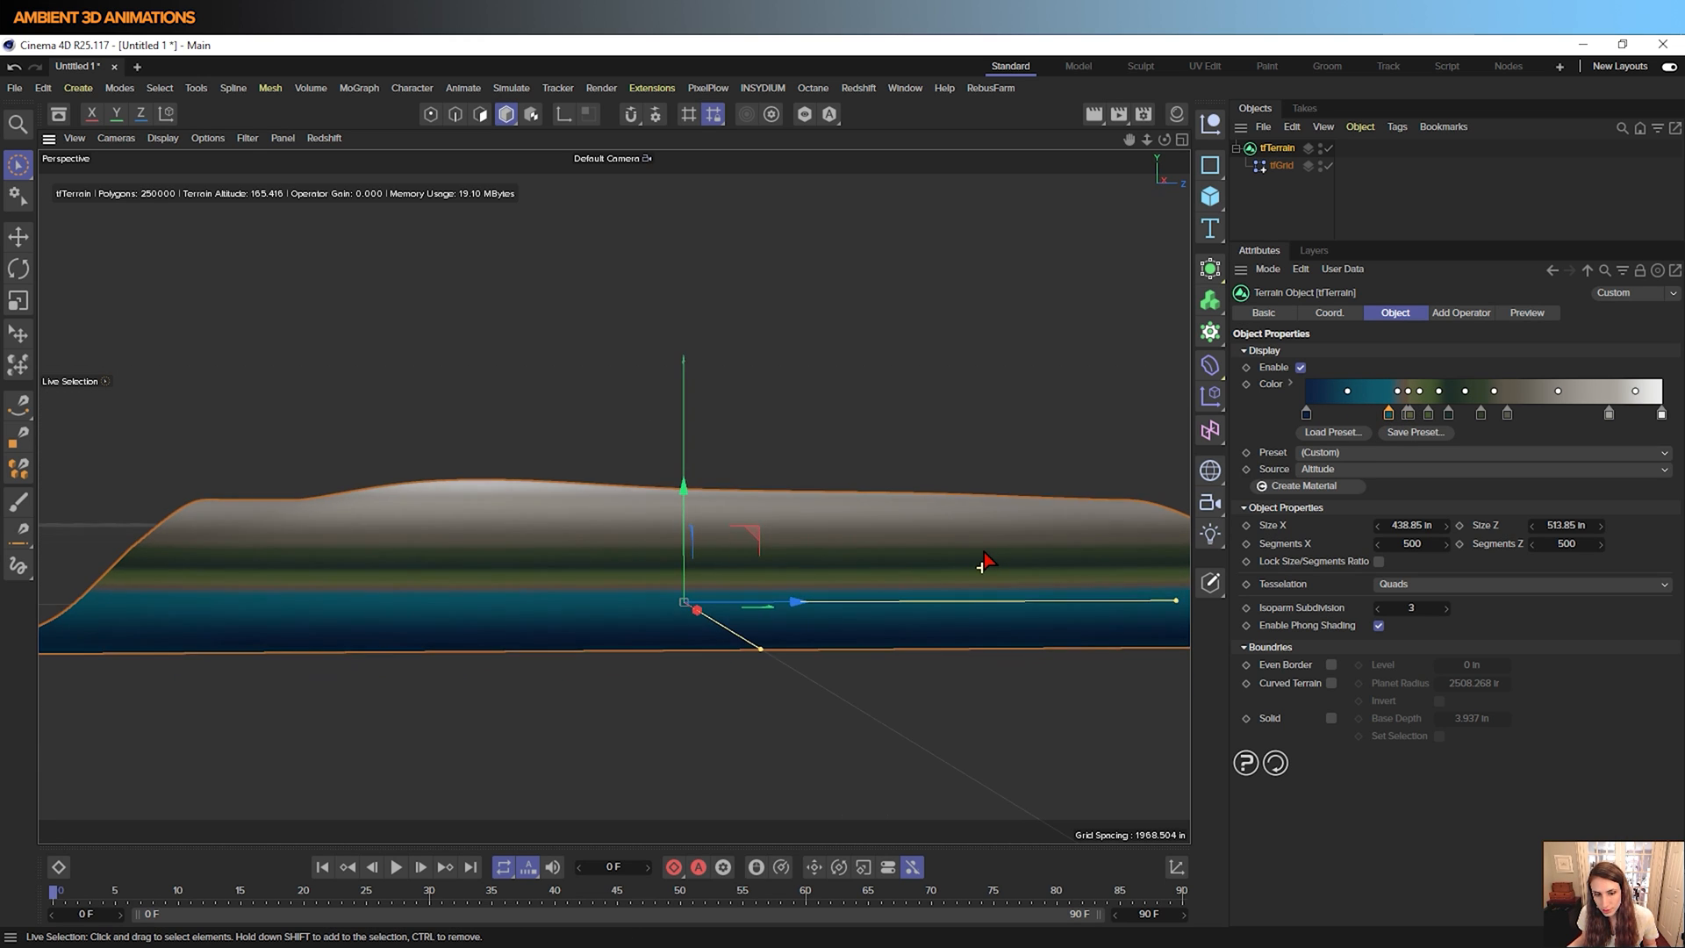
left_click_drag(984, 560, 1053, 613)
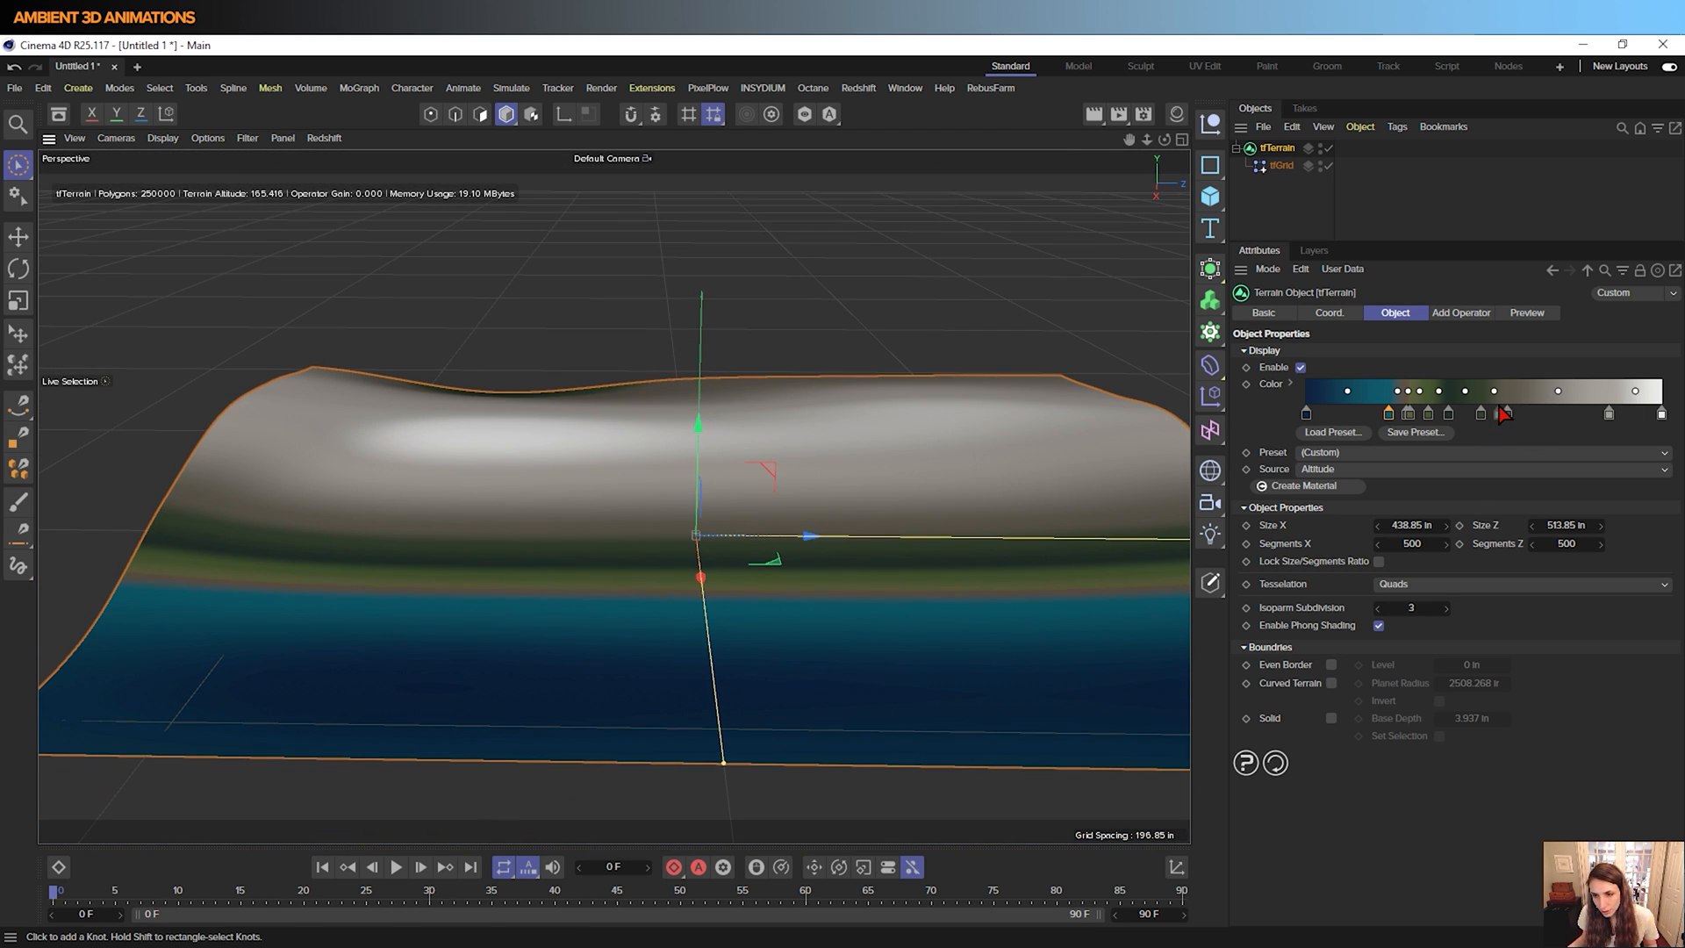
left_click(1505, 412)
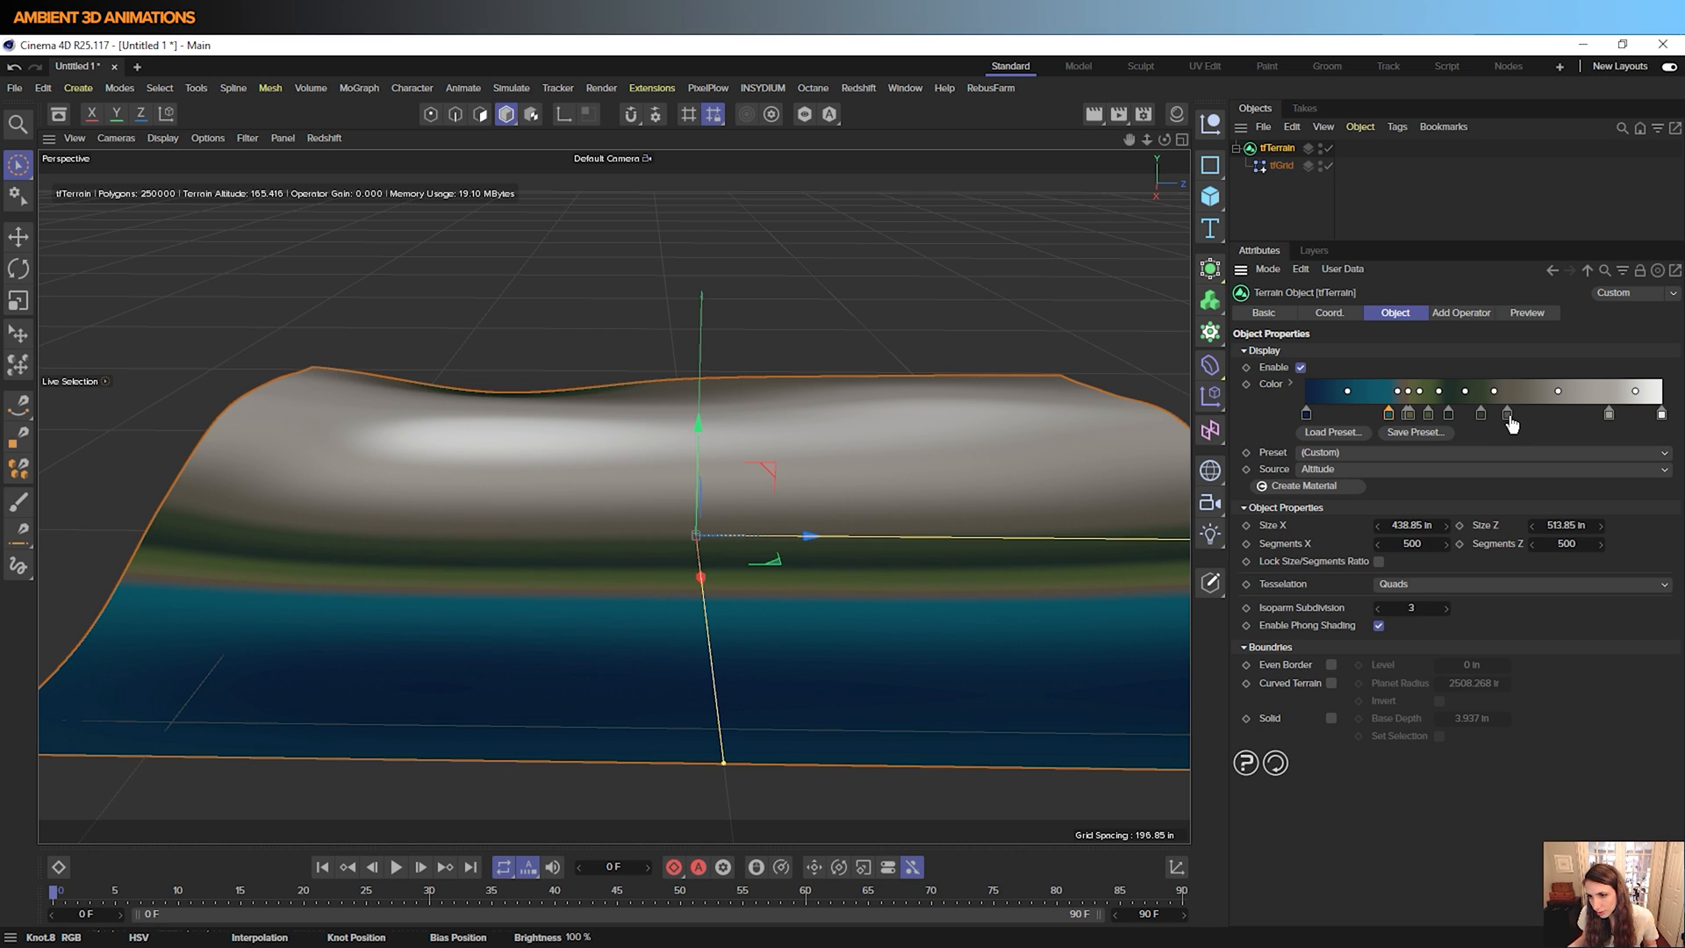
left_click_drag(1504, 412, 1606, 413)
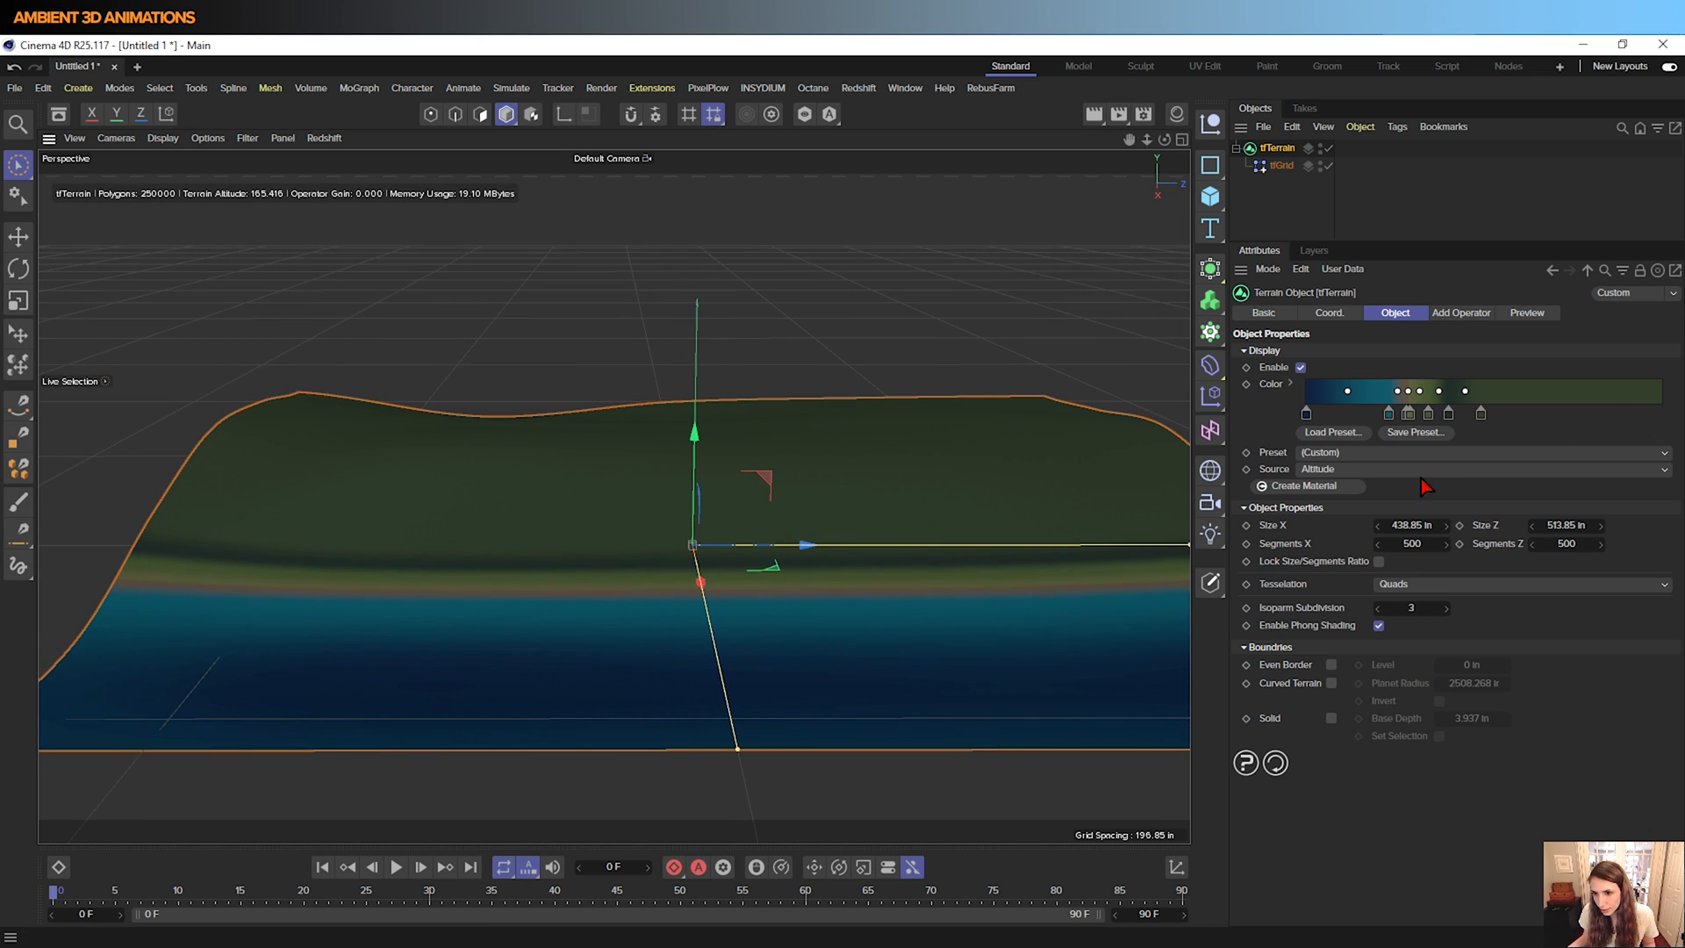
left_click(1477, 411)
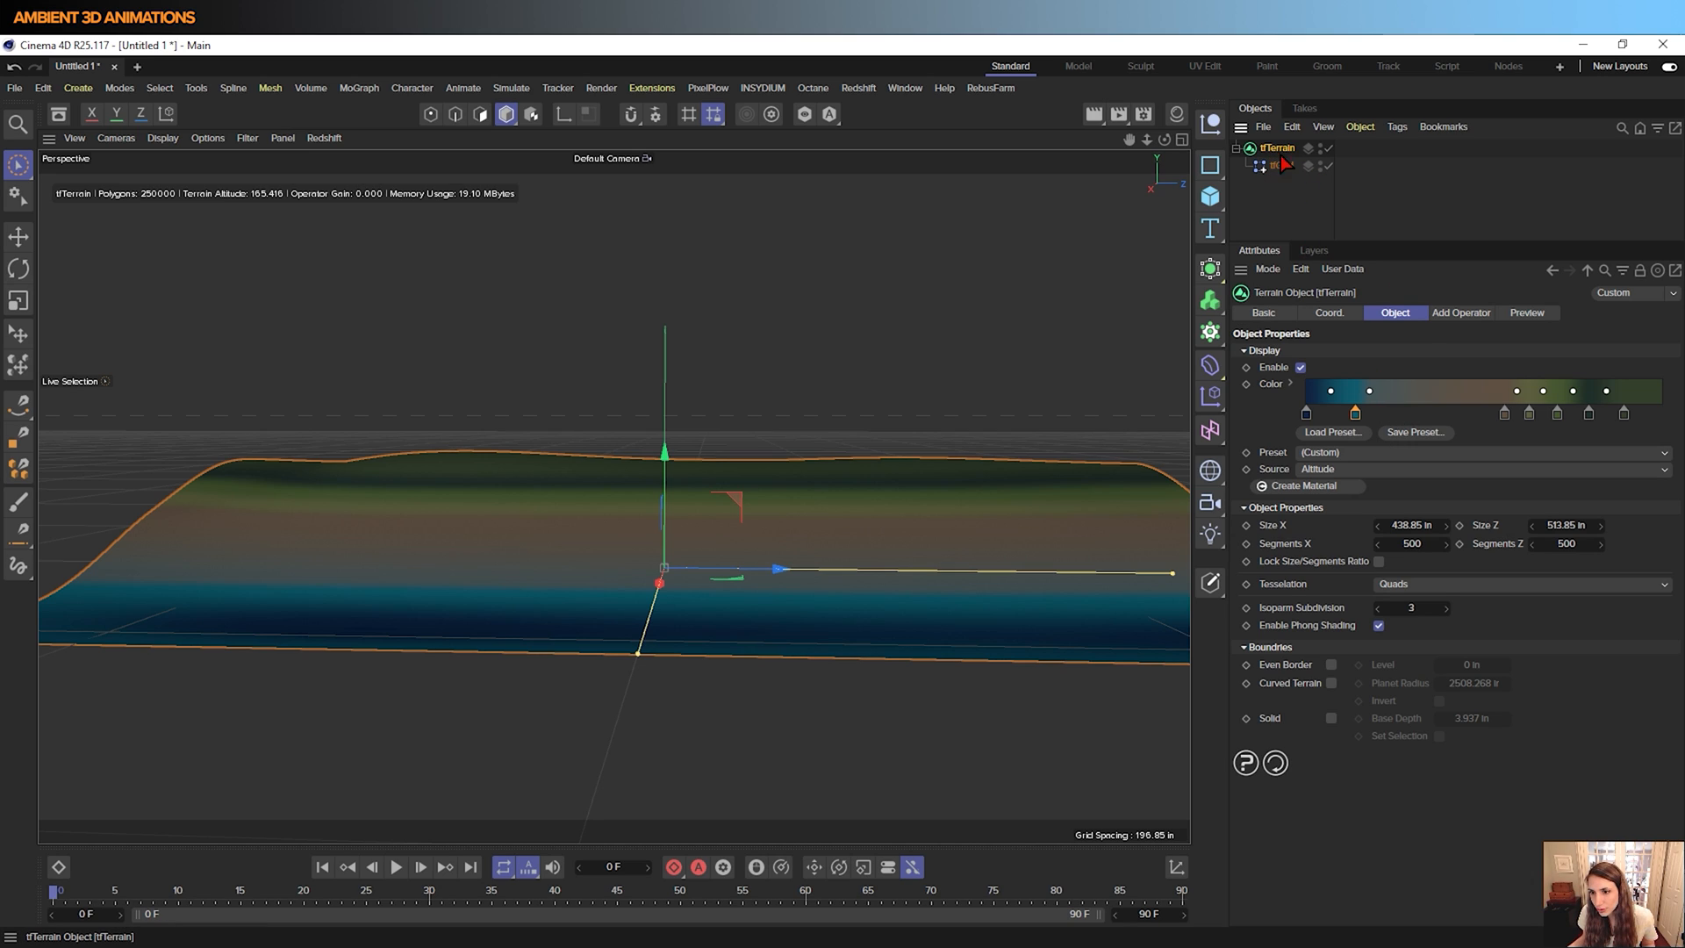
Add a tfNoise operator to the terrain and set its Noise Type to Wavy Turbulence
left_click(1460, 312)
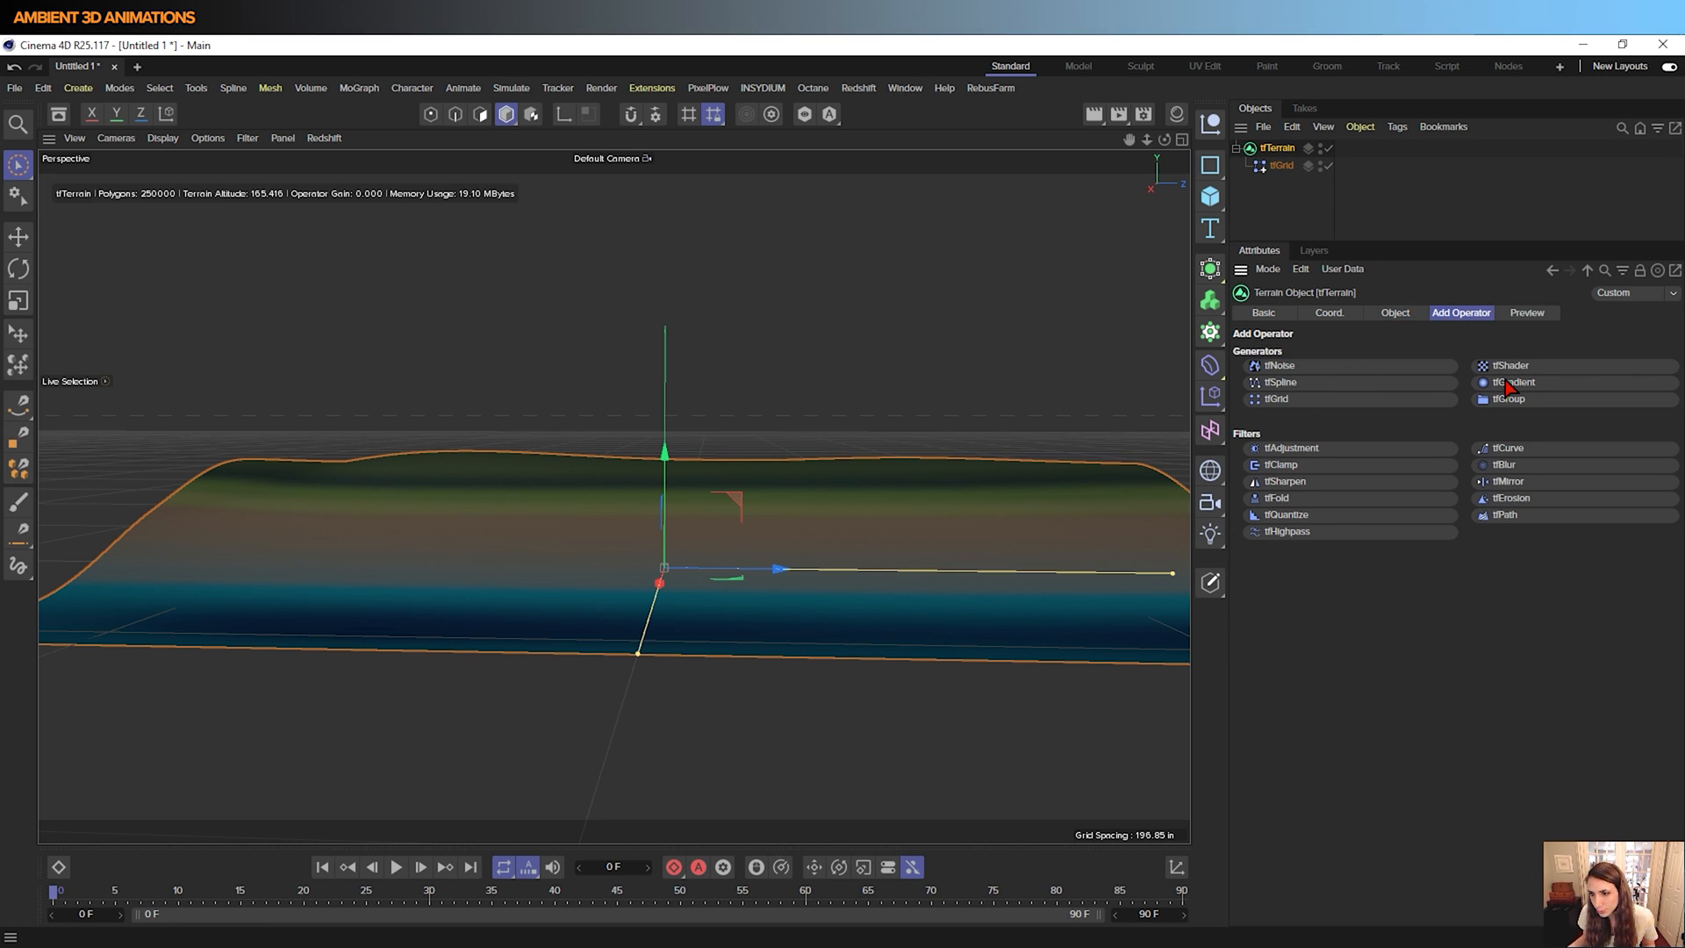
mouse_move(1411, 406)
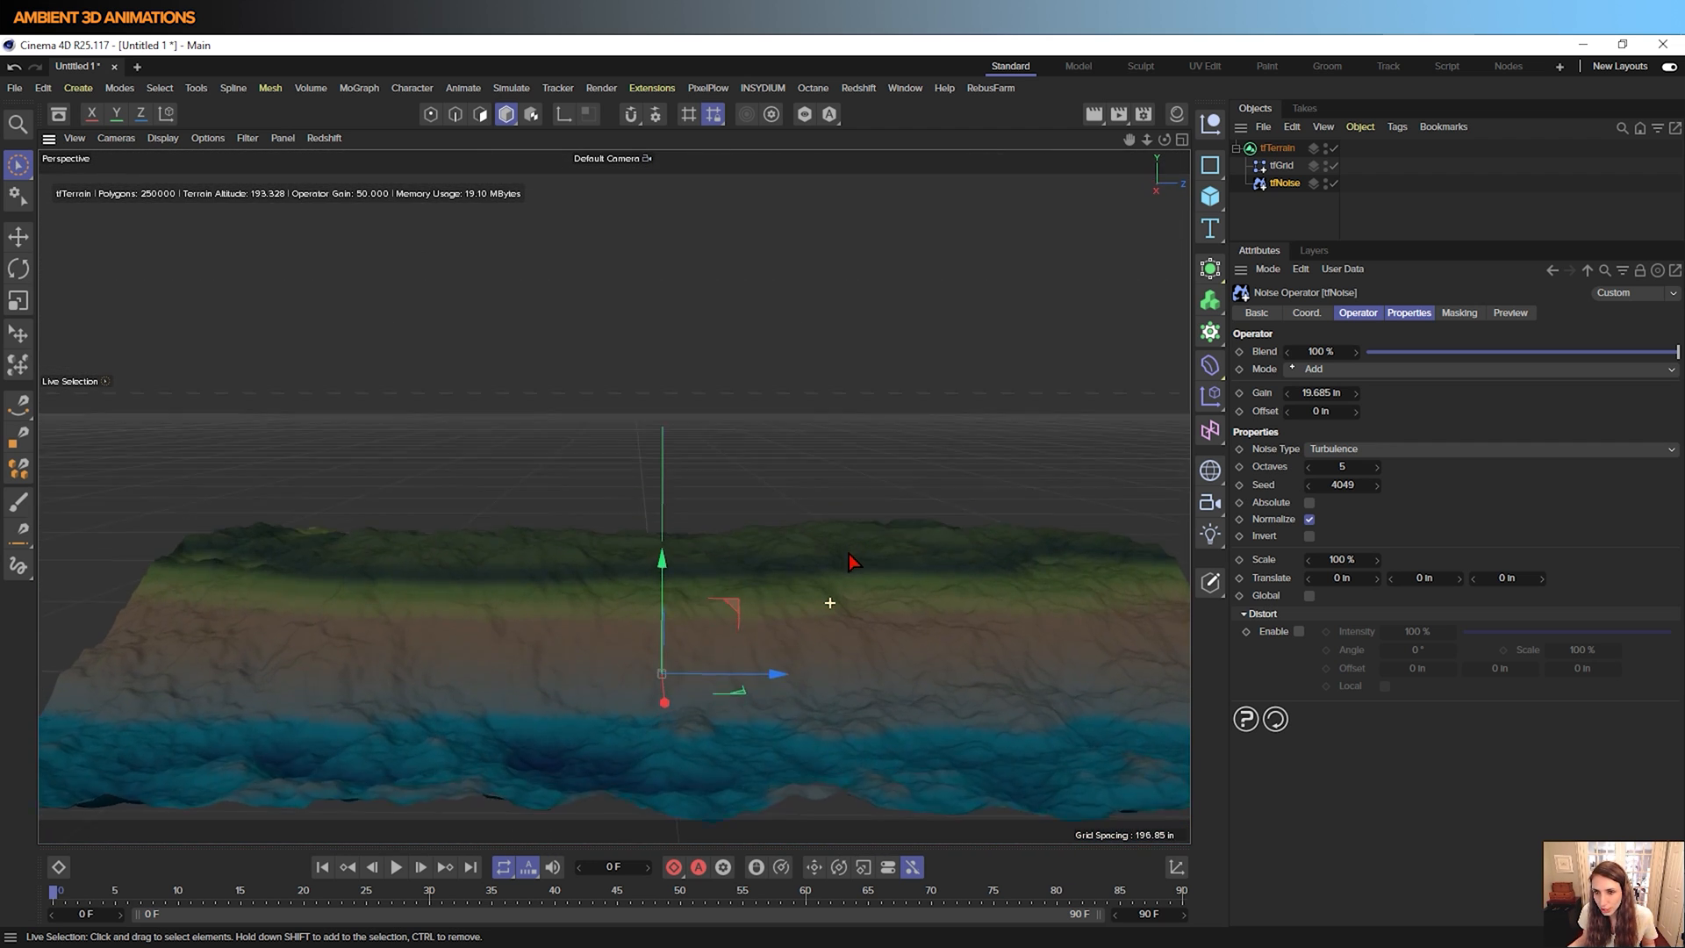
left_click(1494, 448)
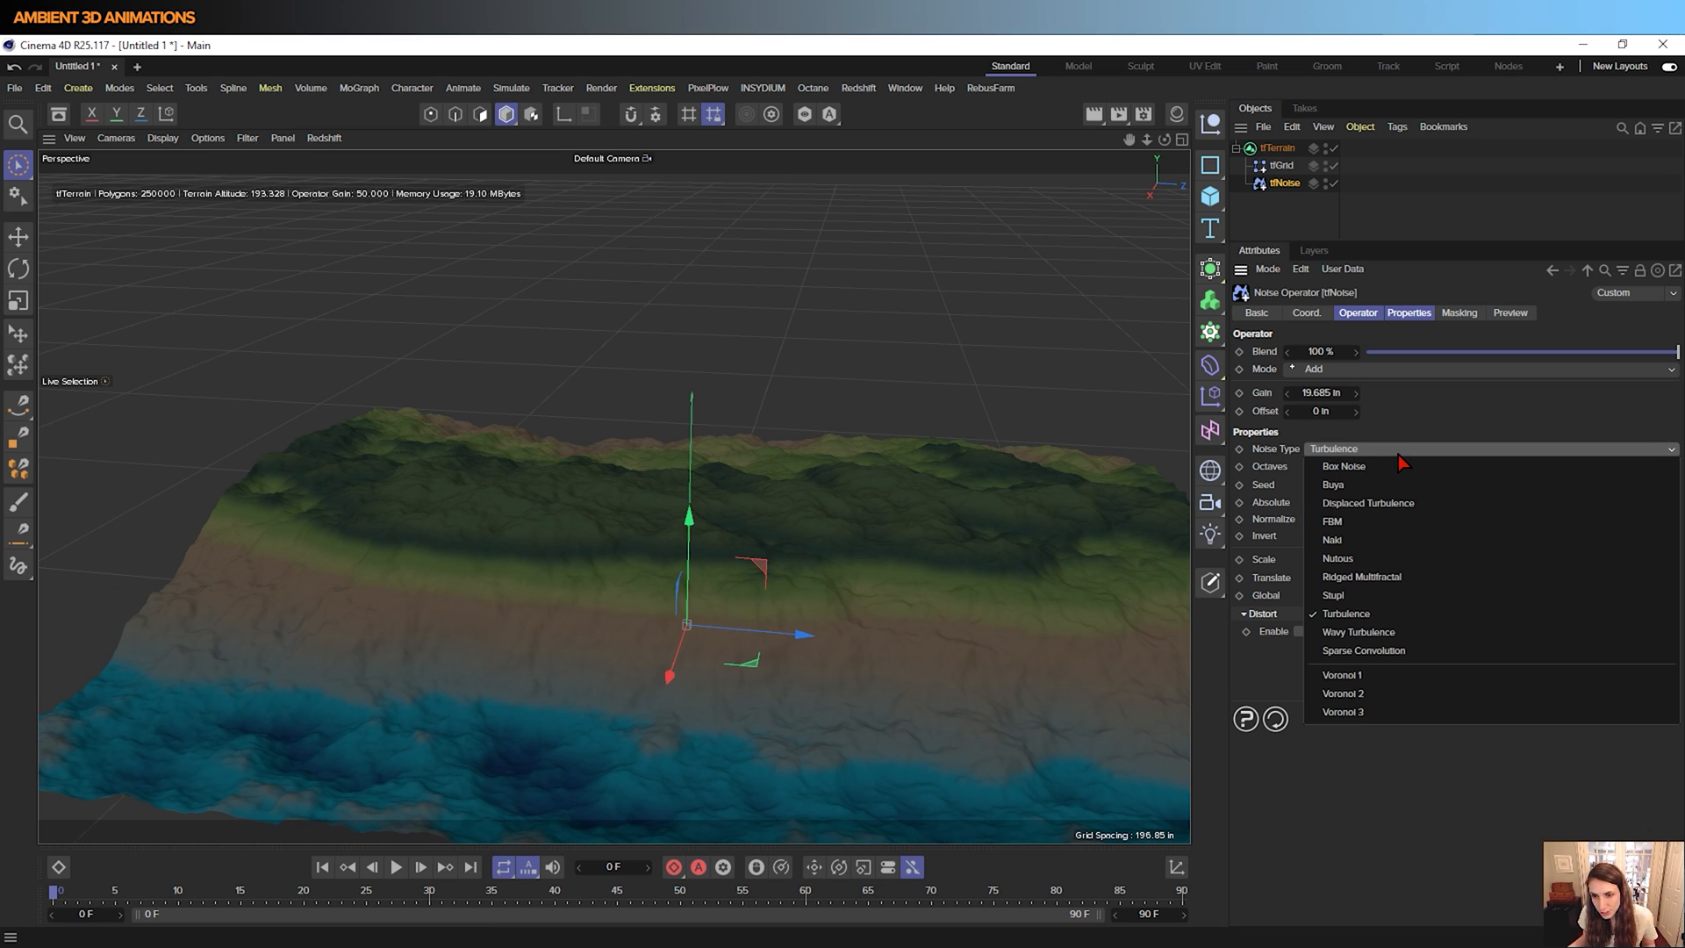
mouse_move(1381, 485)
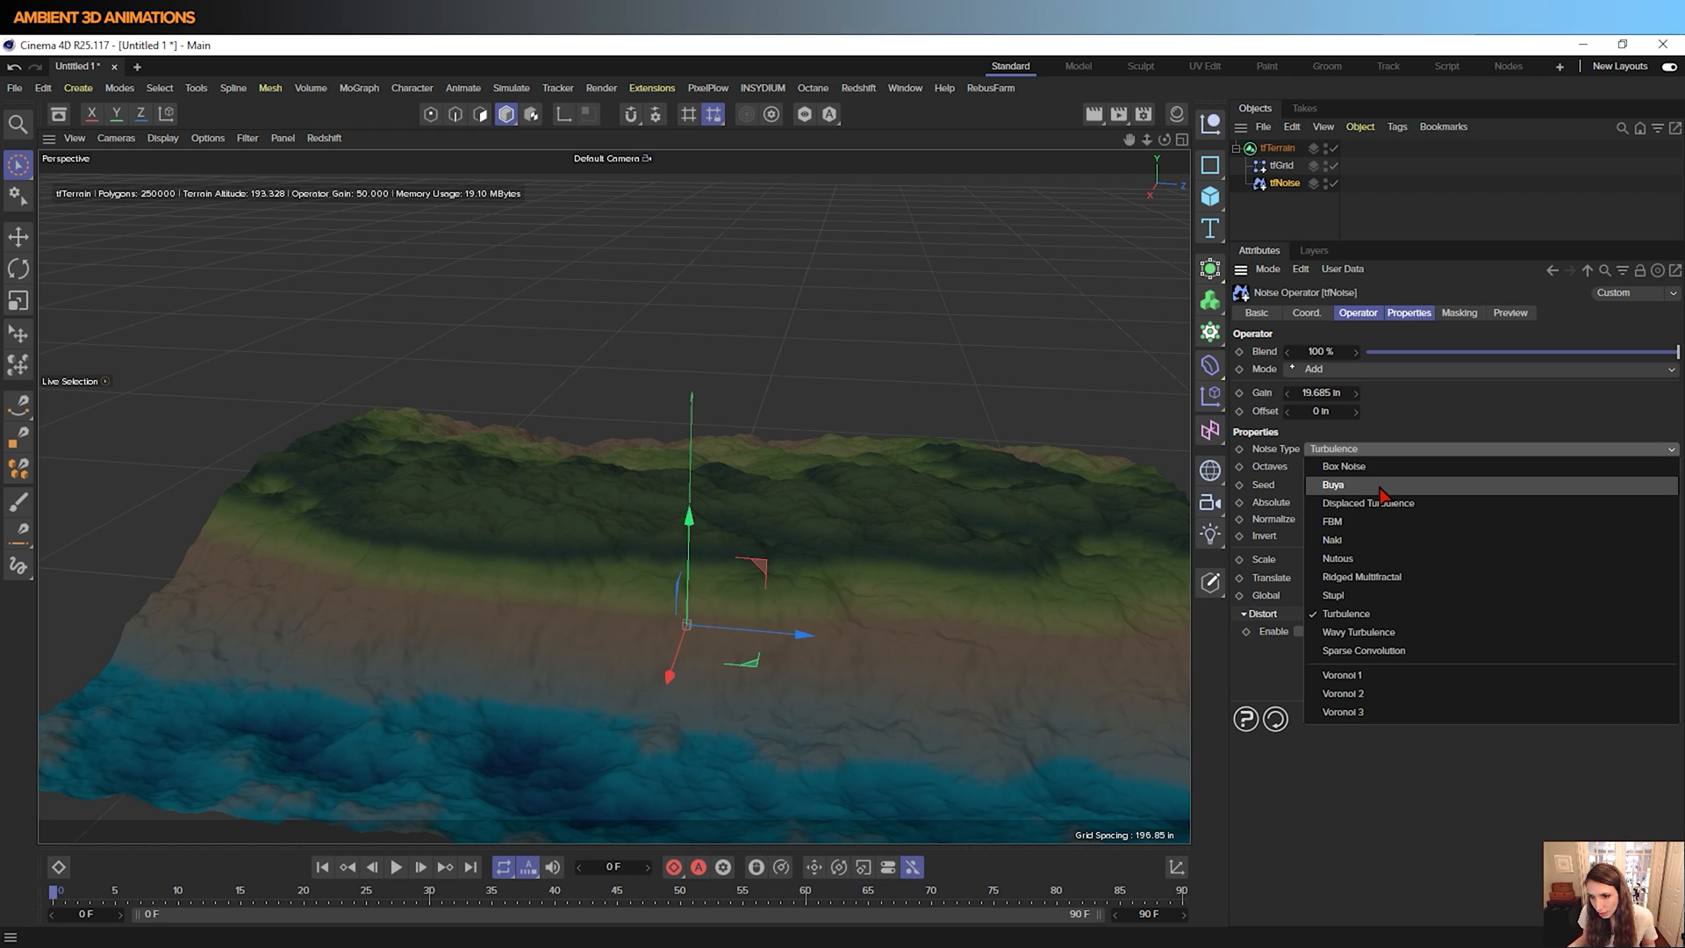
left_click(1367, 502)
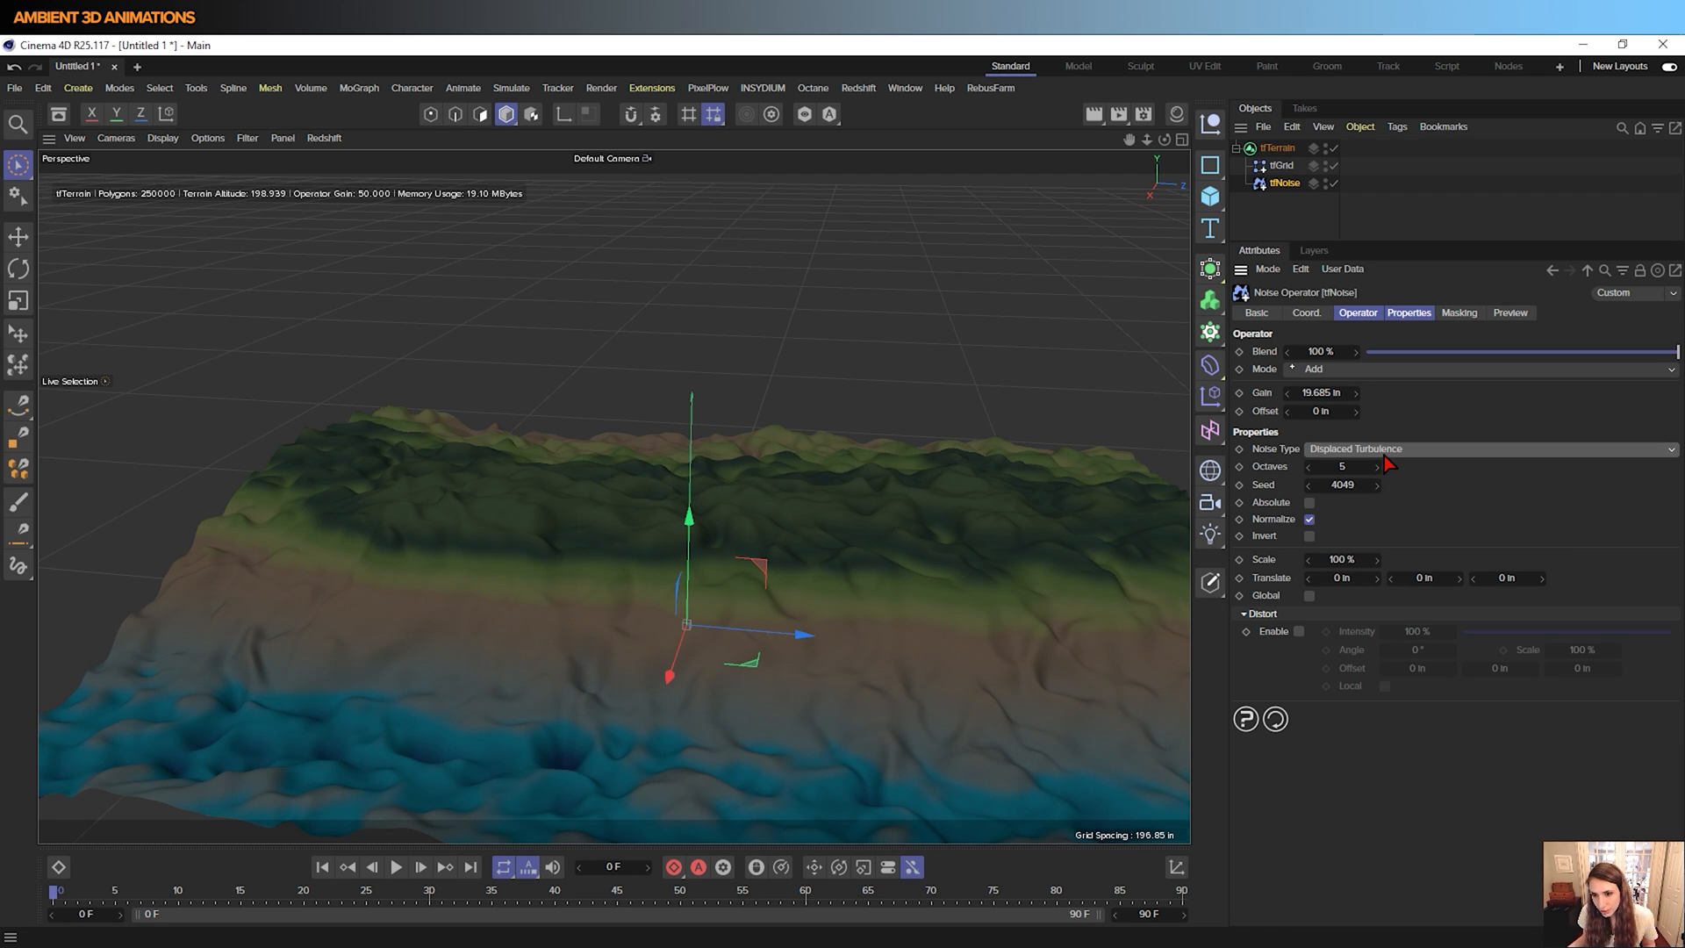
left_click(1488, 448)
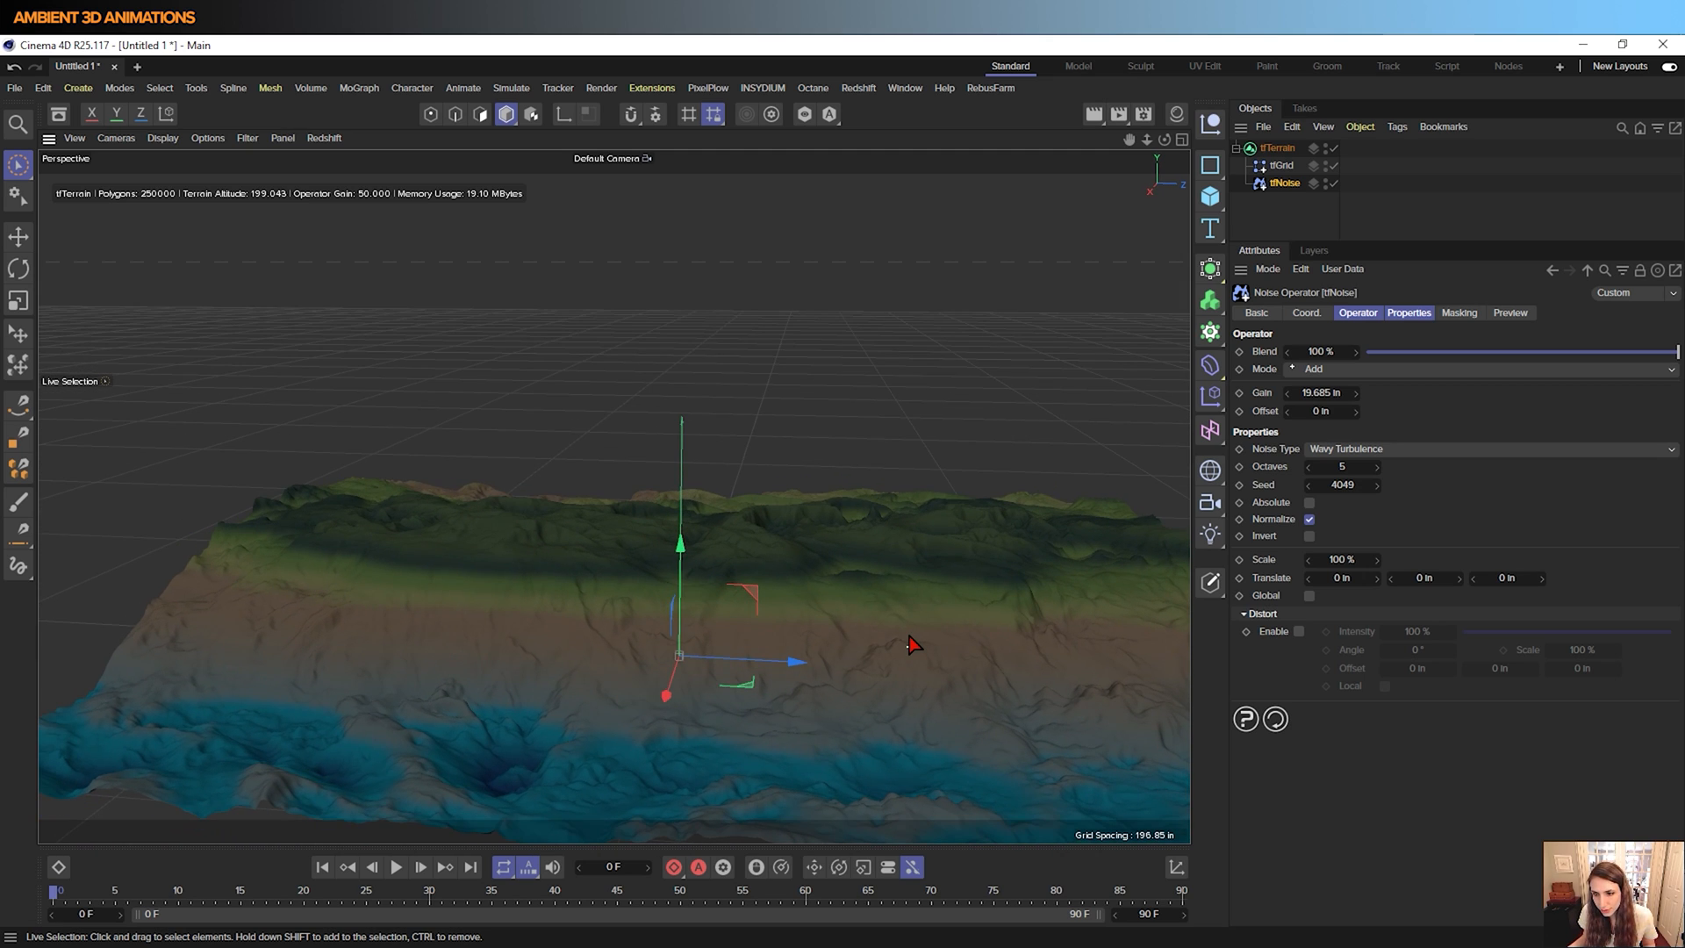
mouse_move(1459, 318)
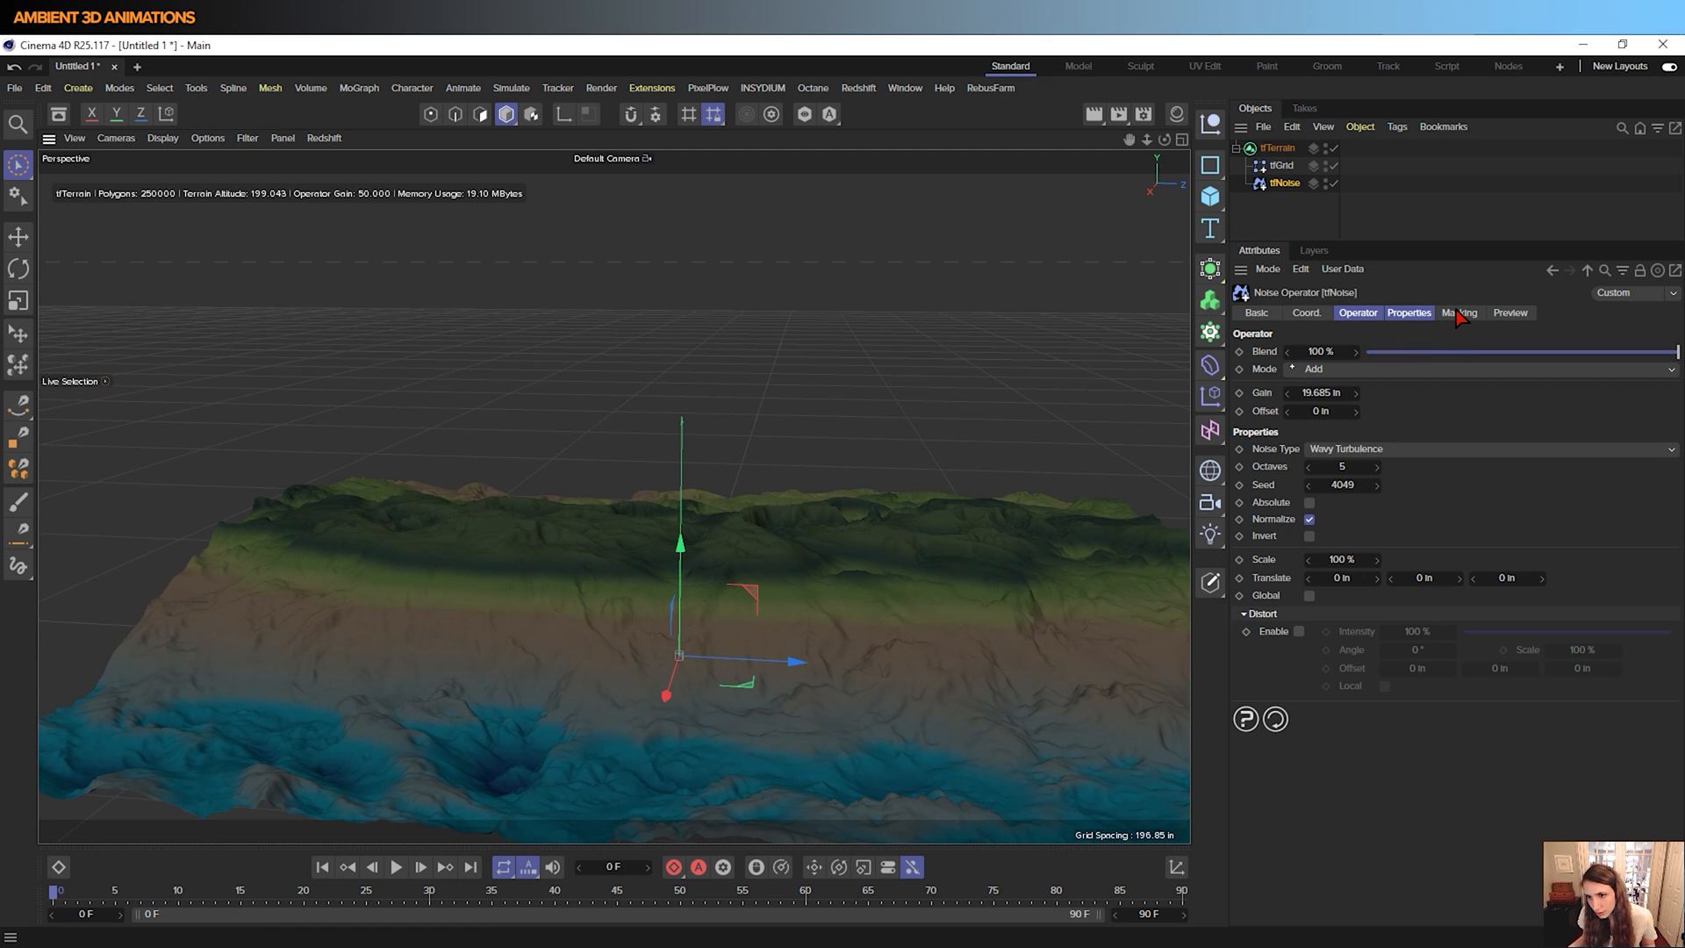
Set the noise to 4.2 octaves and reset Translate X to 0 in
left_click(1407, 312)
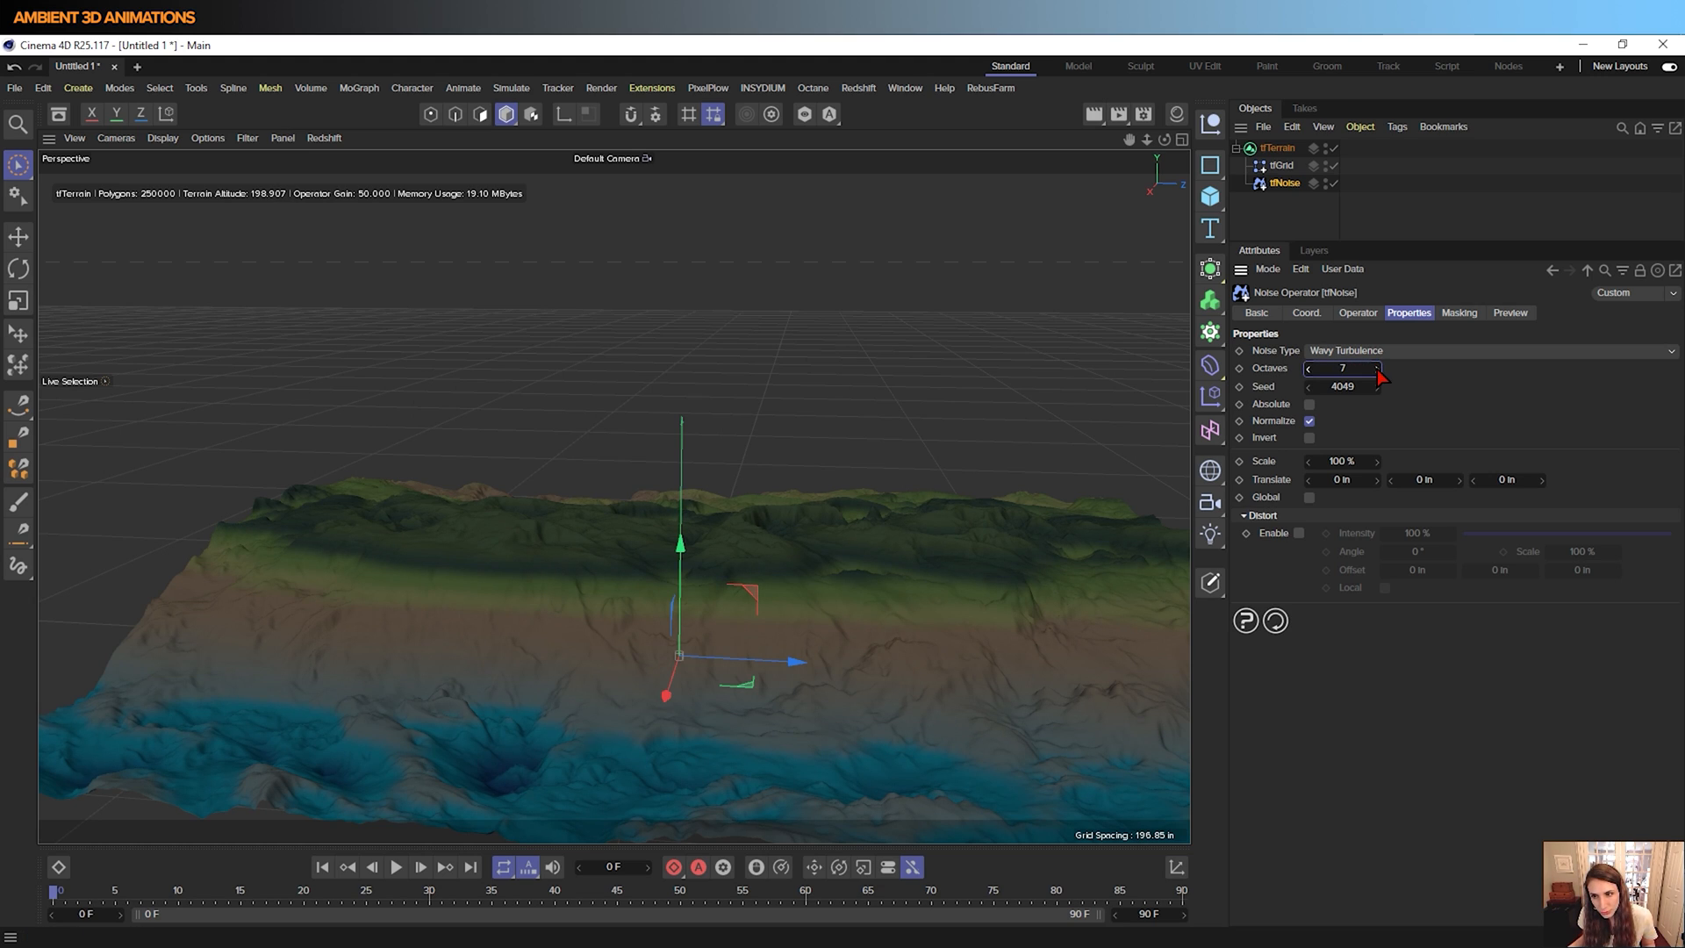
left_click_drag(1342, 367, 1376, 366)
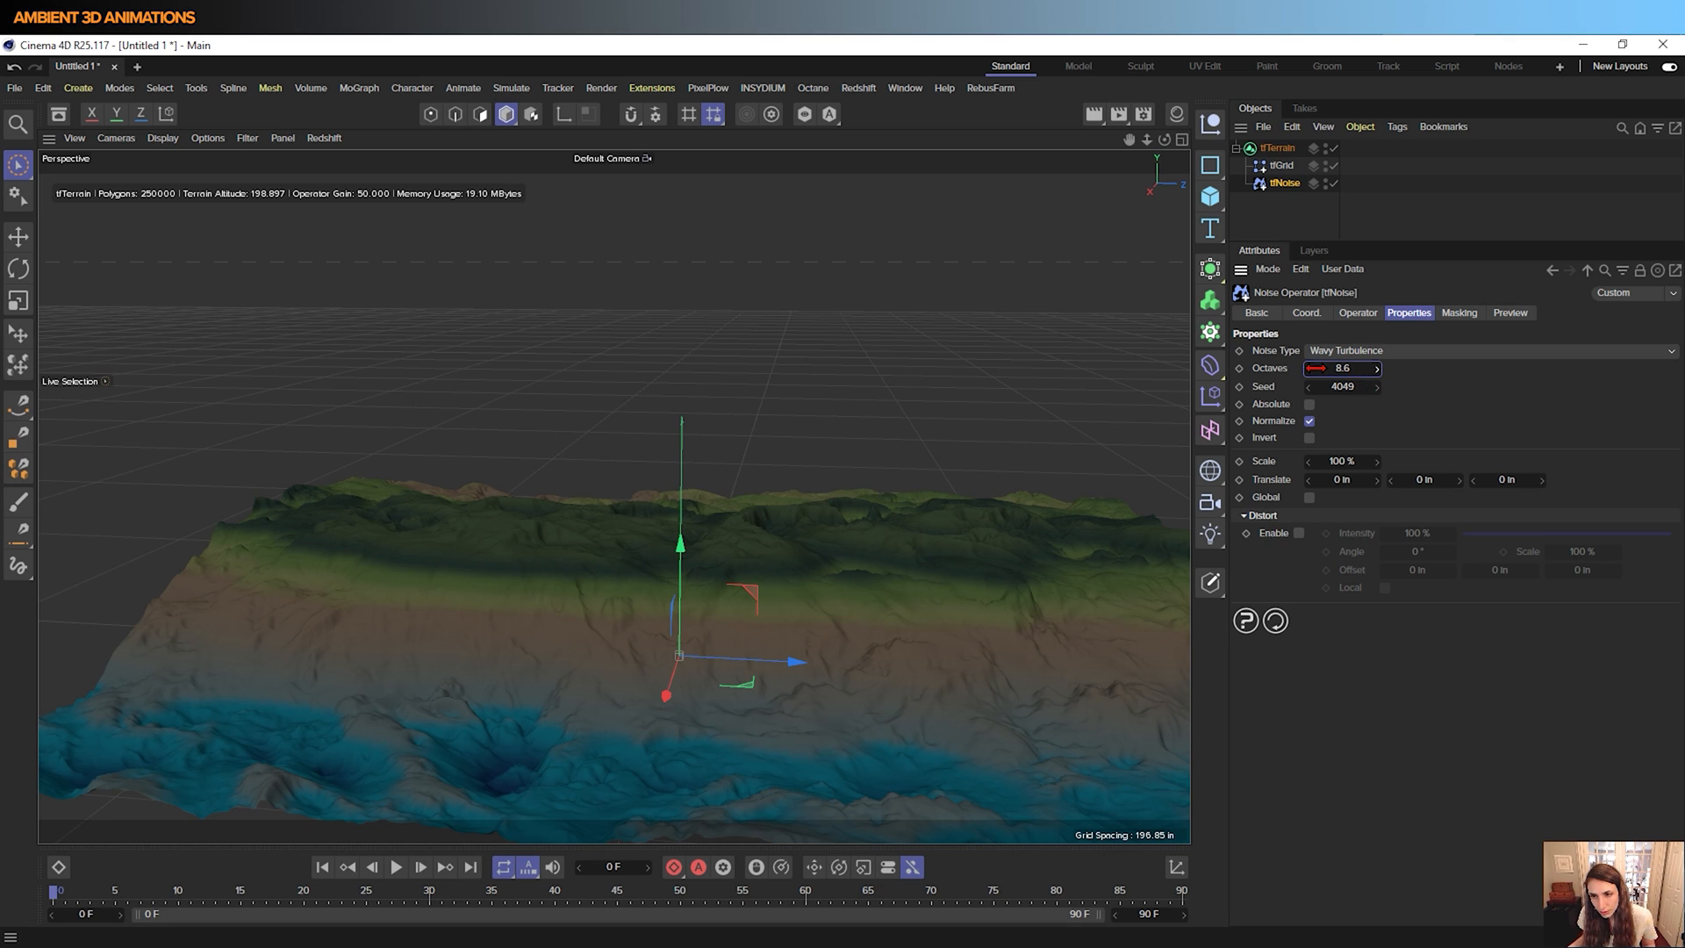
left_click_drag(1343, 367, 1321, 367)
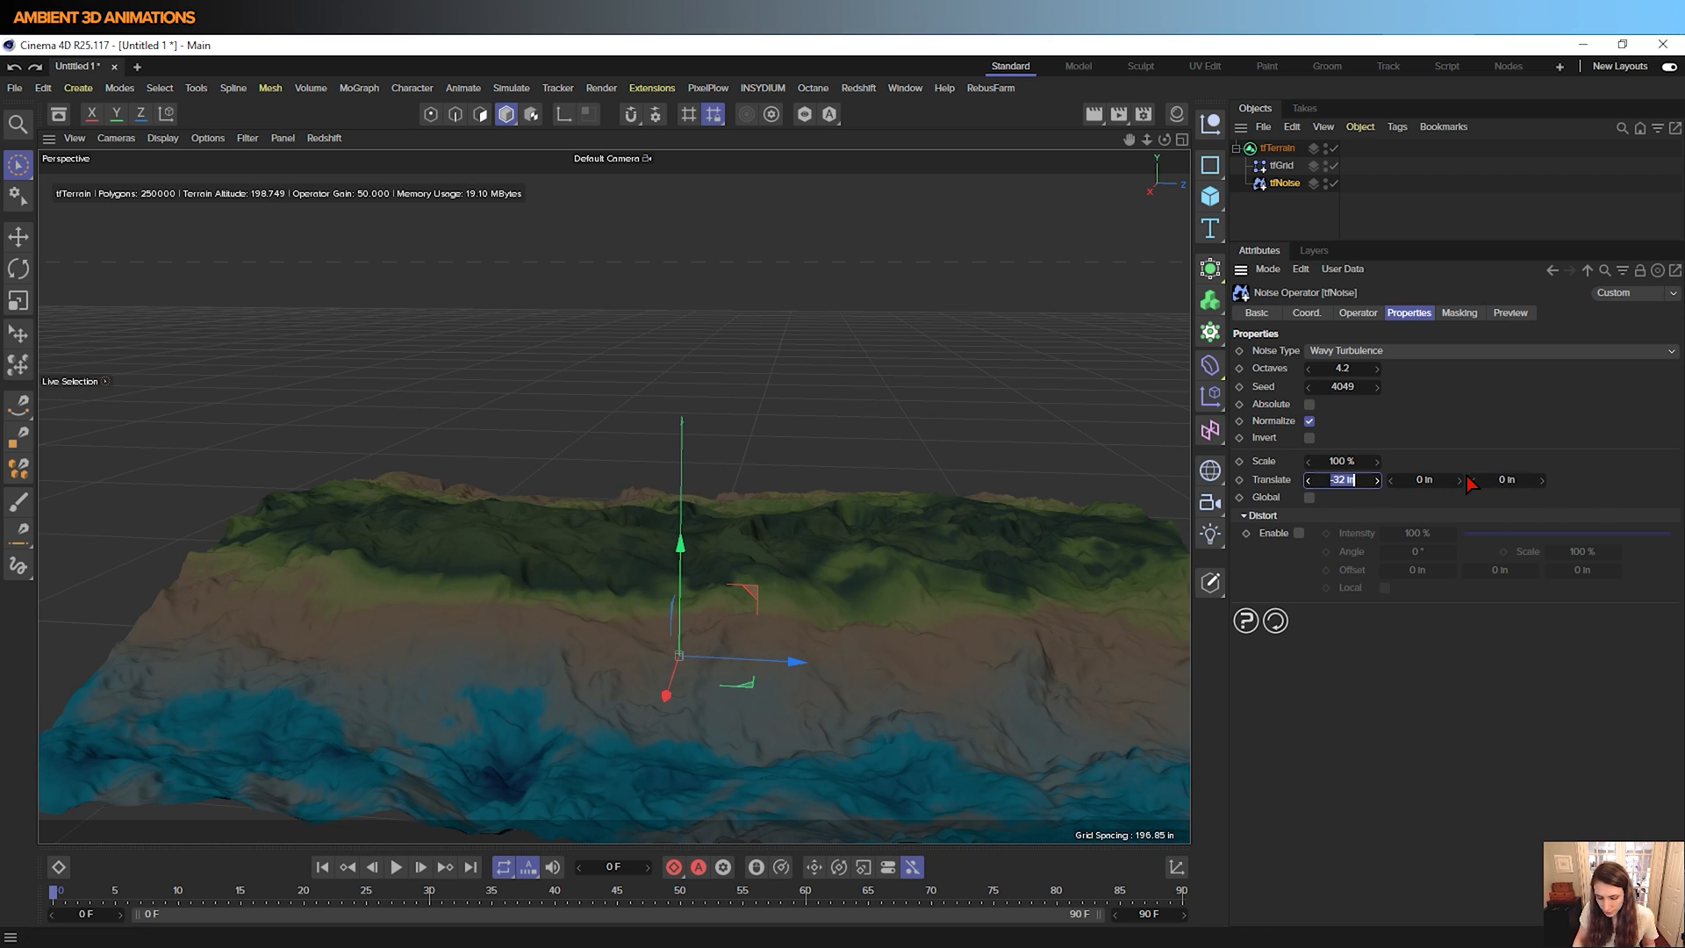
type("0 in")
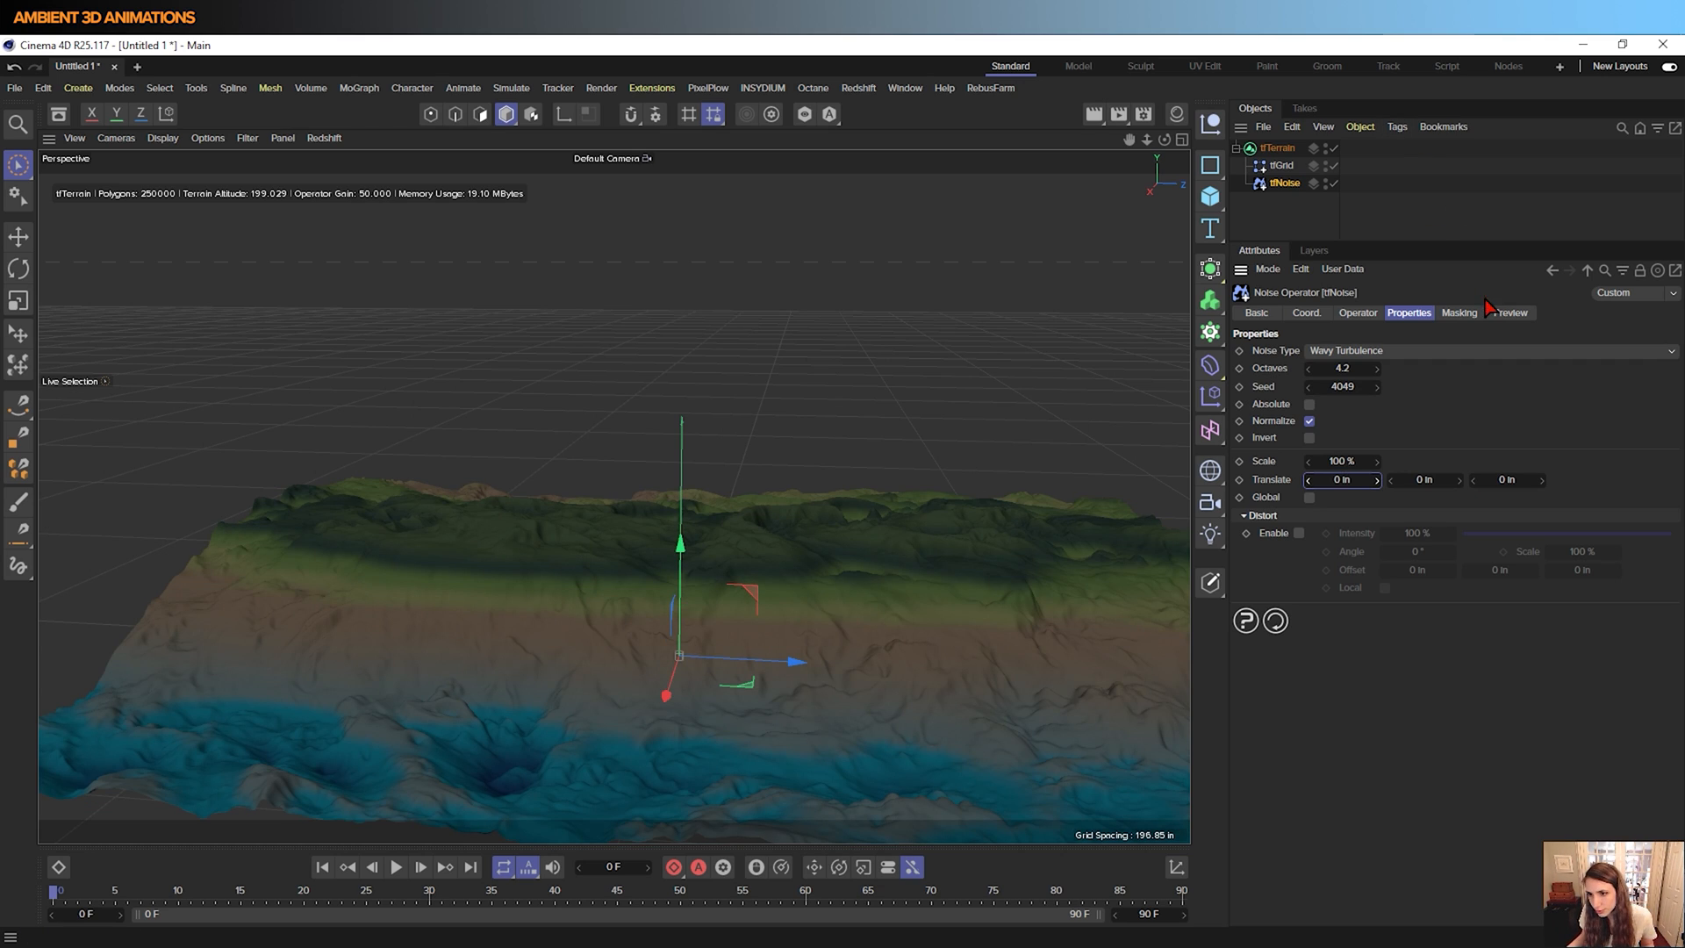
left_click(1459, 312)
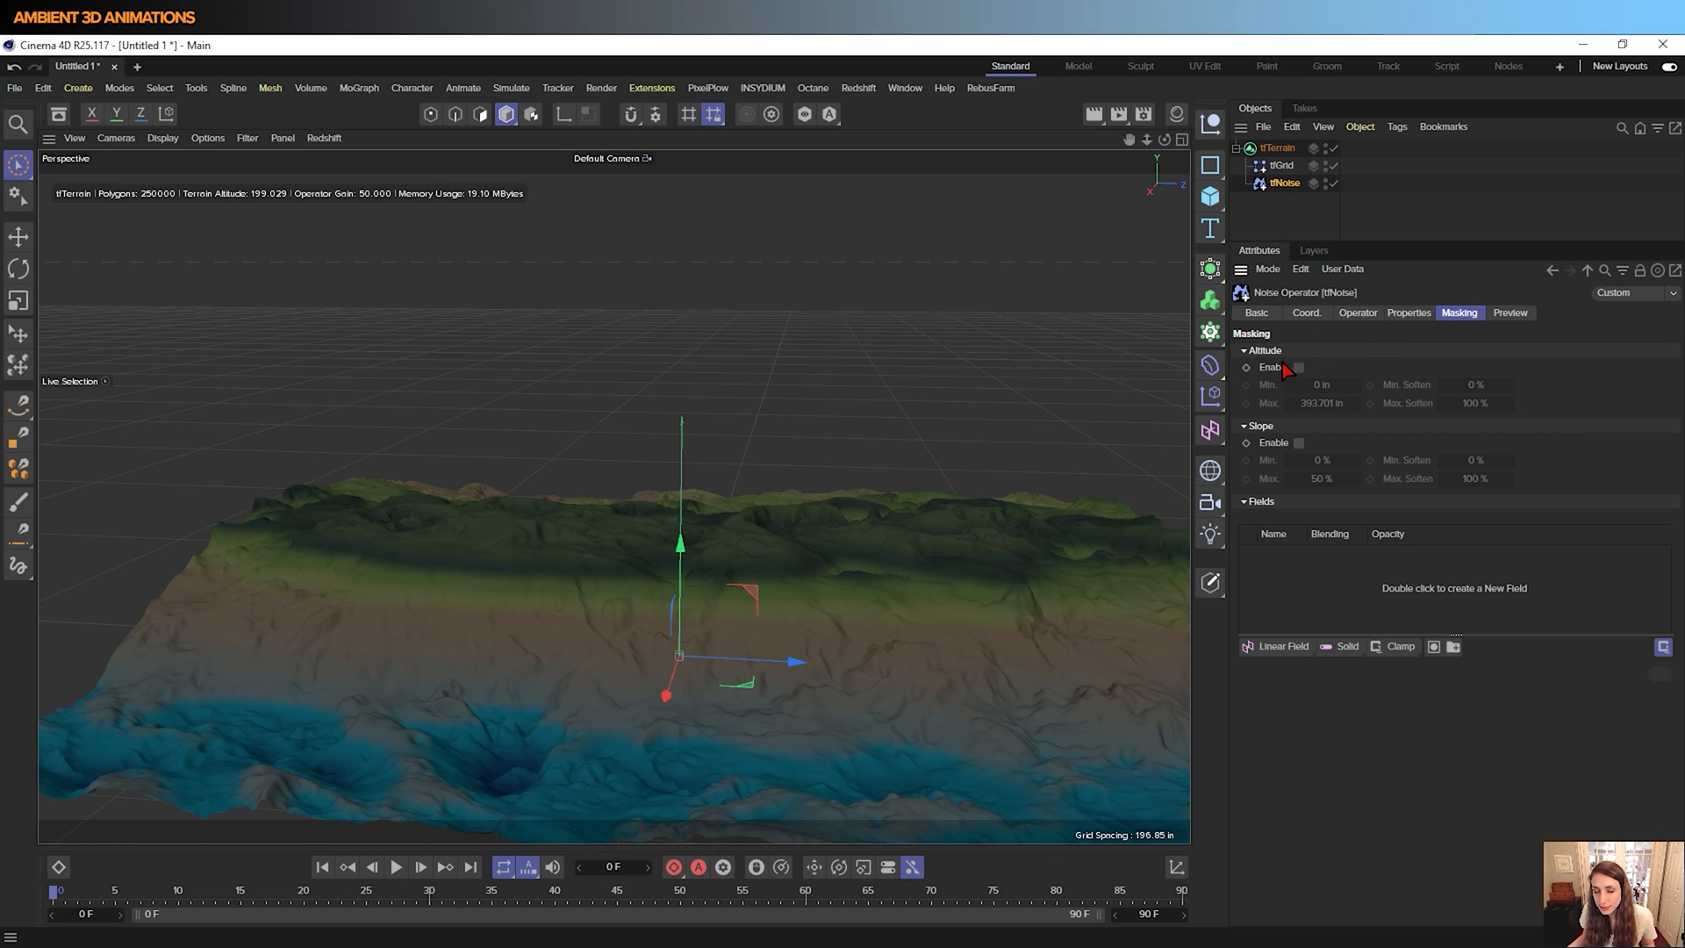
mouse_move(1304, 451)
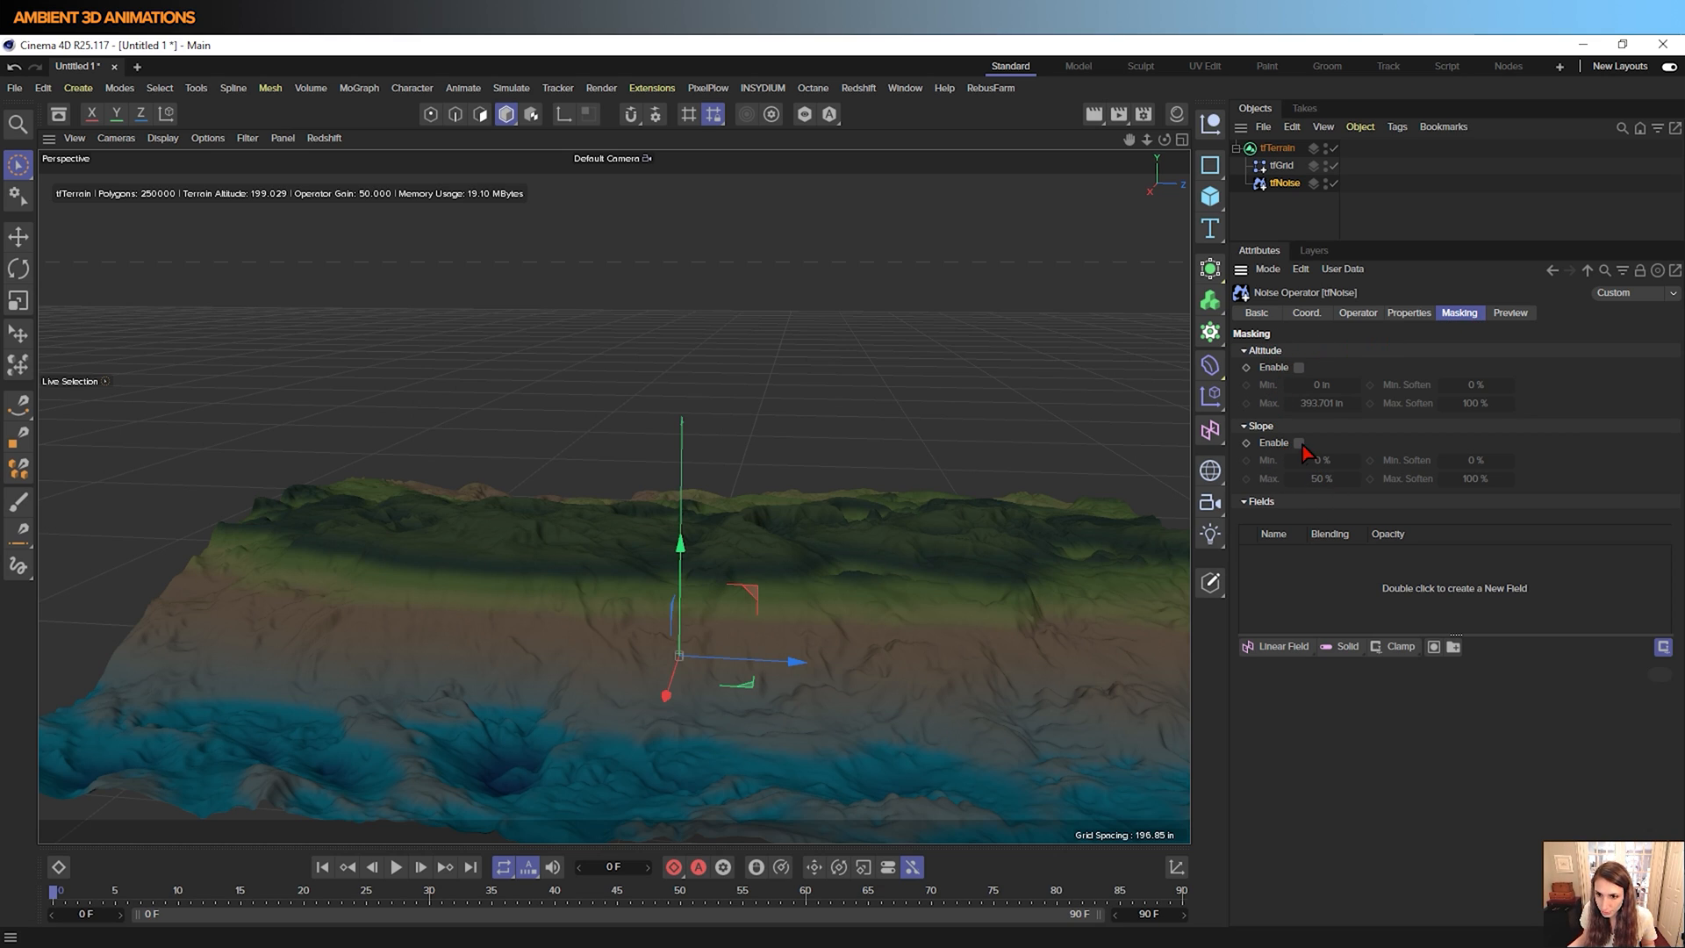
Enable altitude masking on the noise with Min about 12.9 in and Min Soften 8%
left_click(1298, 366)
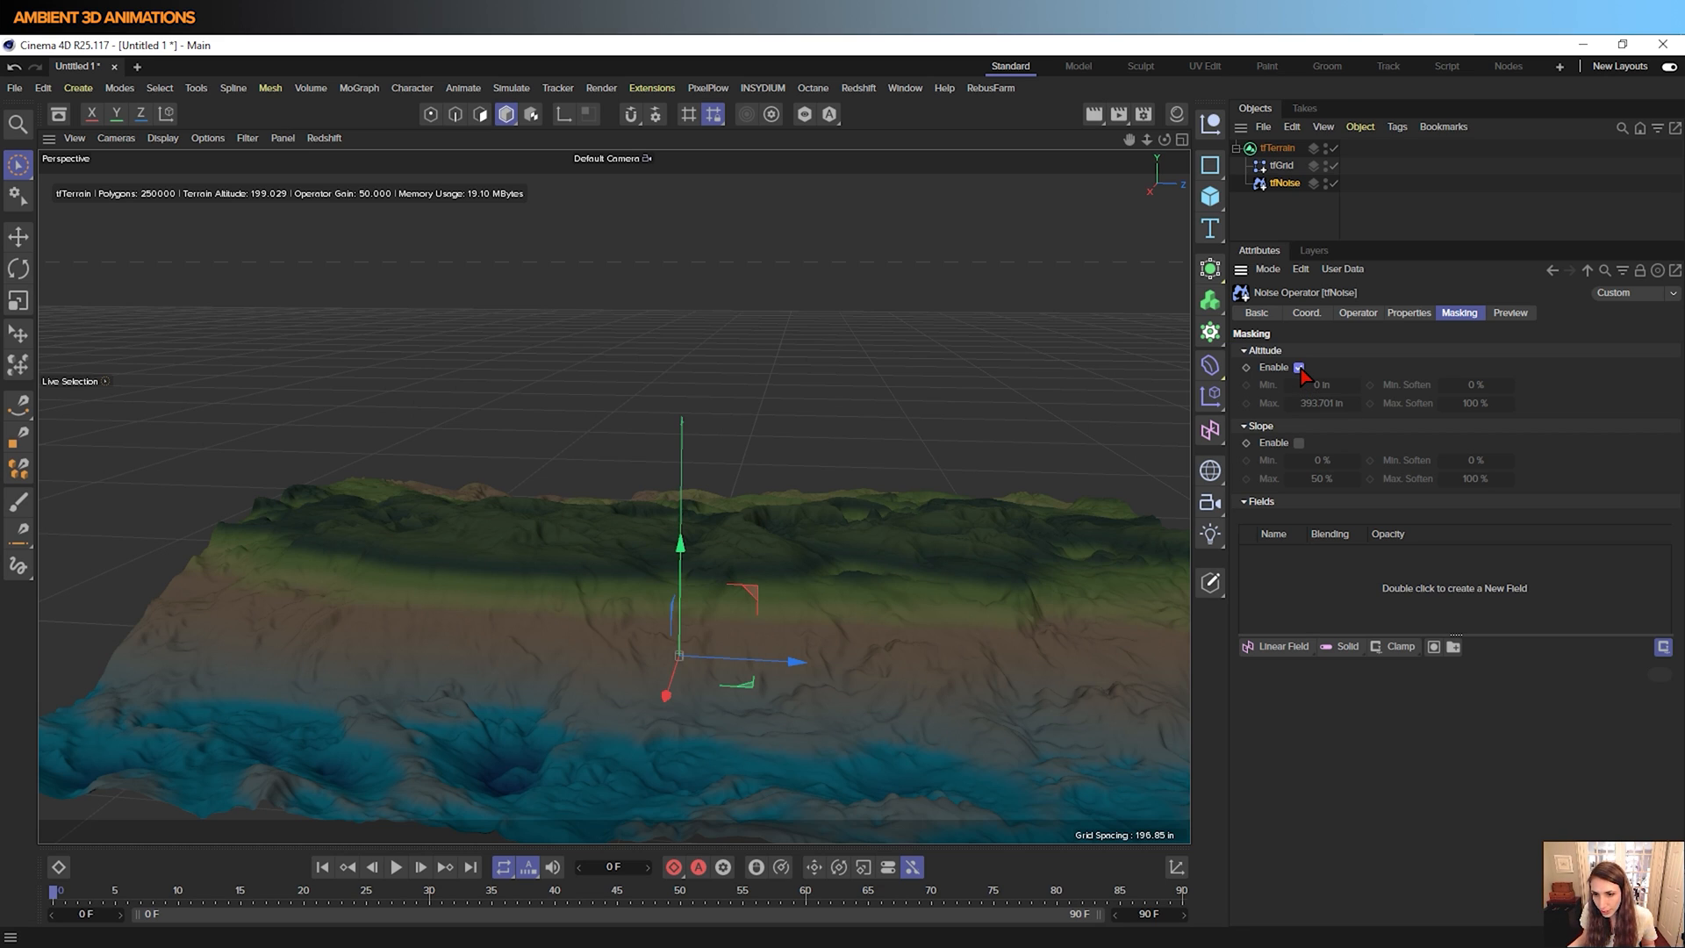
left_click(1299, 367)
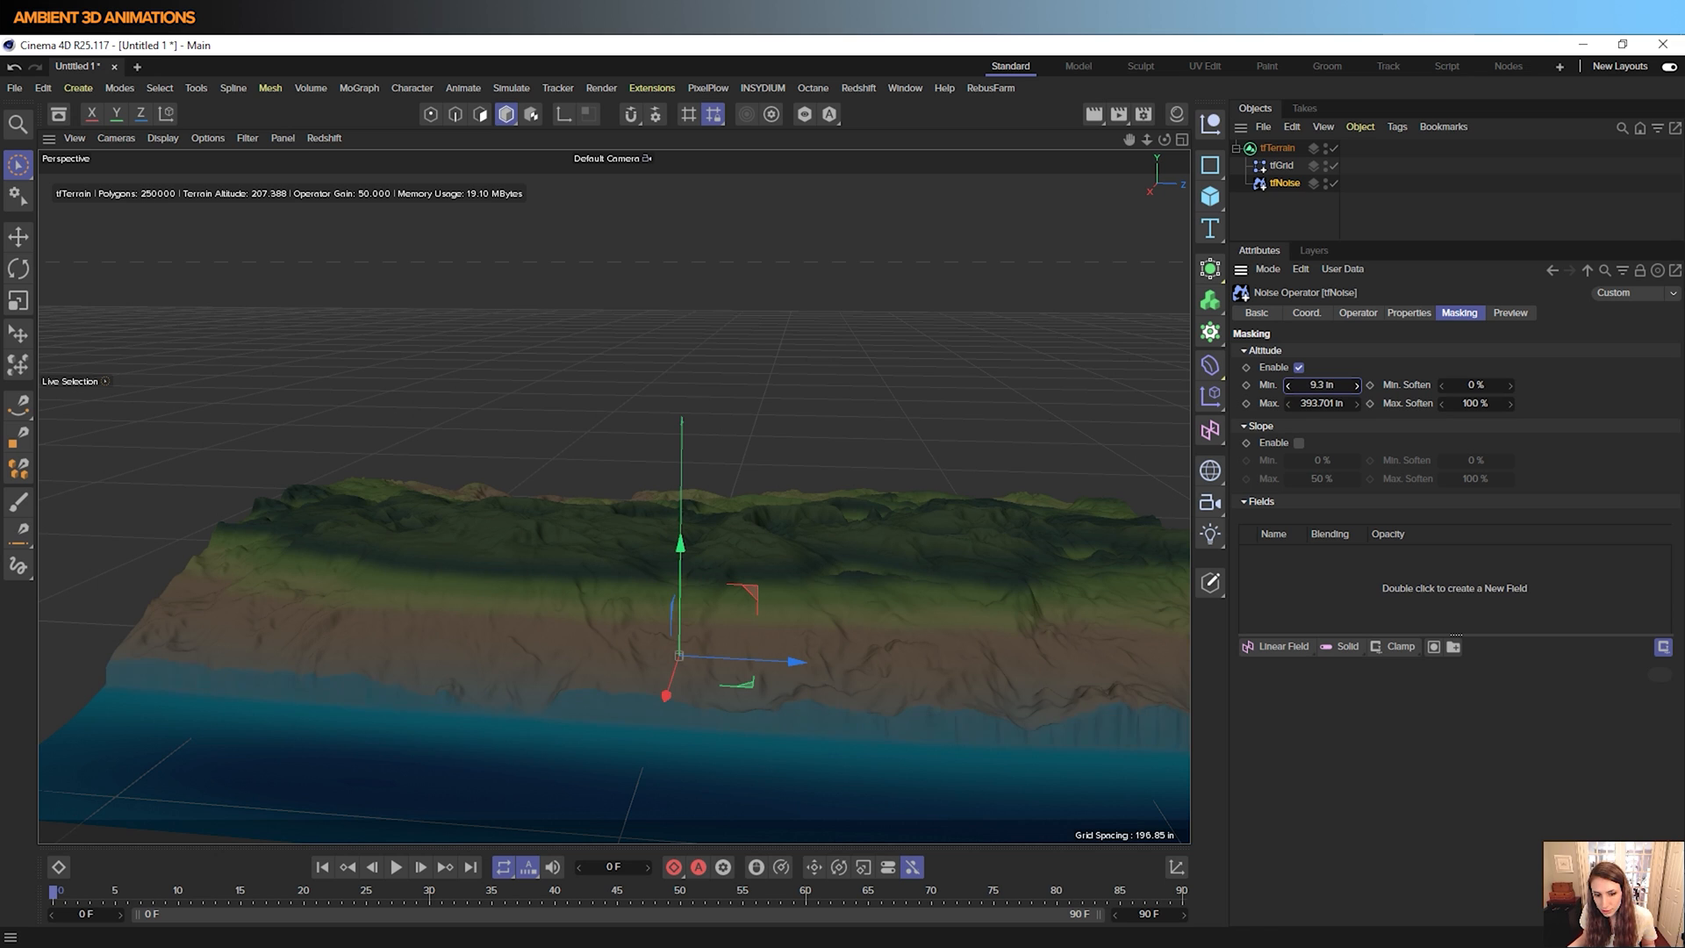
left_click_drag(1356, 384, 1290, 384)
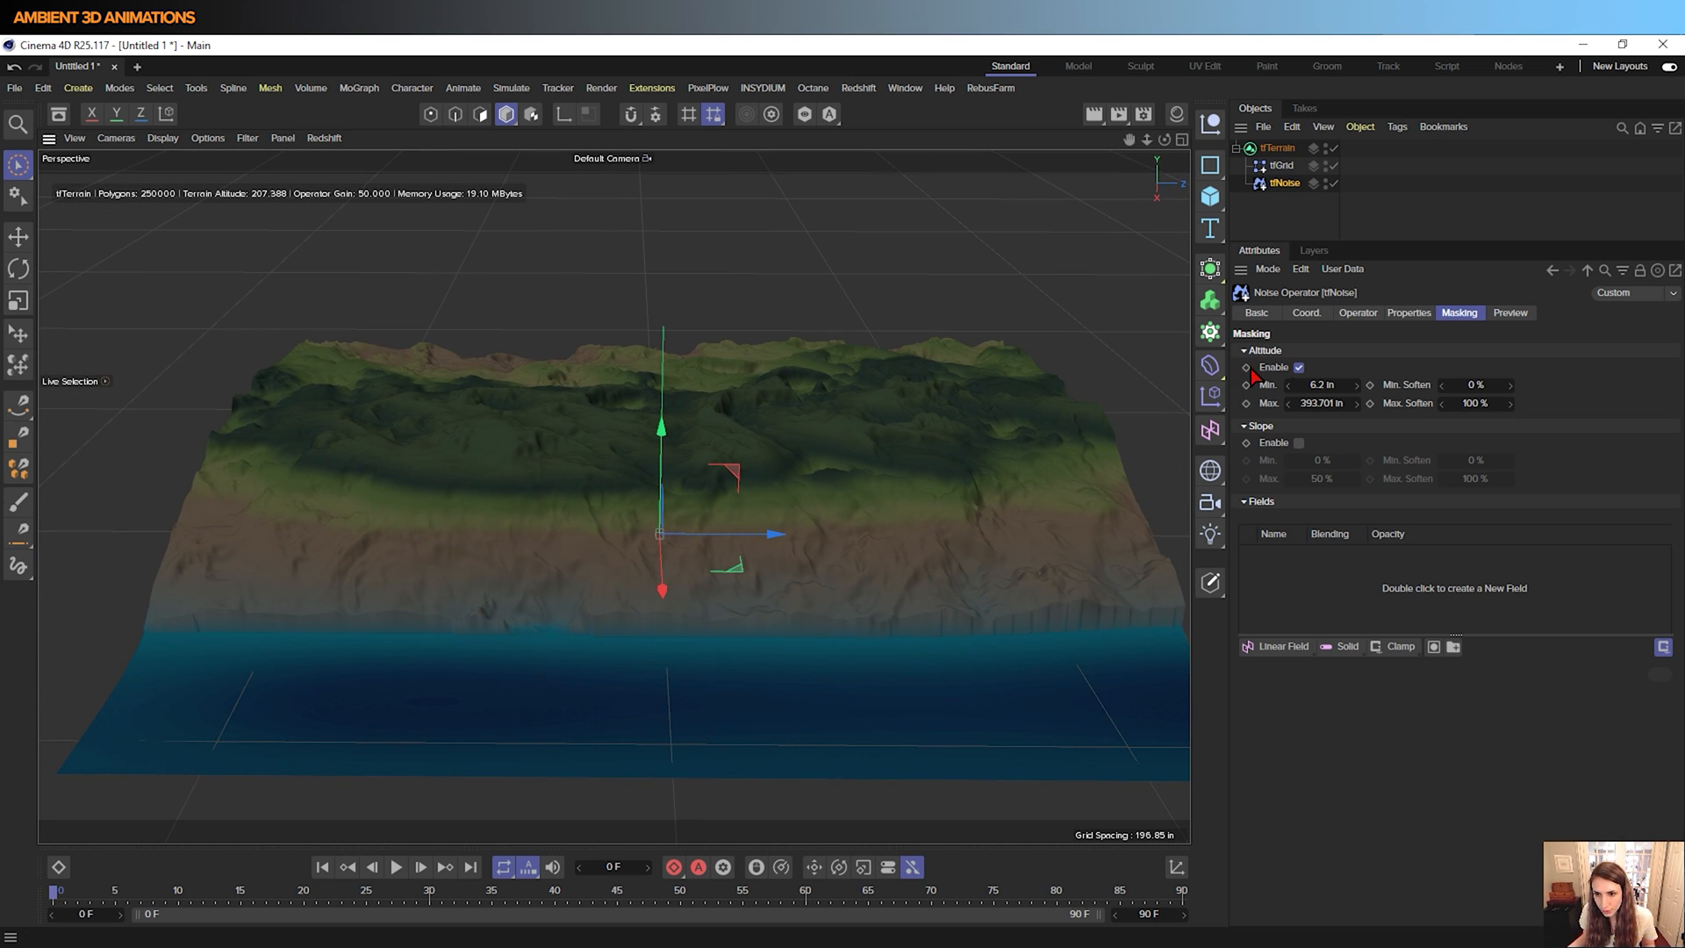
left_click(1321, 384)
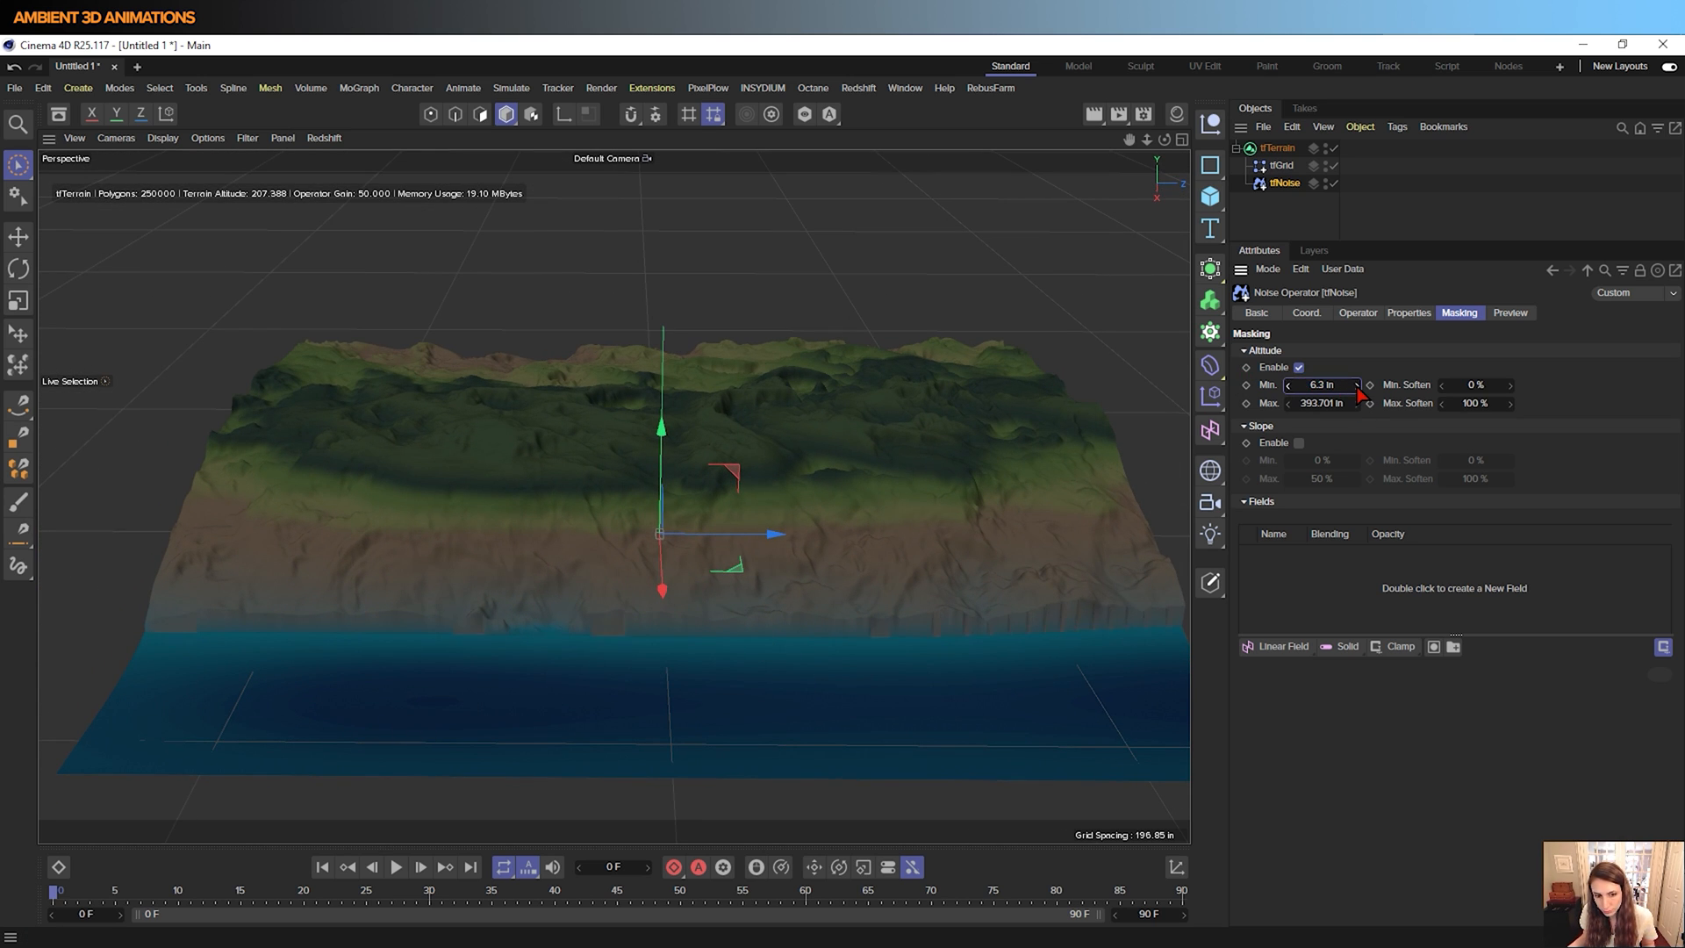
left_click_drag(1332, 384, 1316, 384)
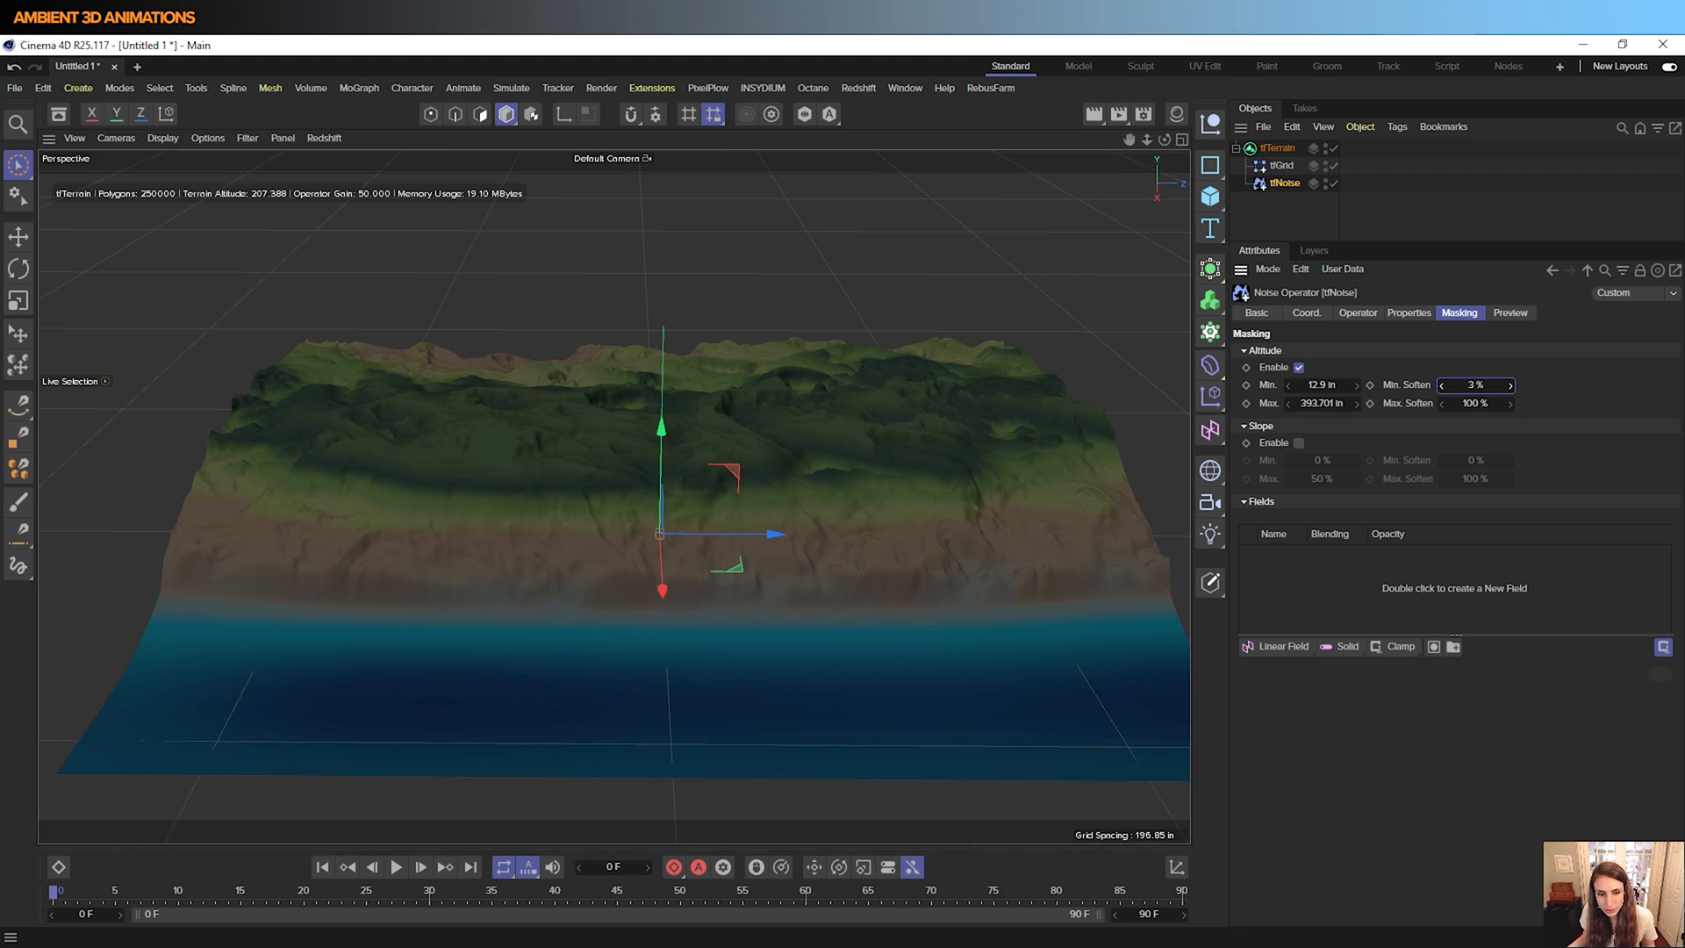
left_click(1474, 384)
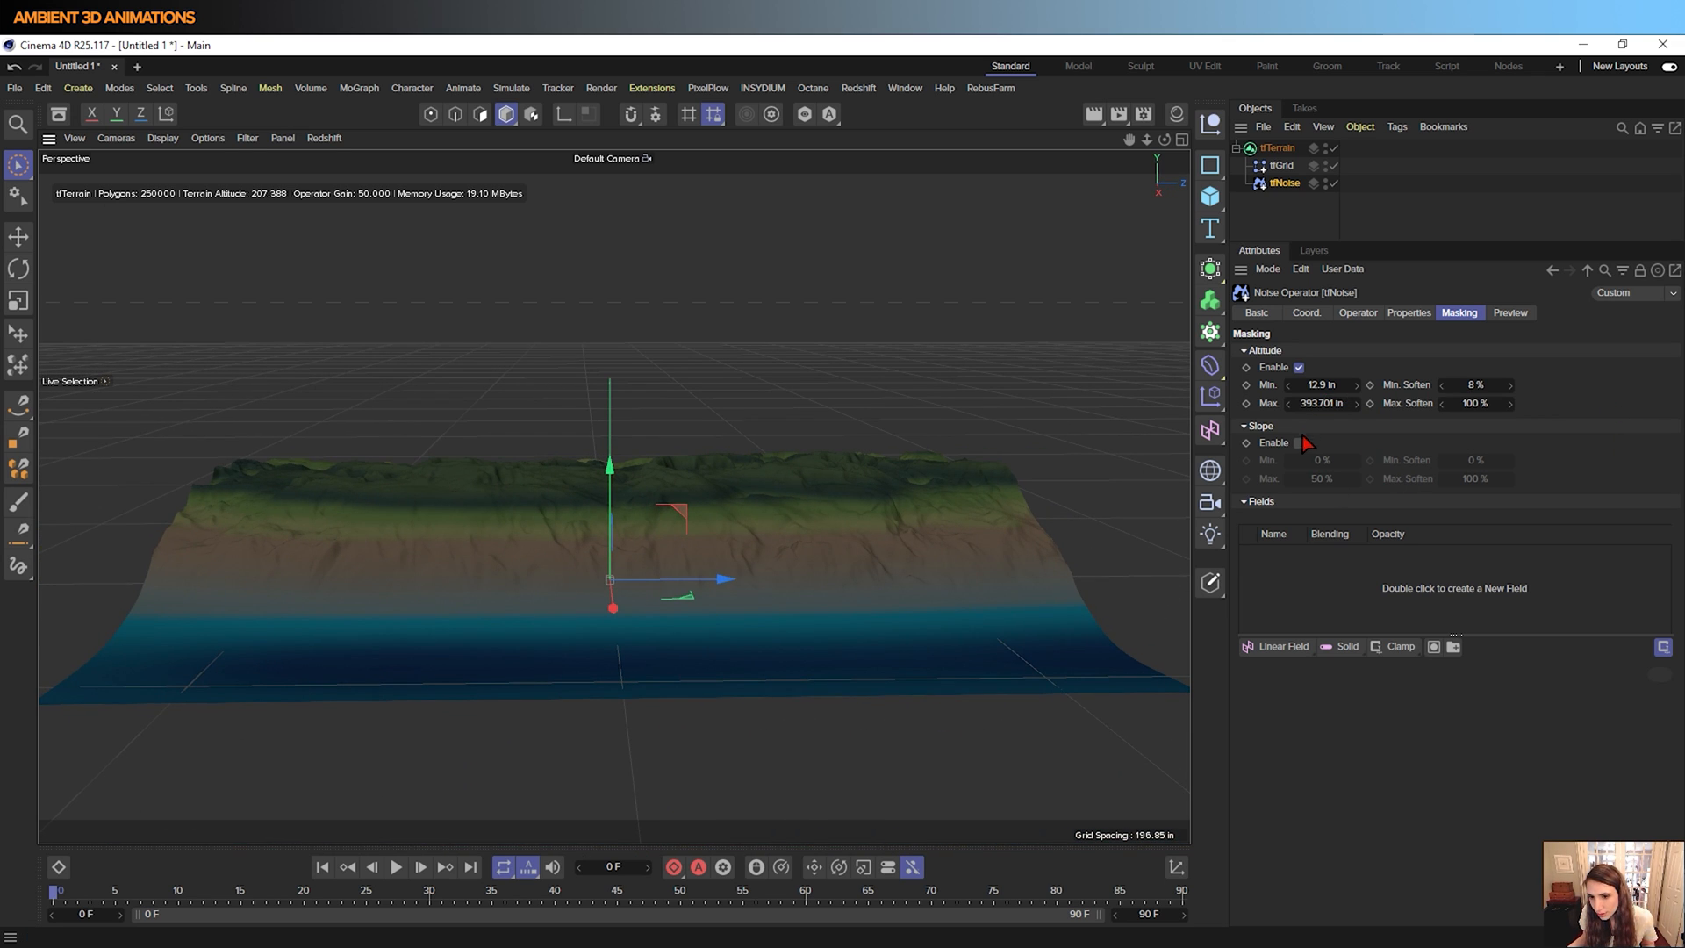
left_click(1297, 367)
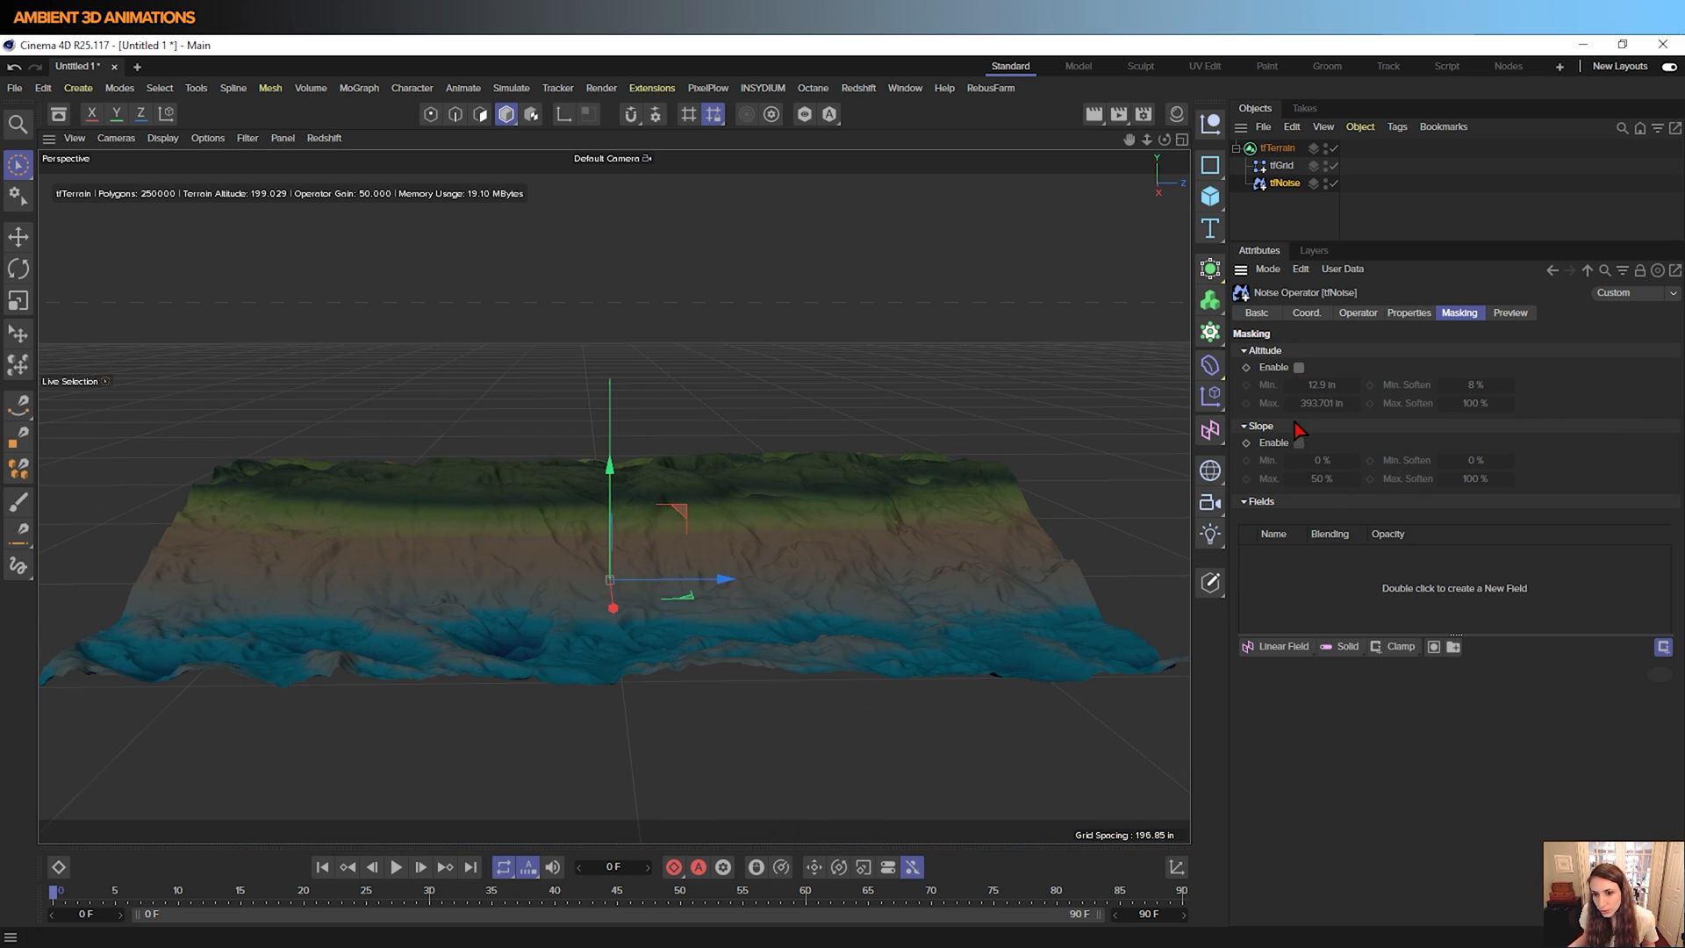
left_click(1299, 443)
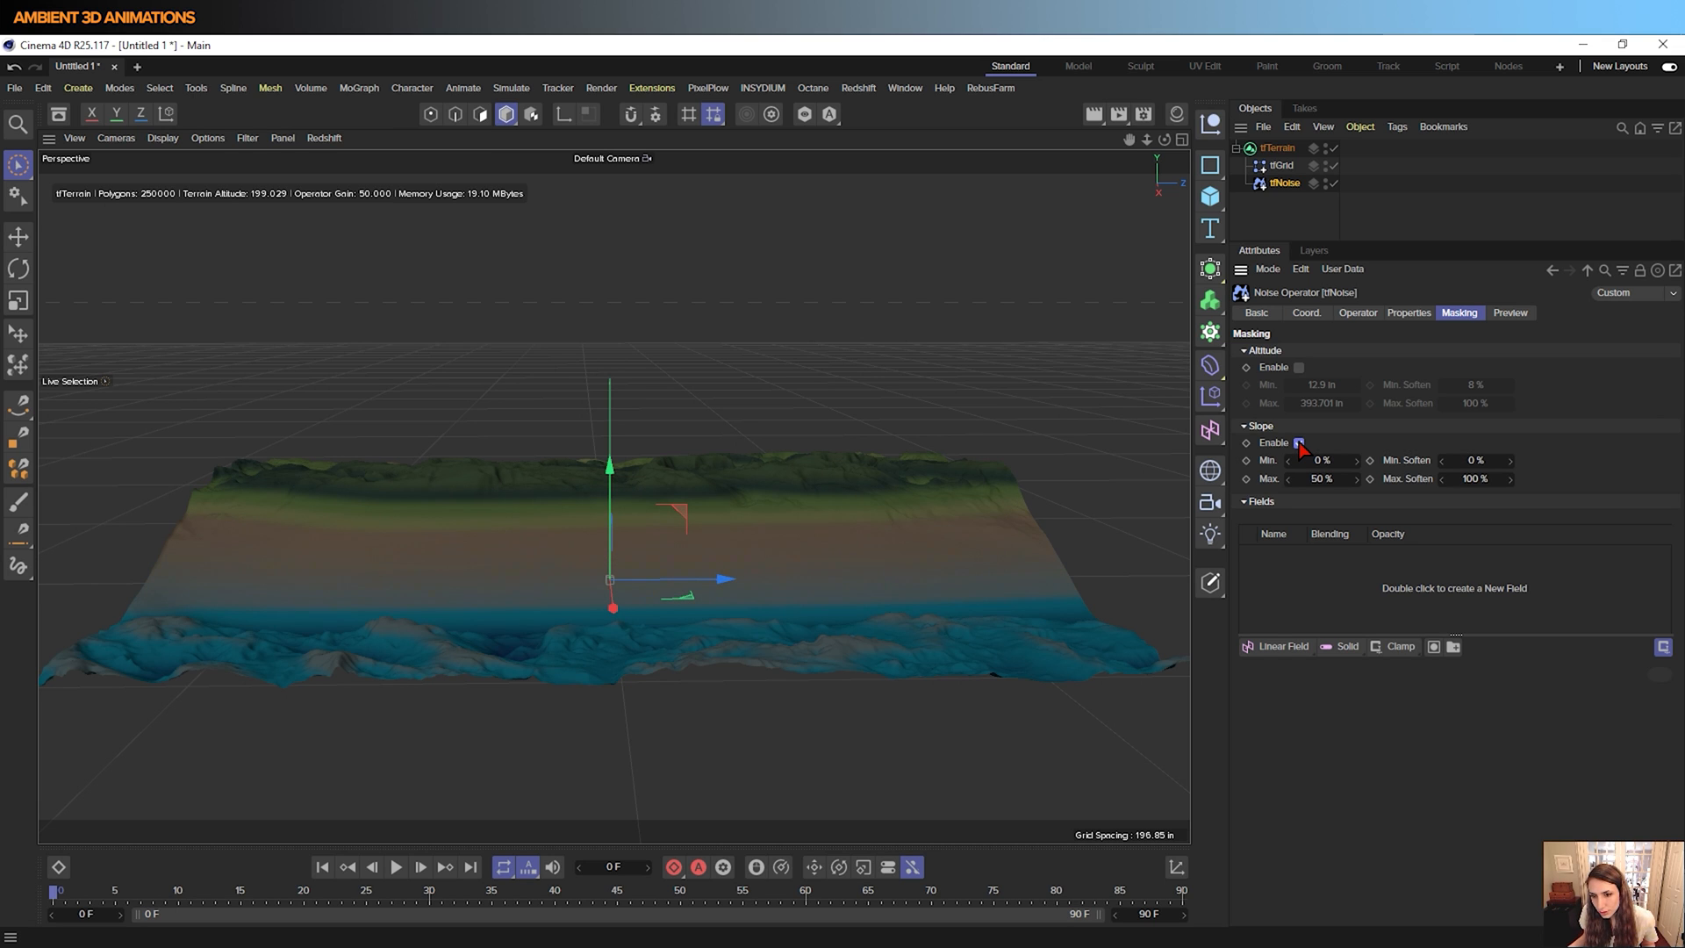
left_click(1298, 442)
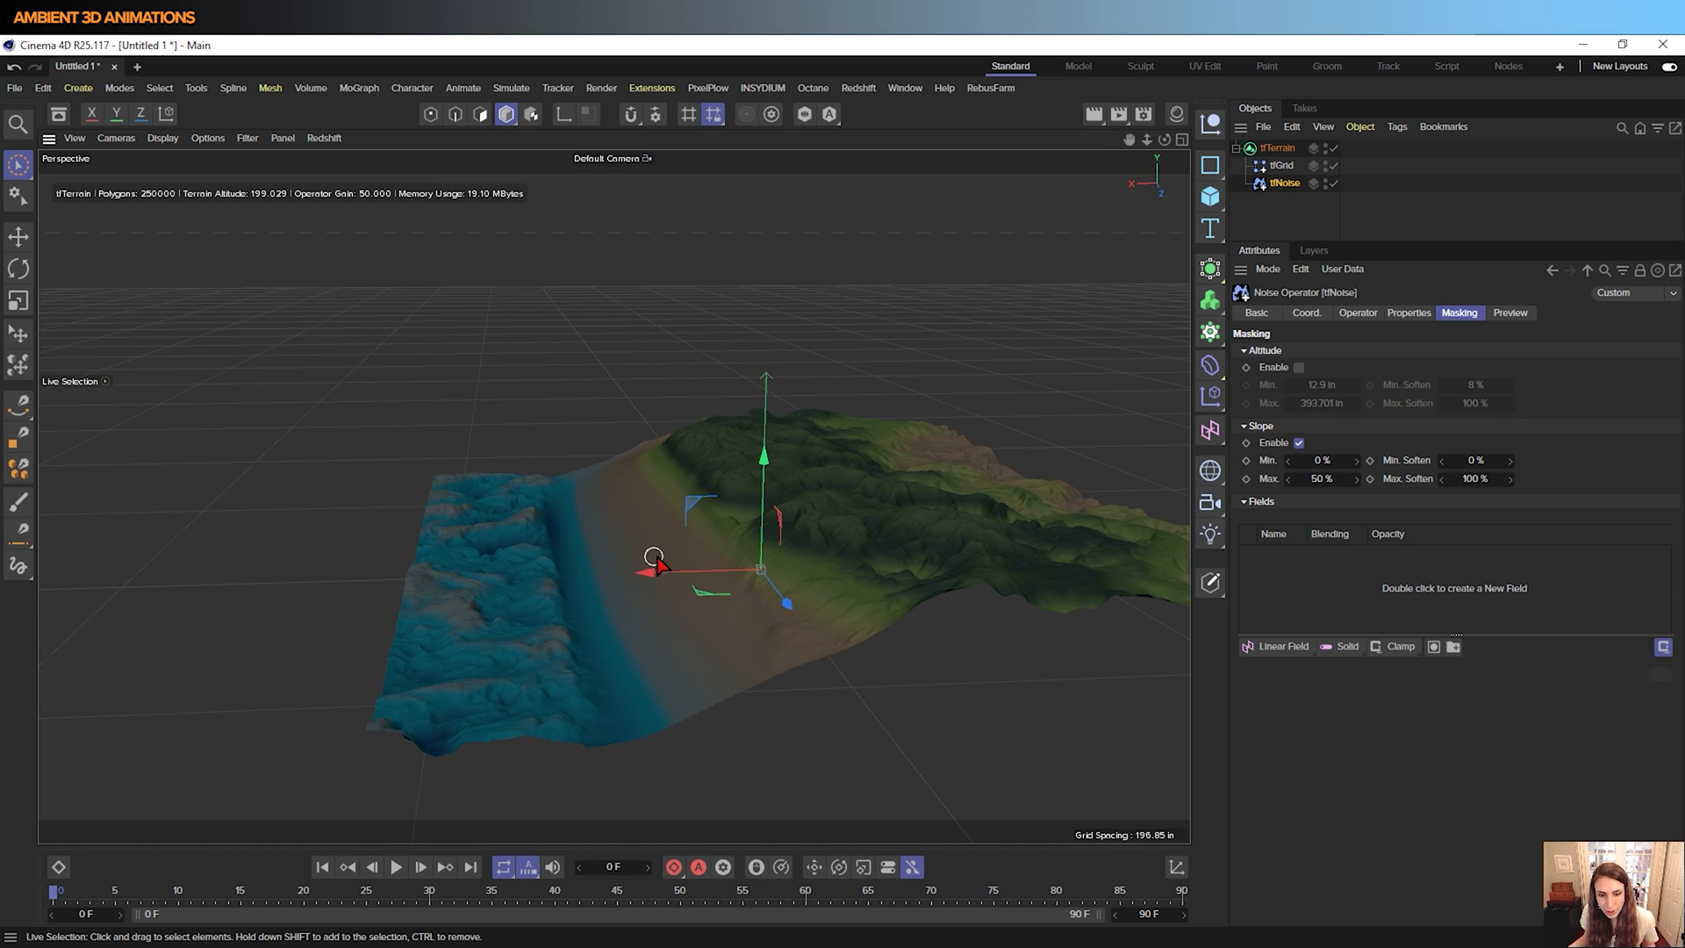
mouse_move(644, 553)
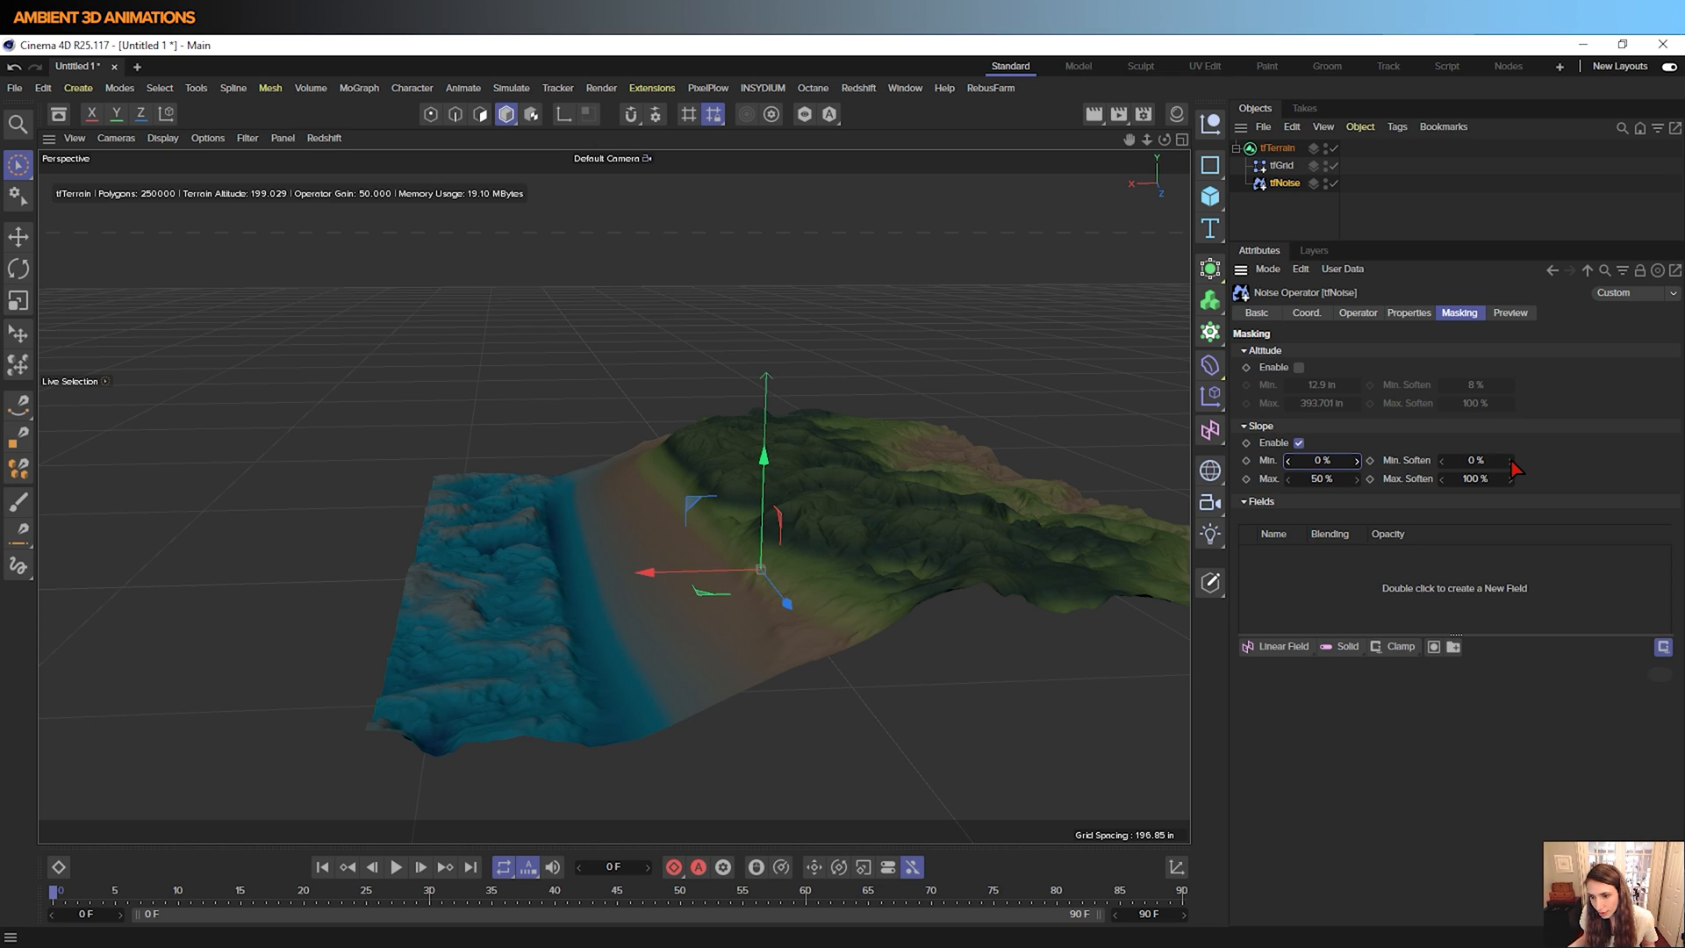
mouse_move(1426, 461)
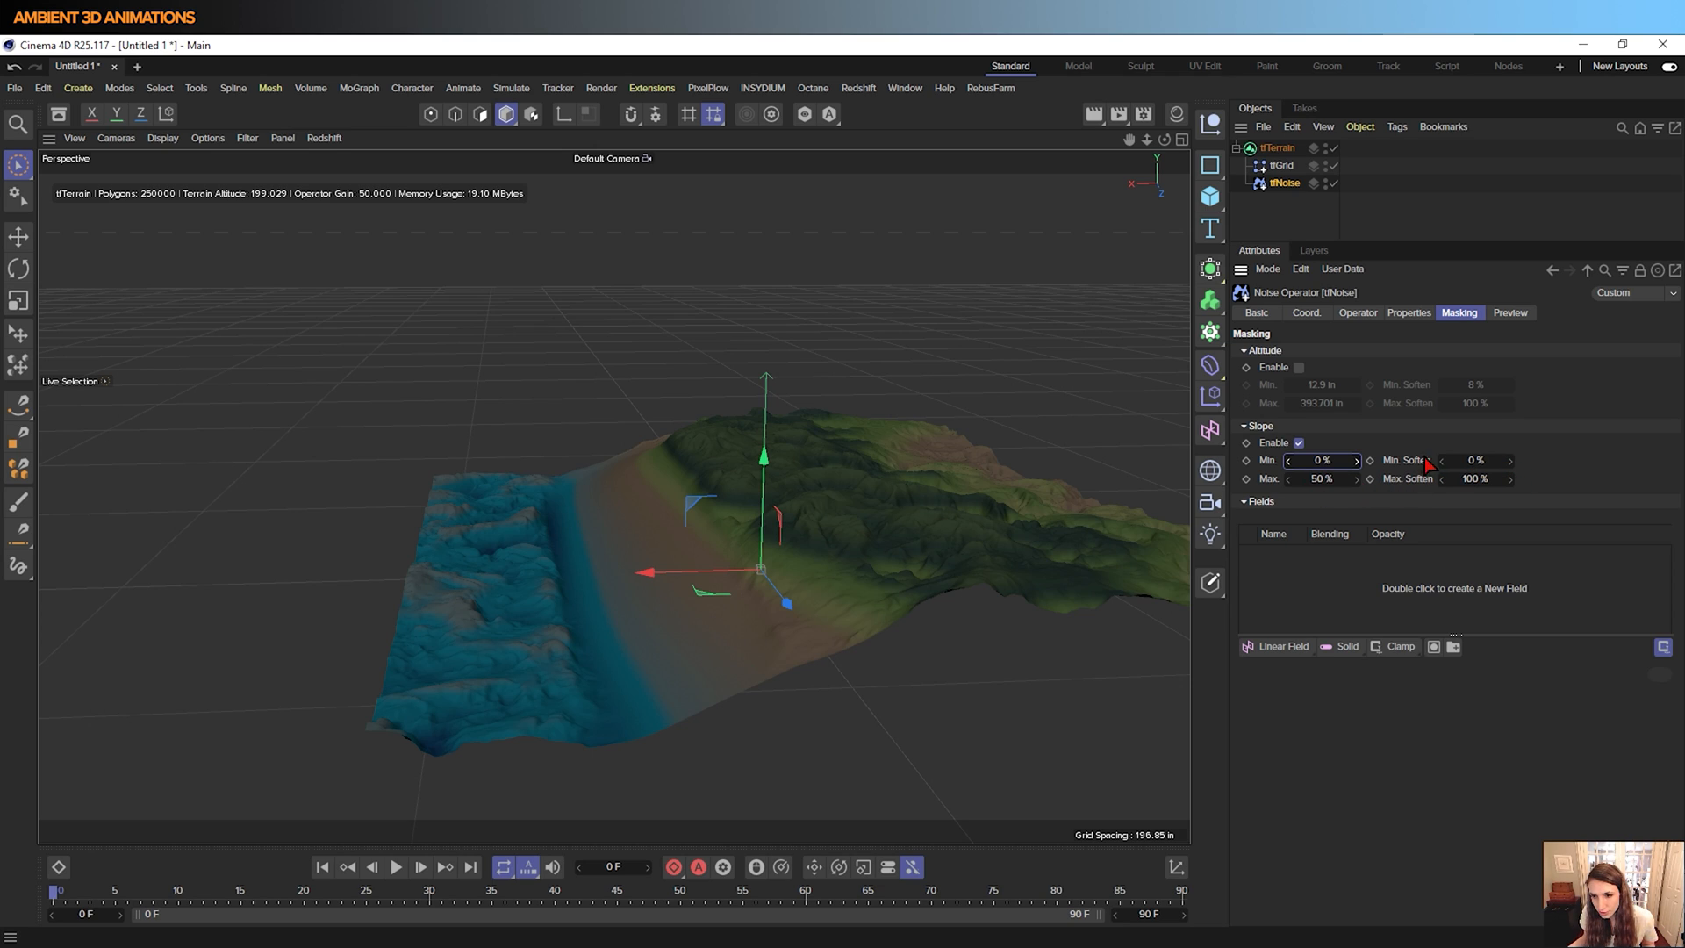
left_click(1296, 442)
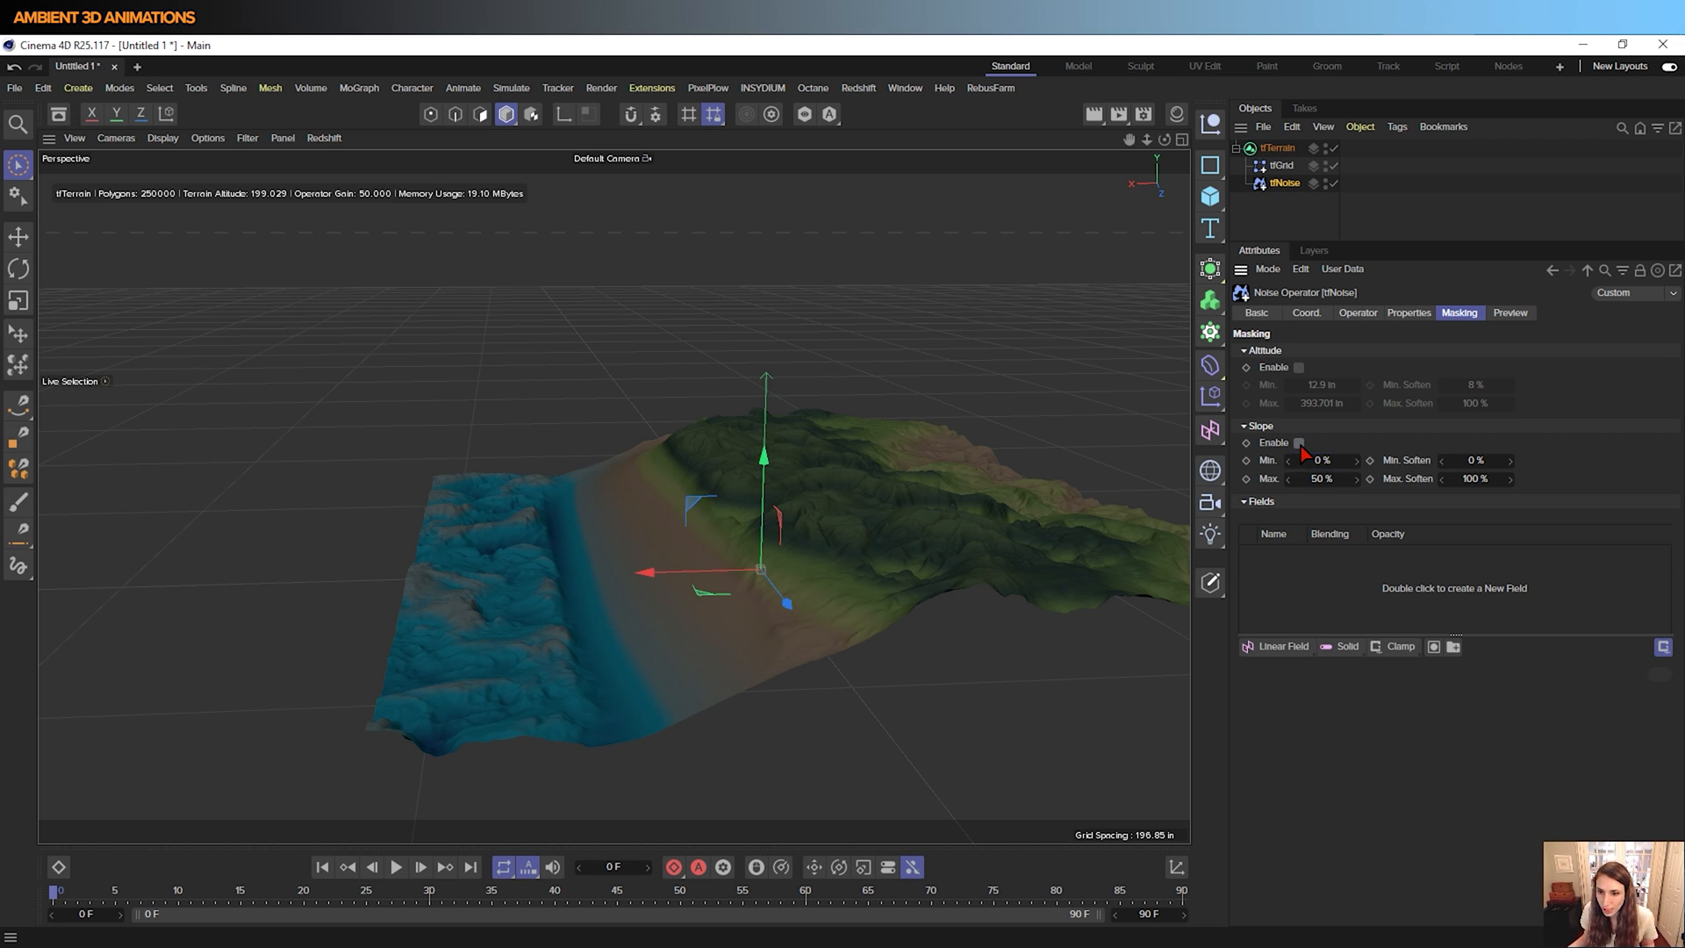
left_click(1299, 367)
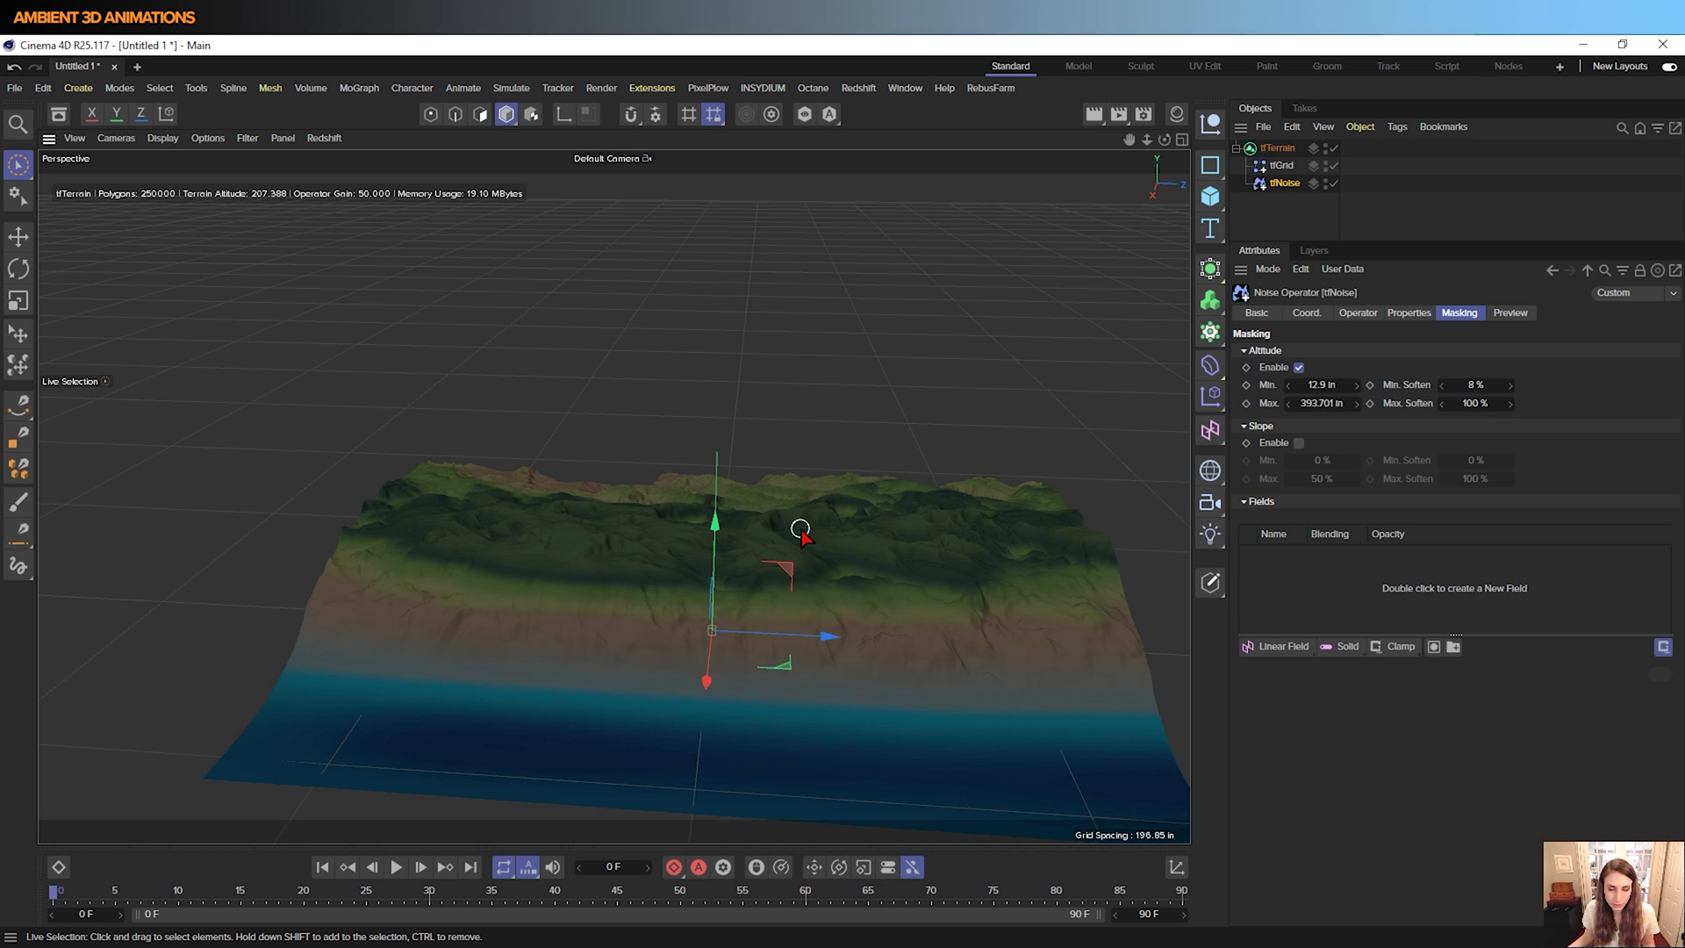
mouse_move(340, 668)
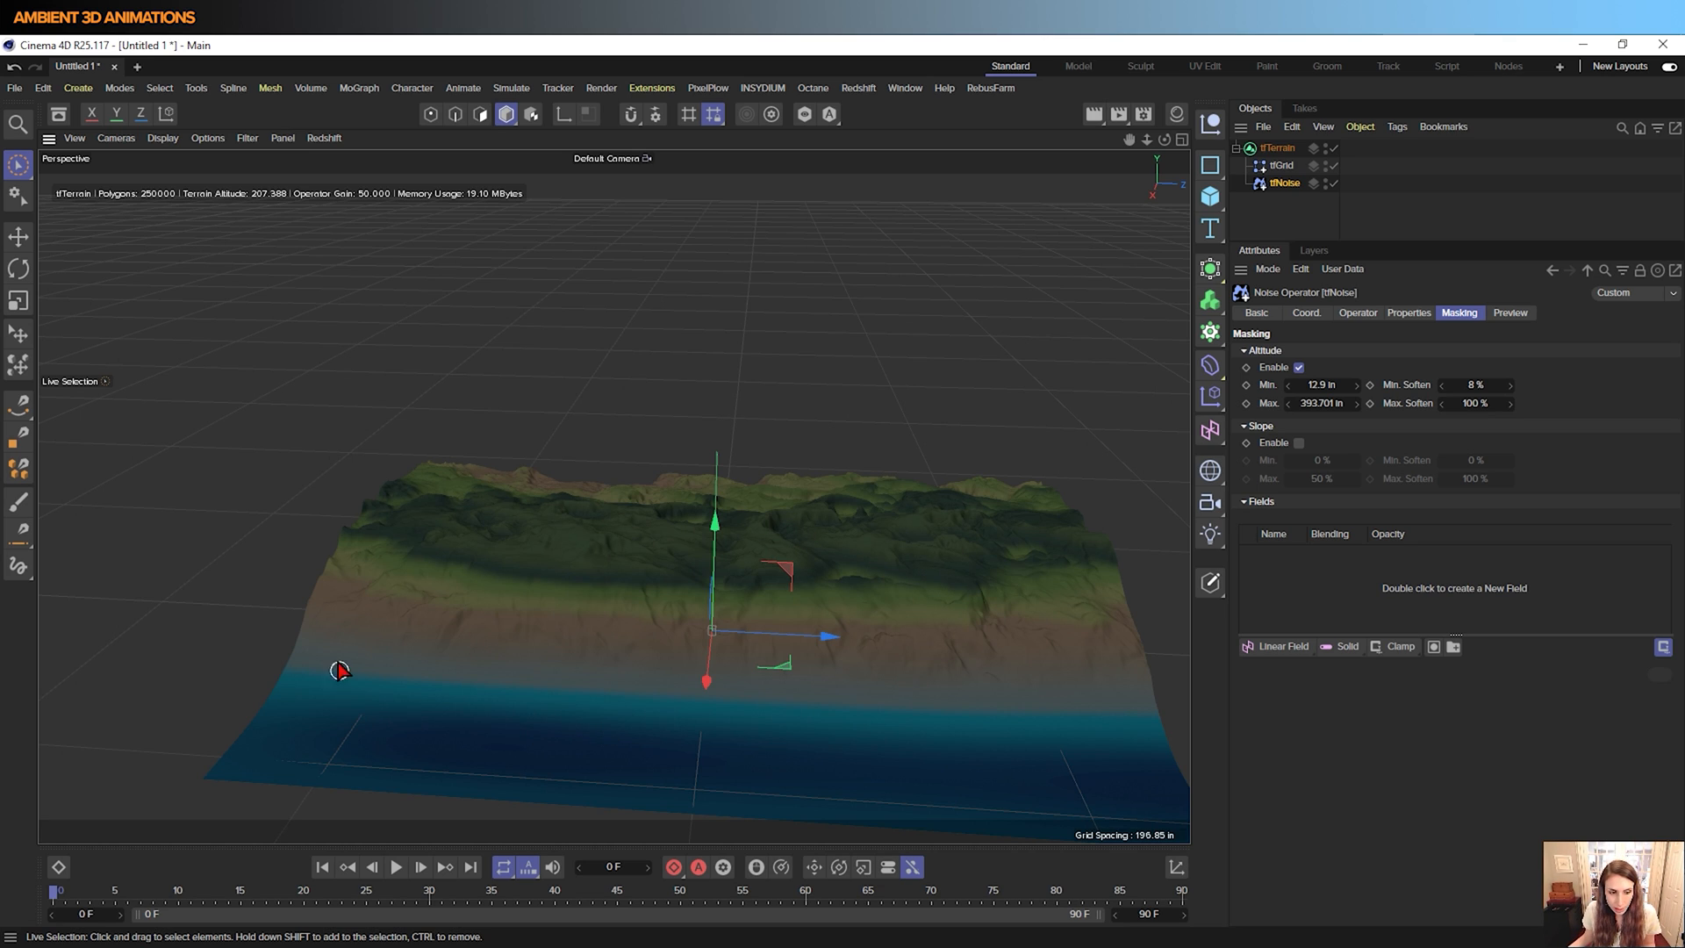
mouse_move(343, 614)
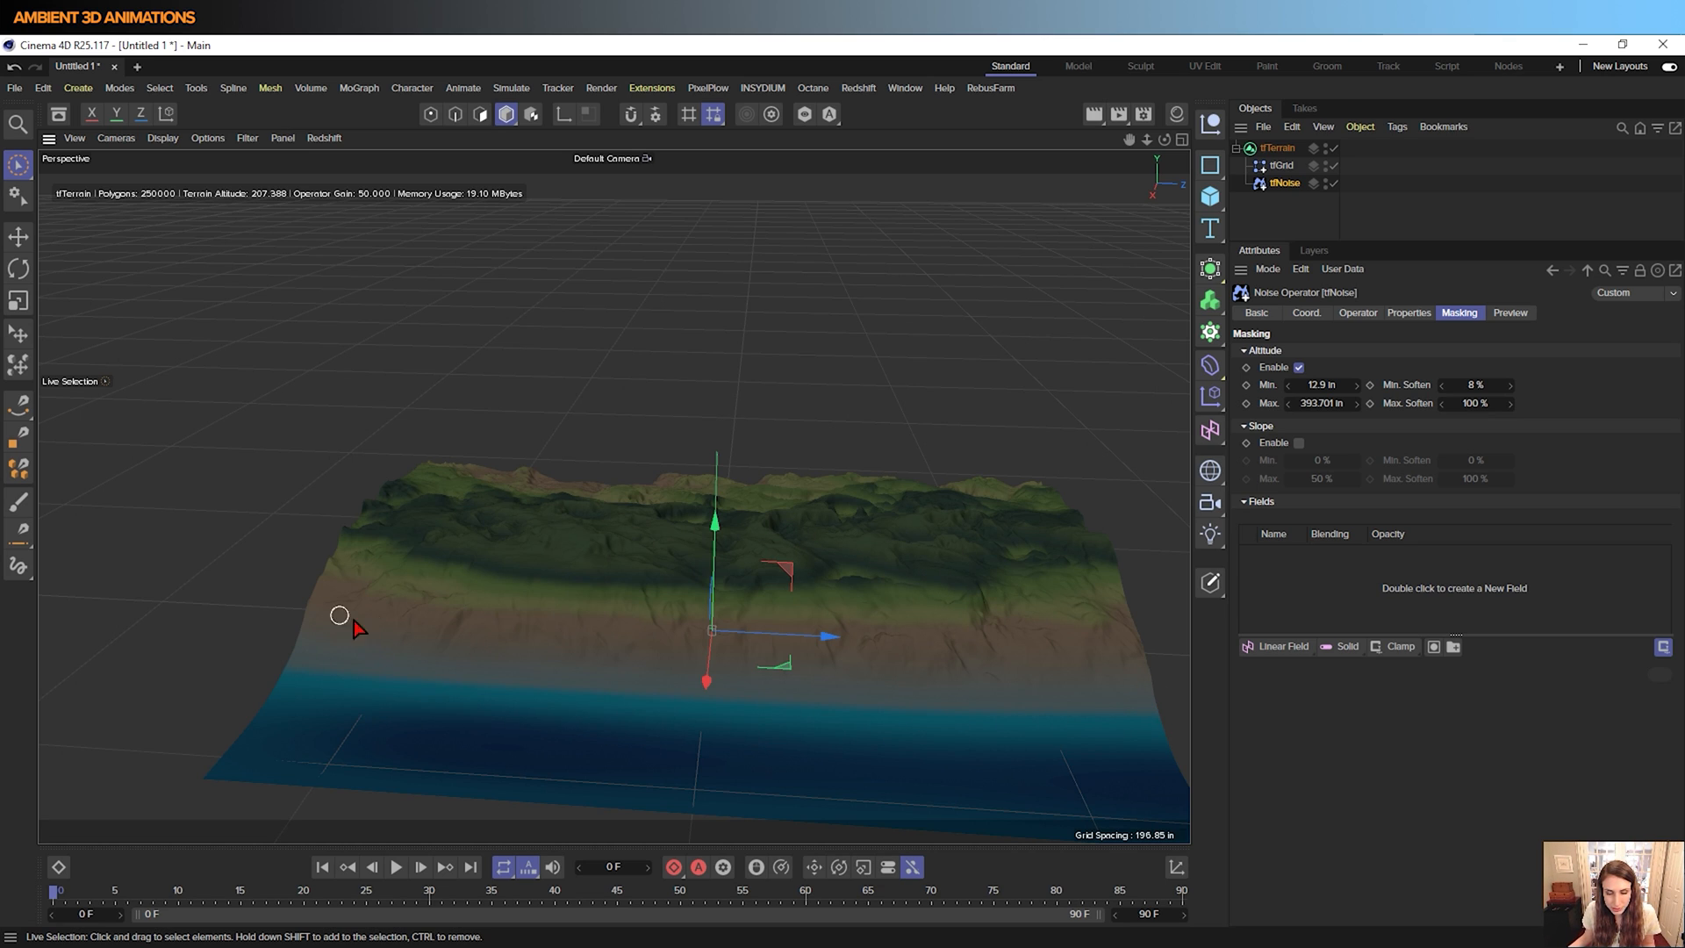
mouse_move(394, 629)
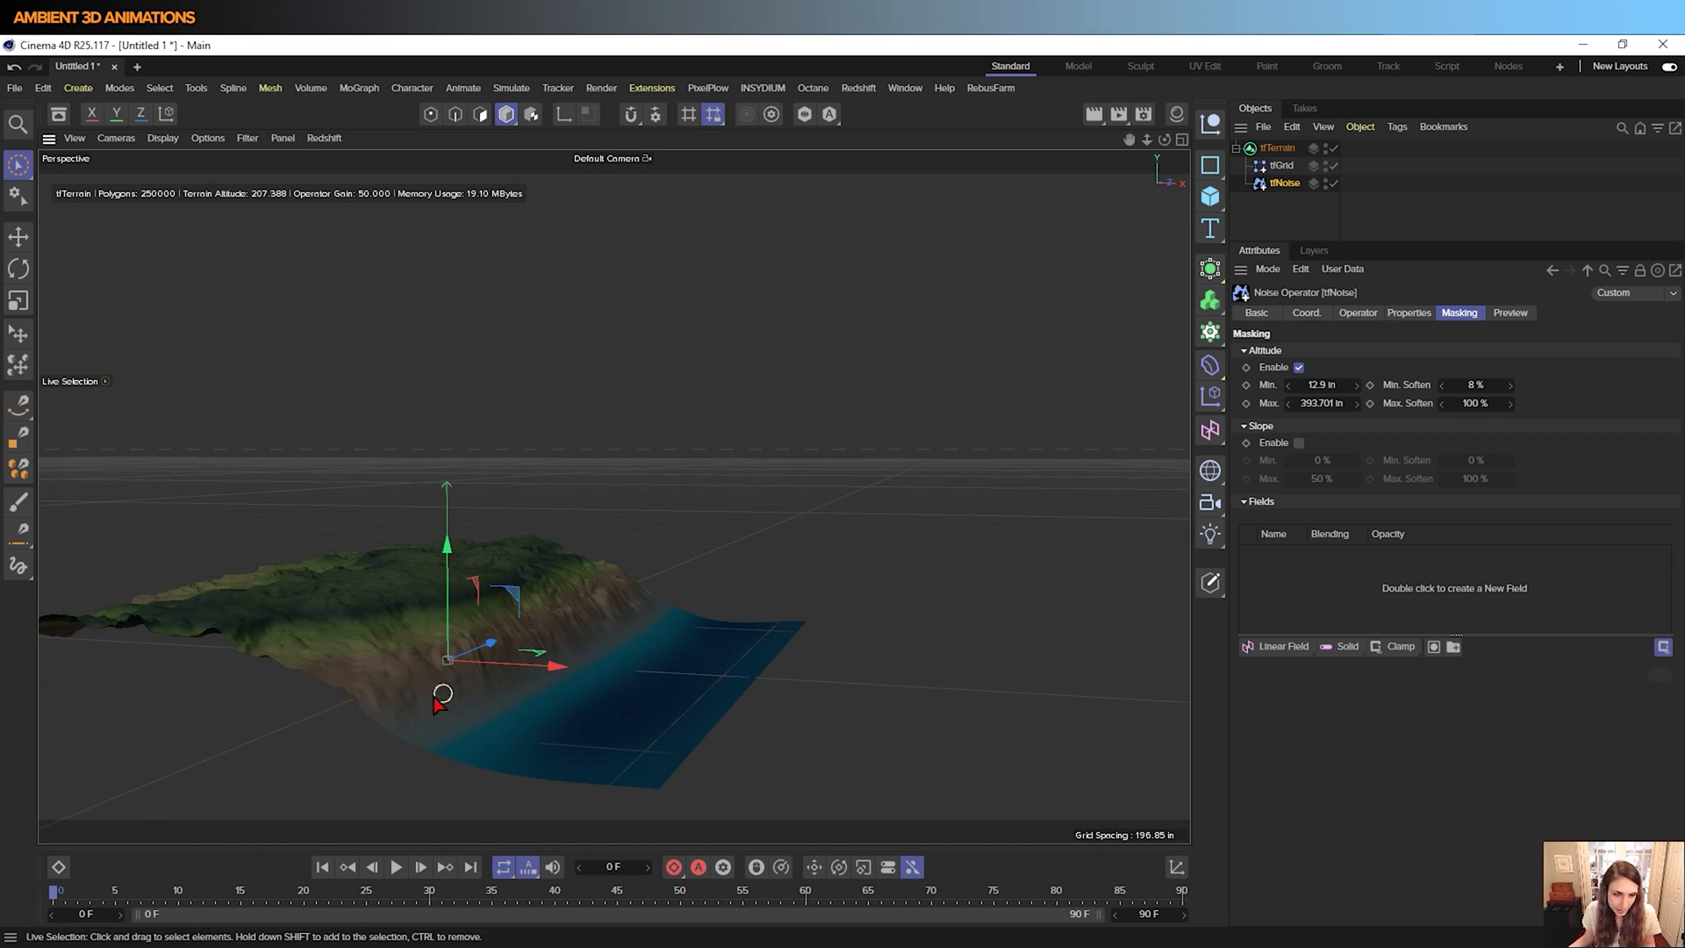
mouse_move(452, 696)
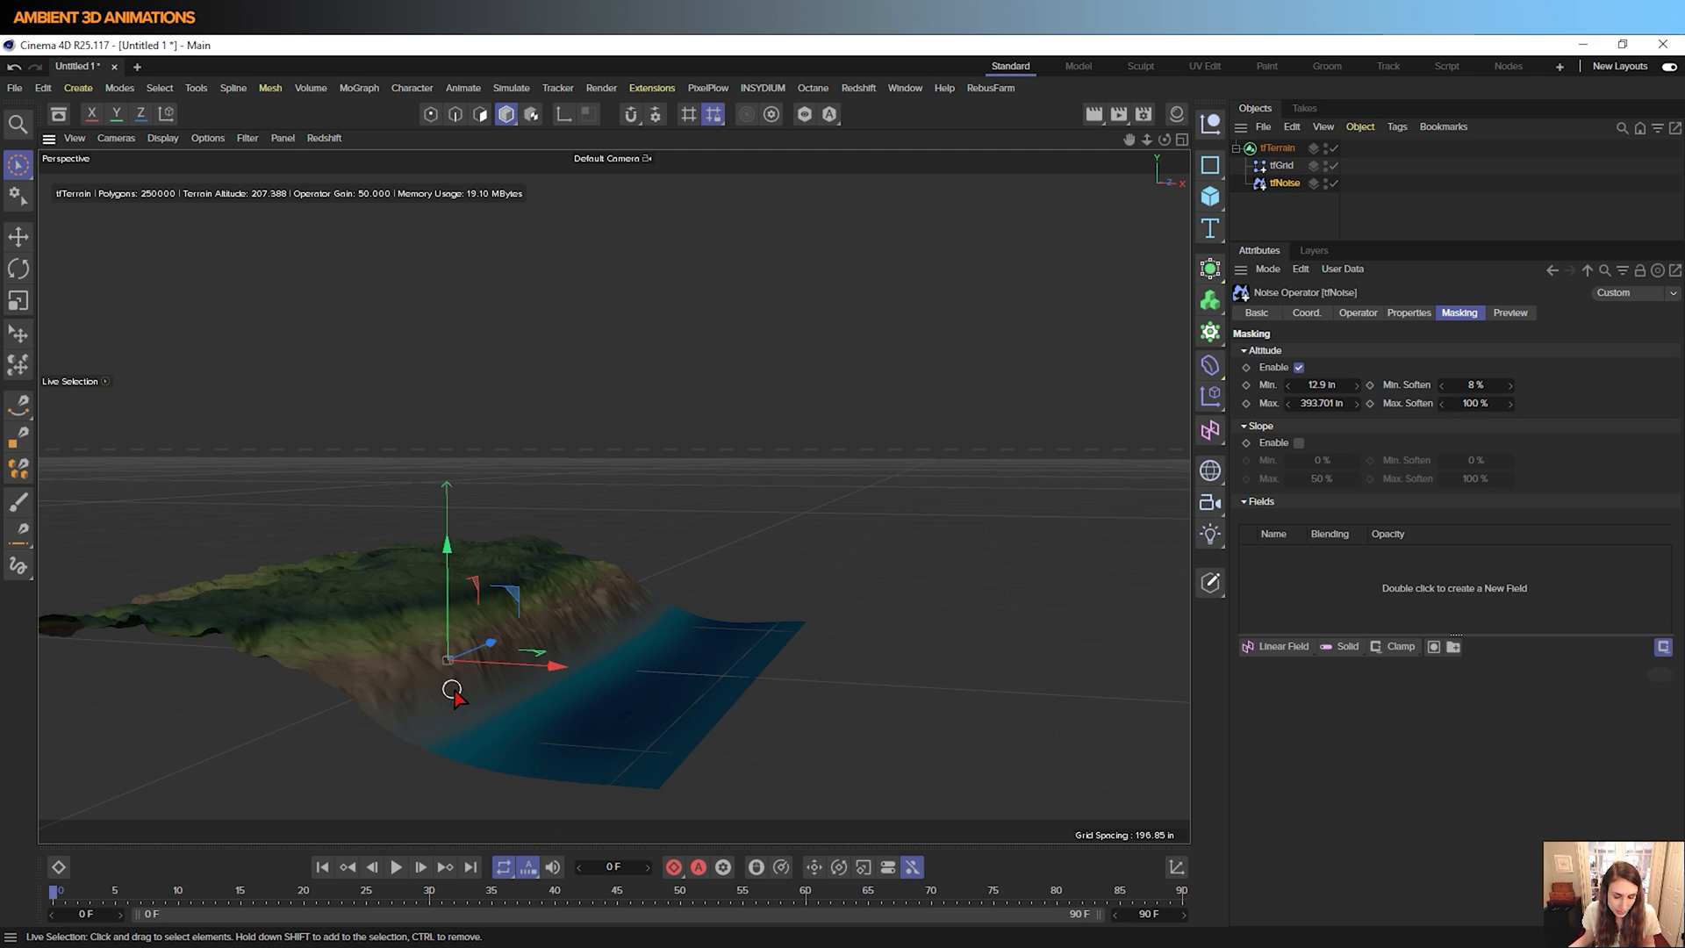
mouse_move(534, 642)
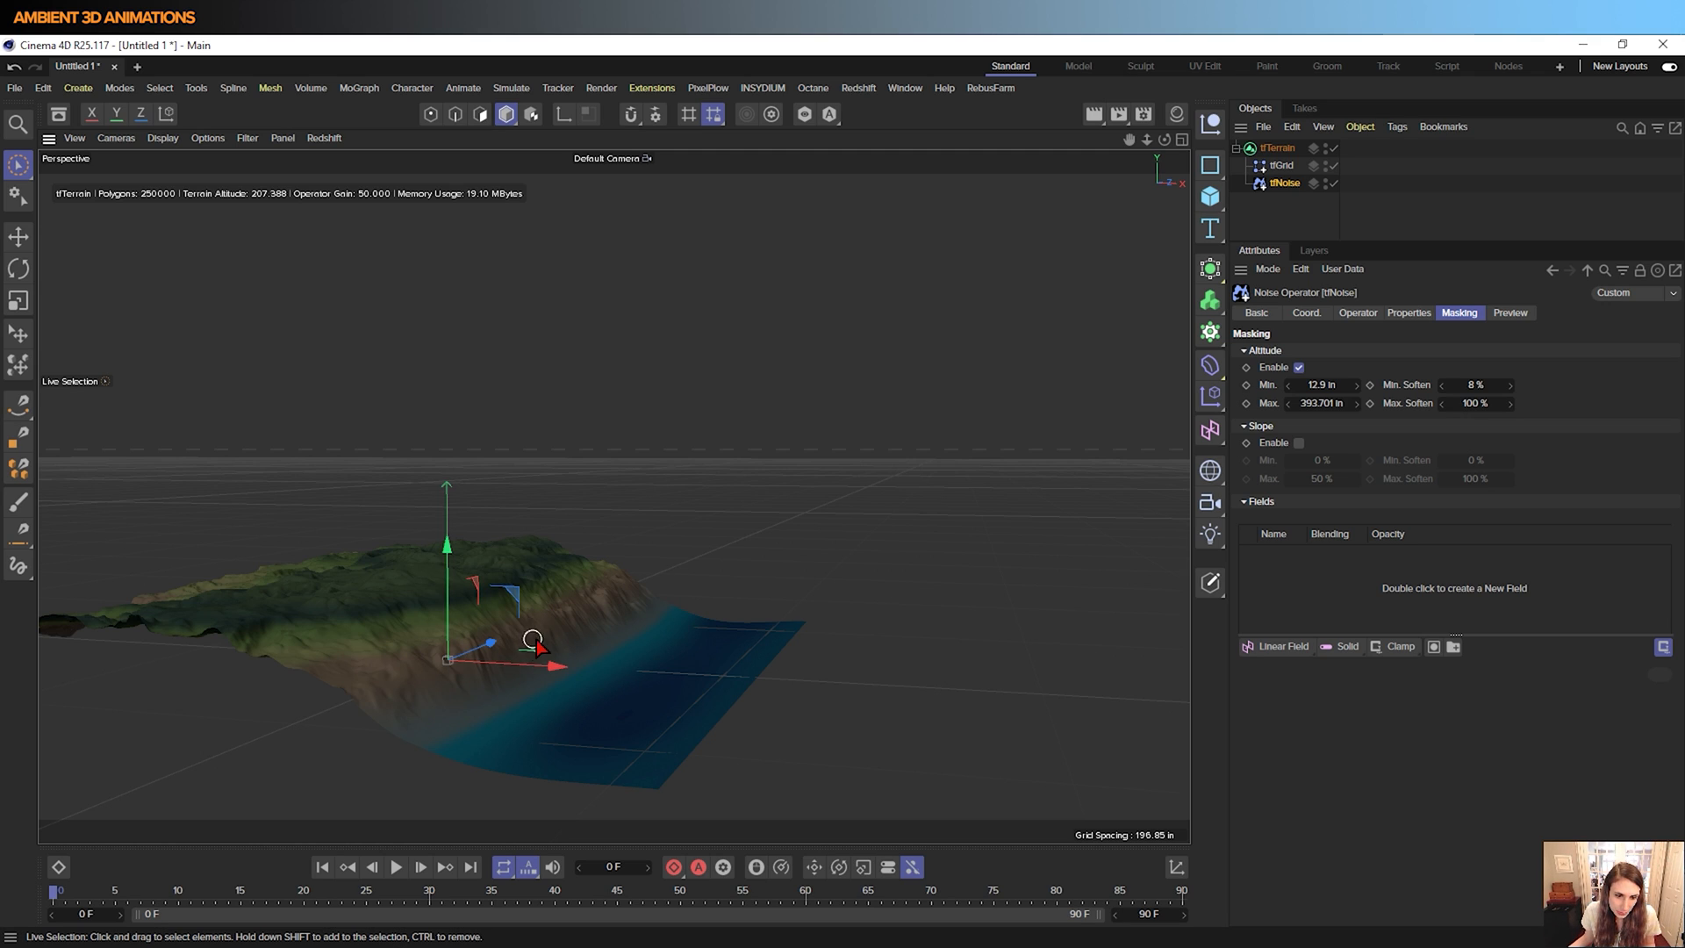
mouse_move(649, 614)
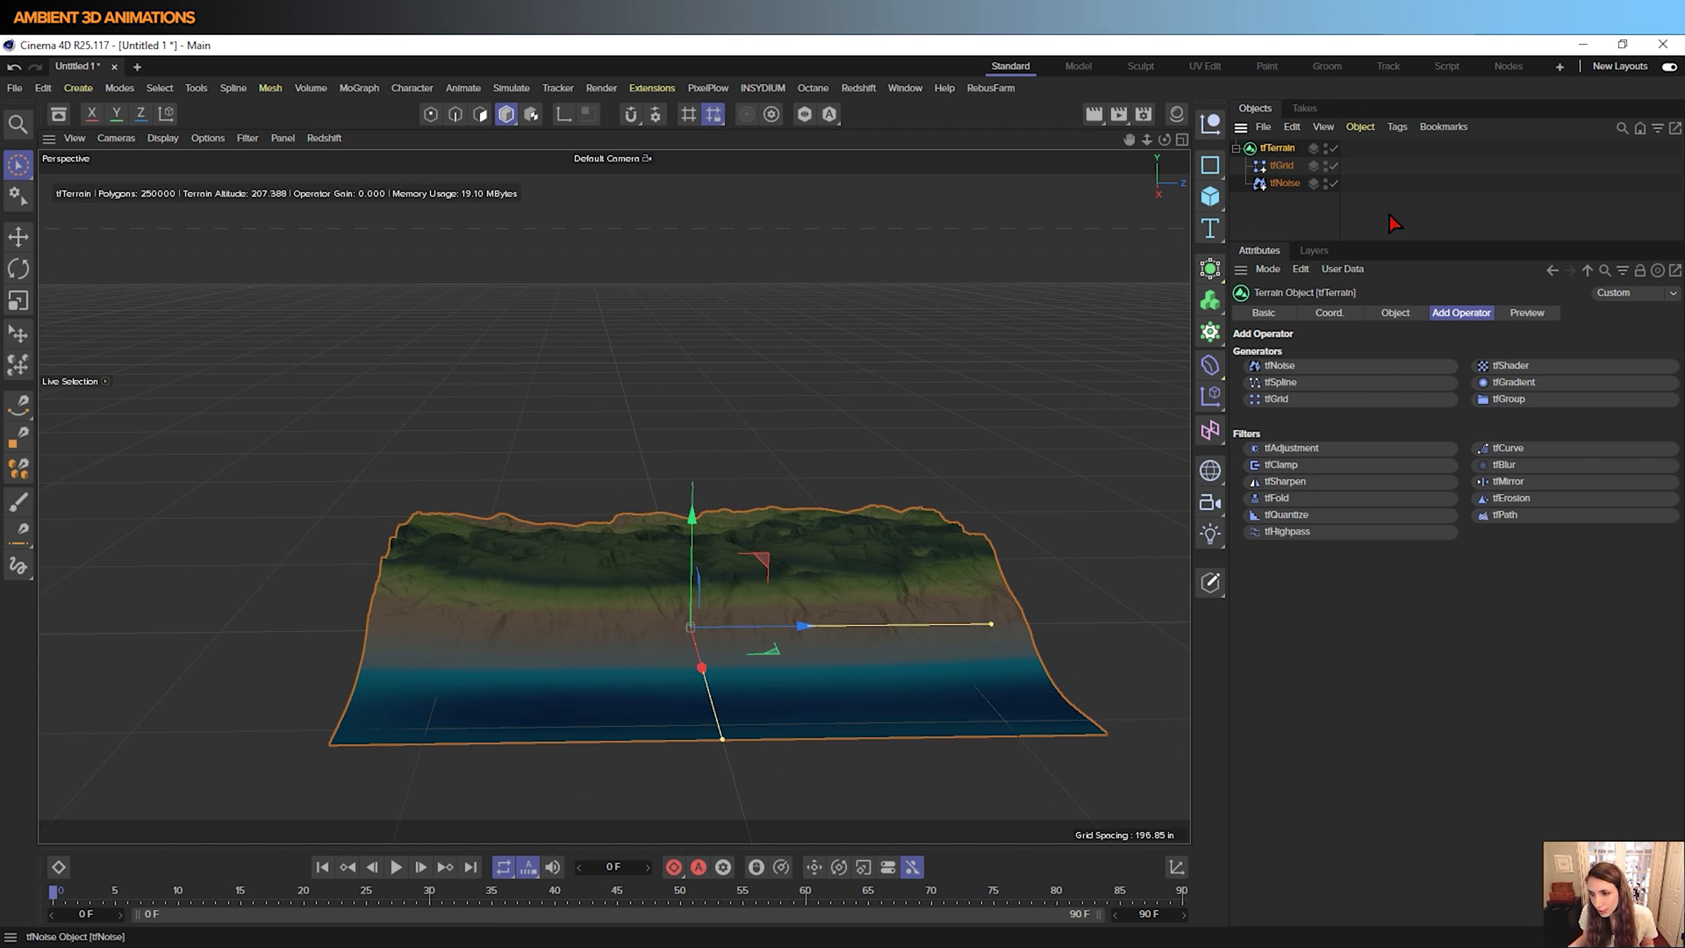
Reposition the upper knots of tfTerrain's Color gradient for broader green shading on the ridge
left_click(1394, 312)
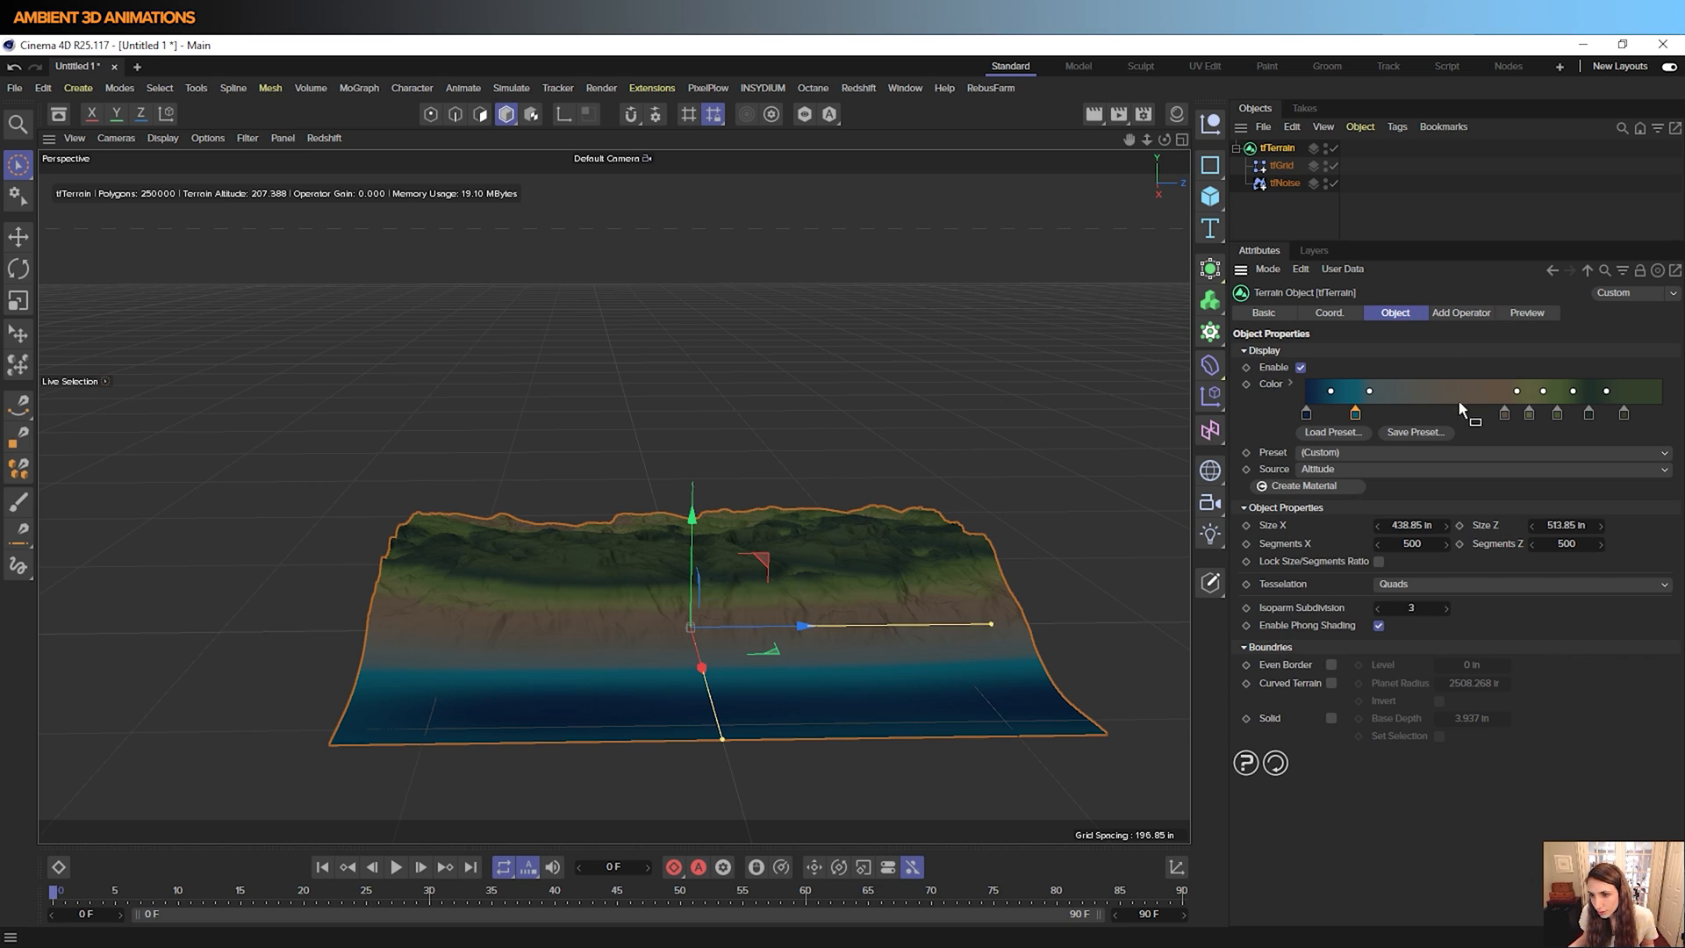
mouse_move(1592, 412)
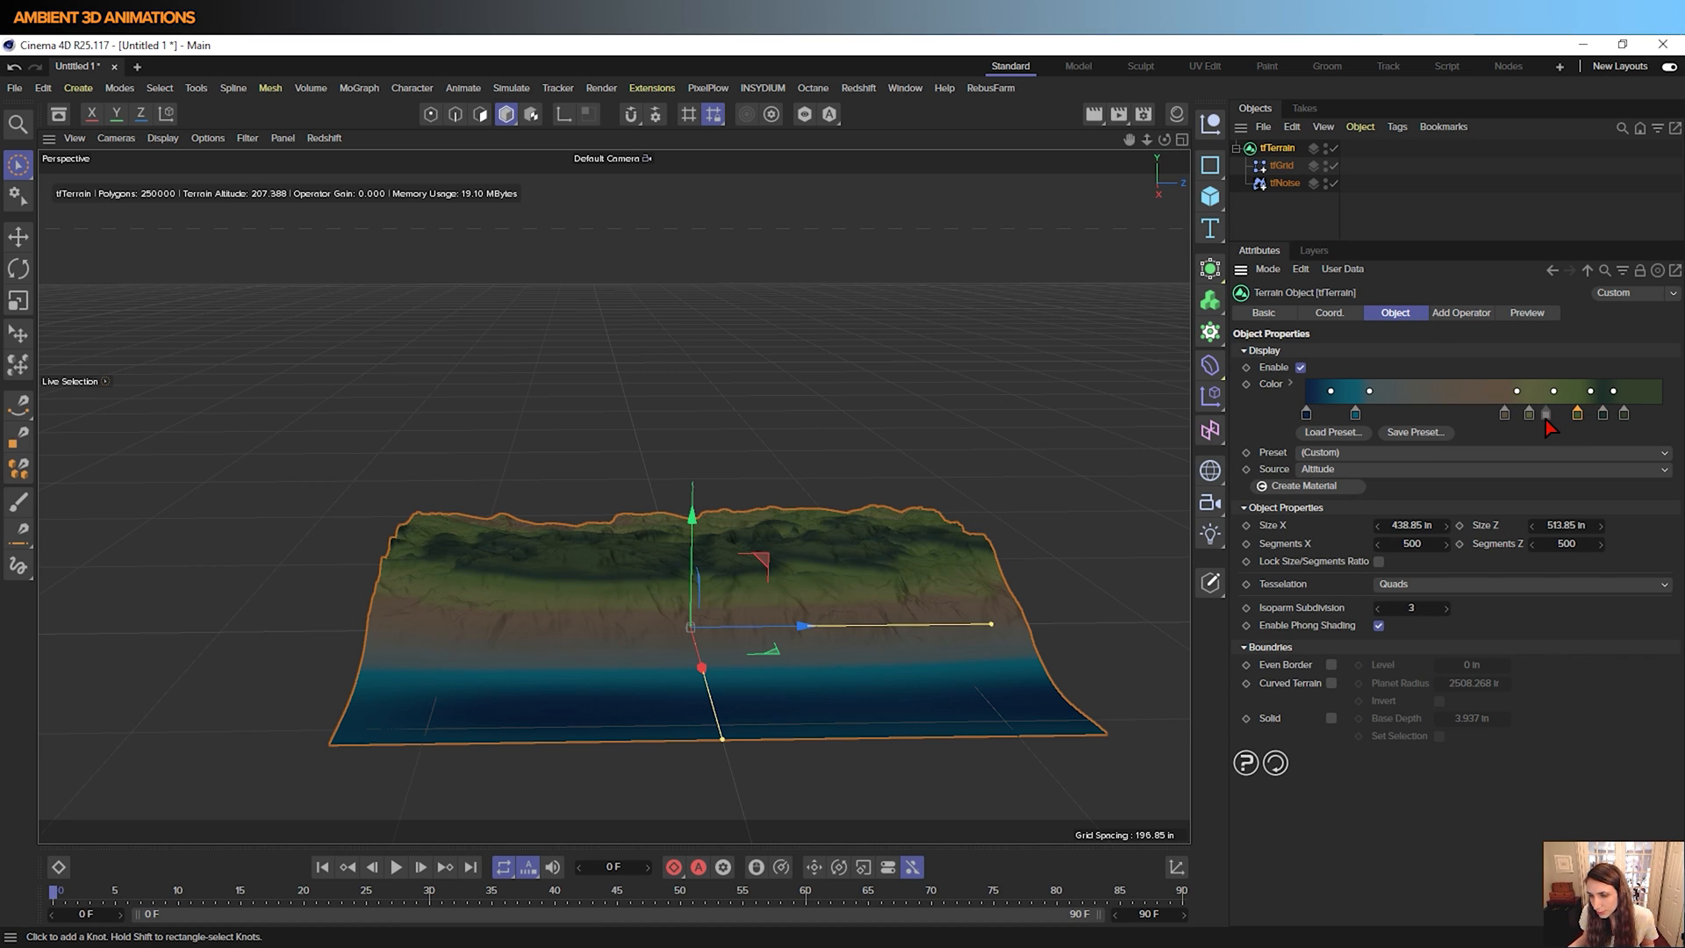
left_click(1568, 412)
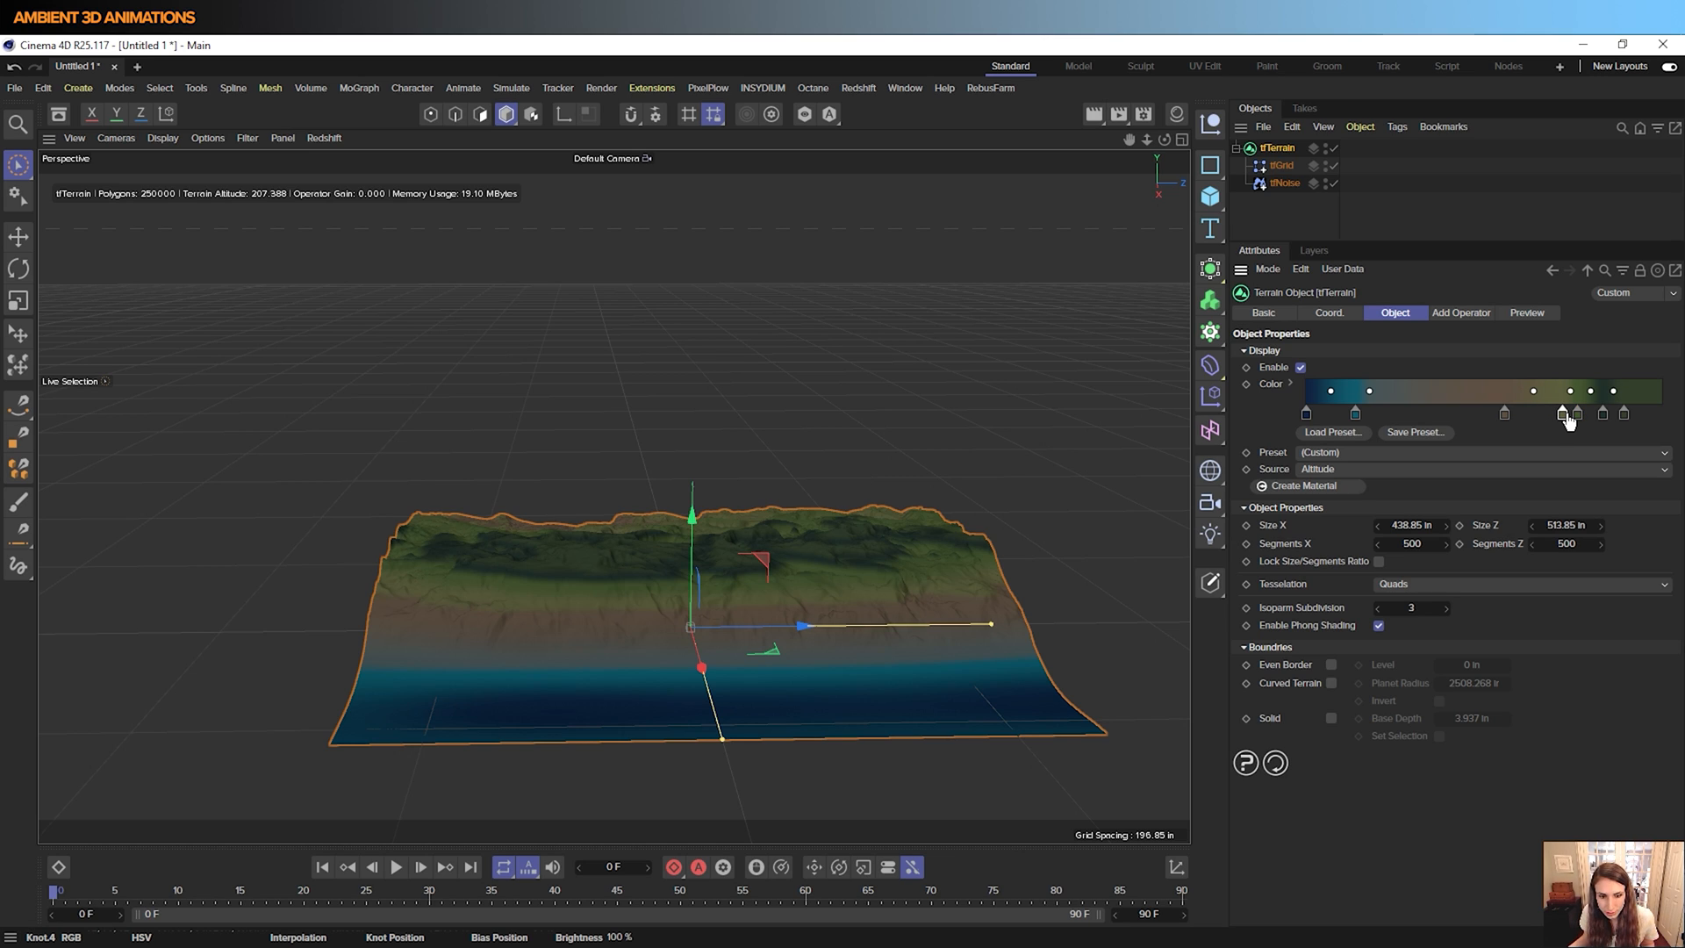
mouse_move(1574, 414)
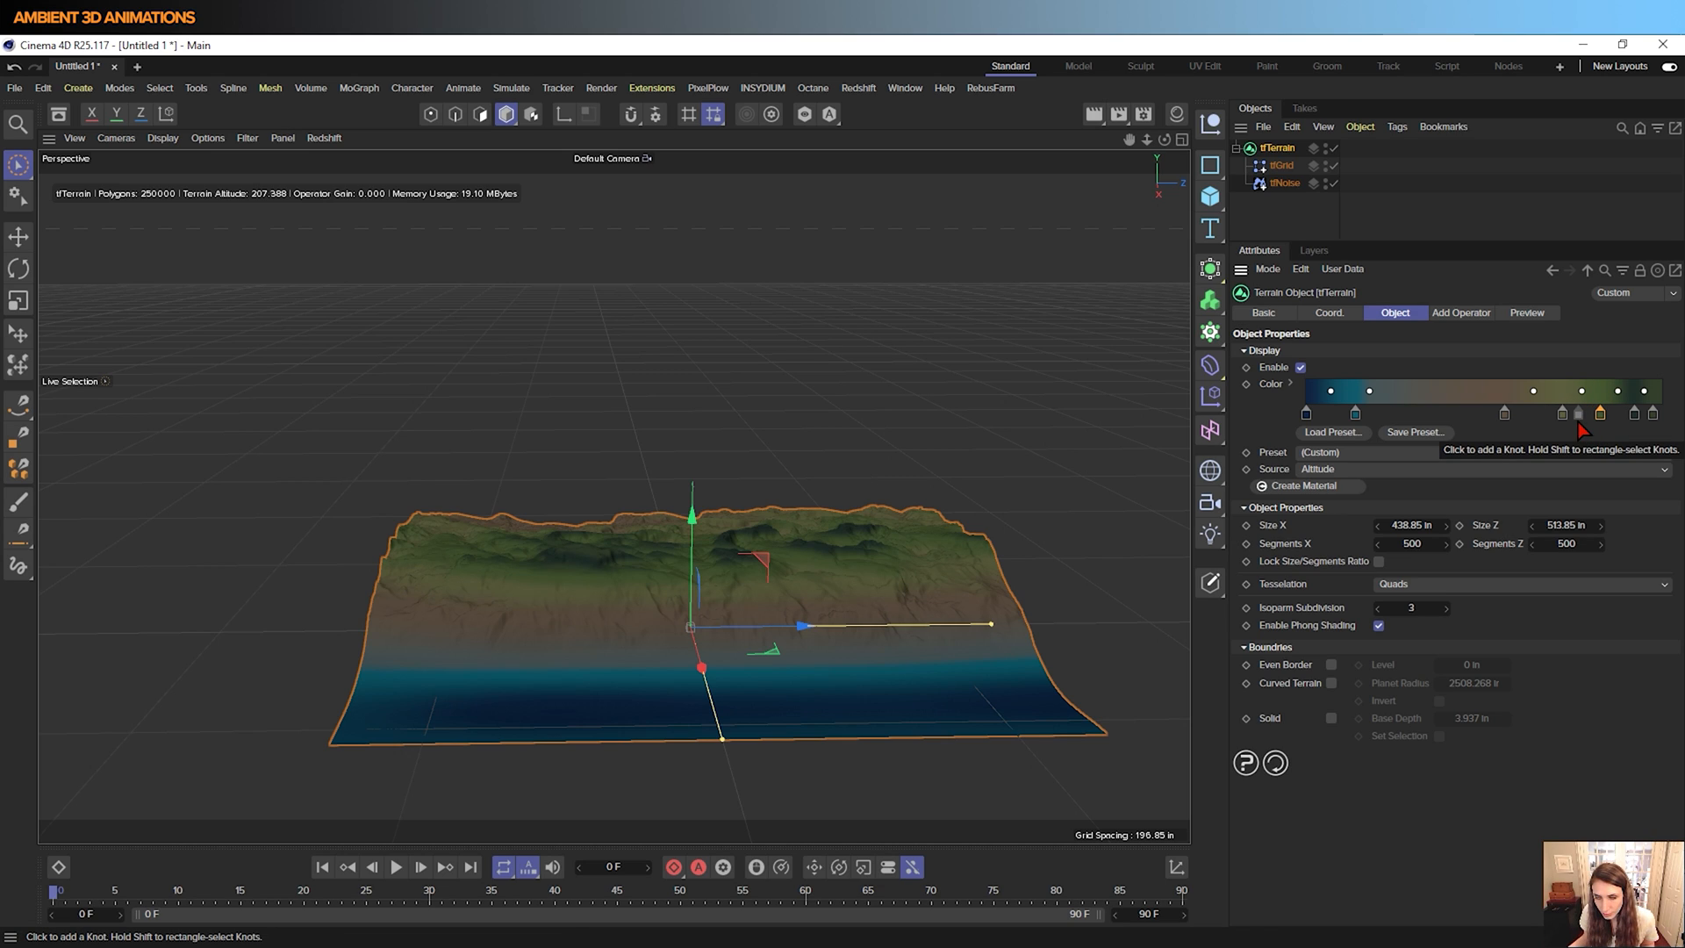
left_click(1579, 412)
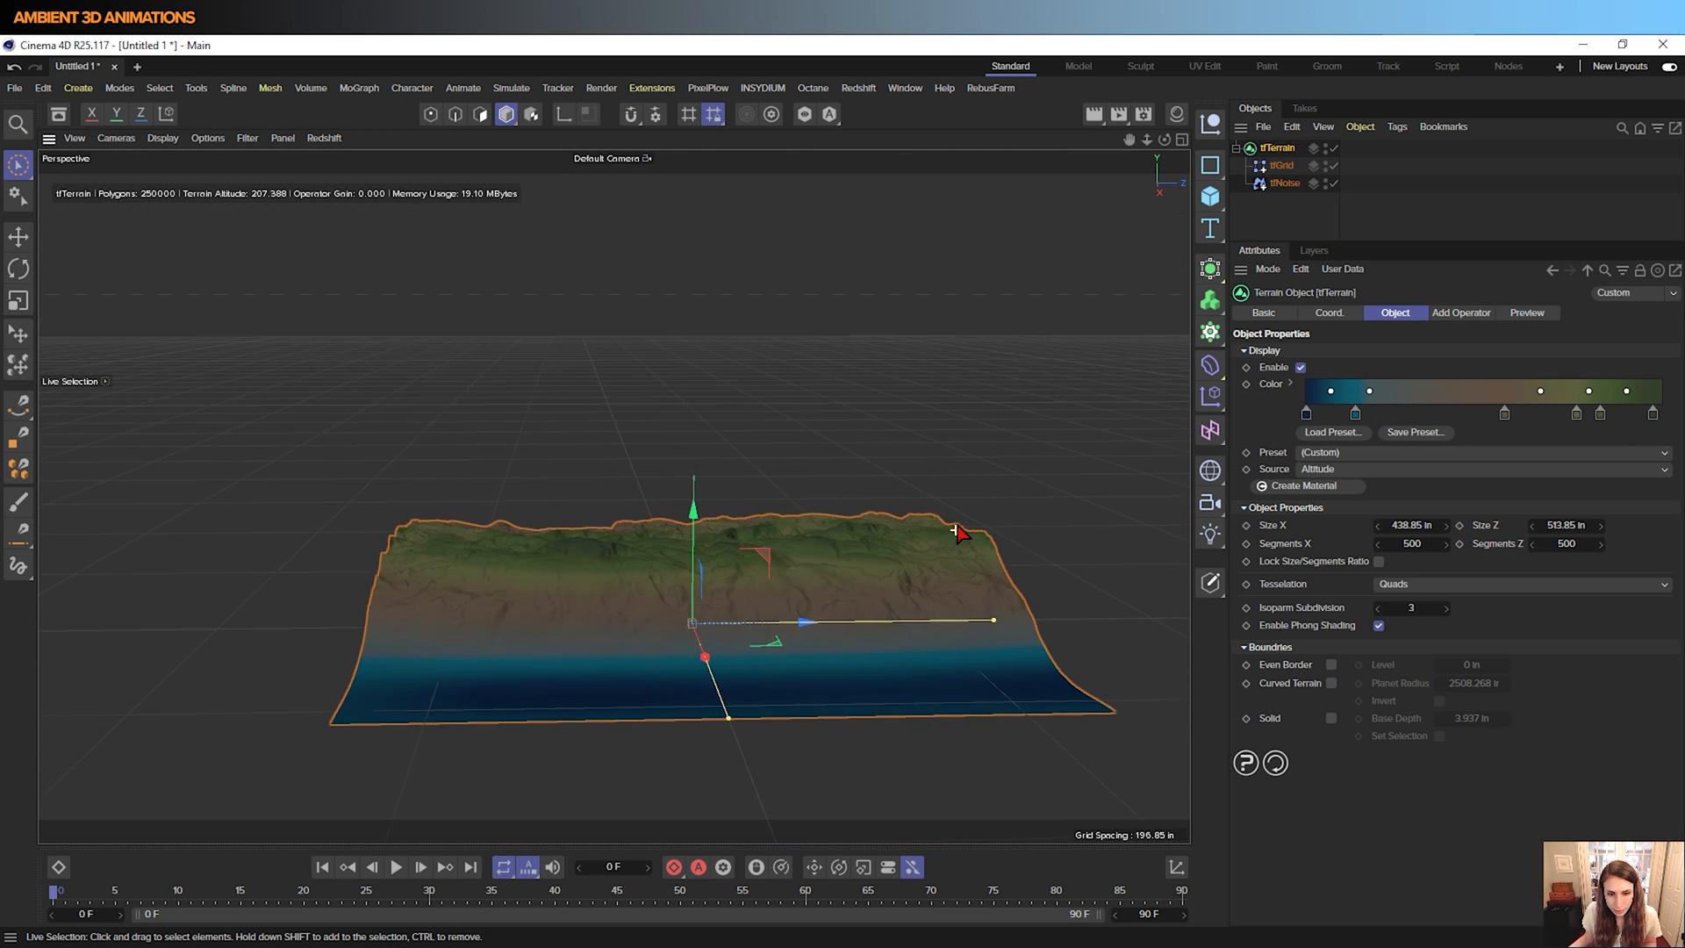
Select tfNoise and show its Wavy Turbulence properties with 4.2 octaves and seed 4049
left_click(1284, 182)
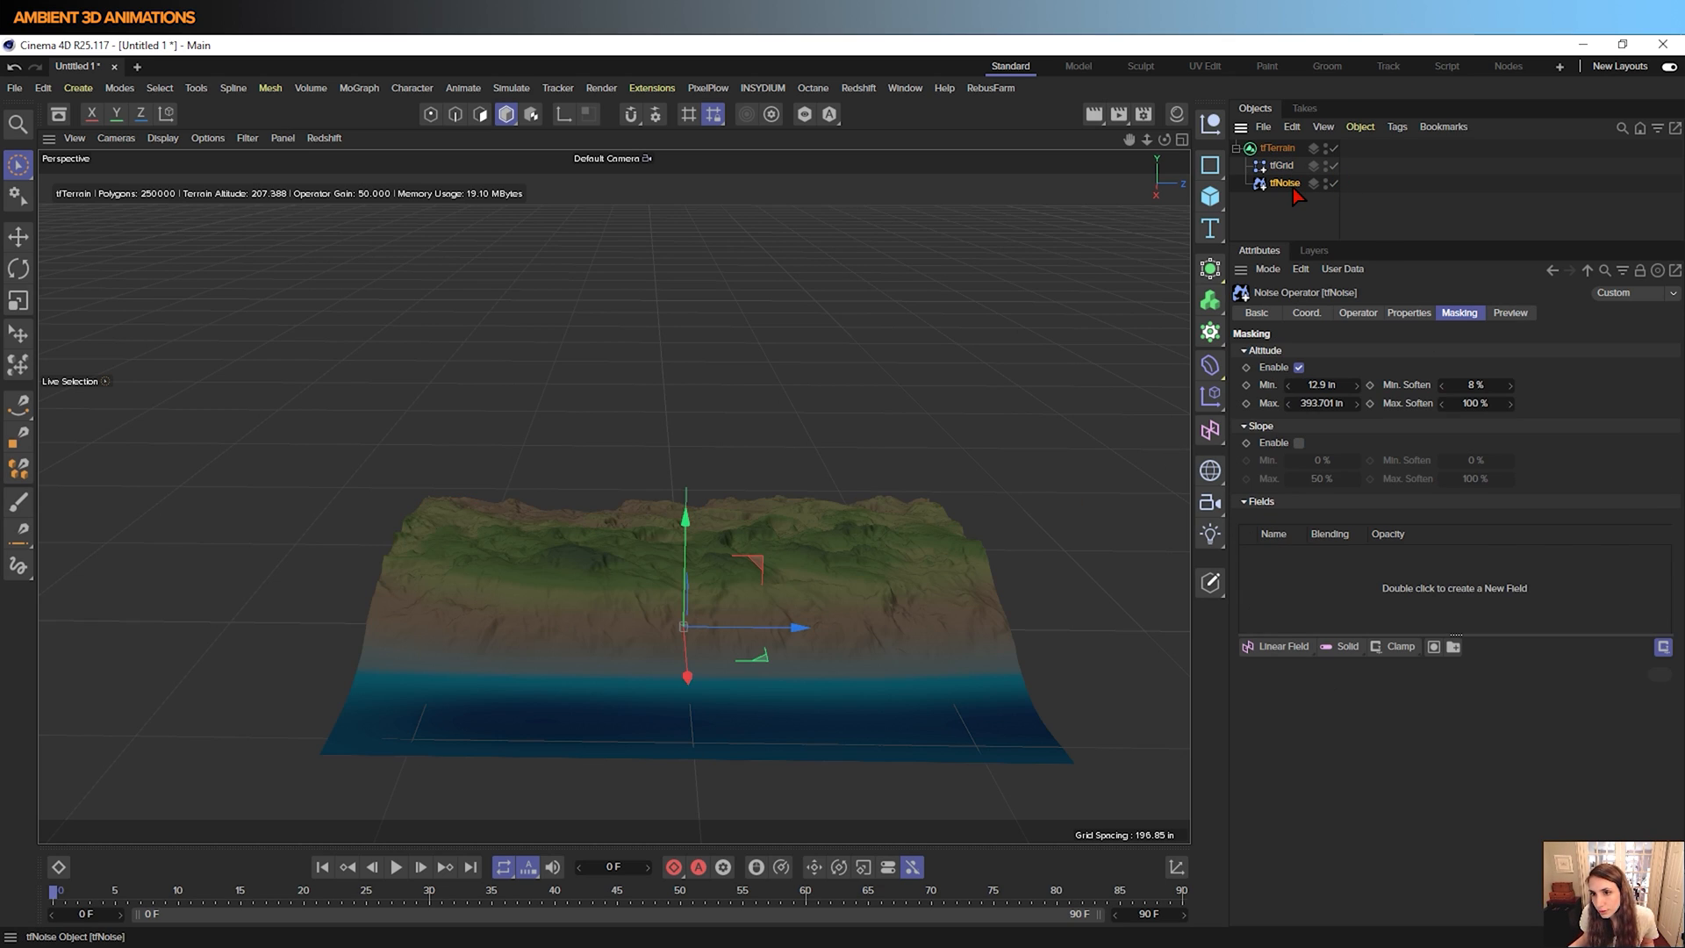
left_click(1407, 313)
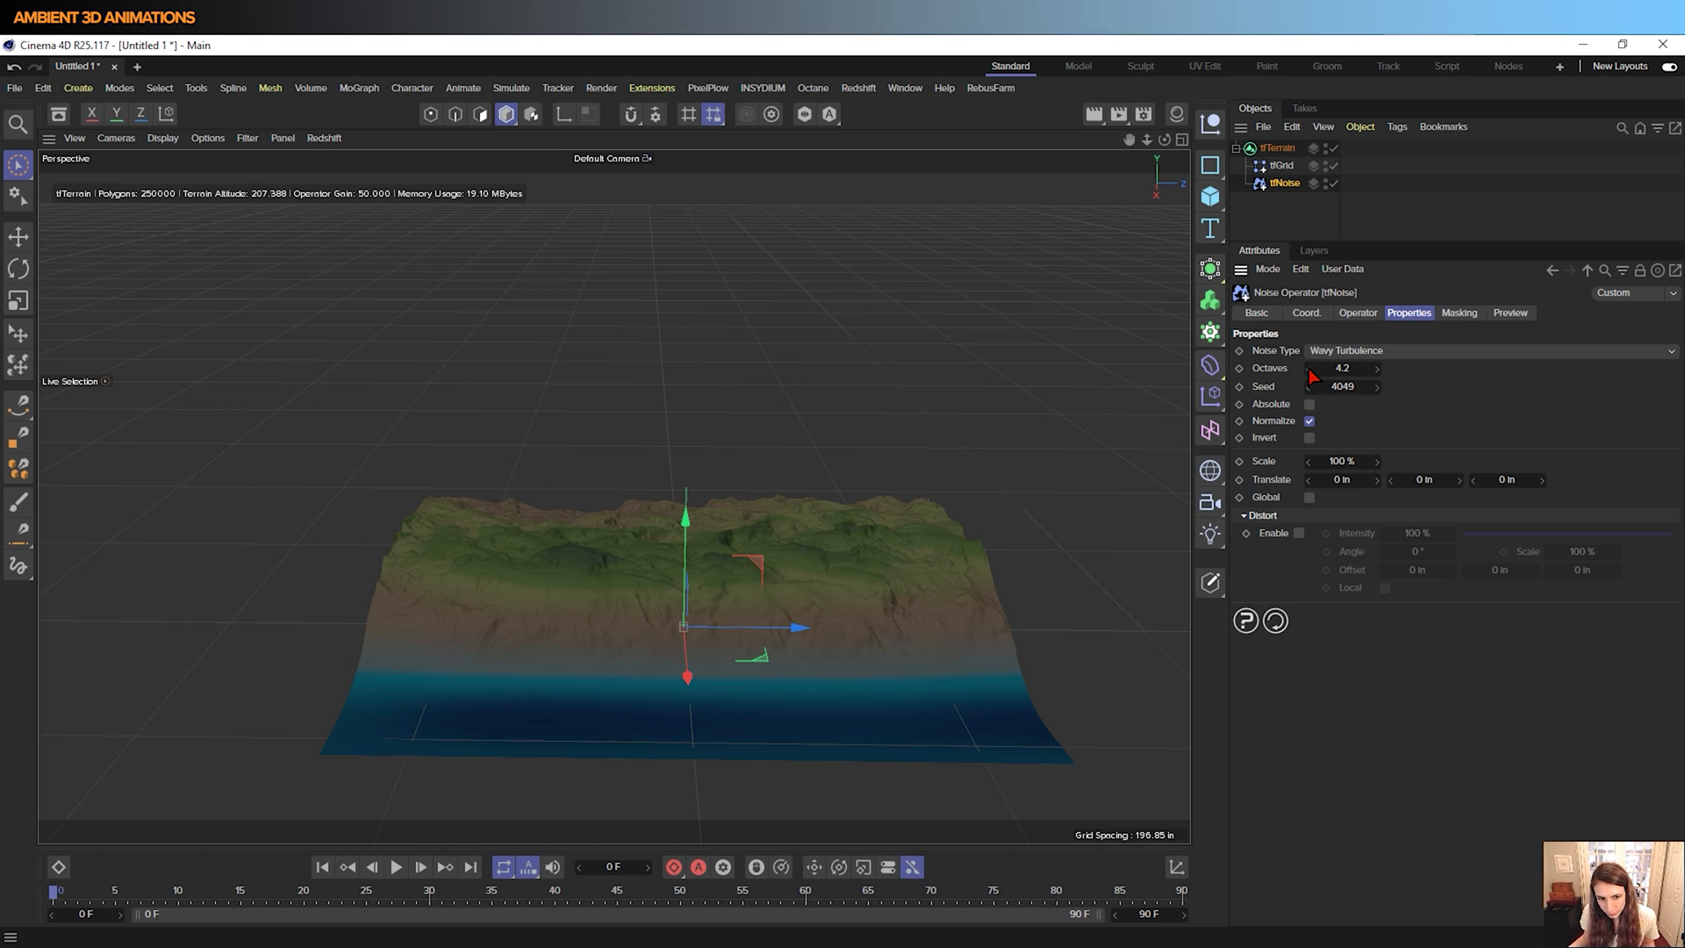
scroll("down", 3)
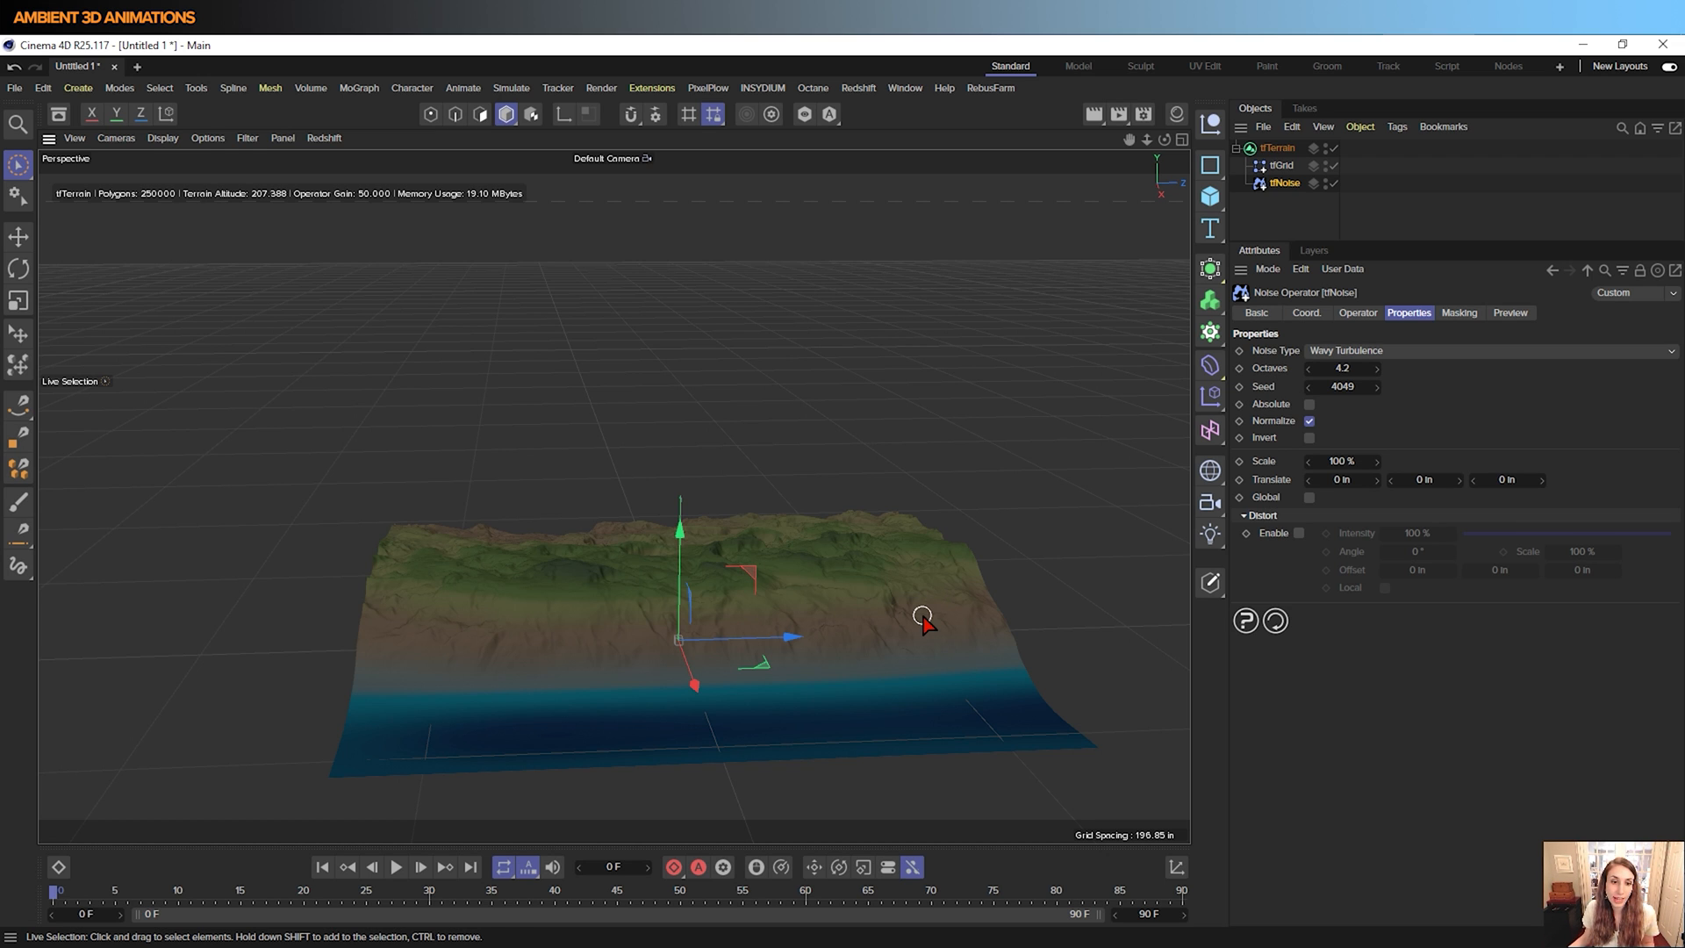
left_click_drag(921, 616, 840, 616)
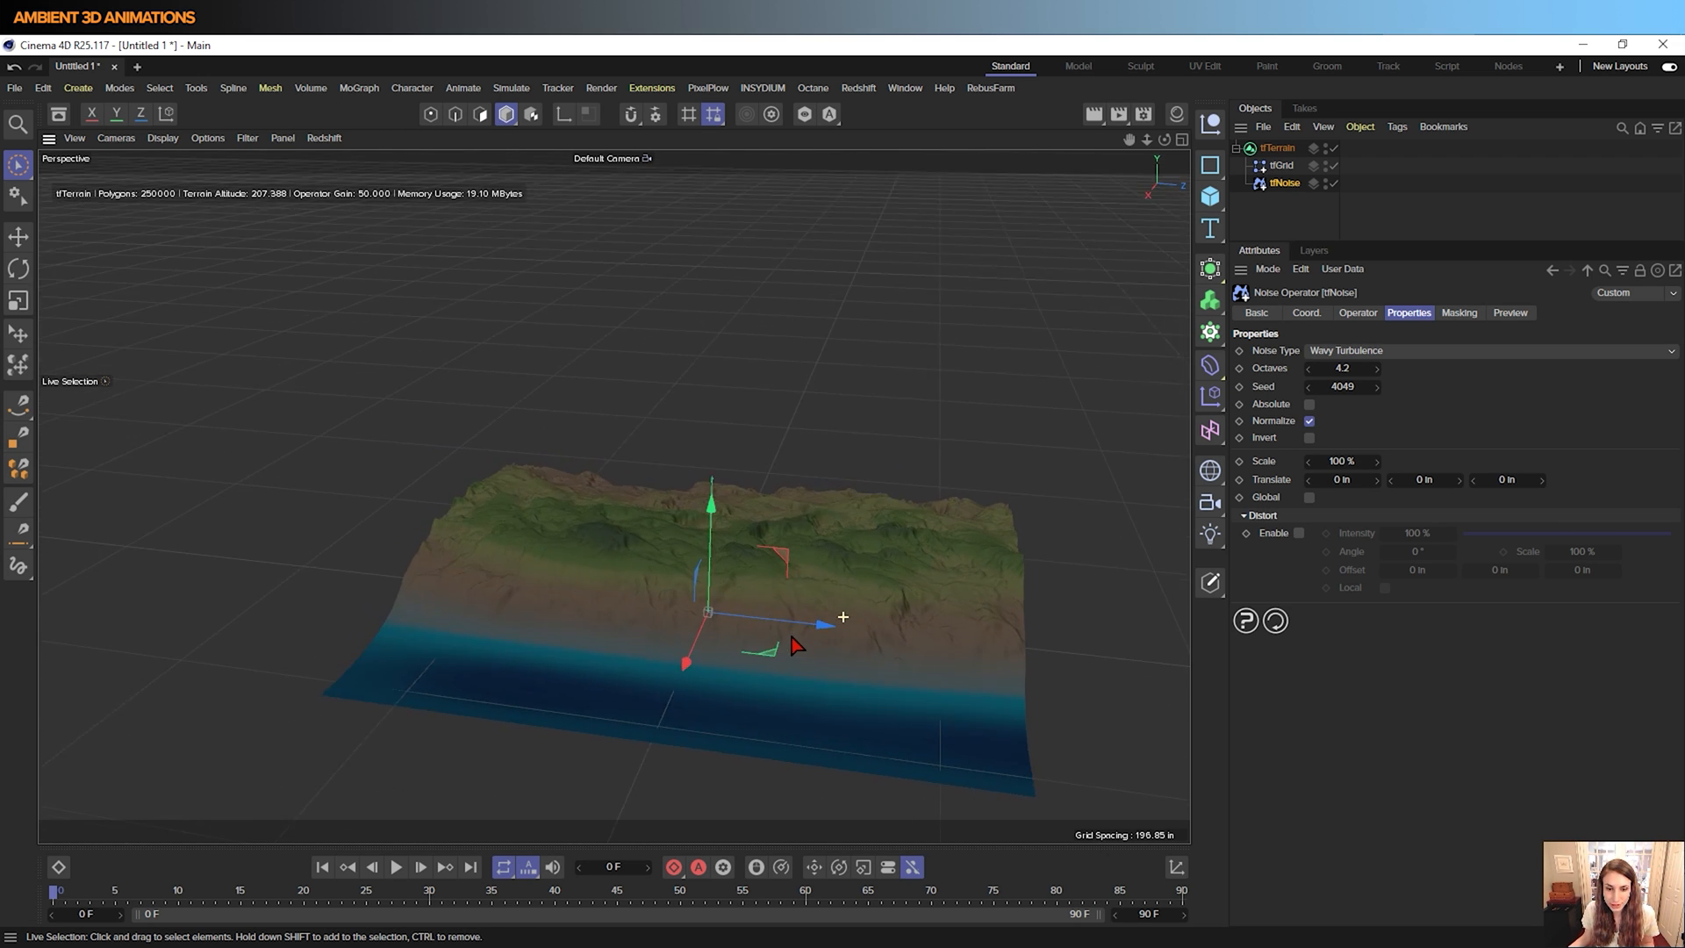
left_click_drag(840, 616, 774, 697)
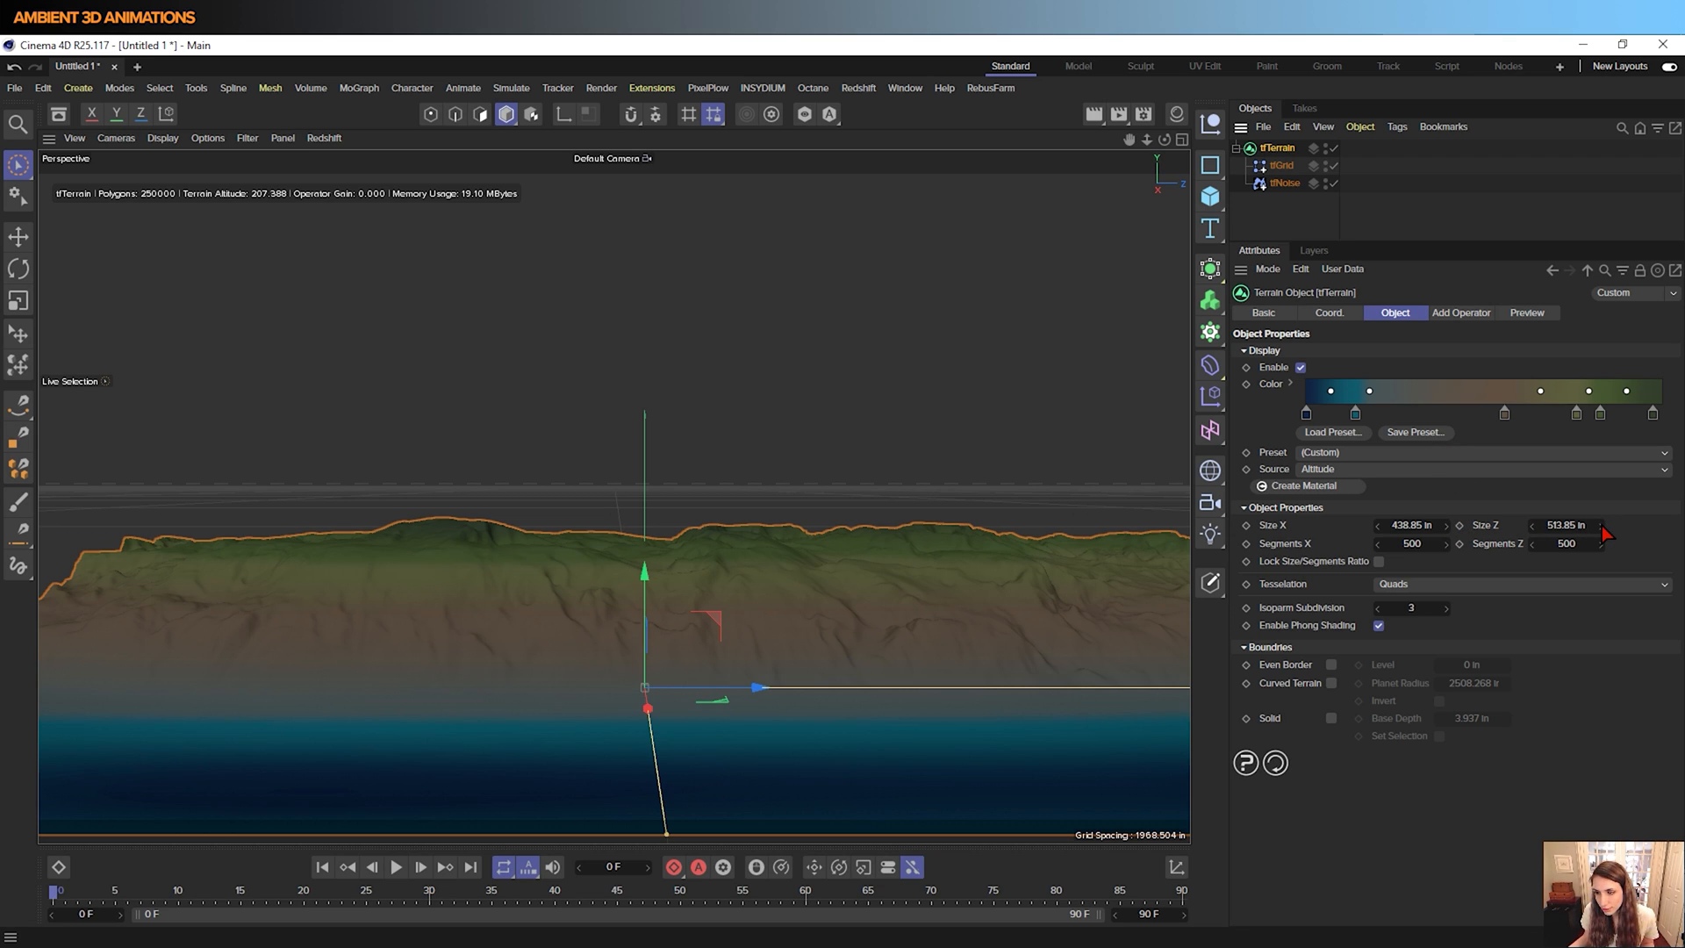
left_click_drag(1564, 525, 1574, 524)
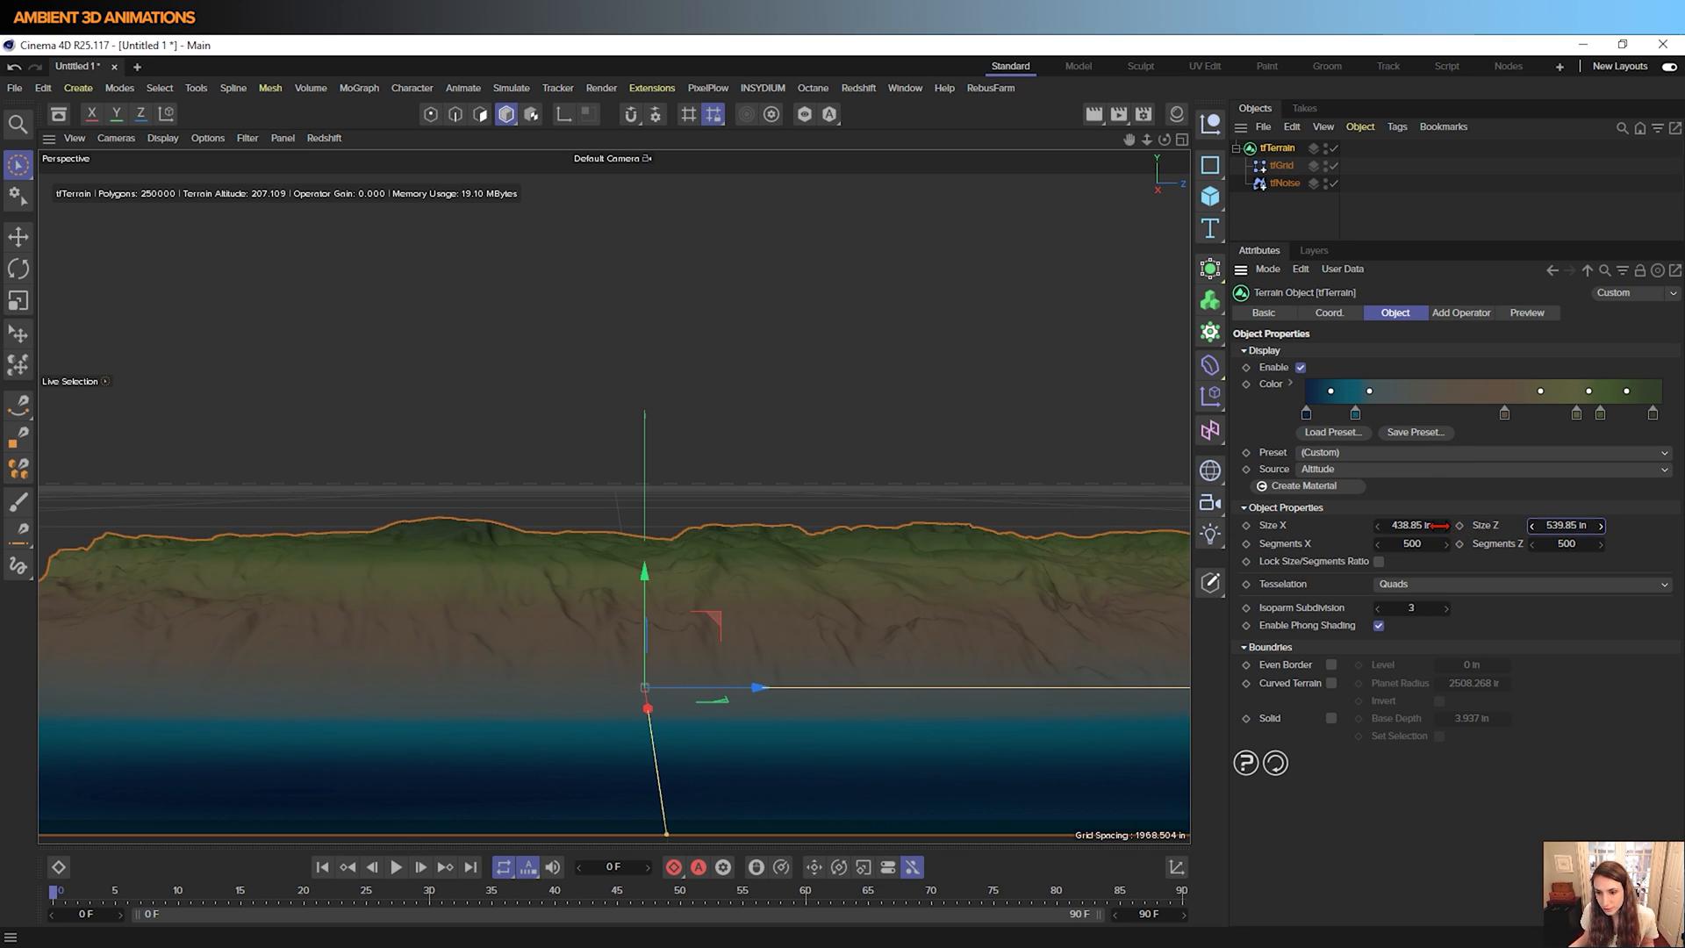
left_click_drag(1439, 524, 1504, 525)
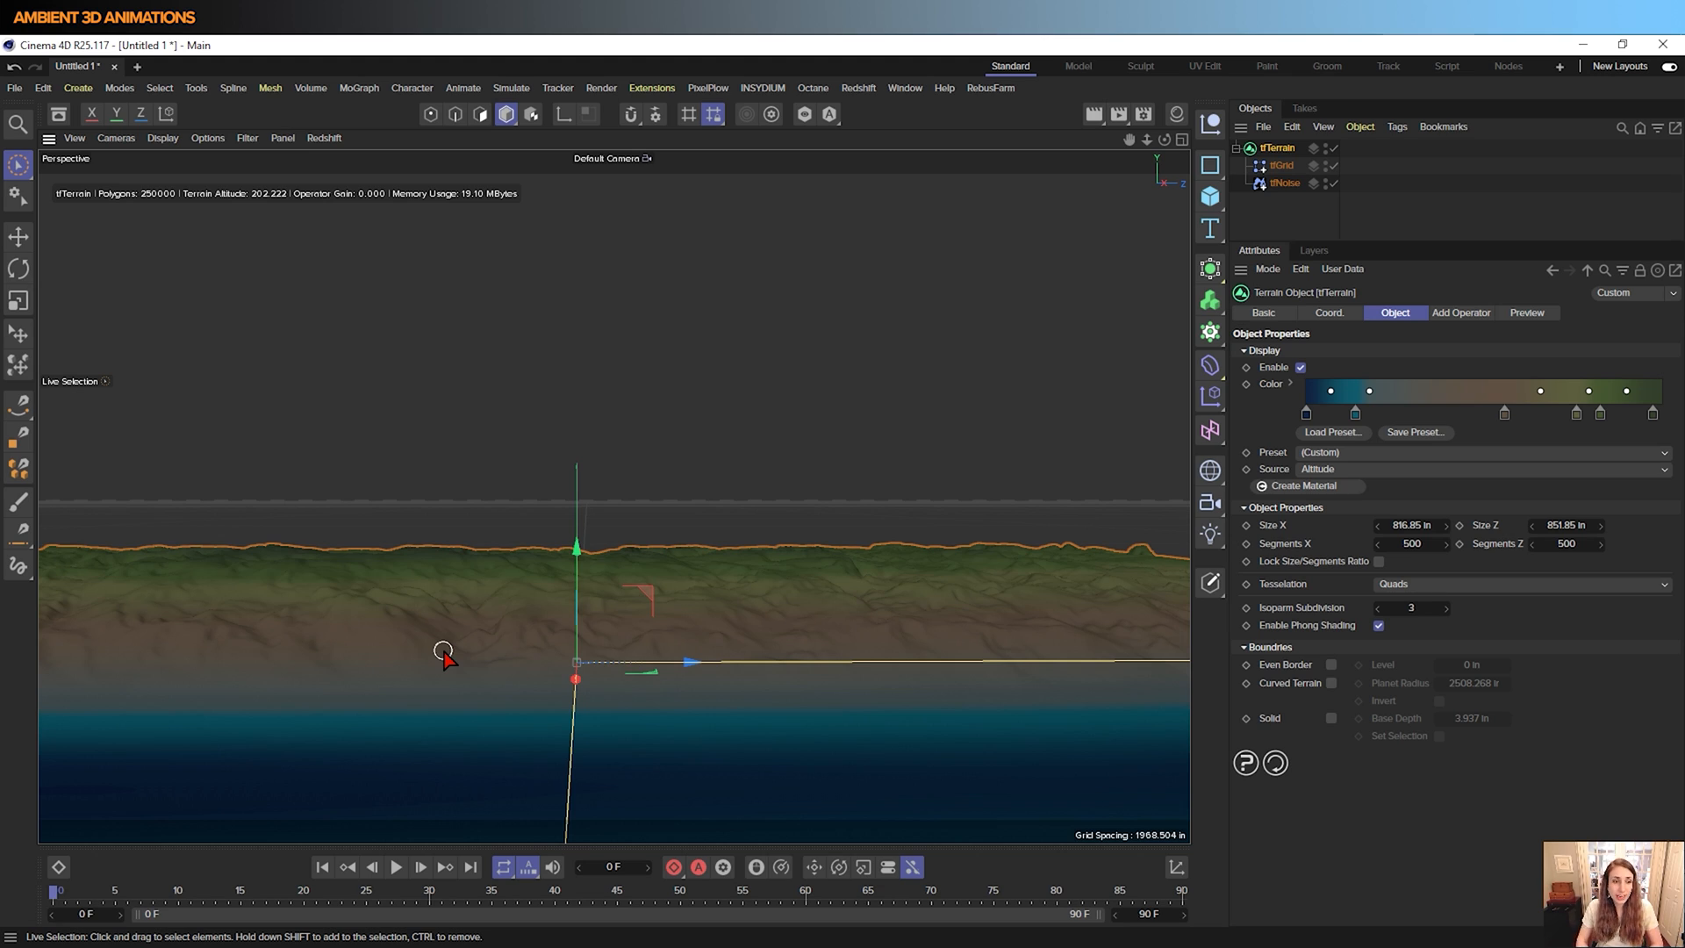
mouse_move(692, 447)
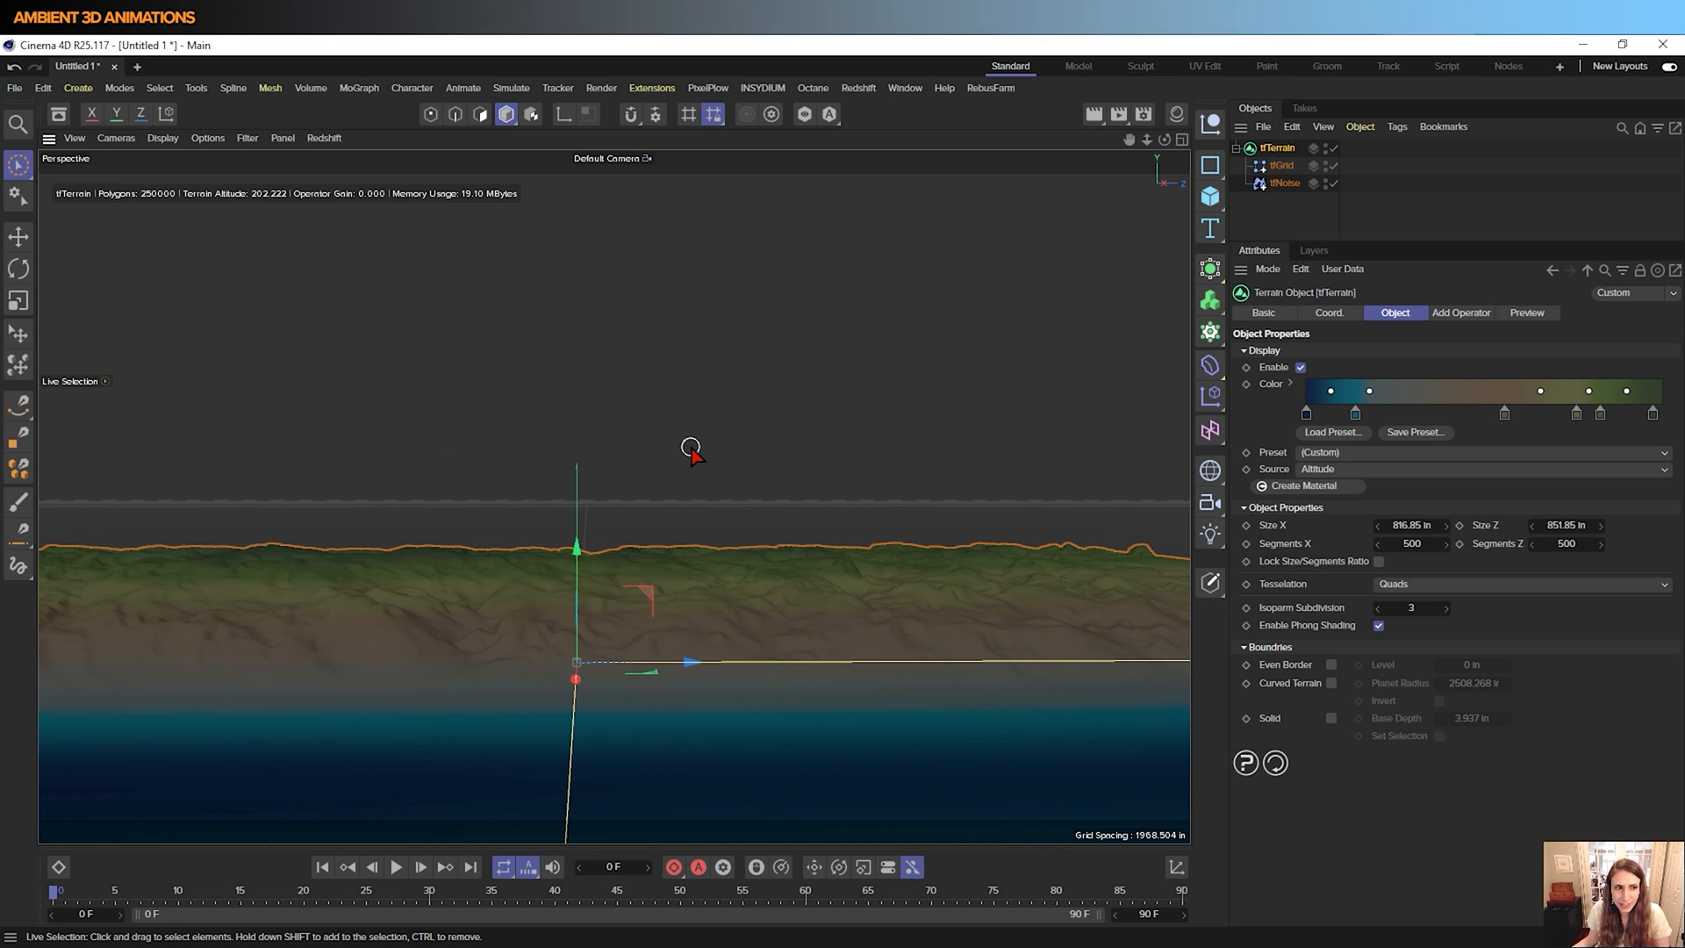
mouse_move(697, 456)
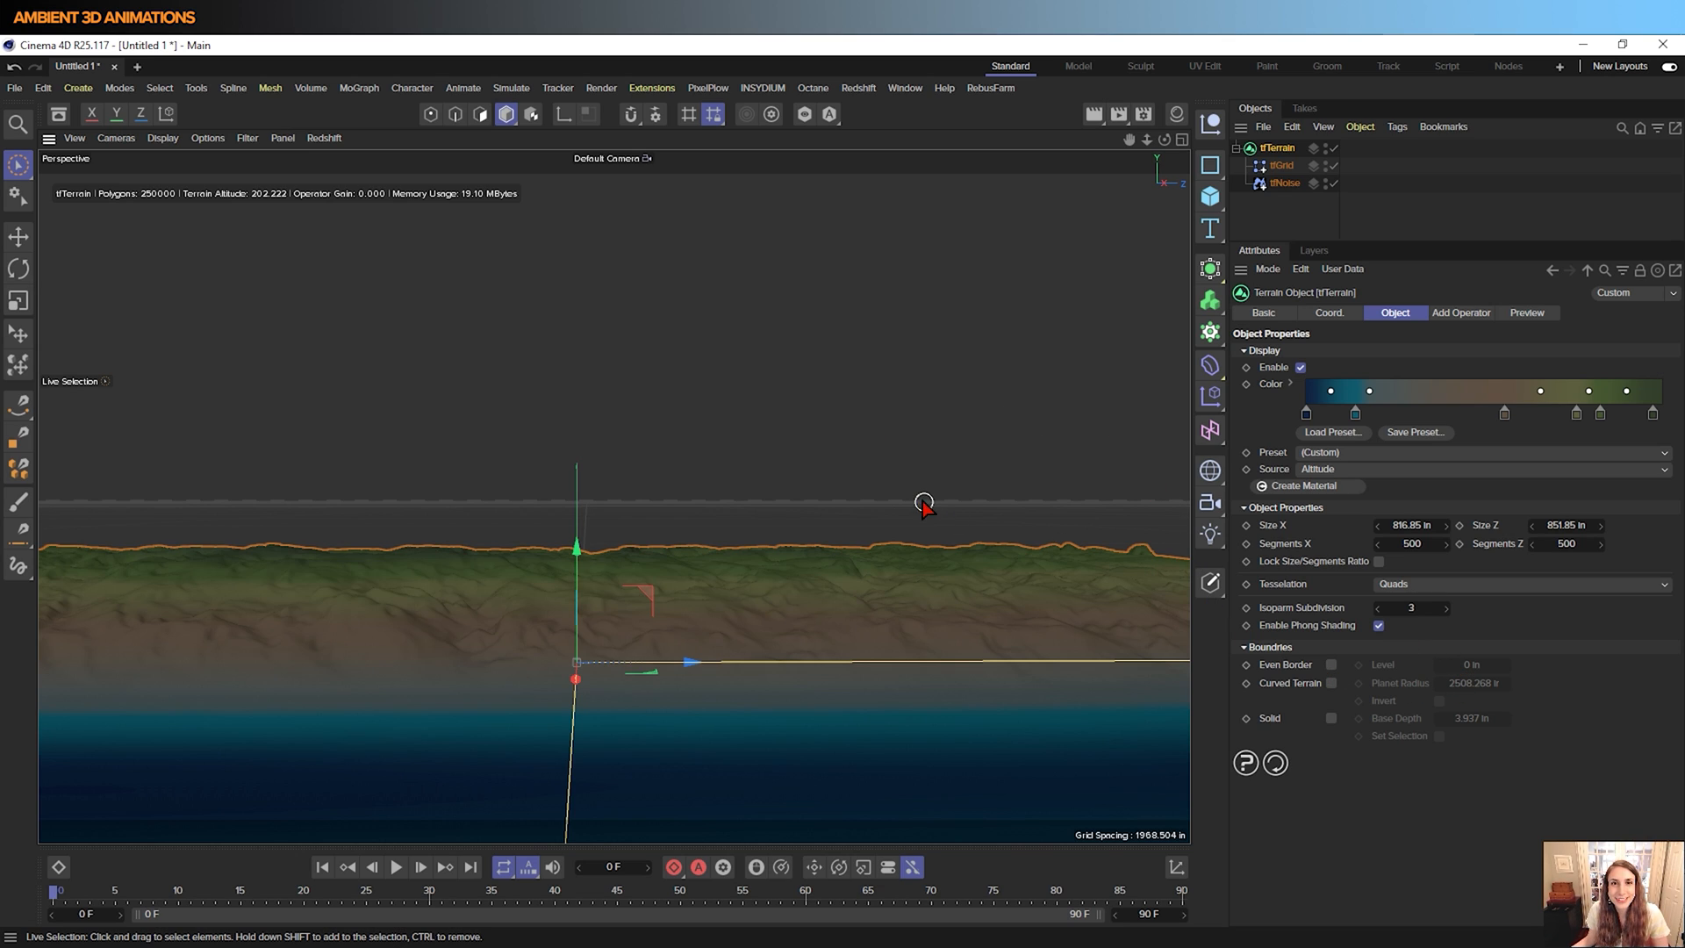
mouse_move(563, 414)
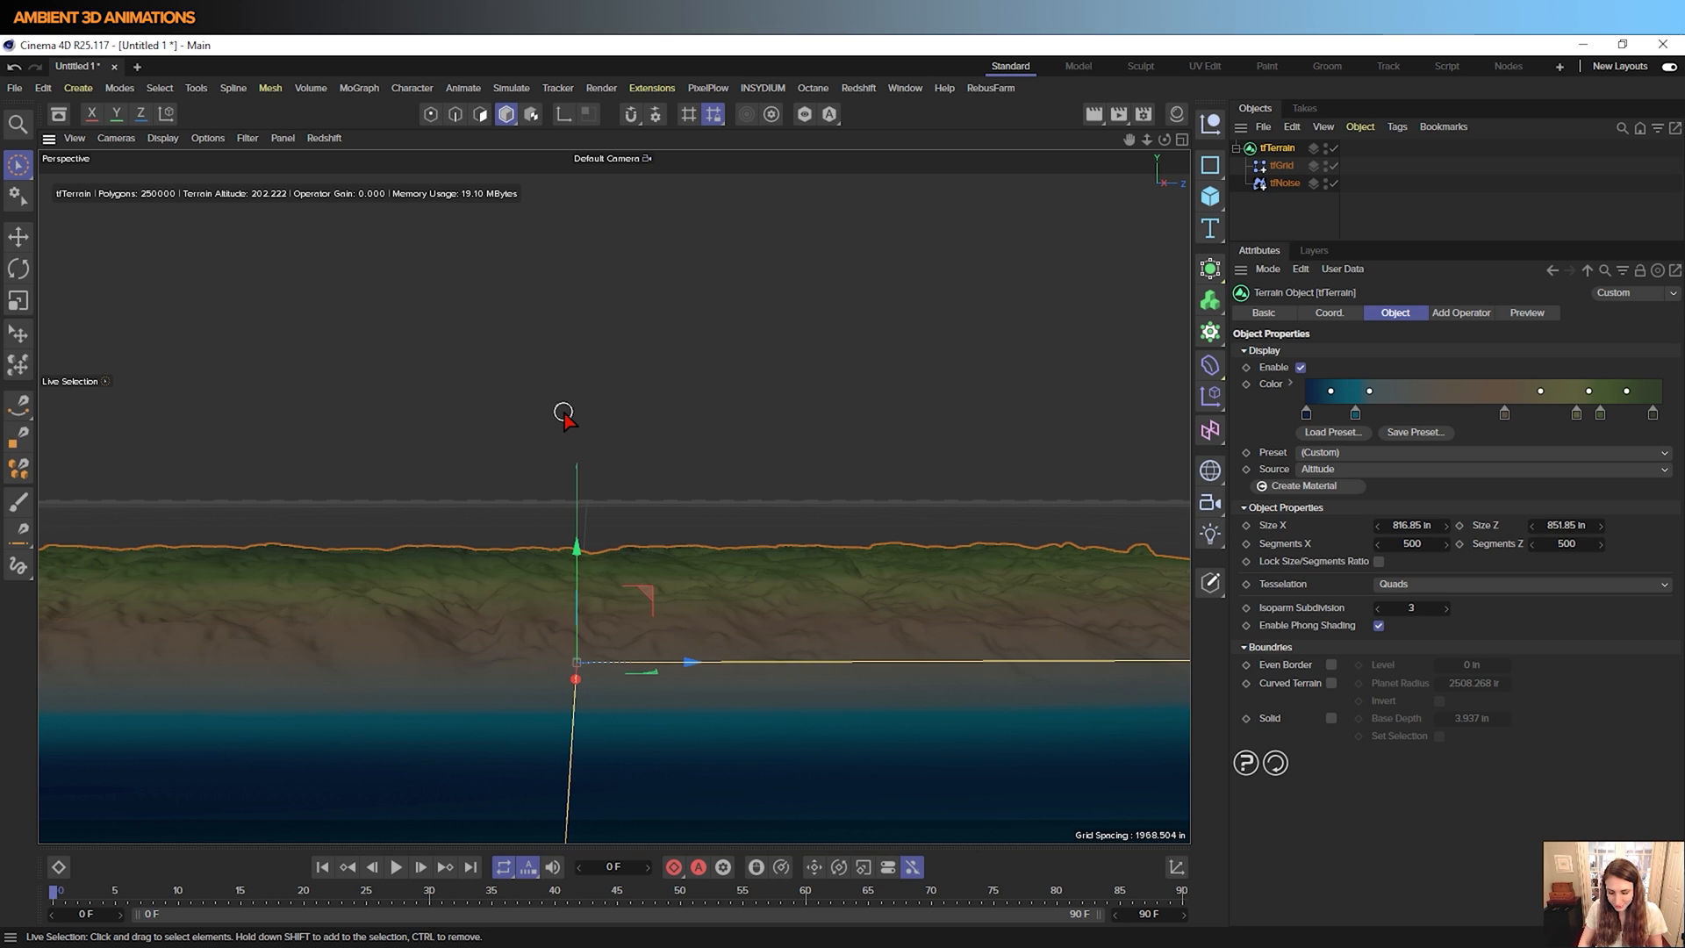
View tfNoise's preview maps, switching Source through Altitude, Slope and Fields Mask
left_click(1284, 182)
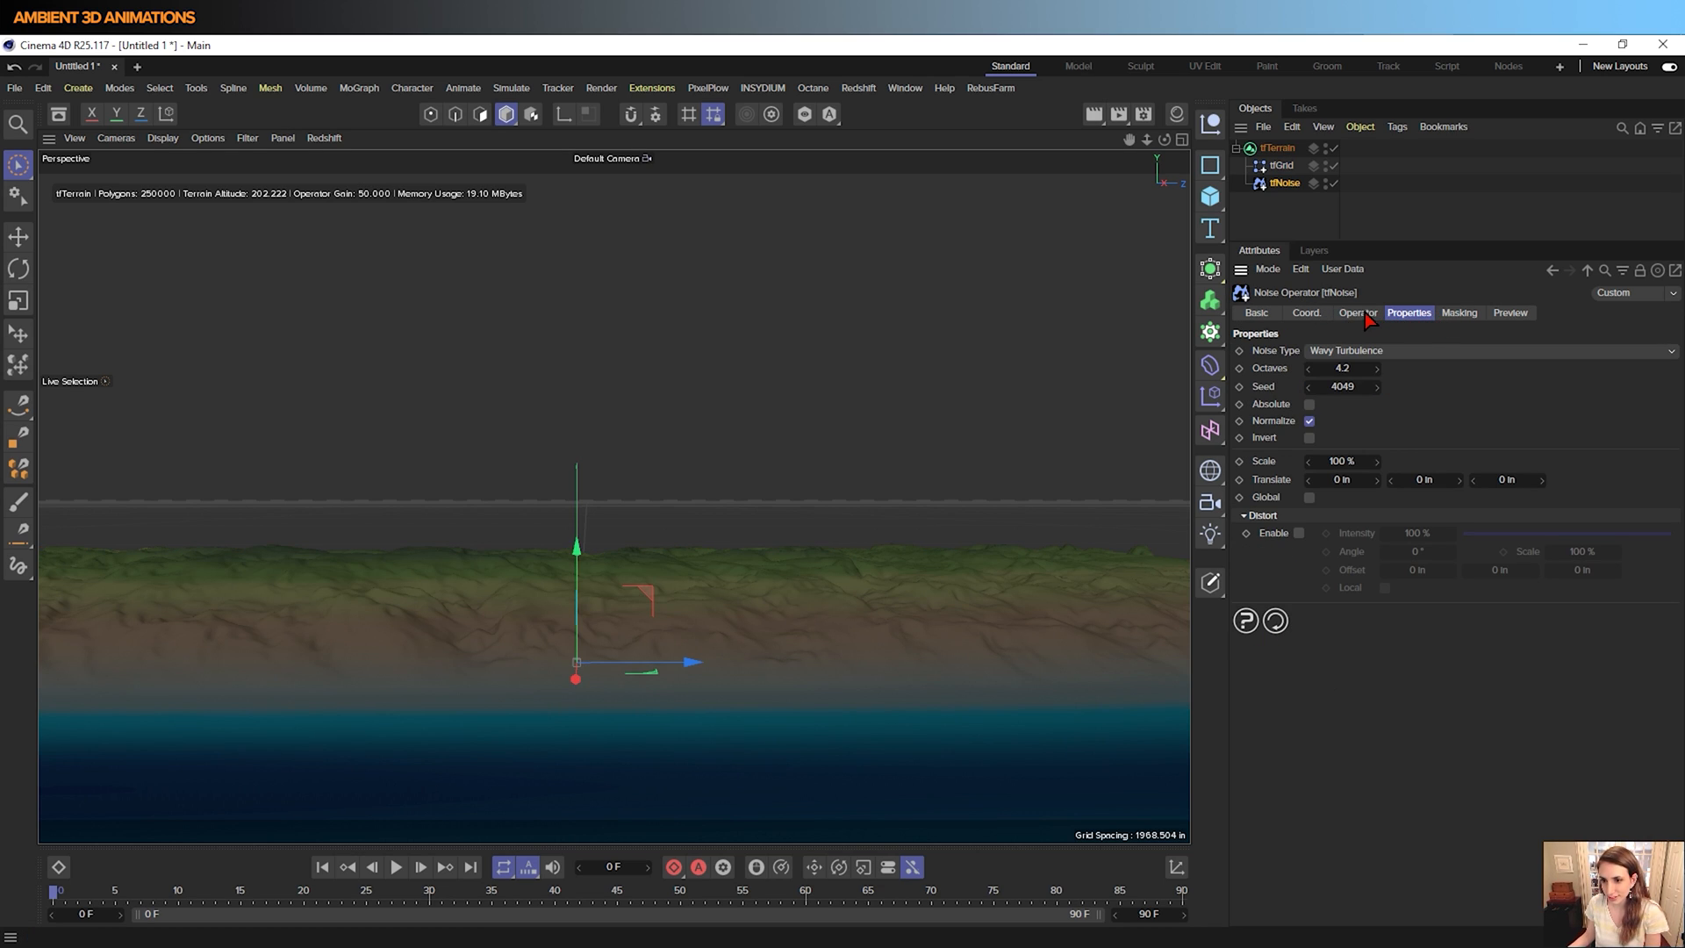
left_click(1357, 313)
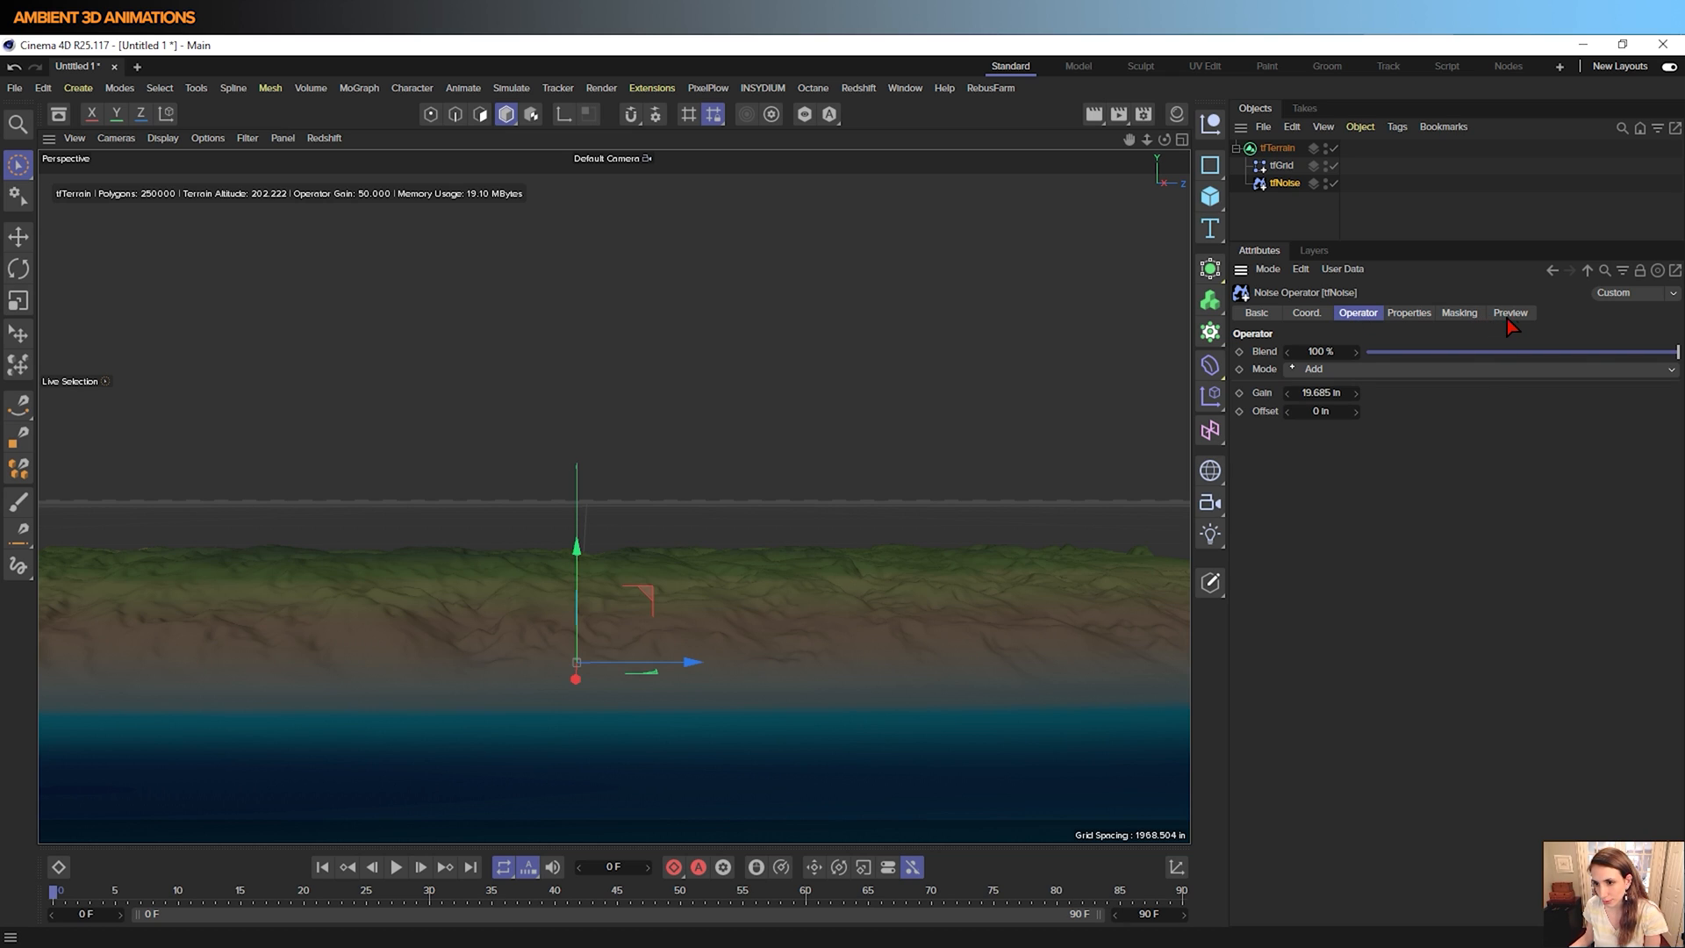
left_click(1509, 312)
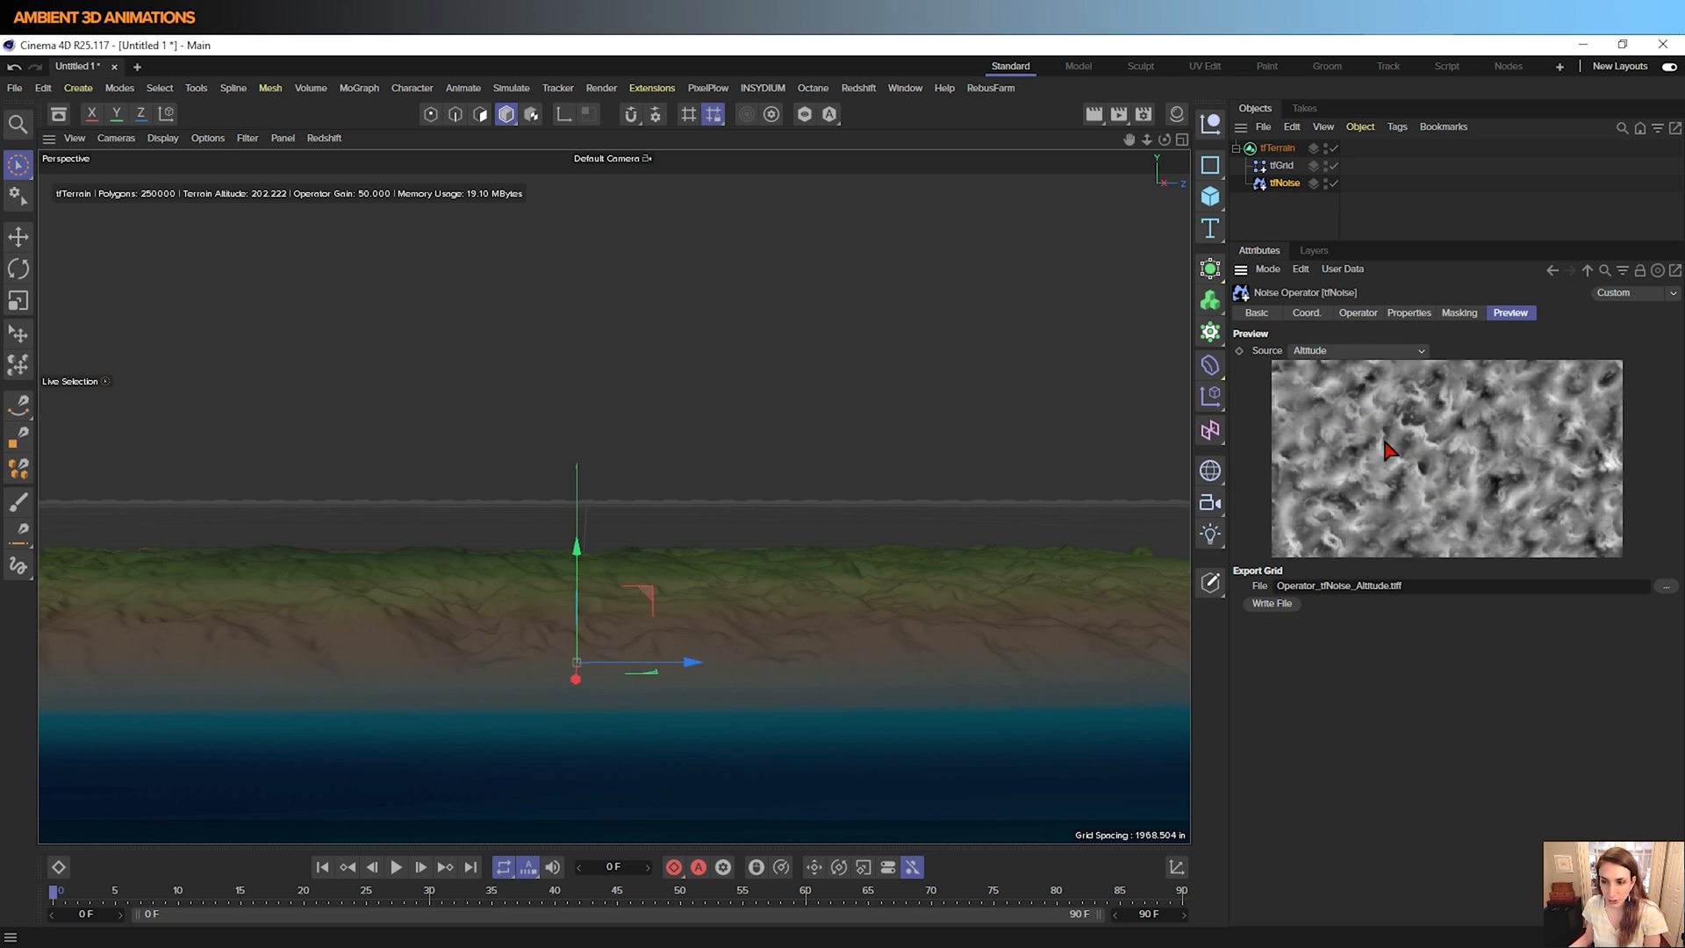
mouse_move(1491, 360)
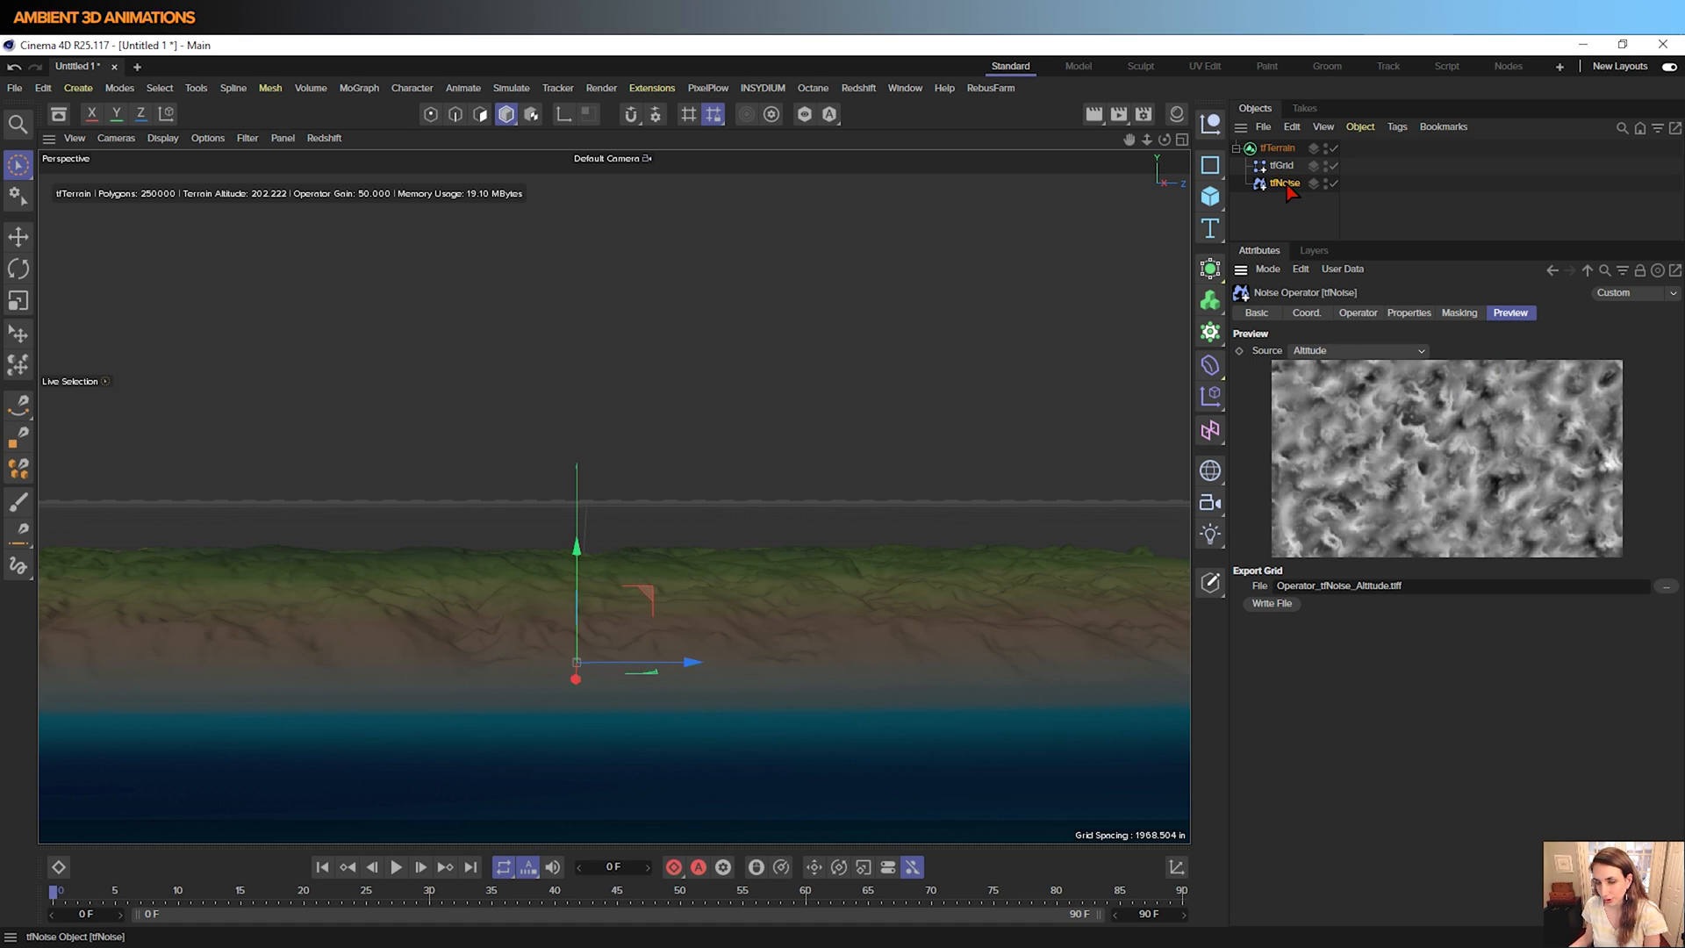
left_click(1357, 351)
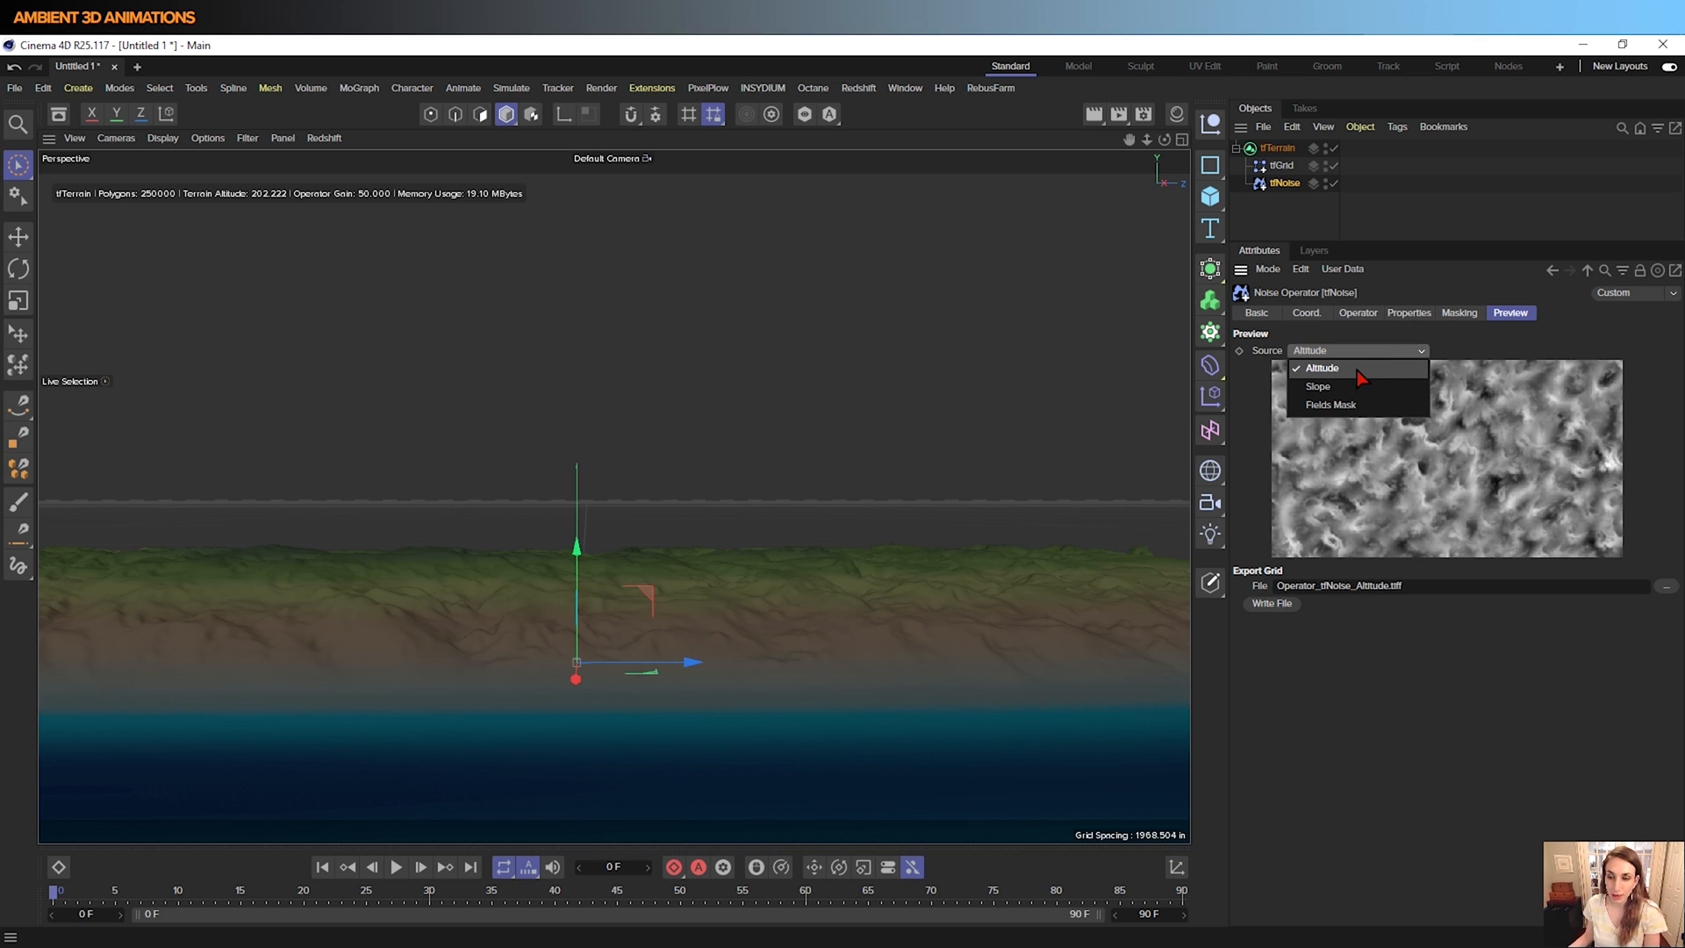
left_click(1317, 386)
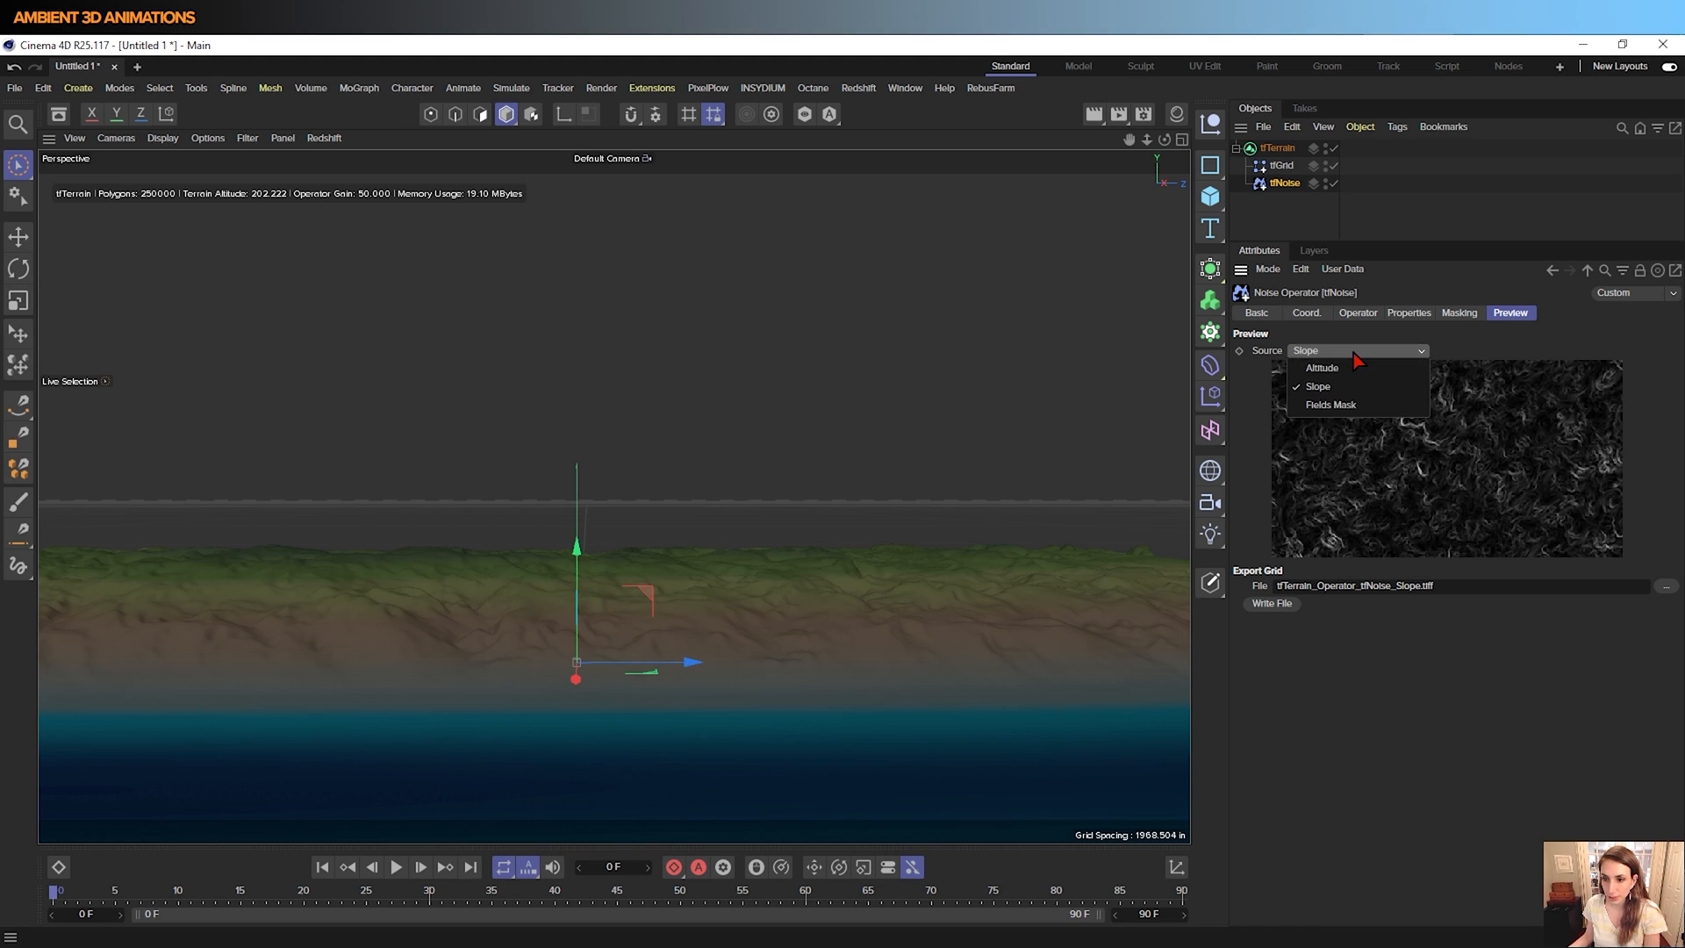
left_click(1329, 403)
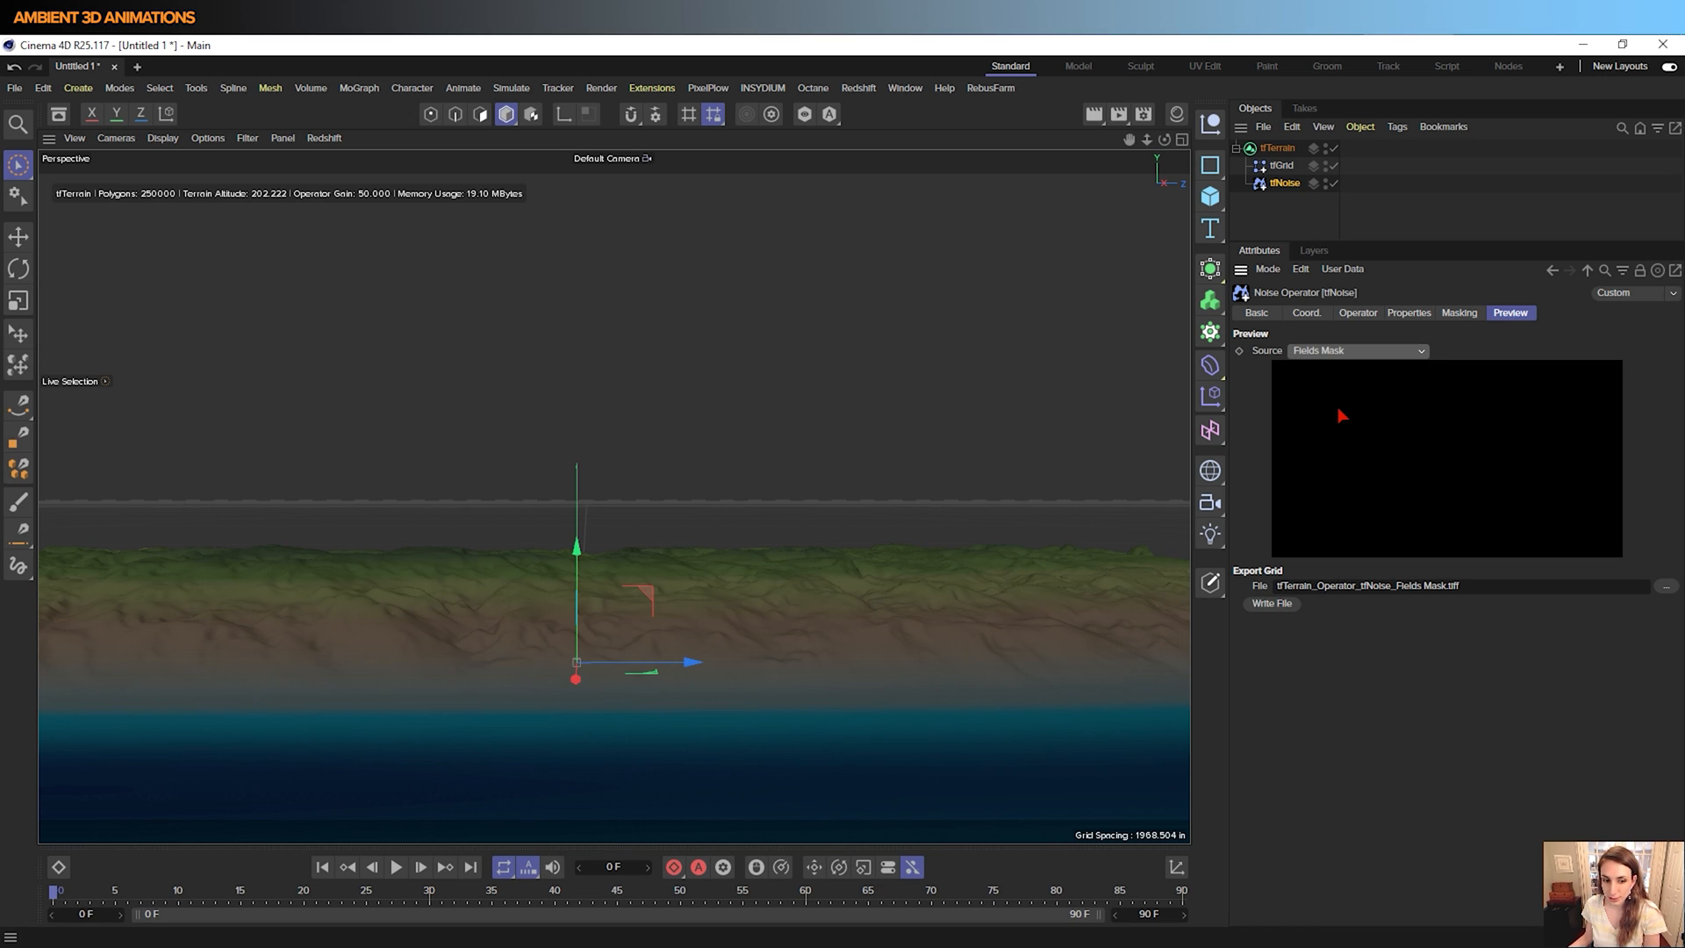
mouse_move(1339, 549)
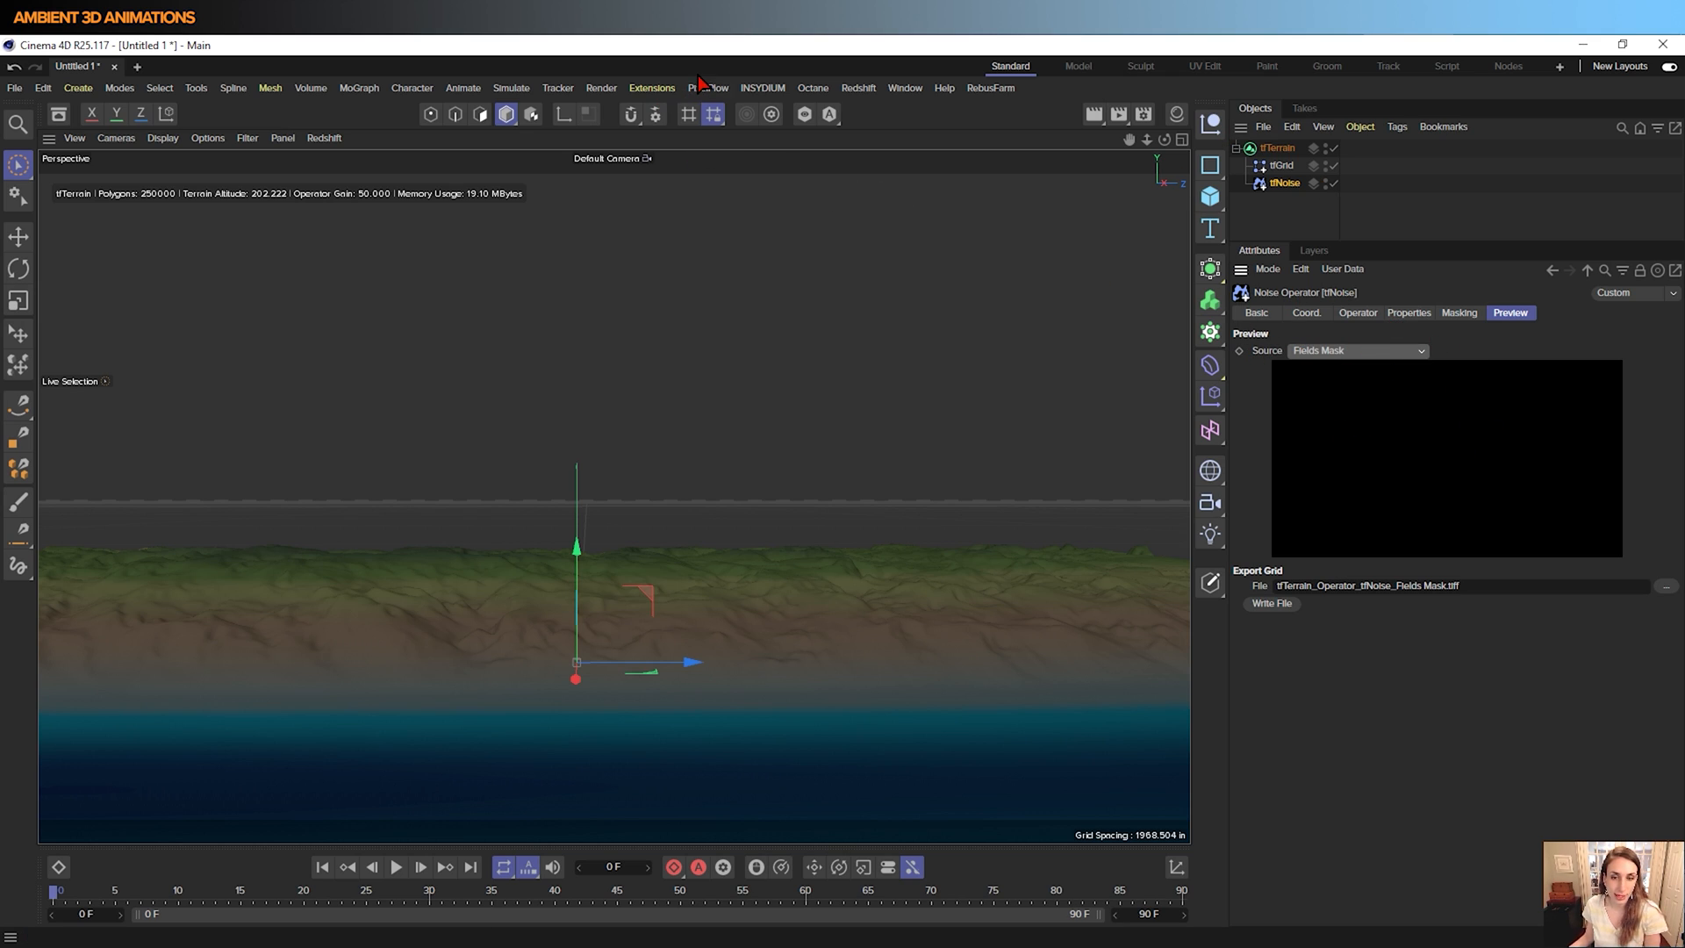
mouse_move(1486, 389)
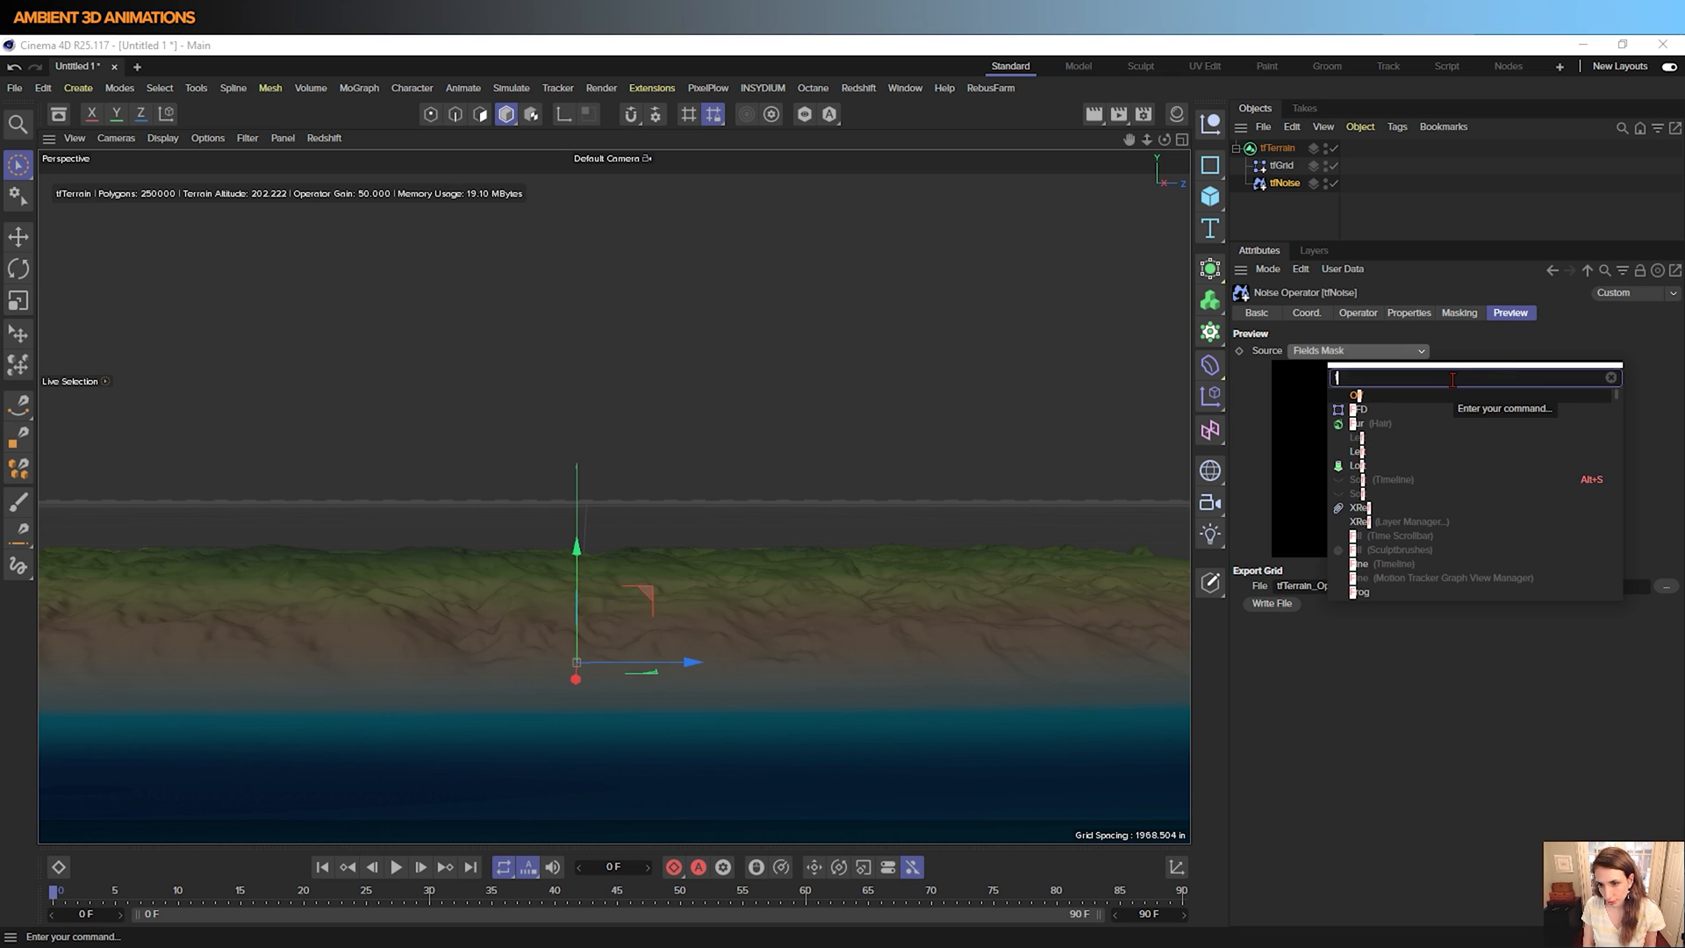
Search Commander for 'field' and add a Spherical Field to the scene
type("field")
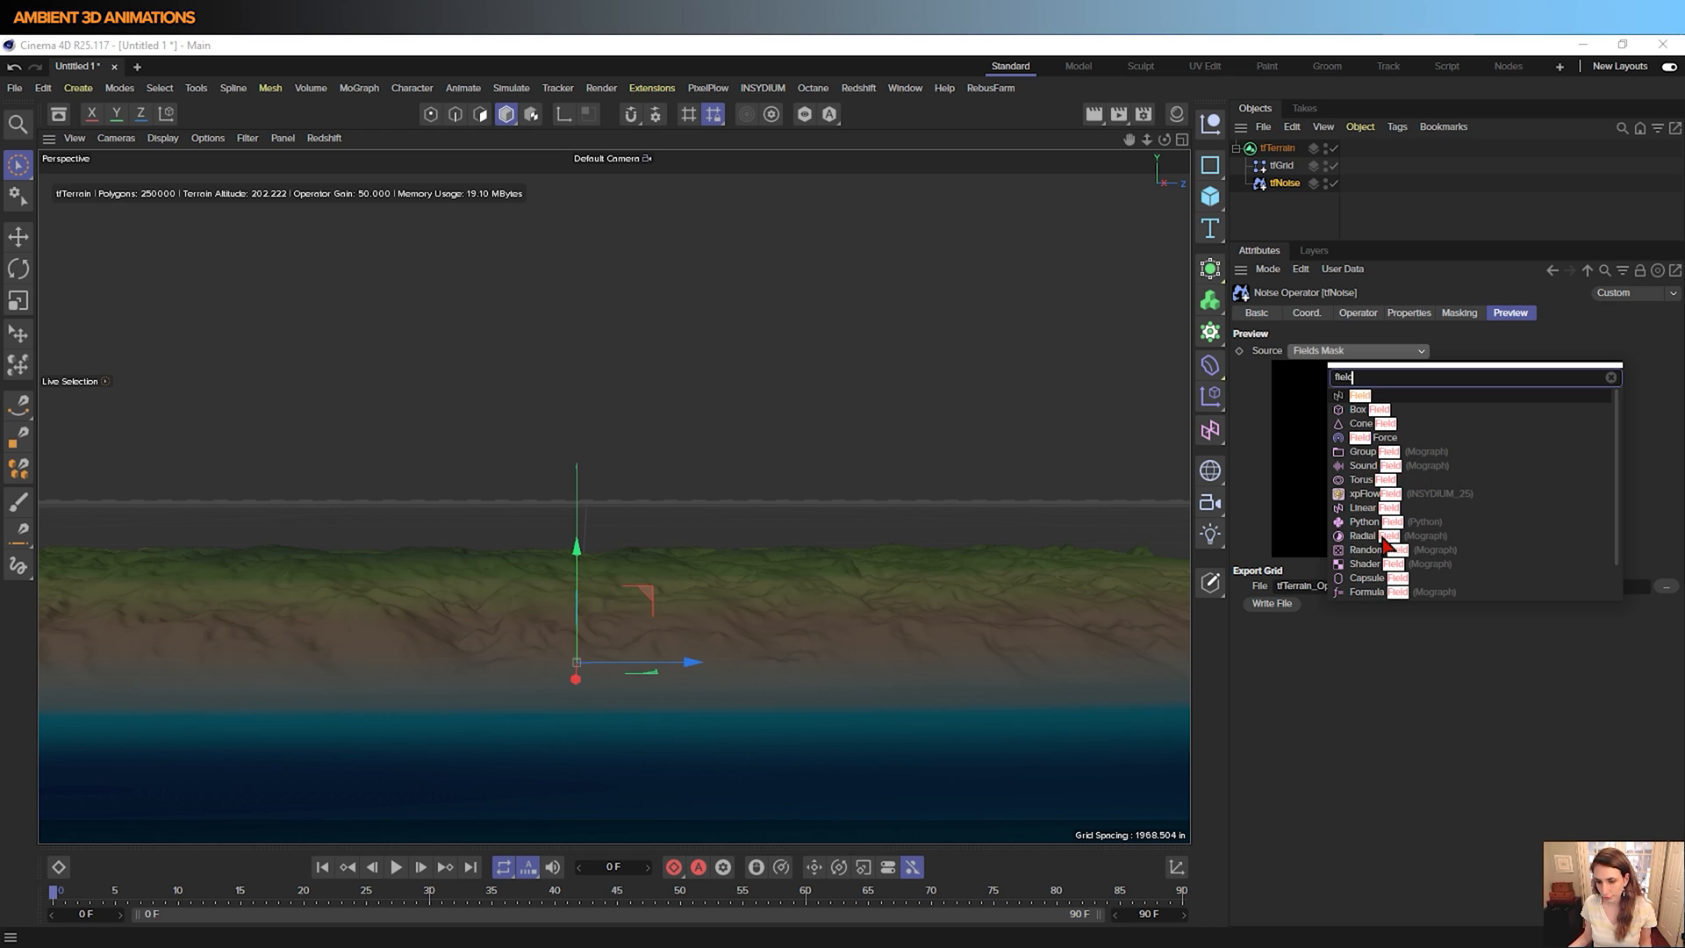
mouse_move(1367, 491)
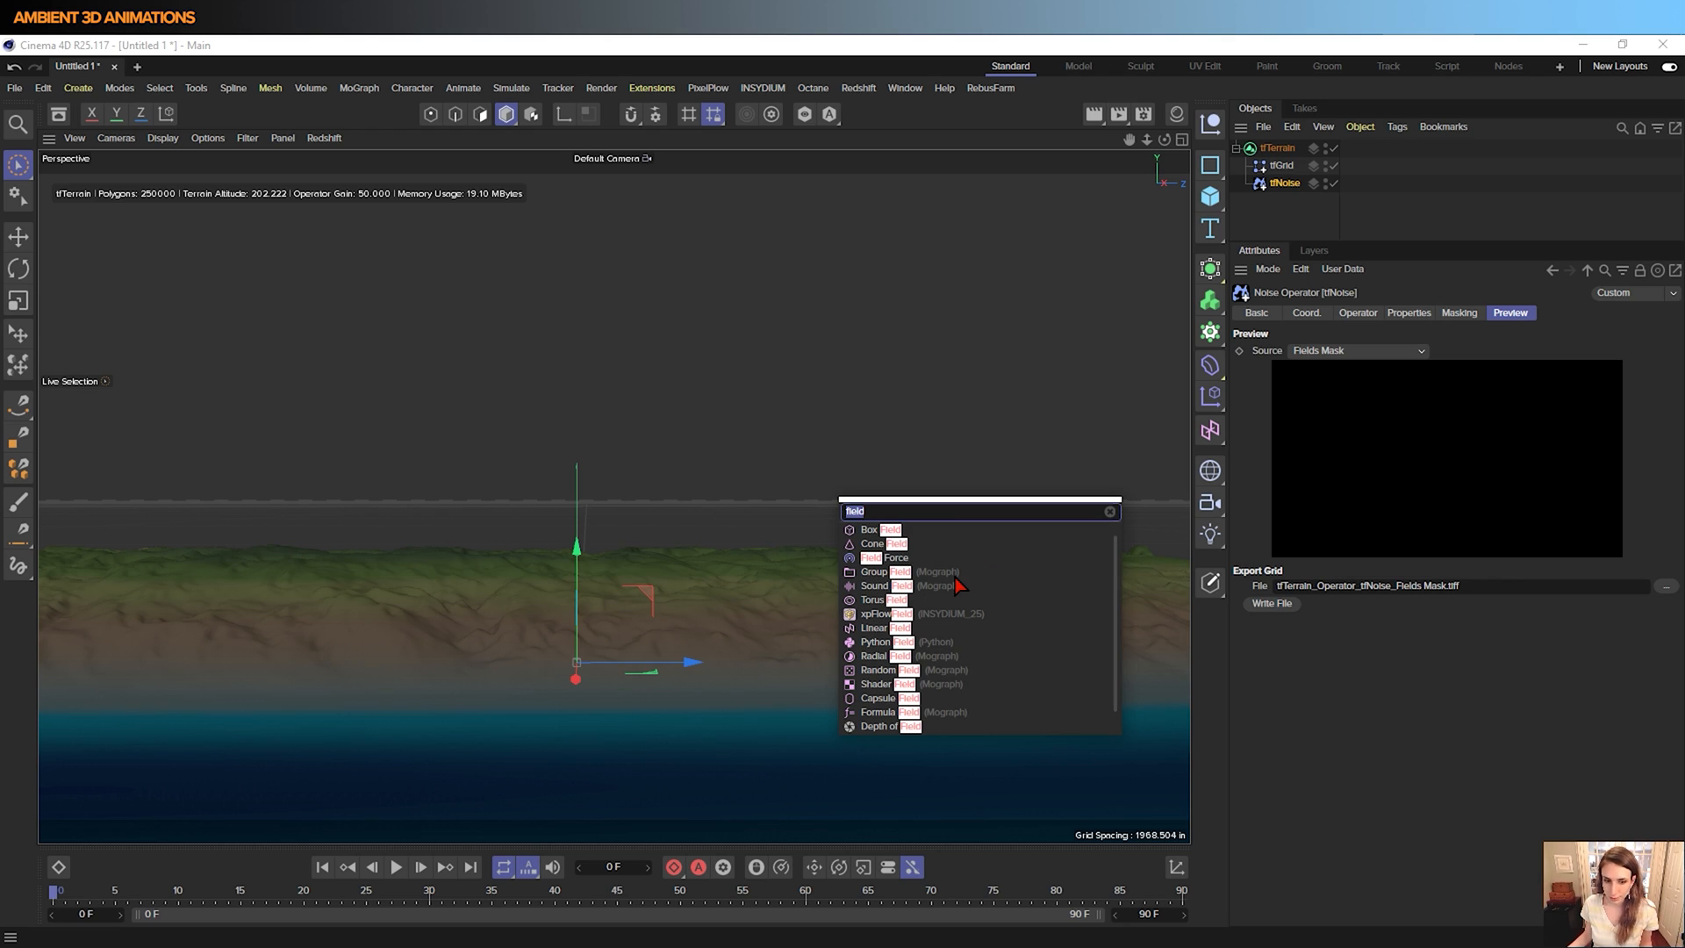
mouse_move(930, 591)
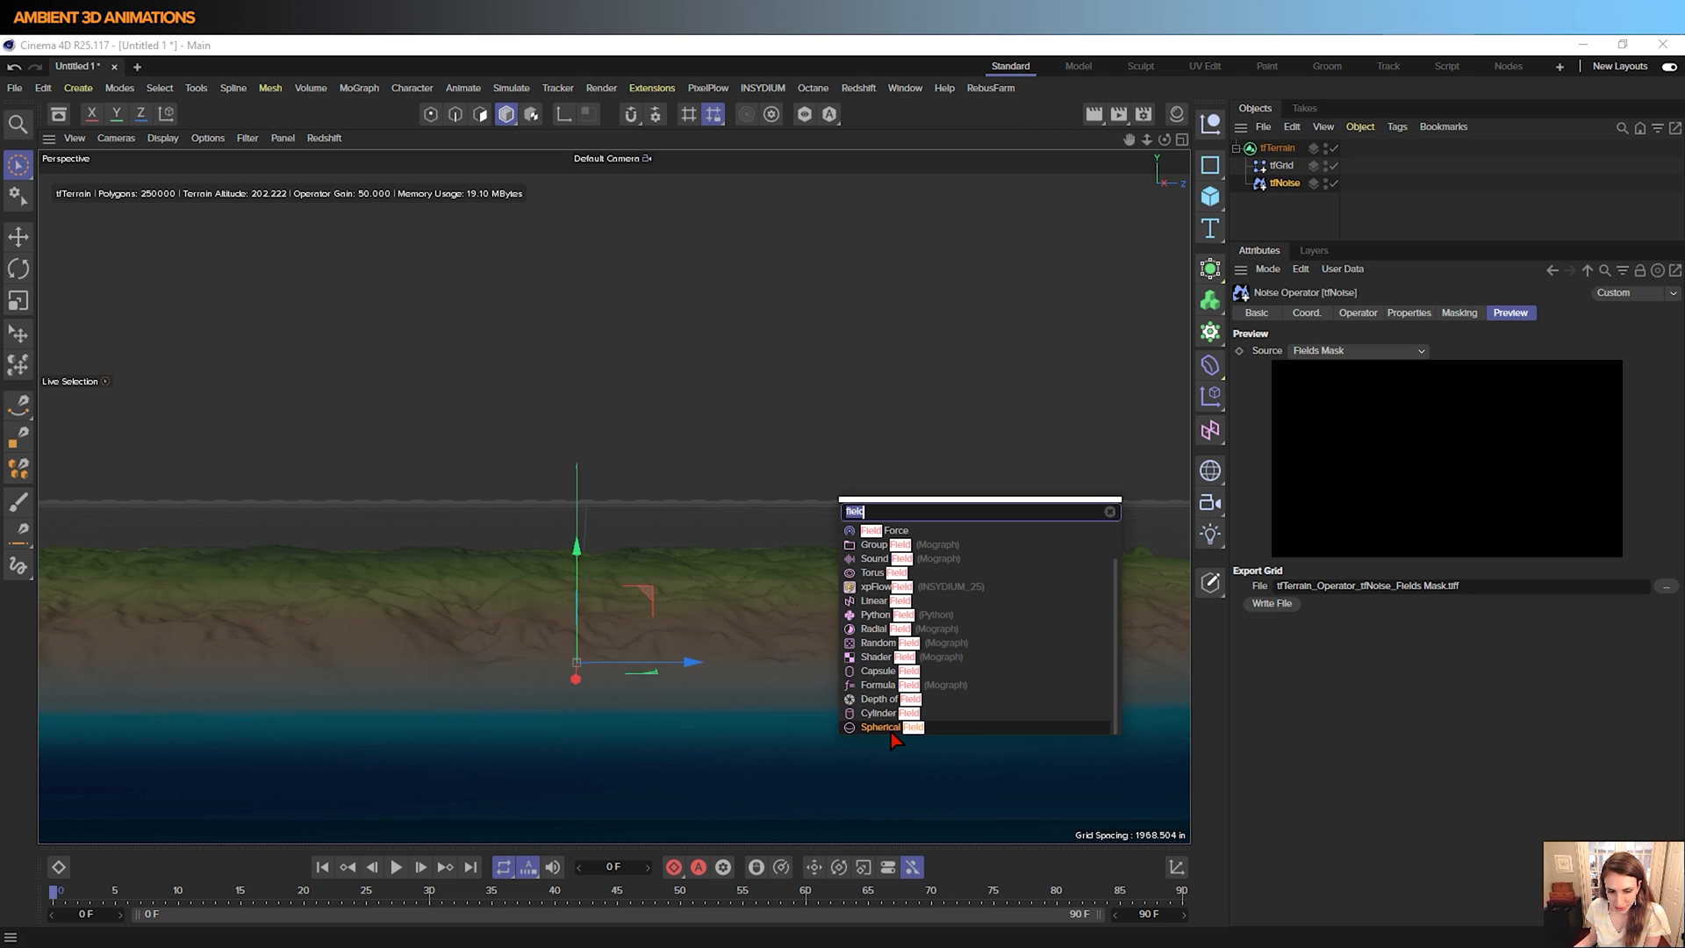
left_click(879, 726)
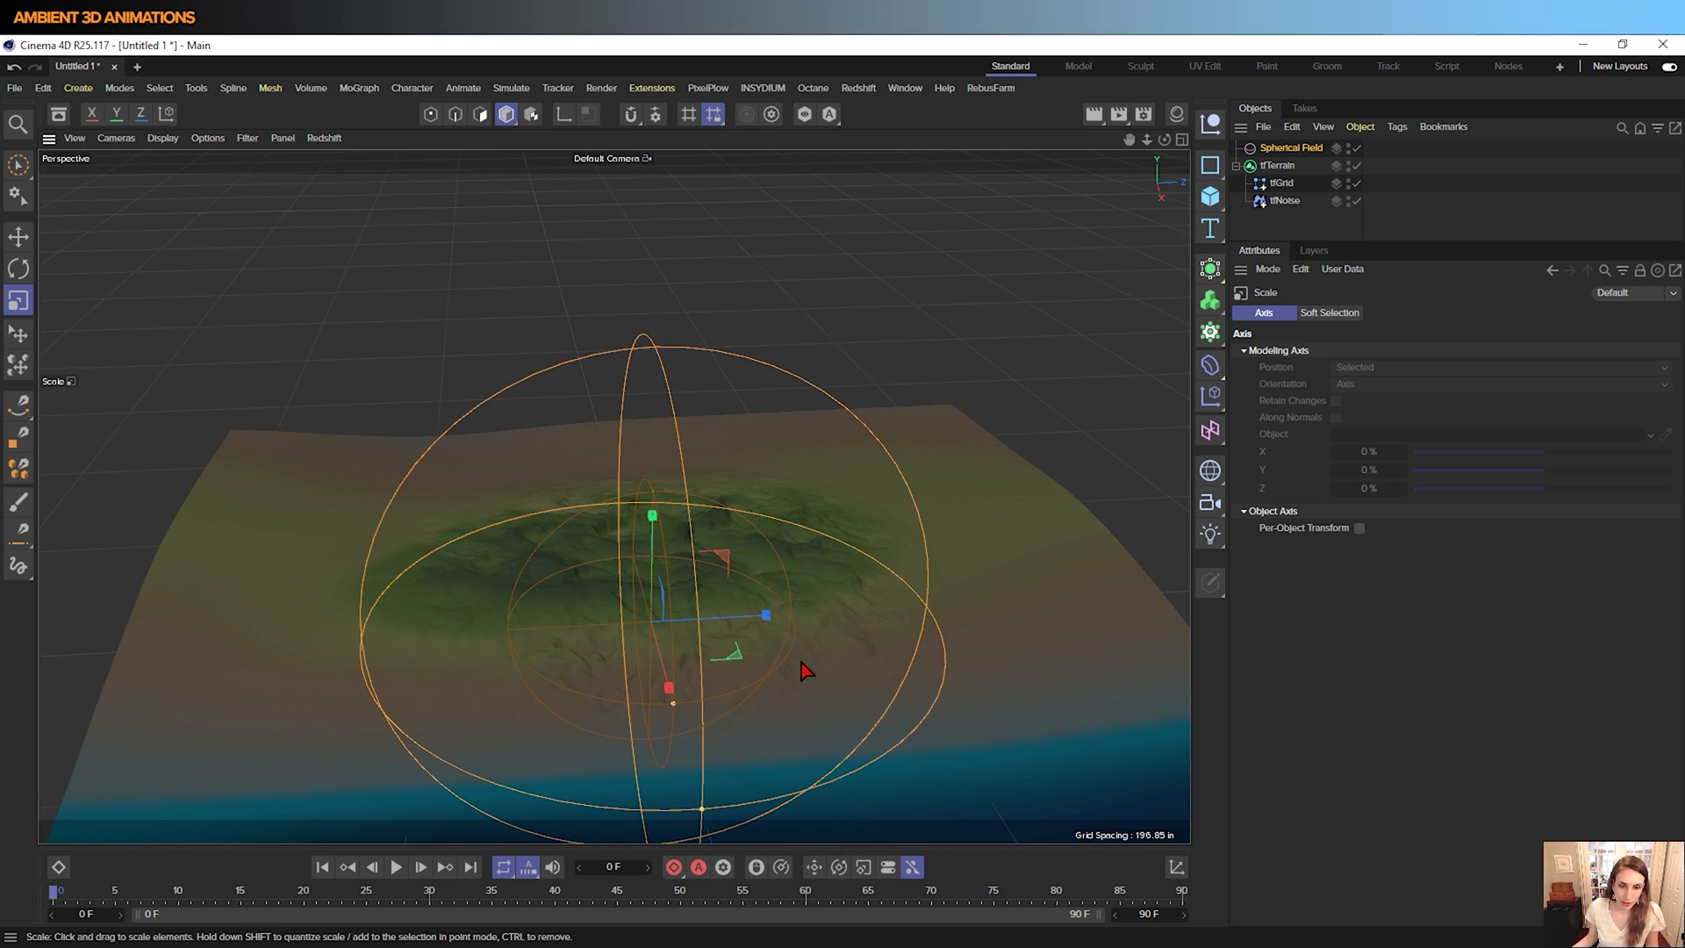
Scale the Spherical Field up around the terrain before removing it
left_click_drag(763, 614, 816, 634)
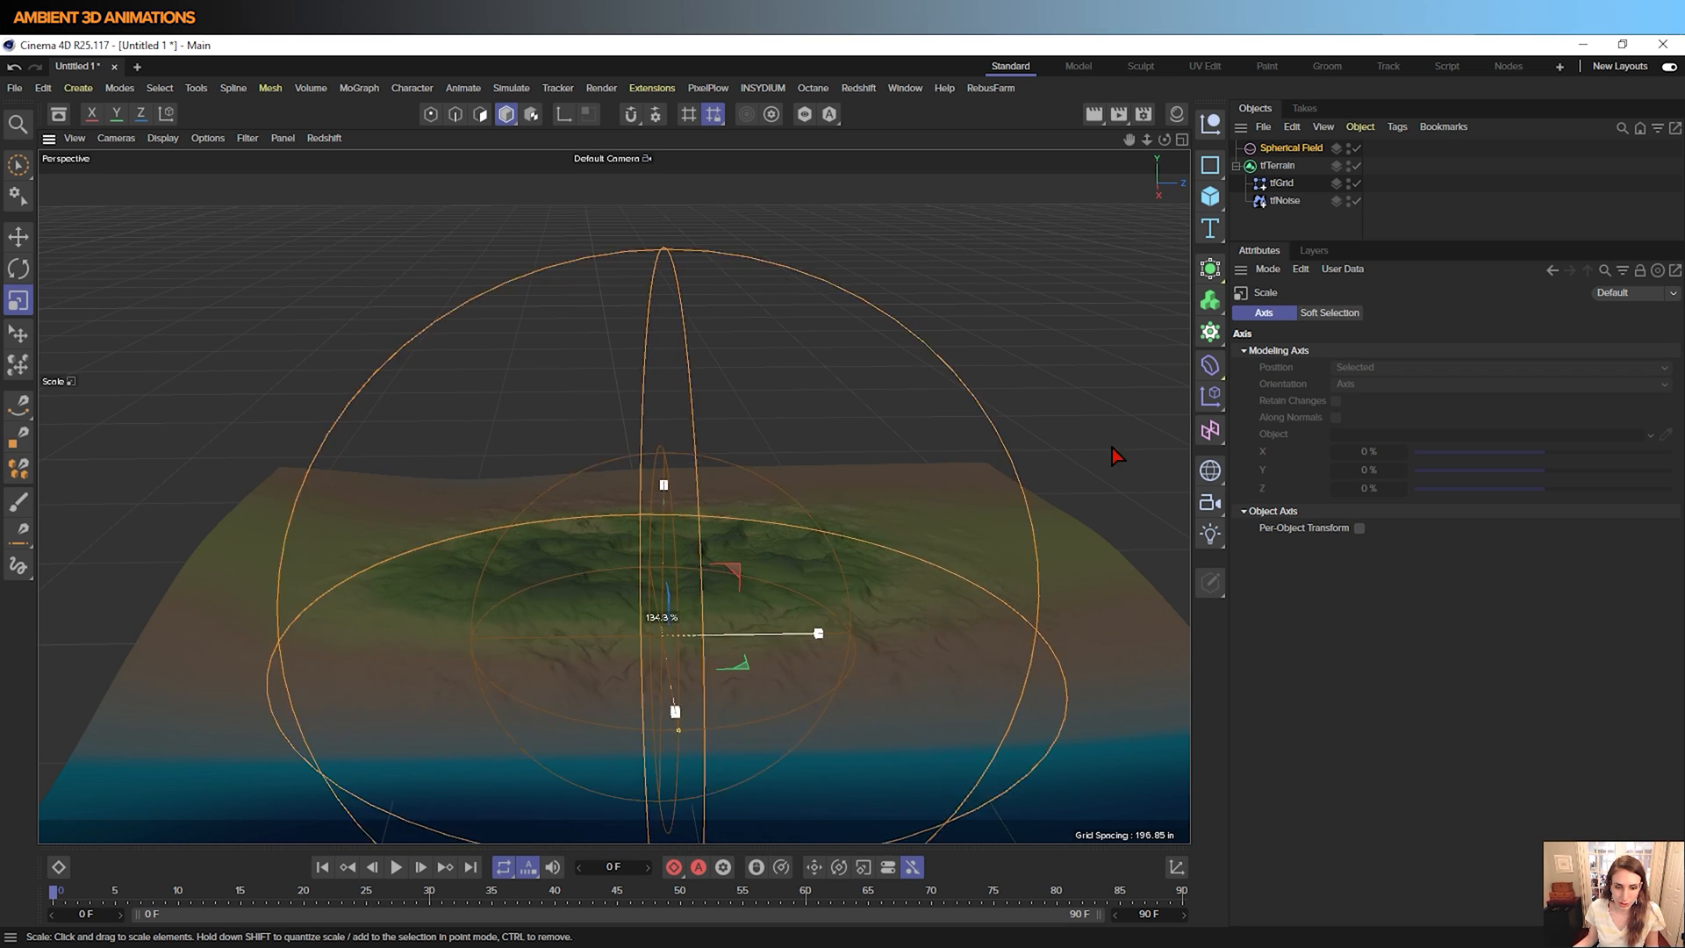
left_click_drag(819, 634, 768, 634)
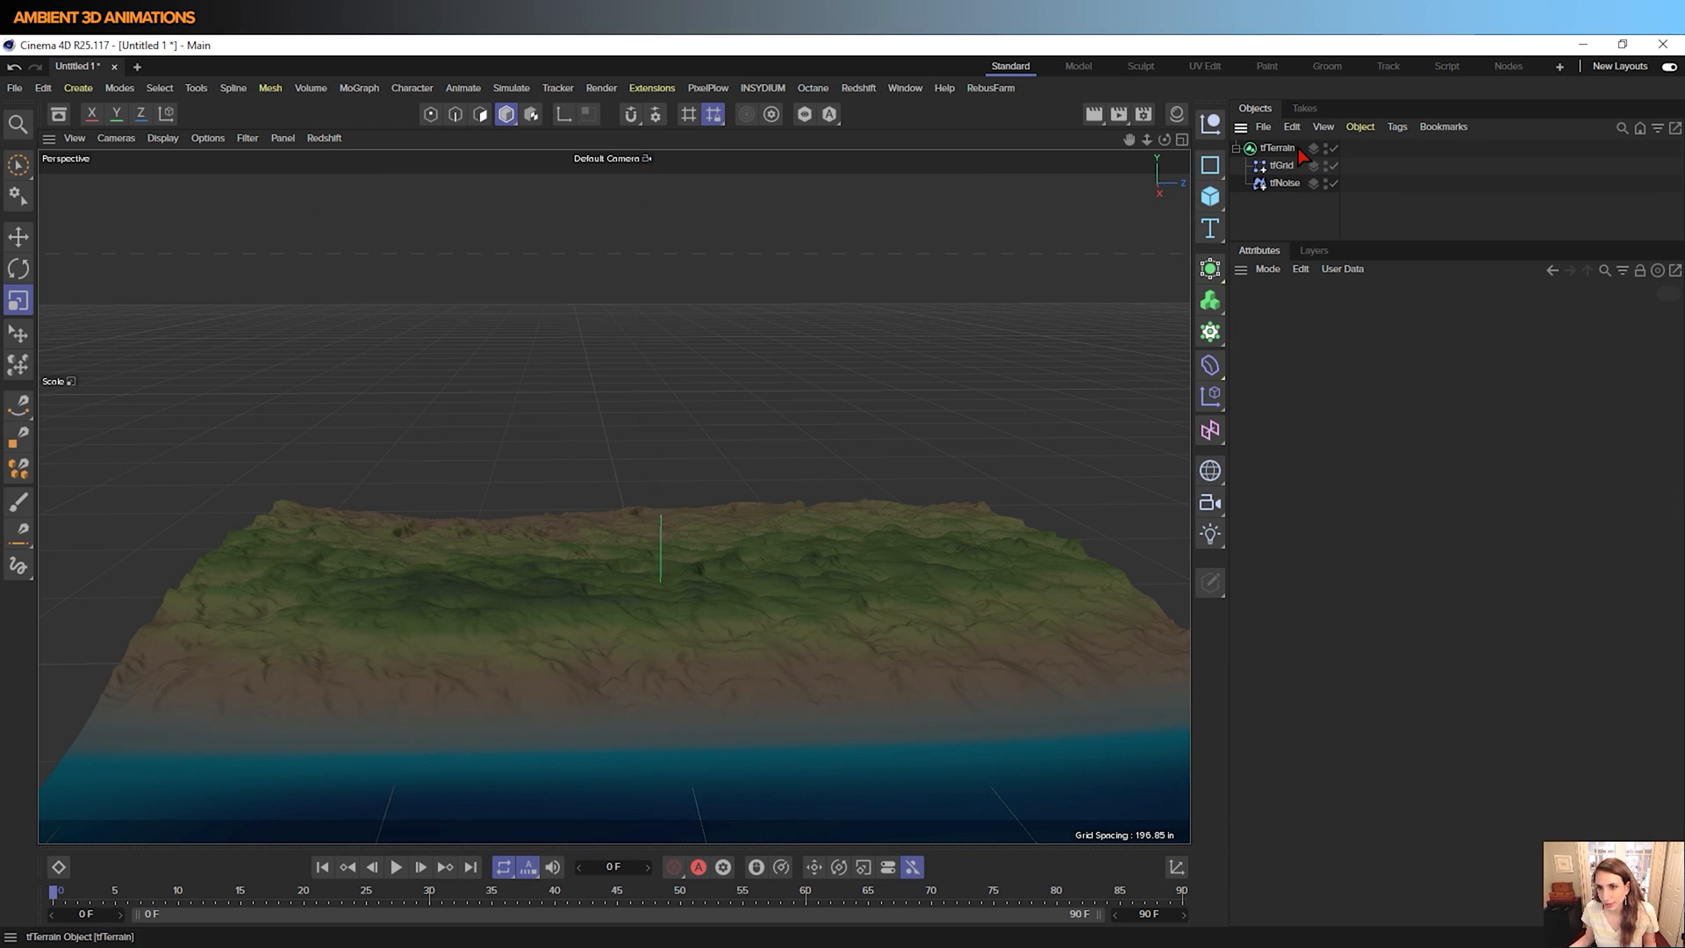
Select tfGrid, disable tfNoise, and view the grid's altitude and slope preview maps
left_click(1281, 165)
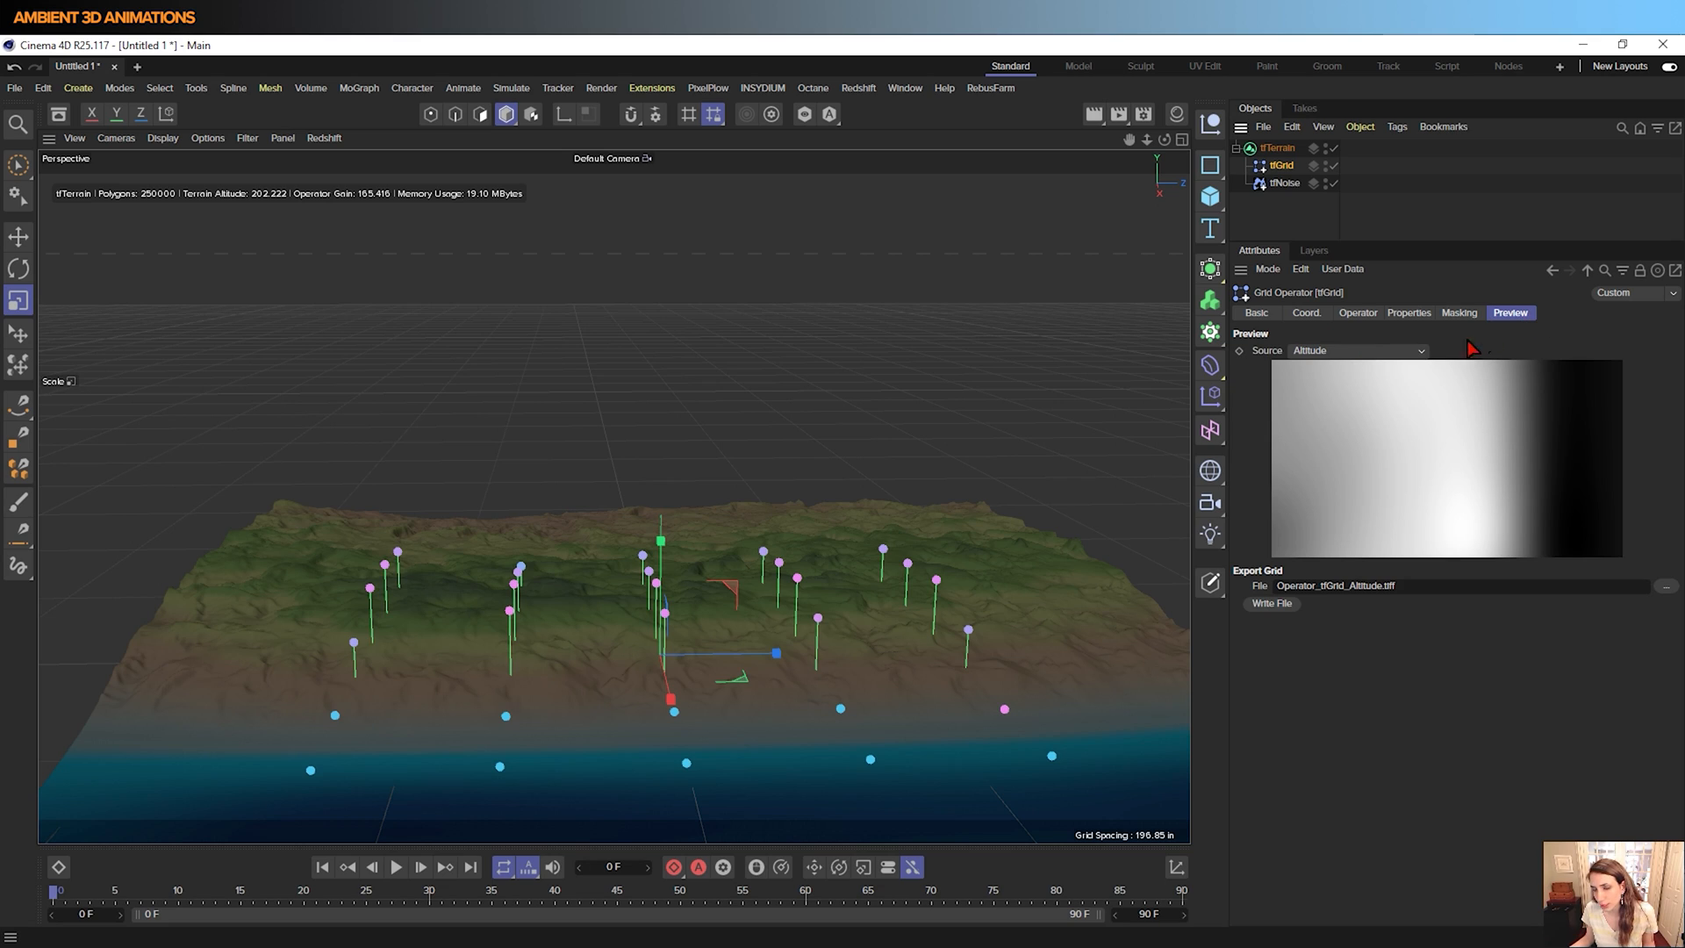
mouse_move(1361, 365)
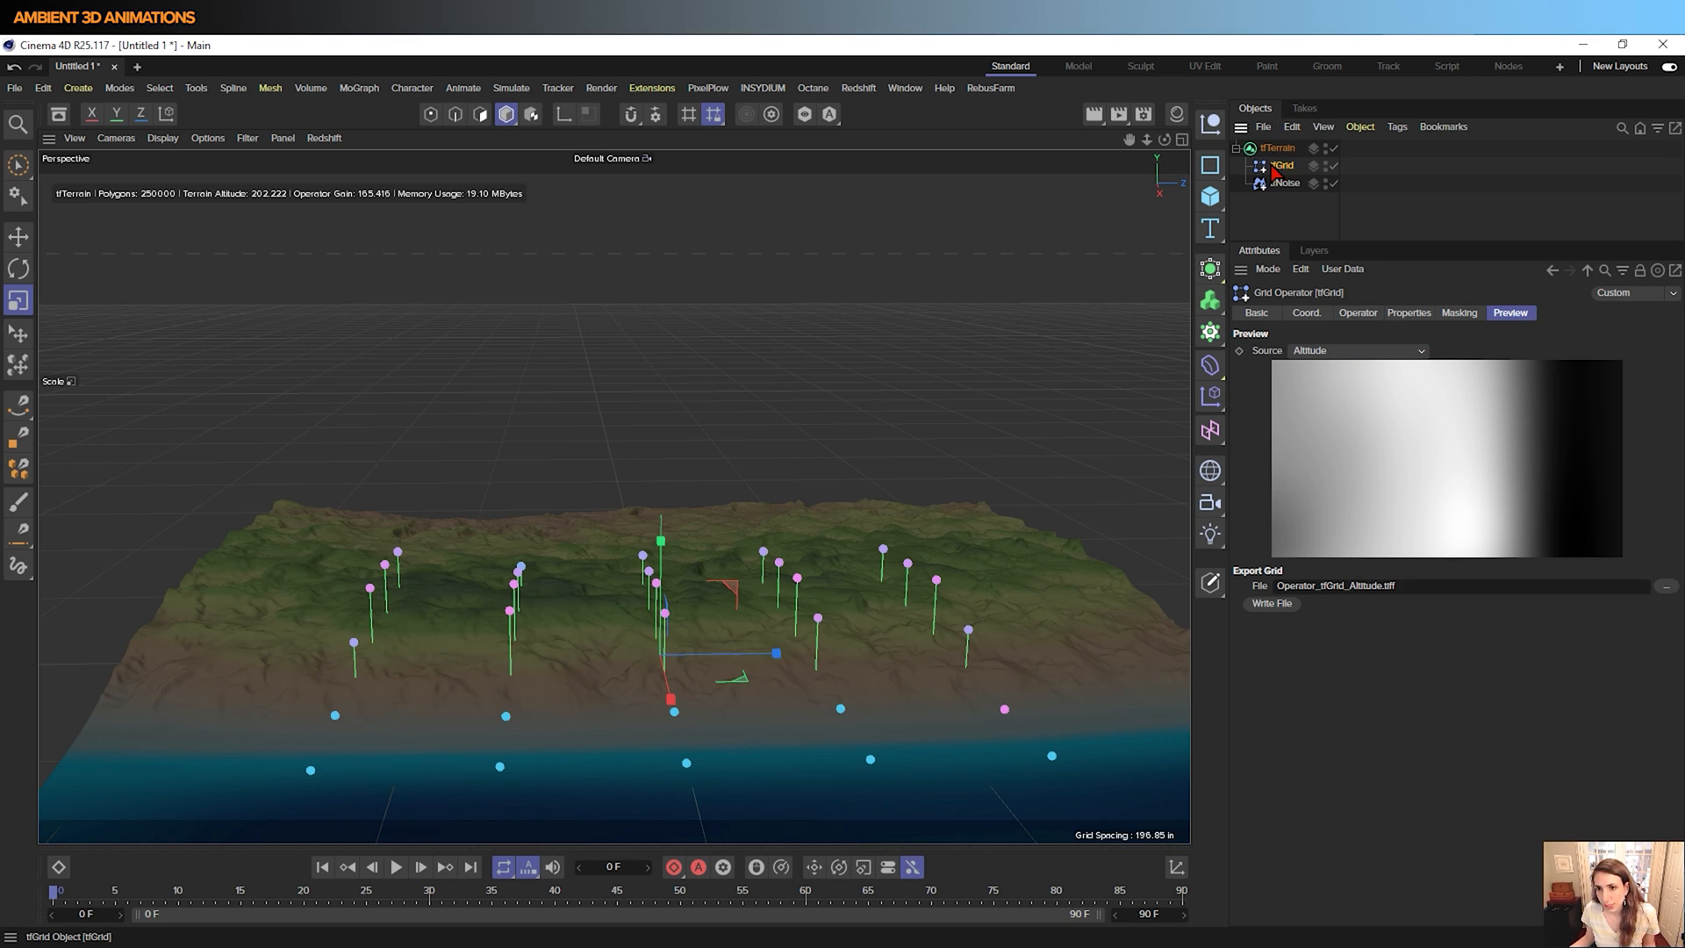
left_click(1325, 183)
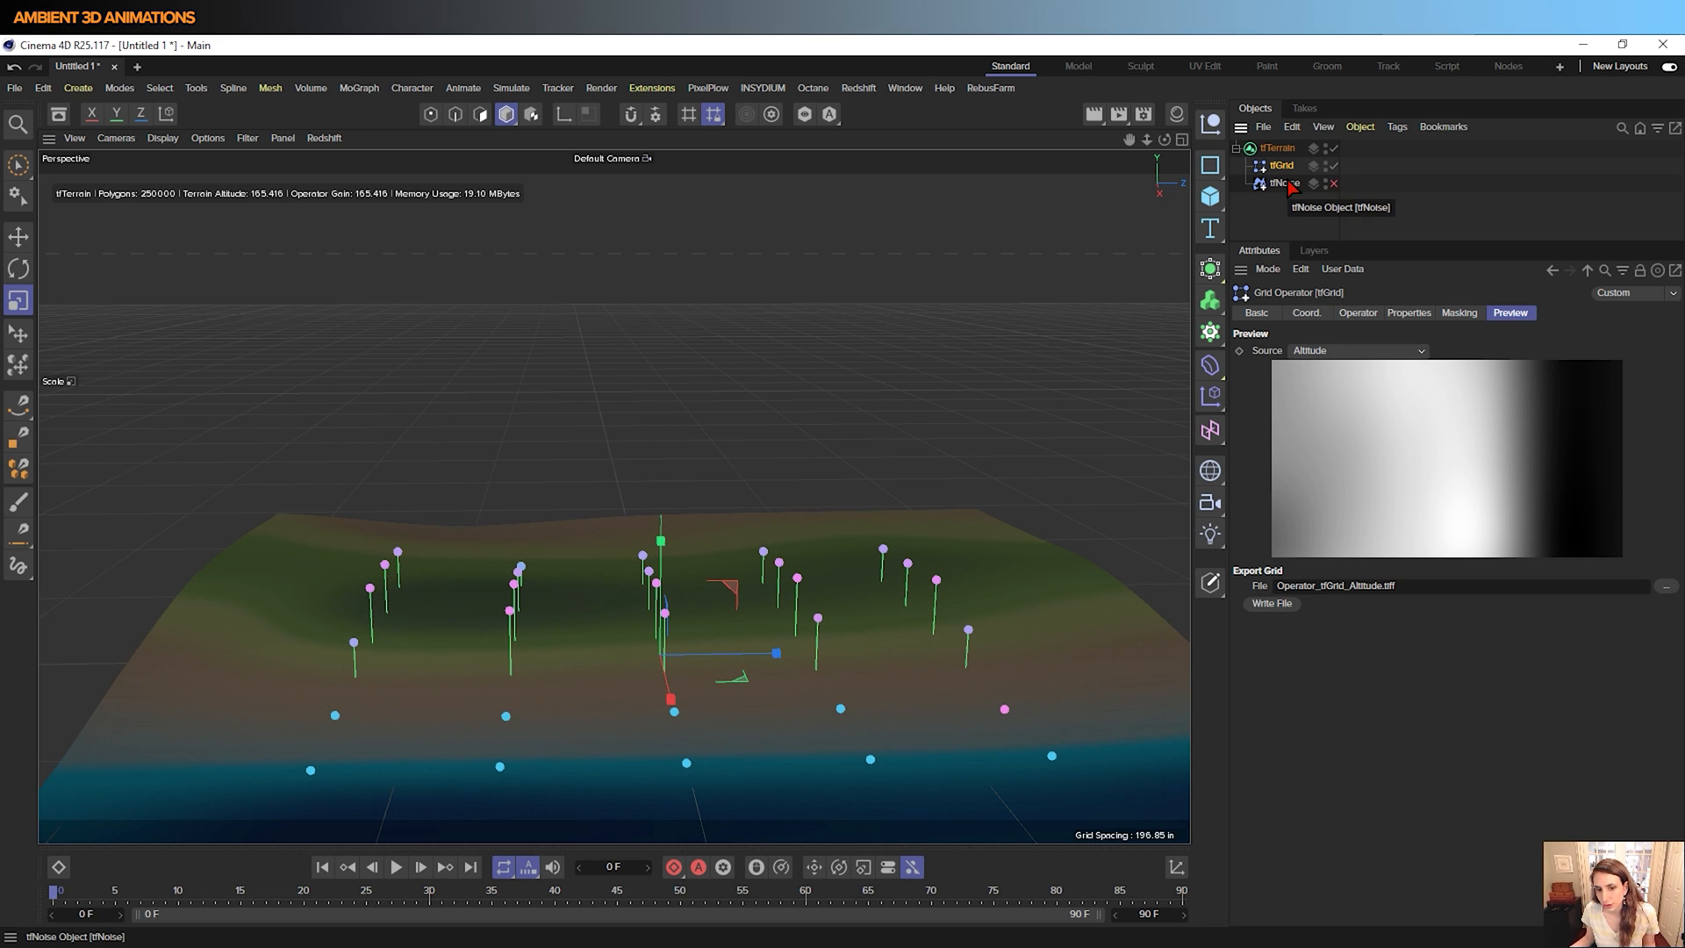
mouse_move(1456, 481)
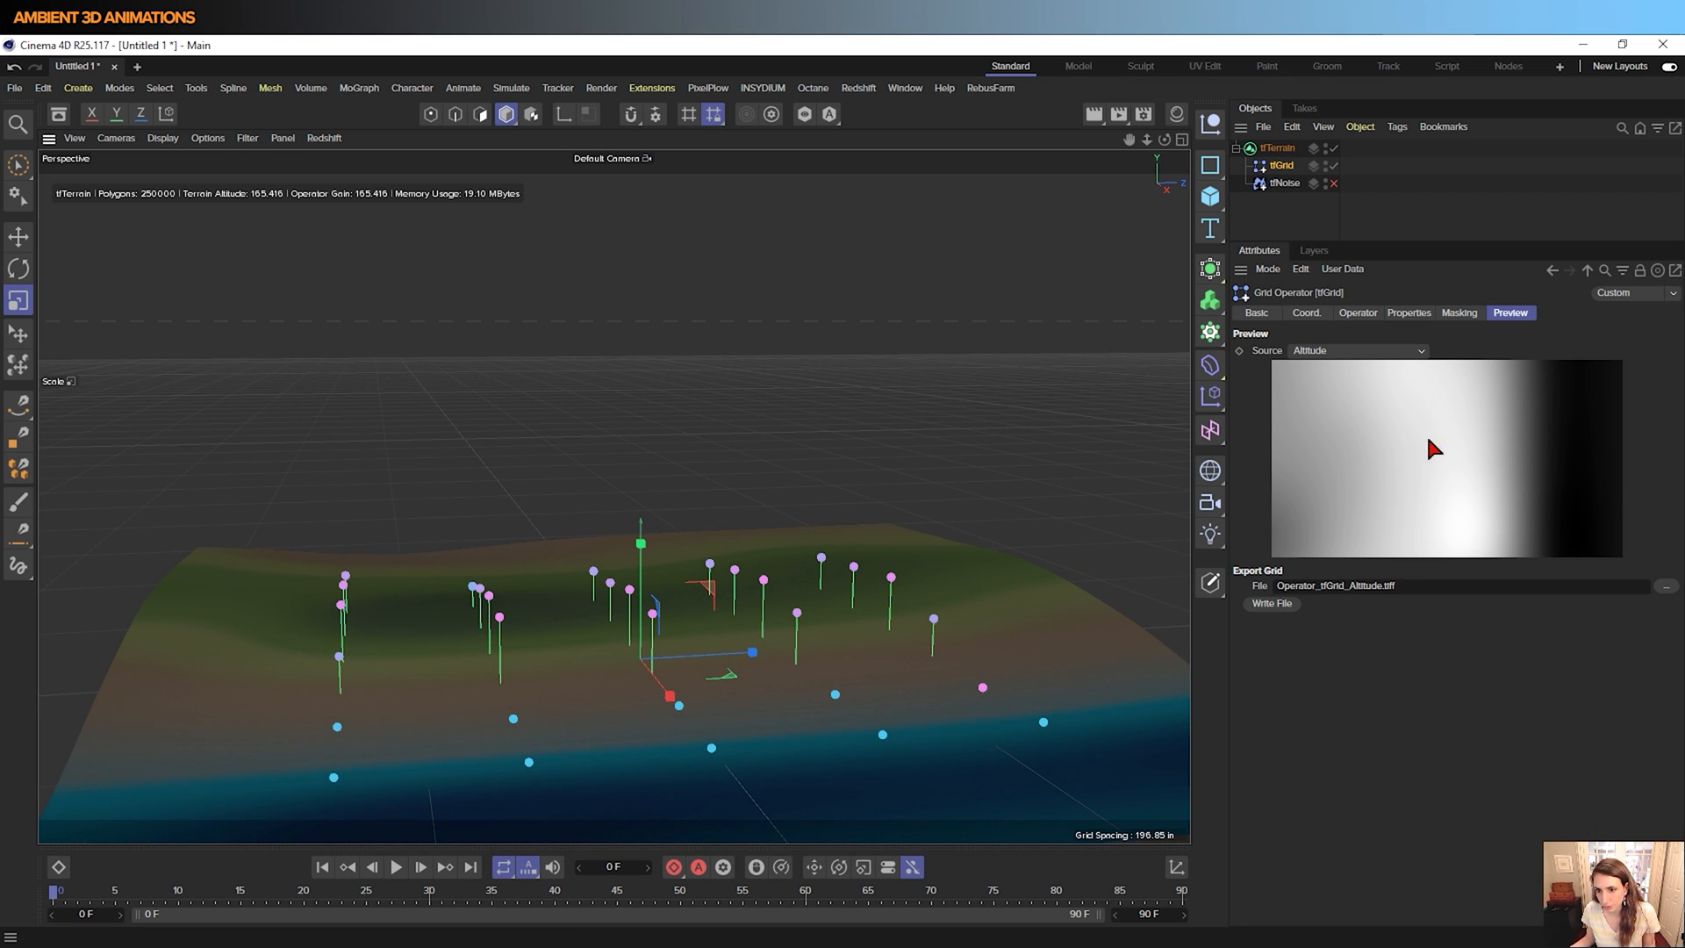
left_click(1357, 350)
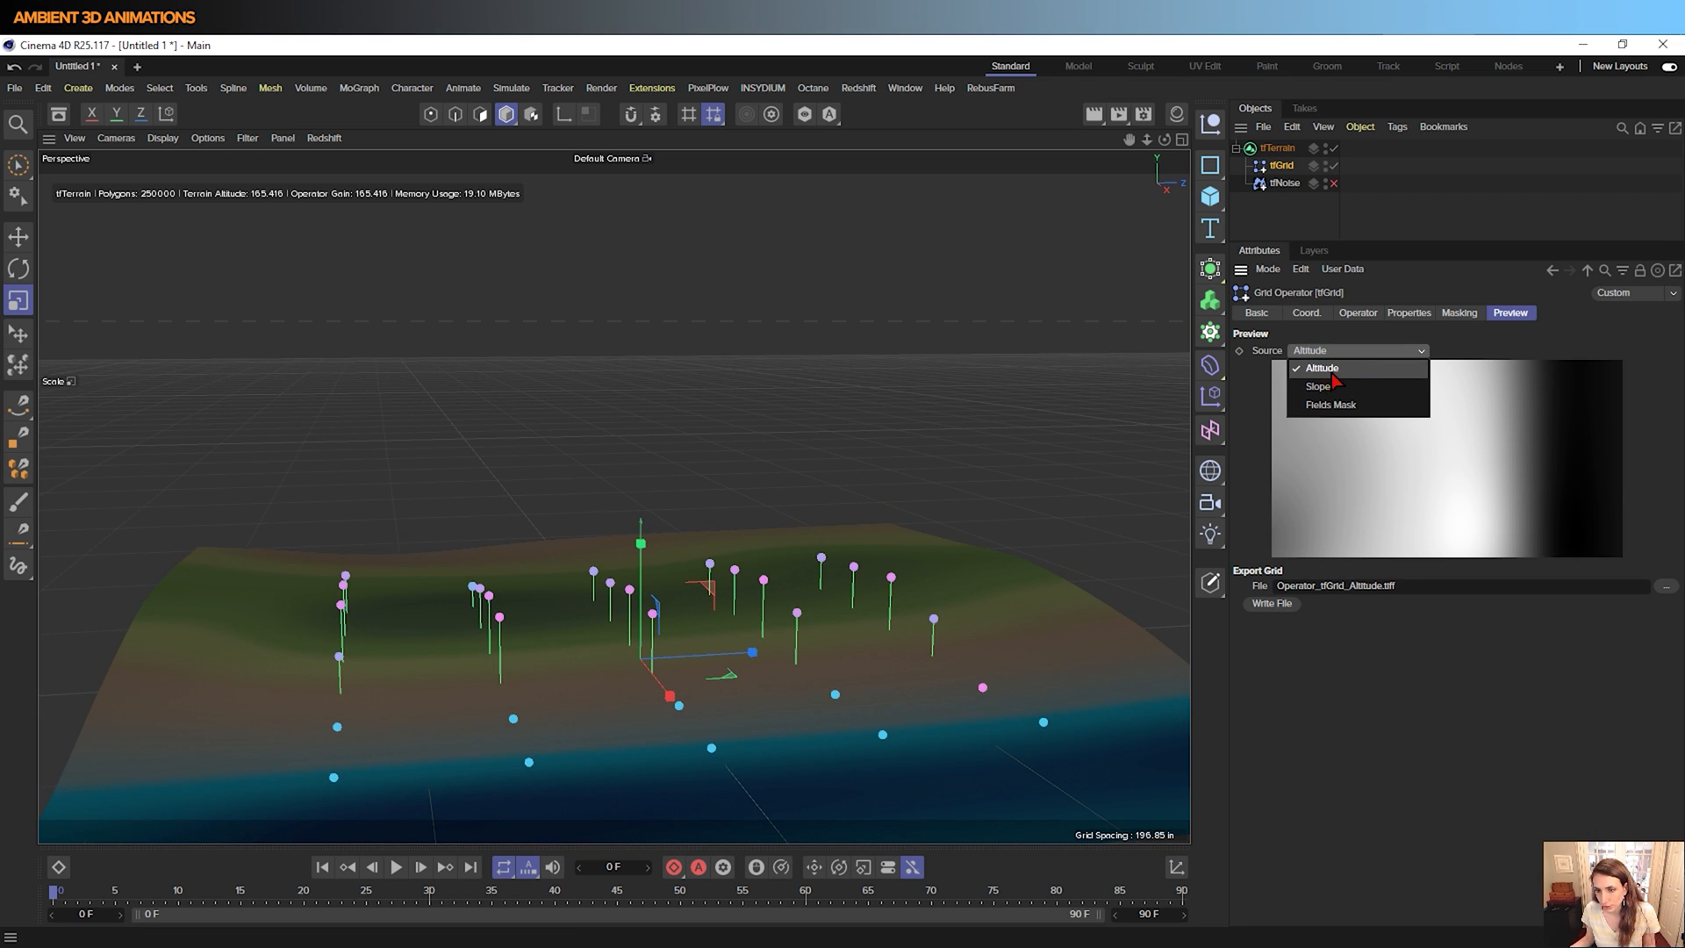
left_click(1317, 386)
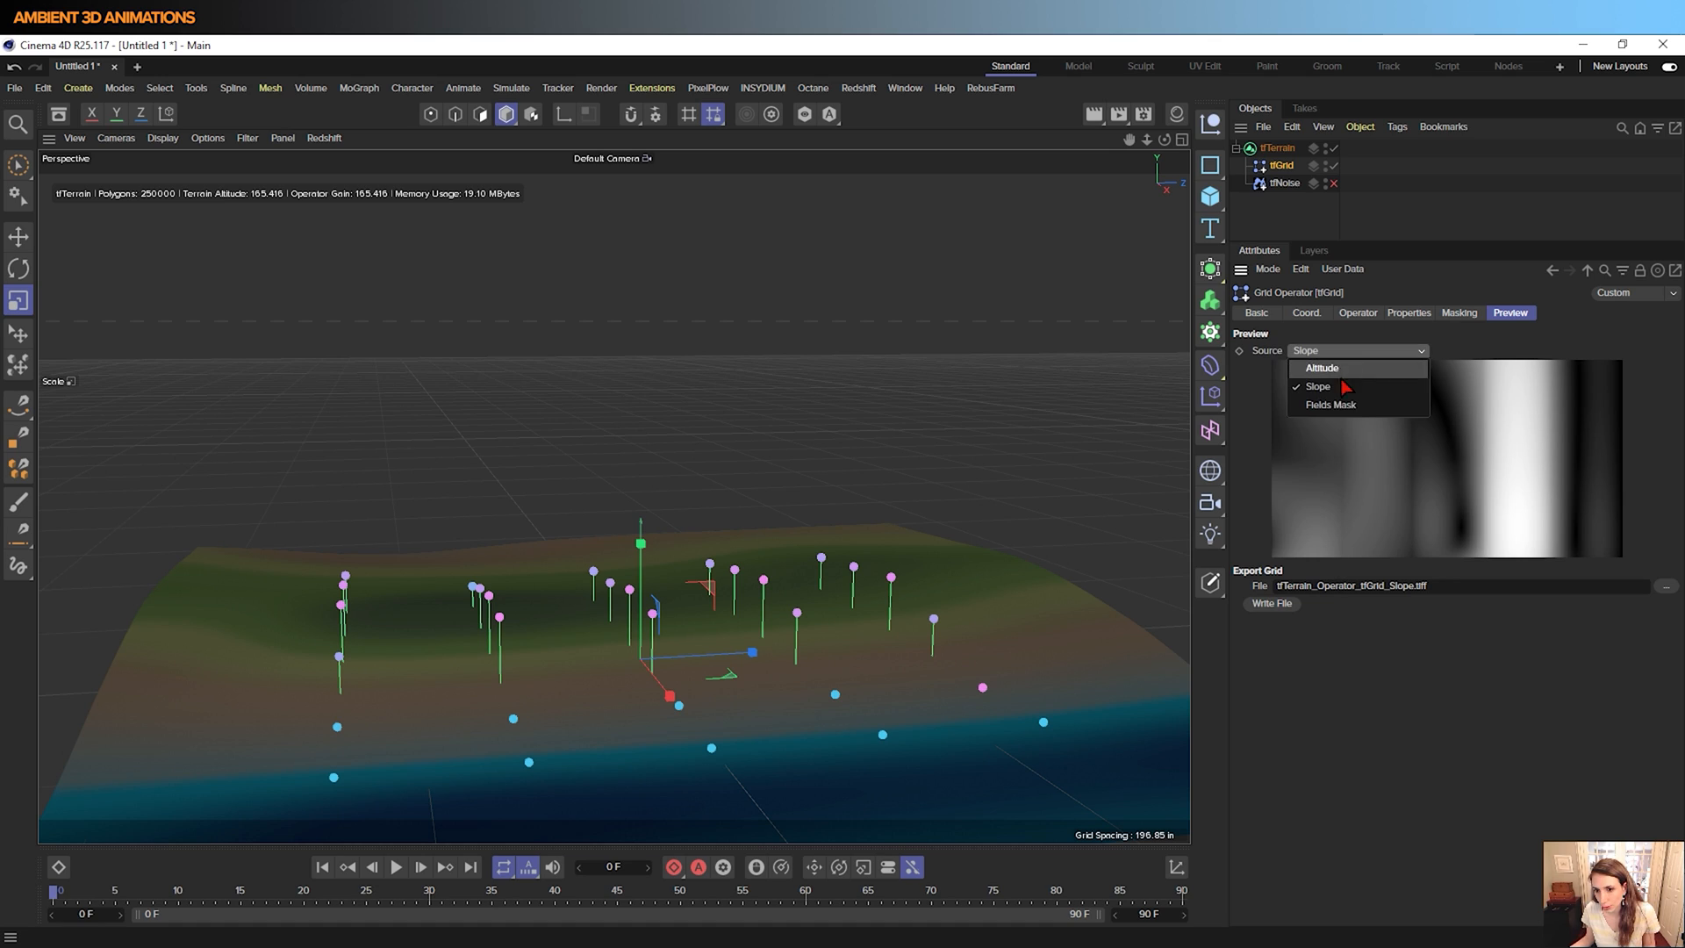
left_click(1328, 404)
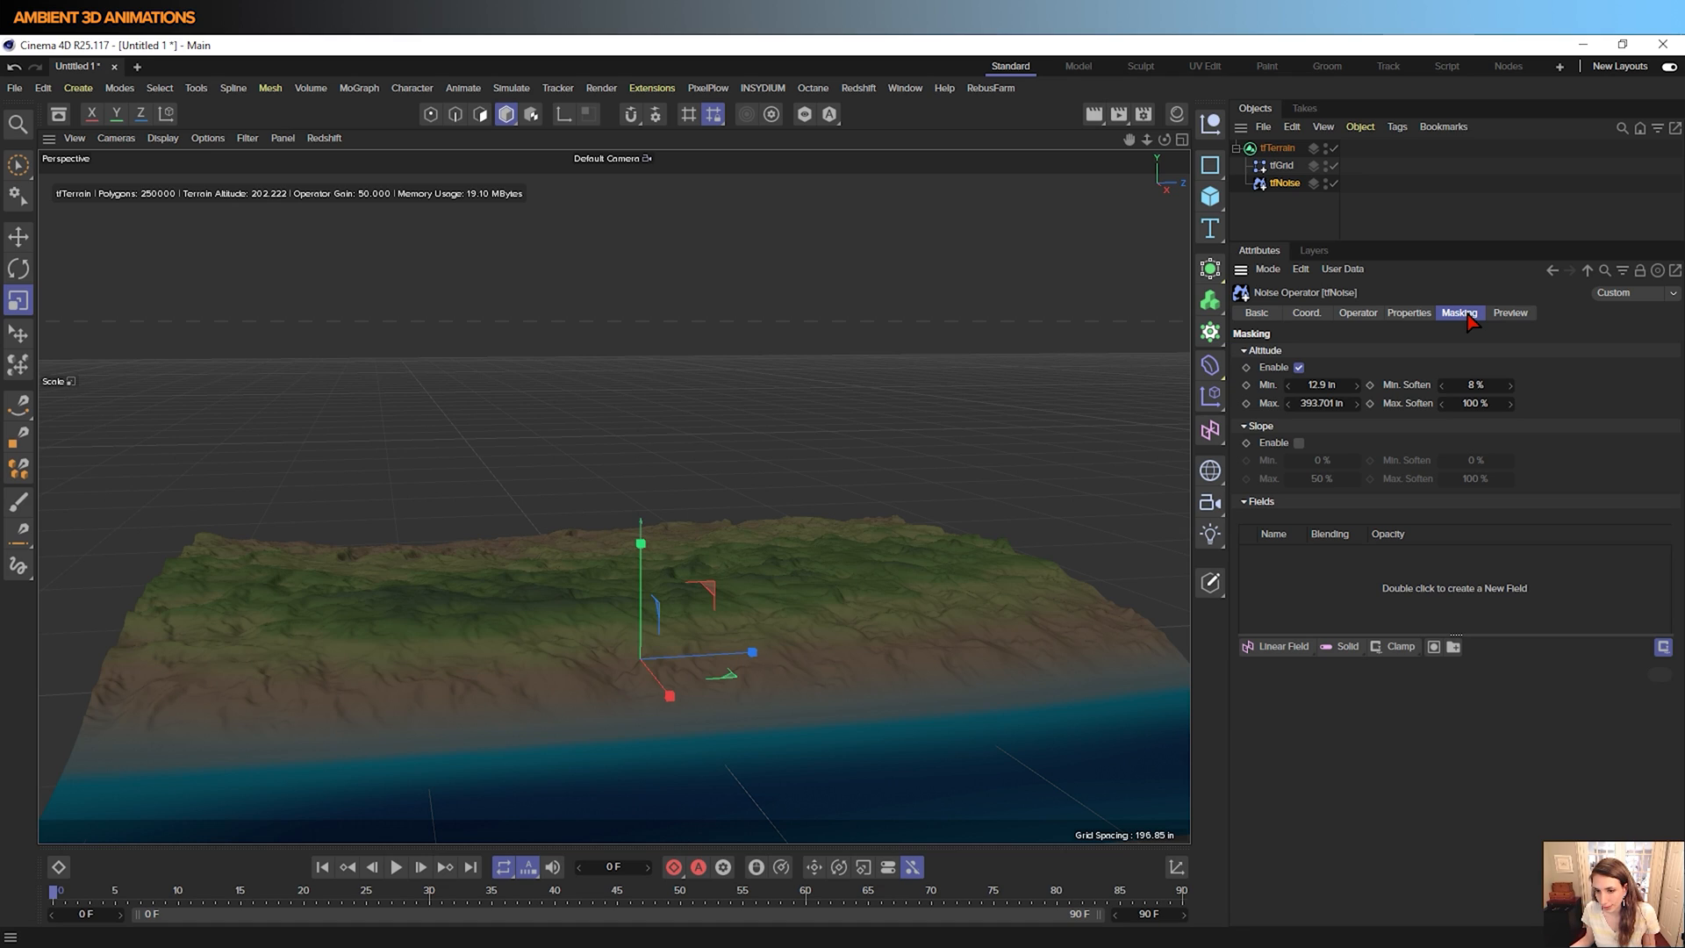
mouse_move(1365, 586)
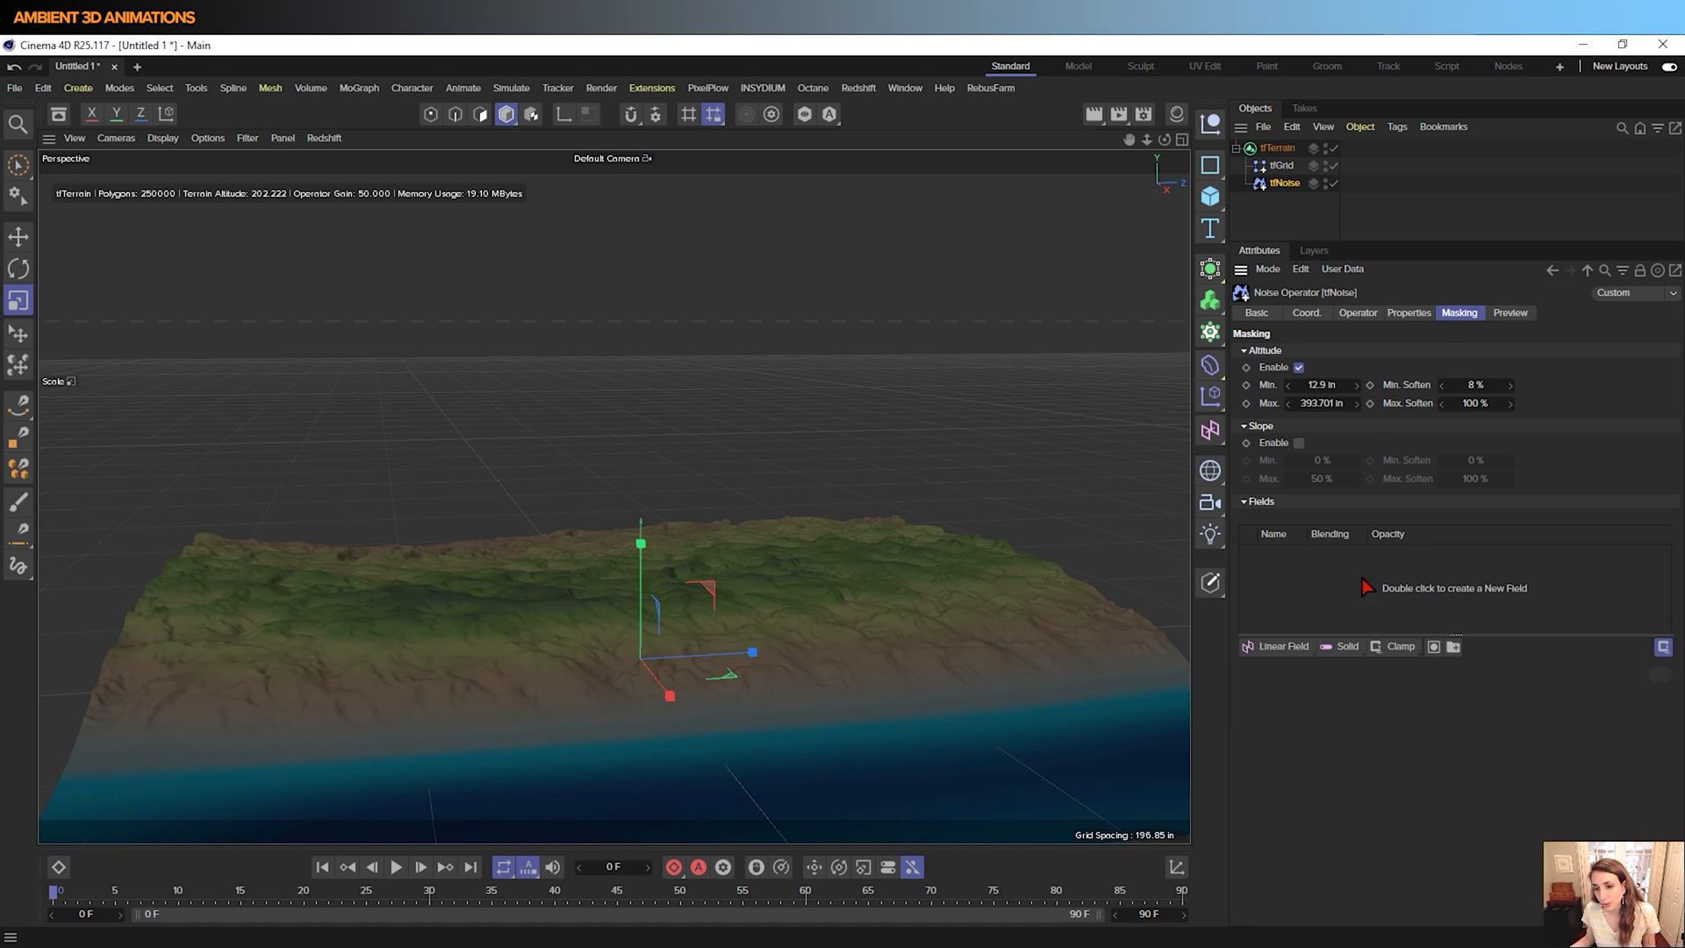
Show the re-enabled tfNoise operator's Wavy Turbulence properties (4.2 octaves, seed 4049)
left_click(1407, 312)
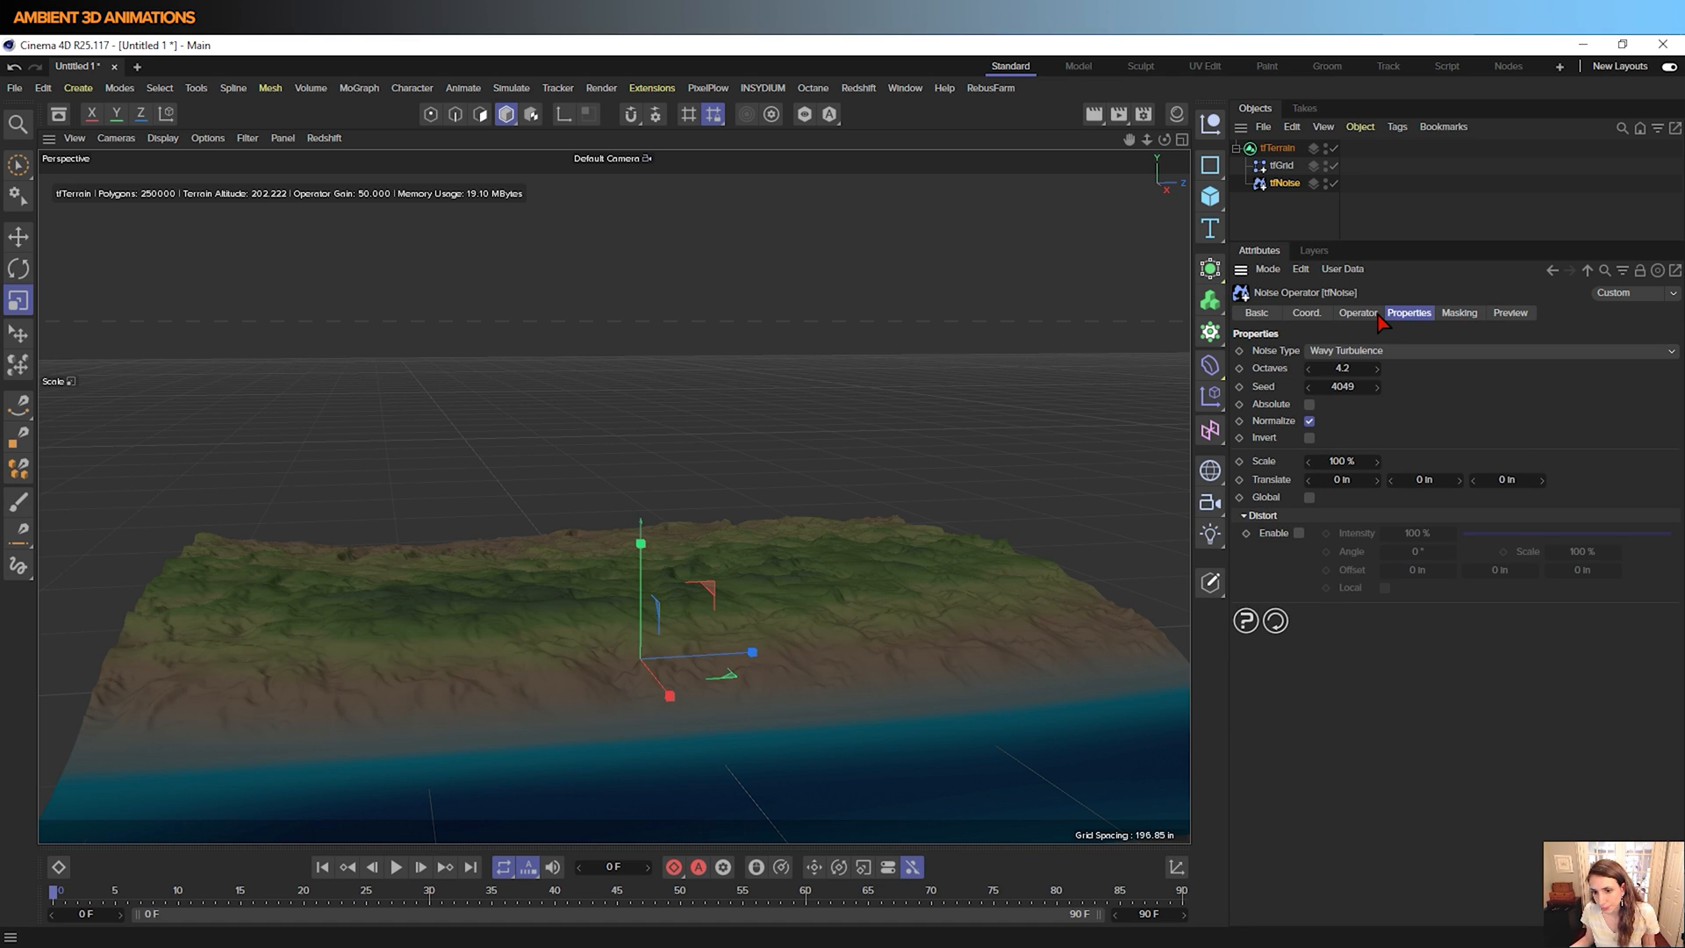